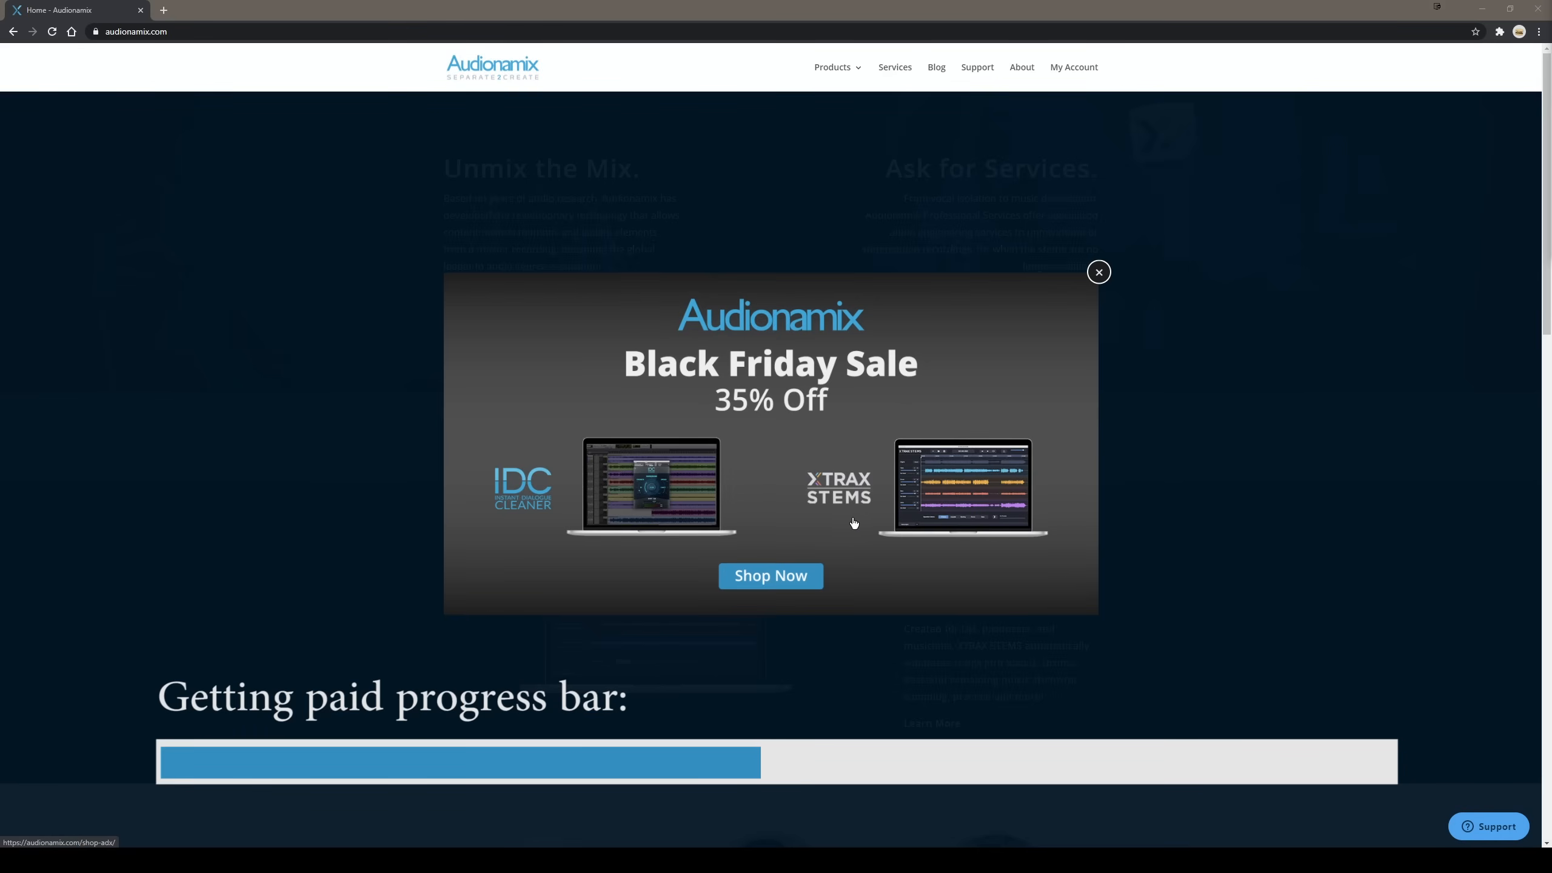
{"action": "mouse_move", "coordinate": [843, 518]}
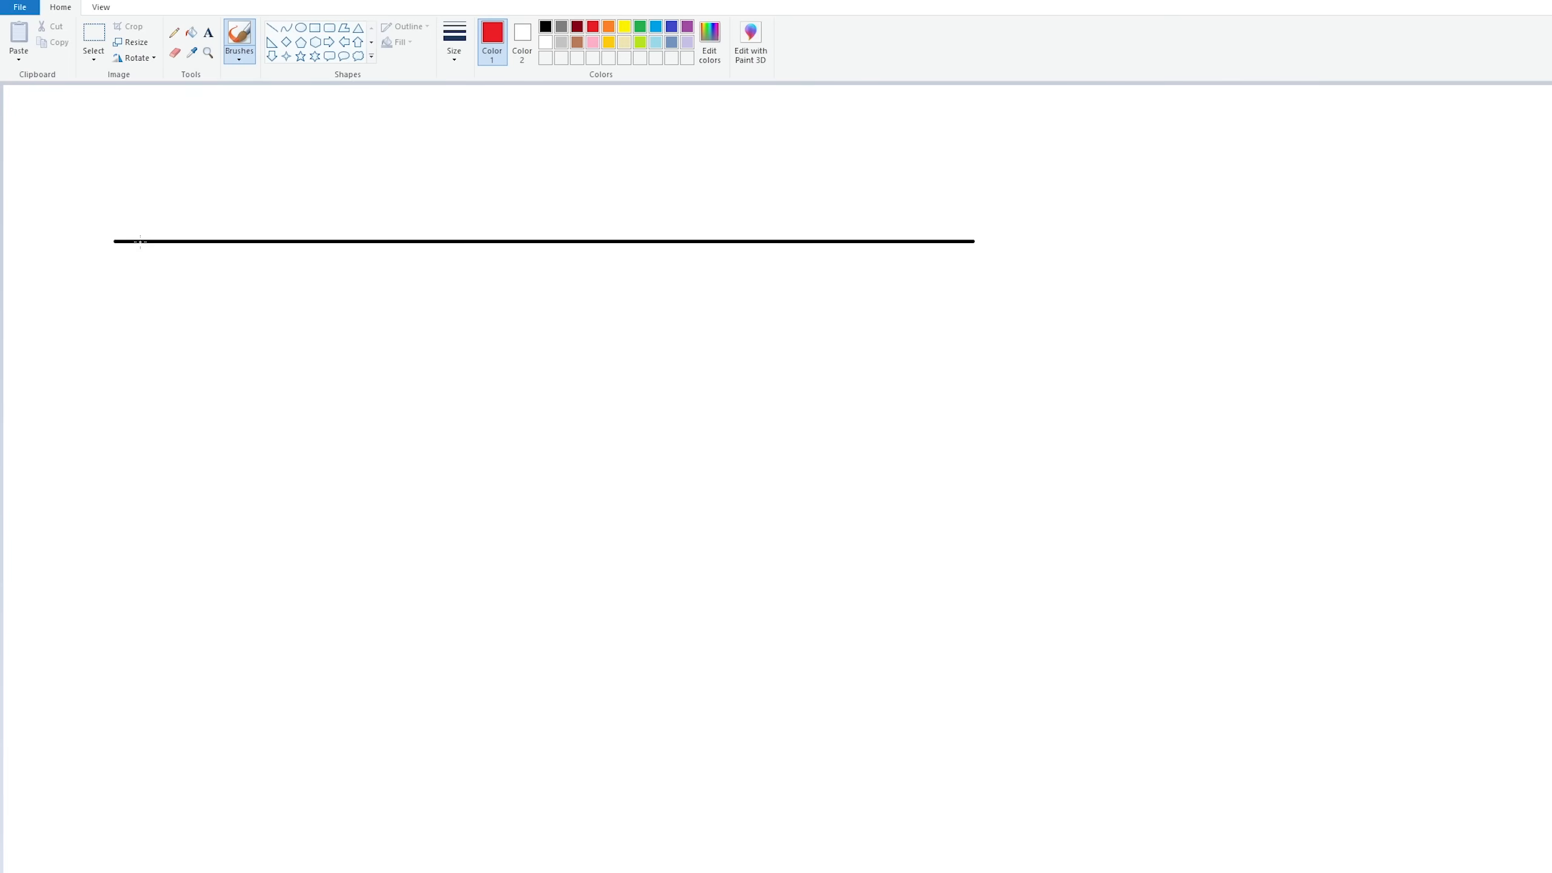
Brush a red wave across the black line, then select a copy and flip it vertically
{"action": "left_click_drag", "start_coordinate": [137, 243], "coordinate": [819, 359]}
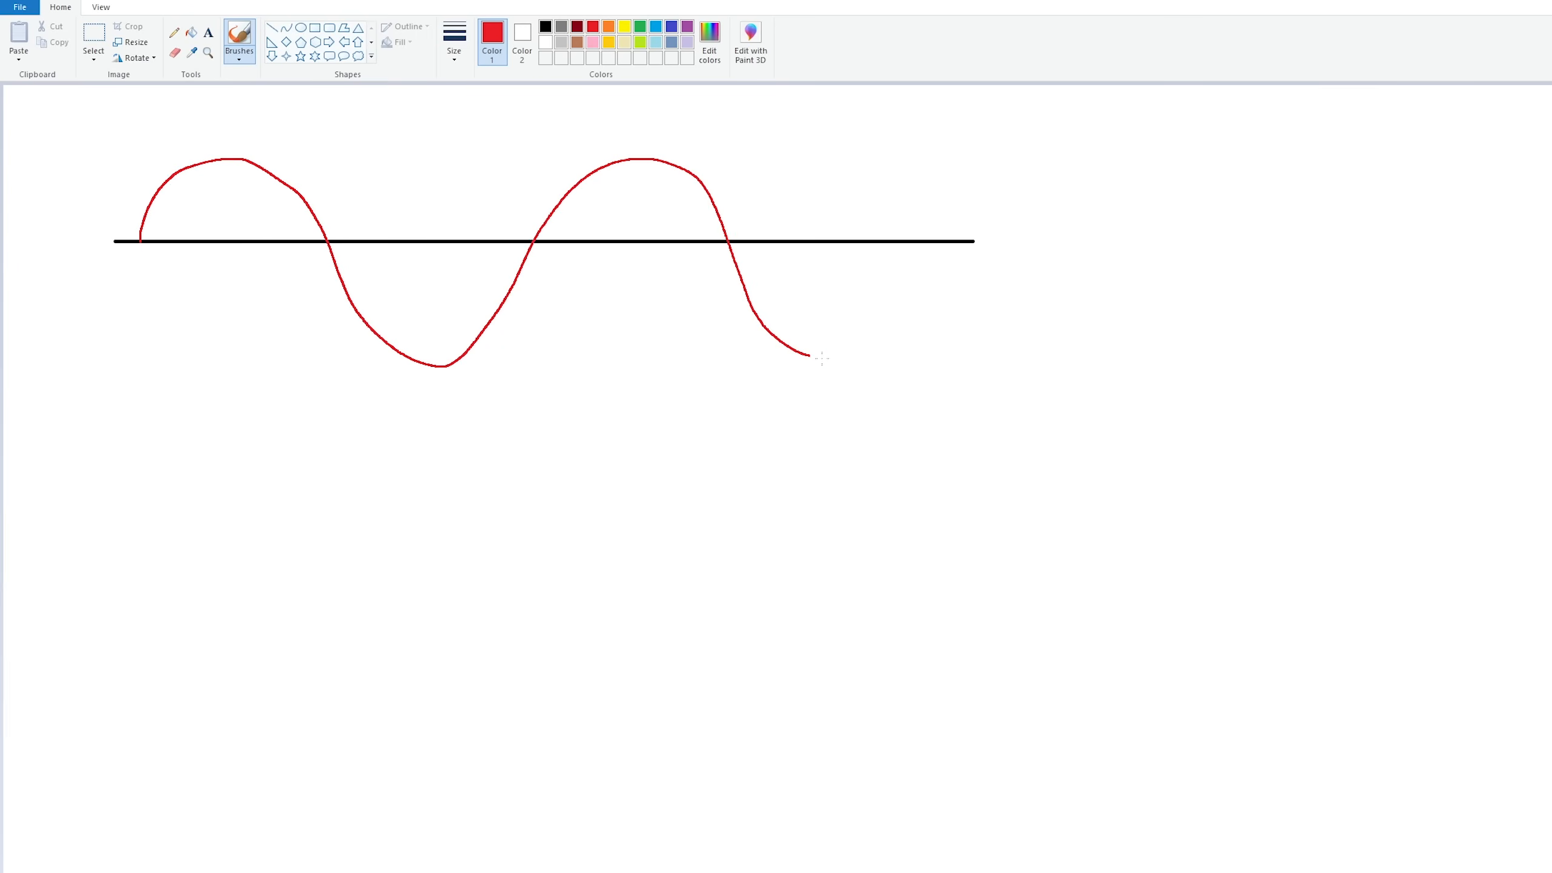
{"action": "left_click_drag", "start_coordinate": [812, 356], "coordinate": [926, 248]}
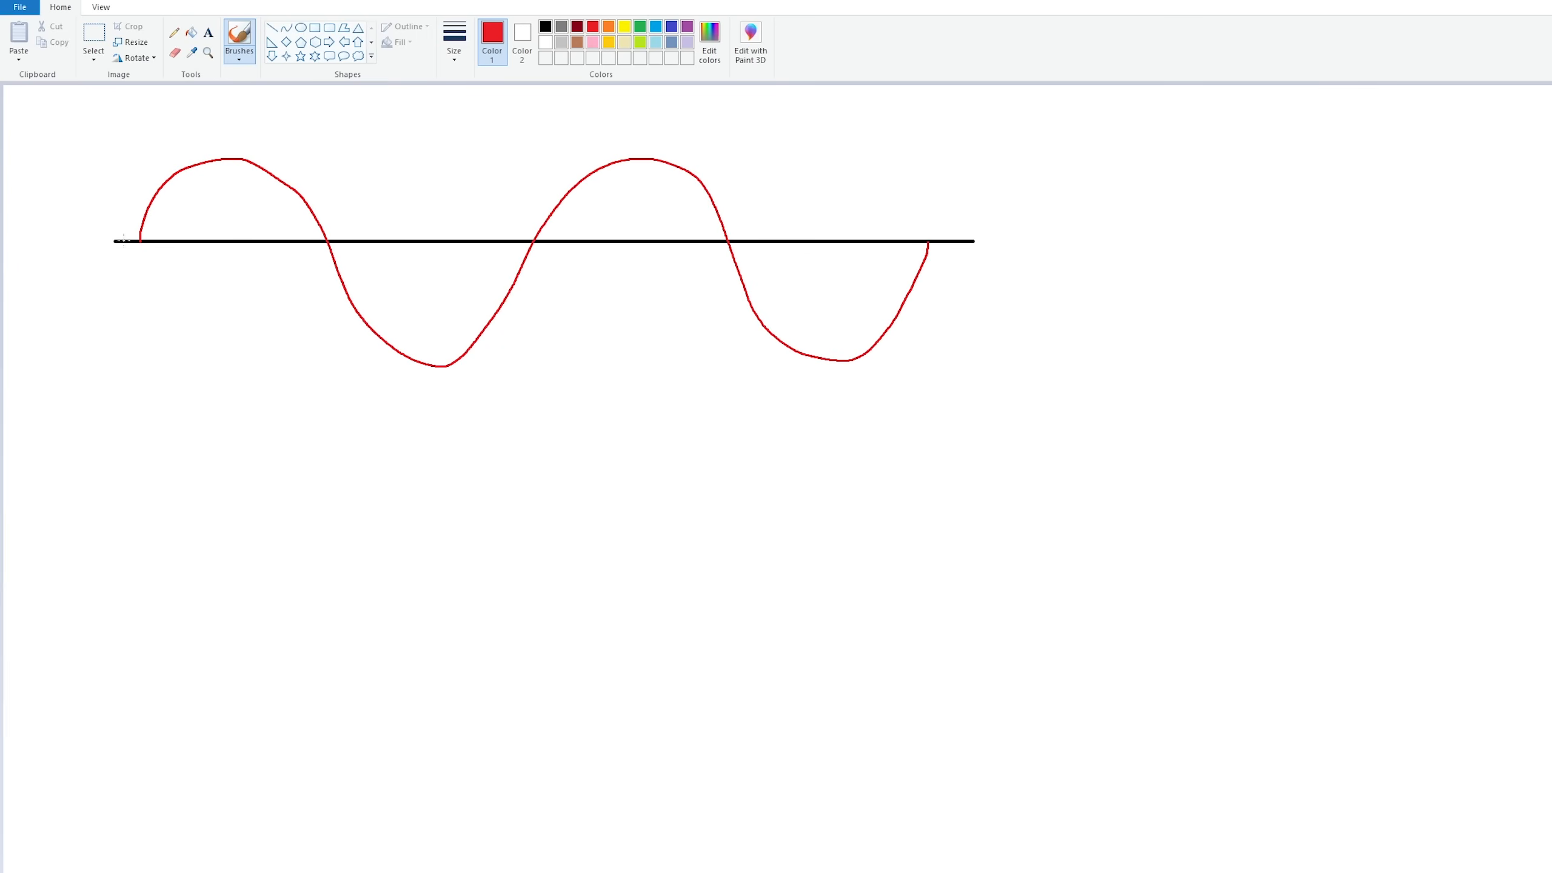
{"action": "mouse_move", "coordinate": [292, 220]}
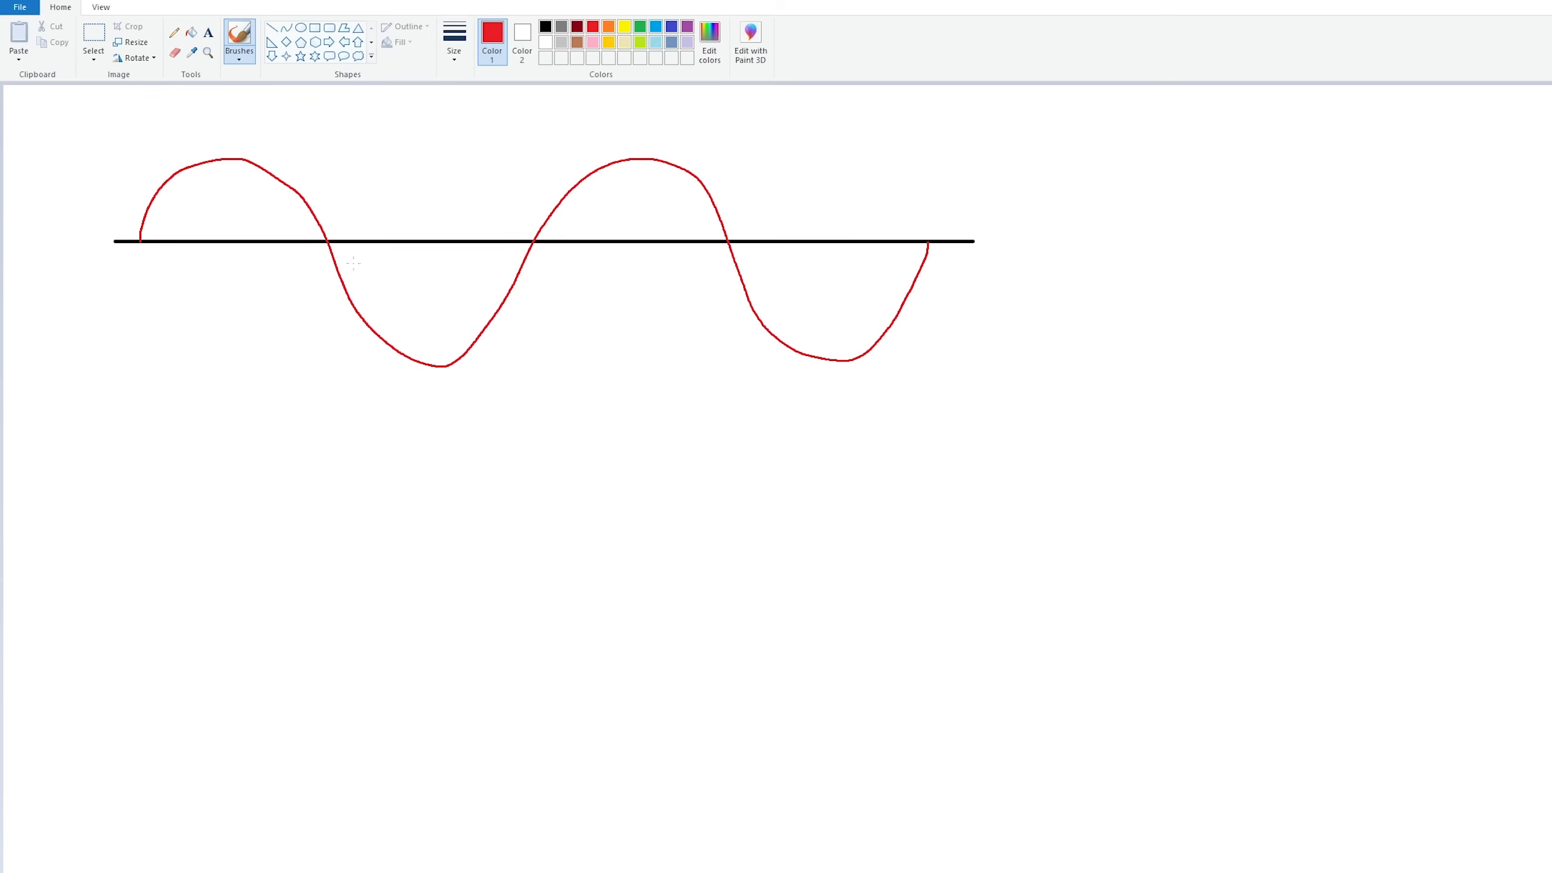
{"action": "mouse_move", "coordinate": [528, 263]}
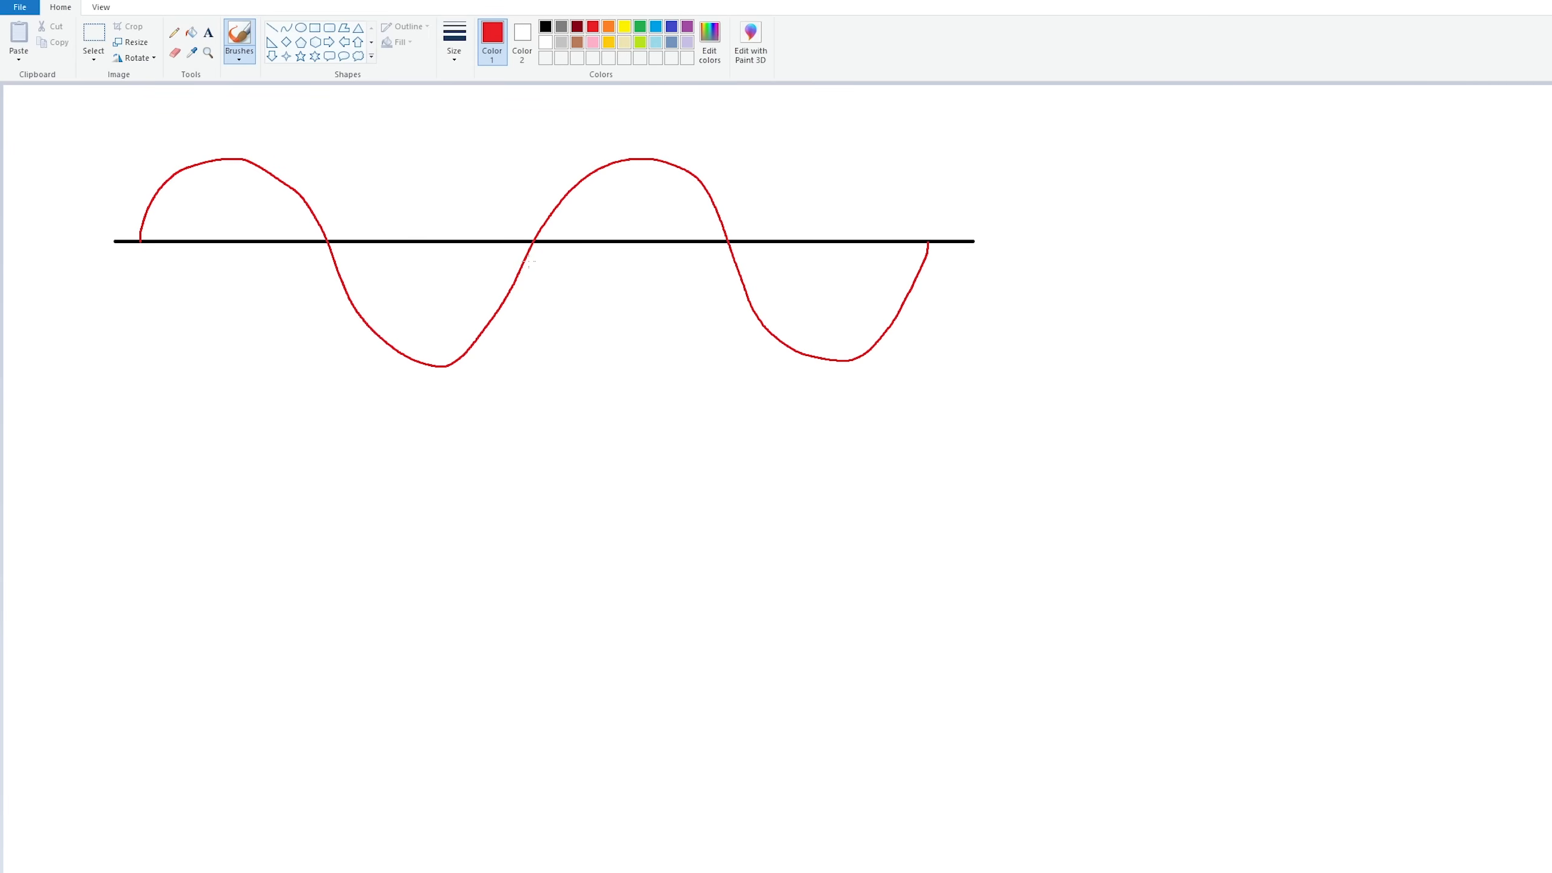
{"action": "mouse_move", "coordinate": [404, 263]}
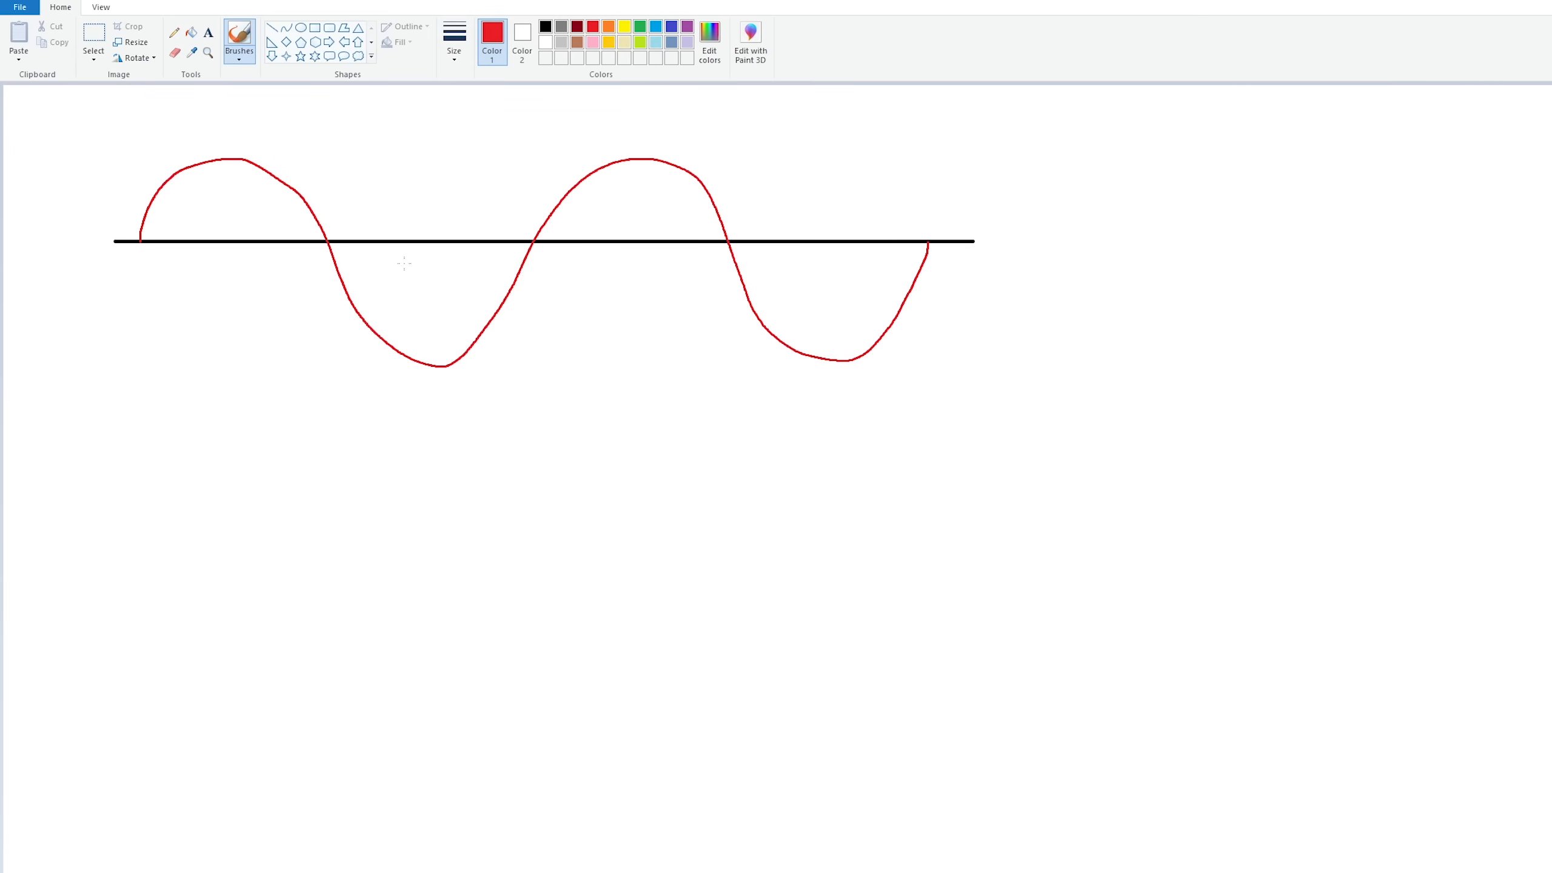
{"action": "left_click", "coordinate": [93, 39]}
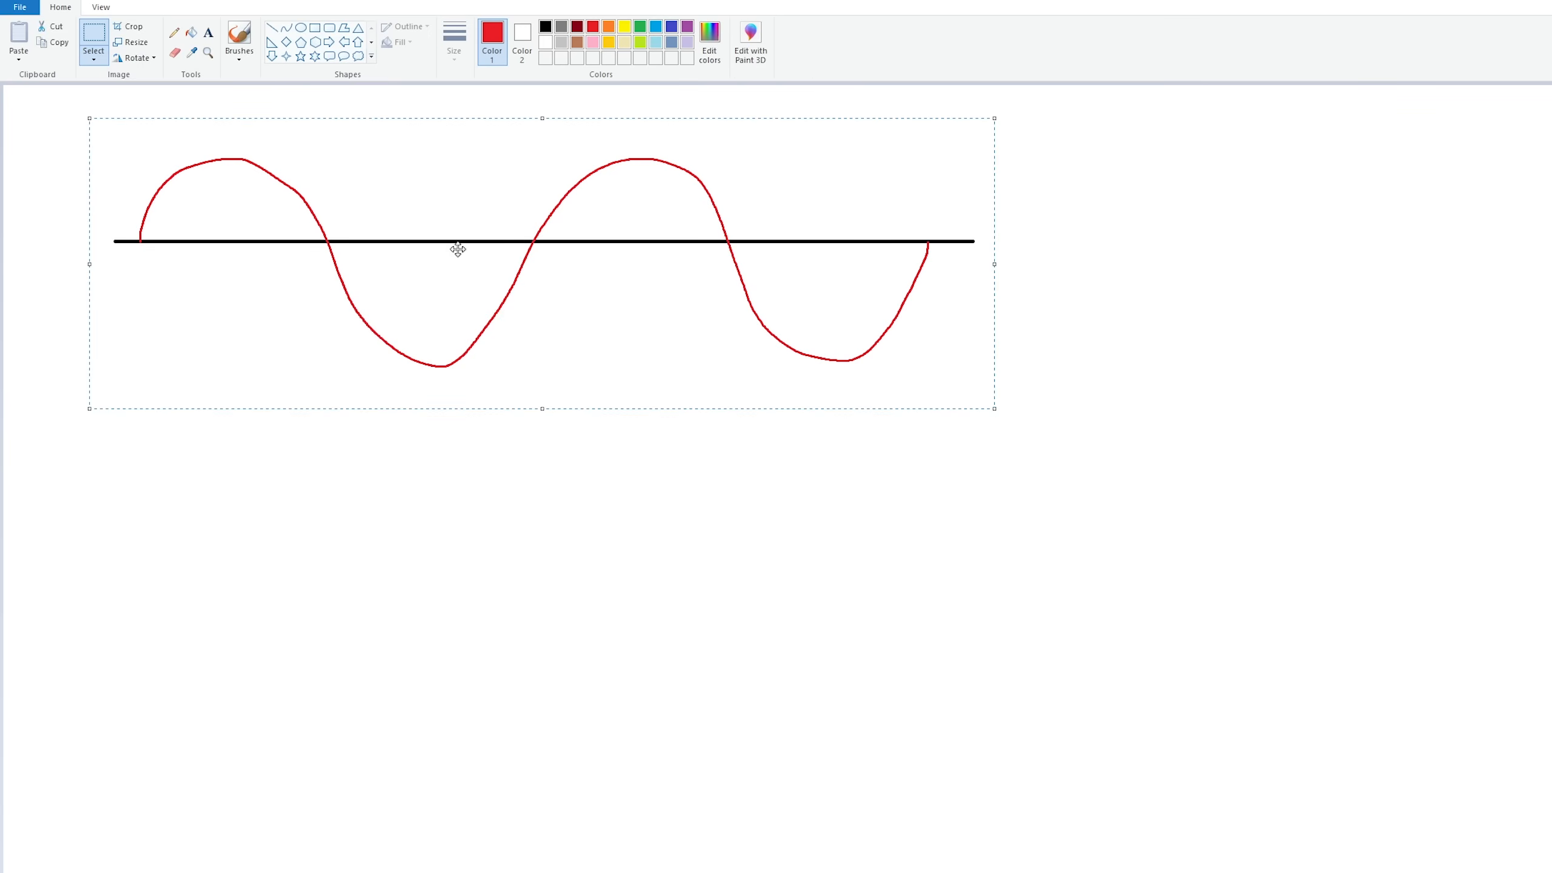
{"action": "left_click", "coordinate": [136, 57]}
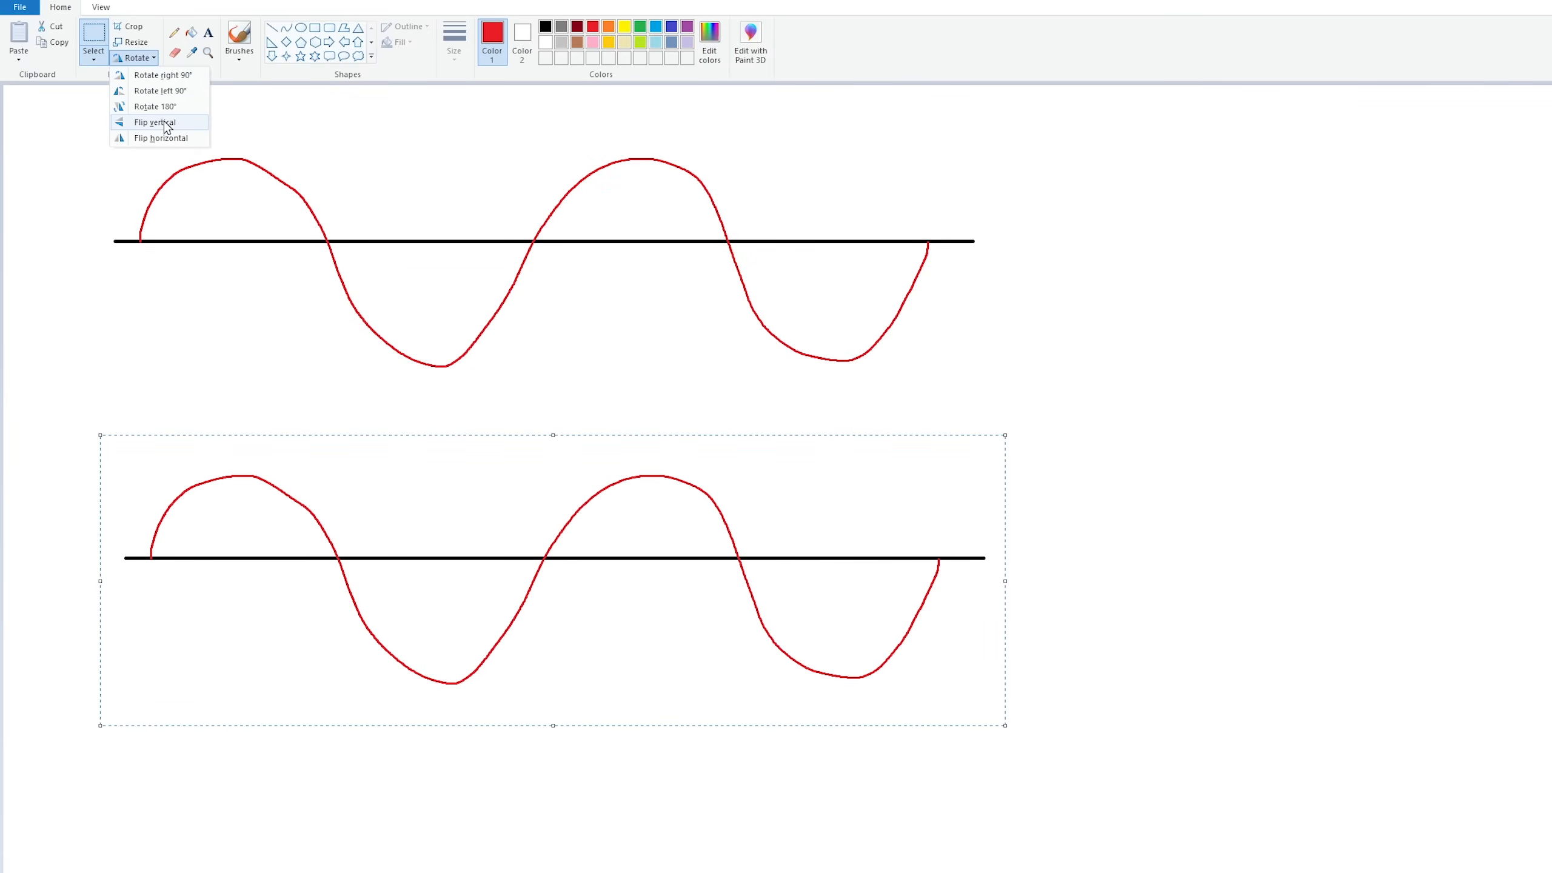
{"action": "left_click", "coordinate": [153, 121]}
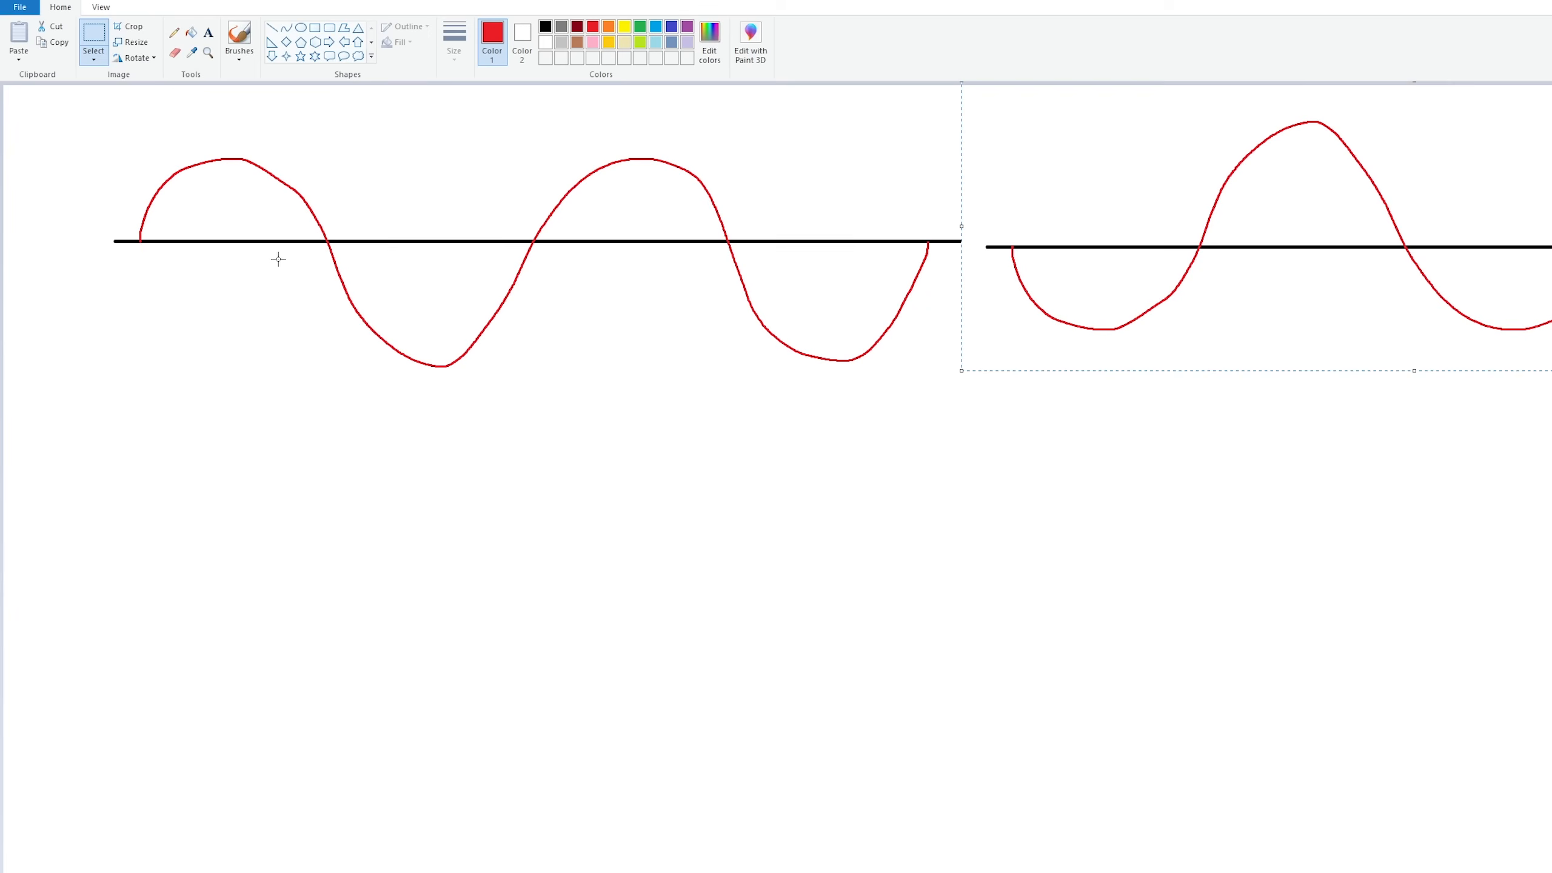
{"action": "mouse_move", "coordinate": [1195, 255]}
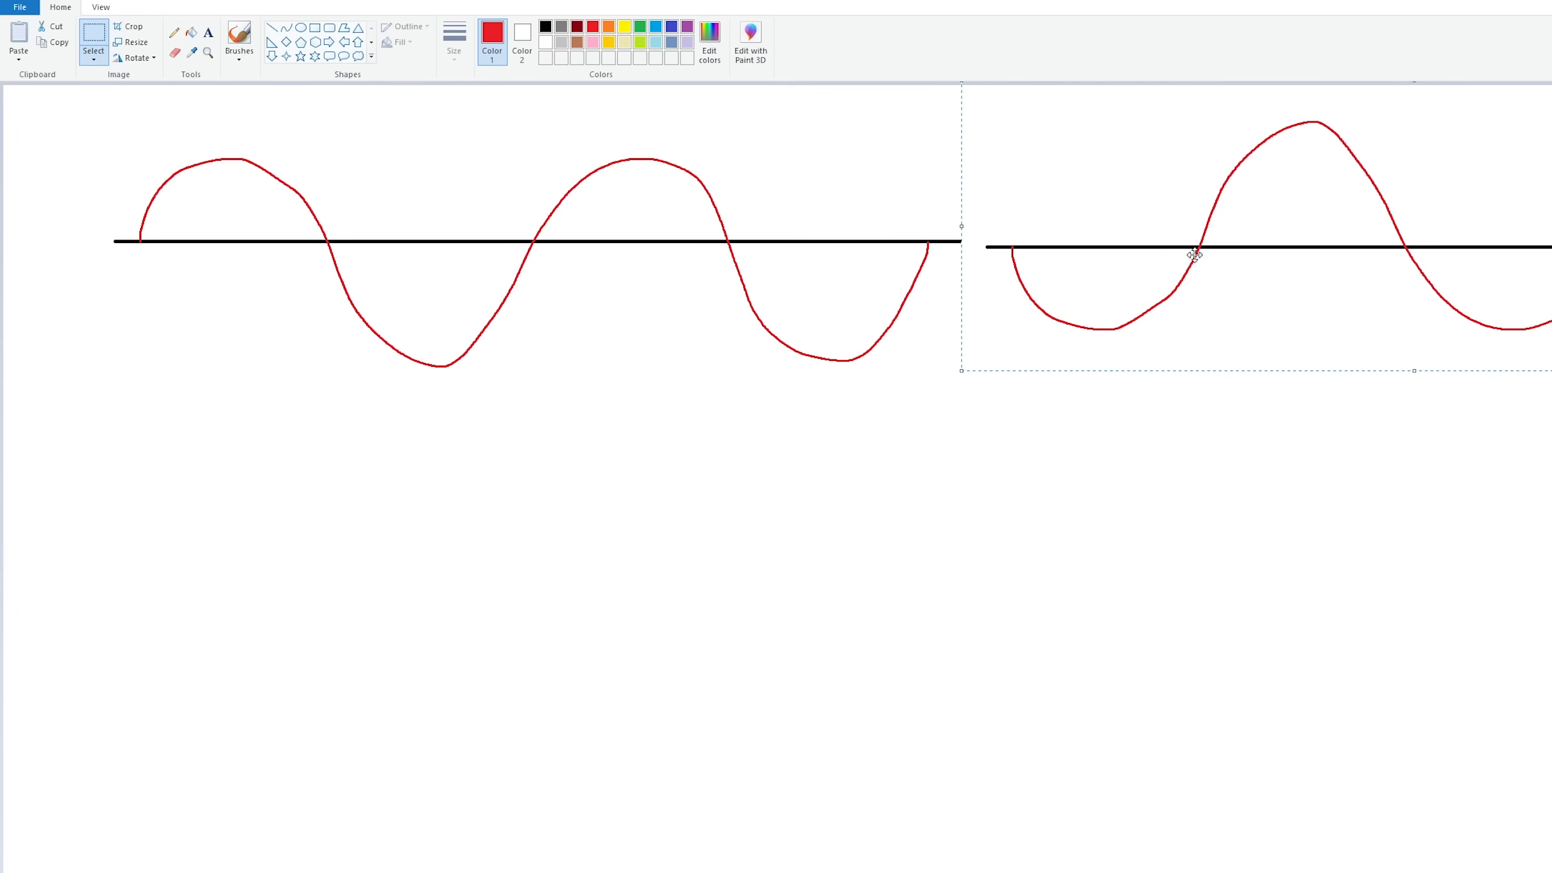
{"action": "mouse_move", "coordinate": [256, 182]}
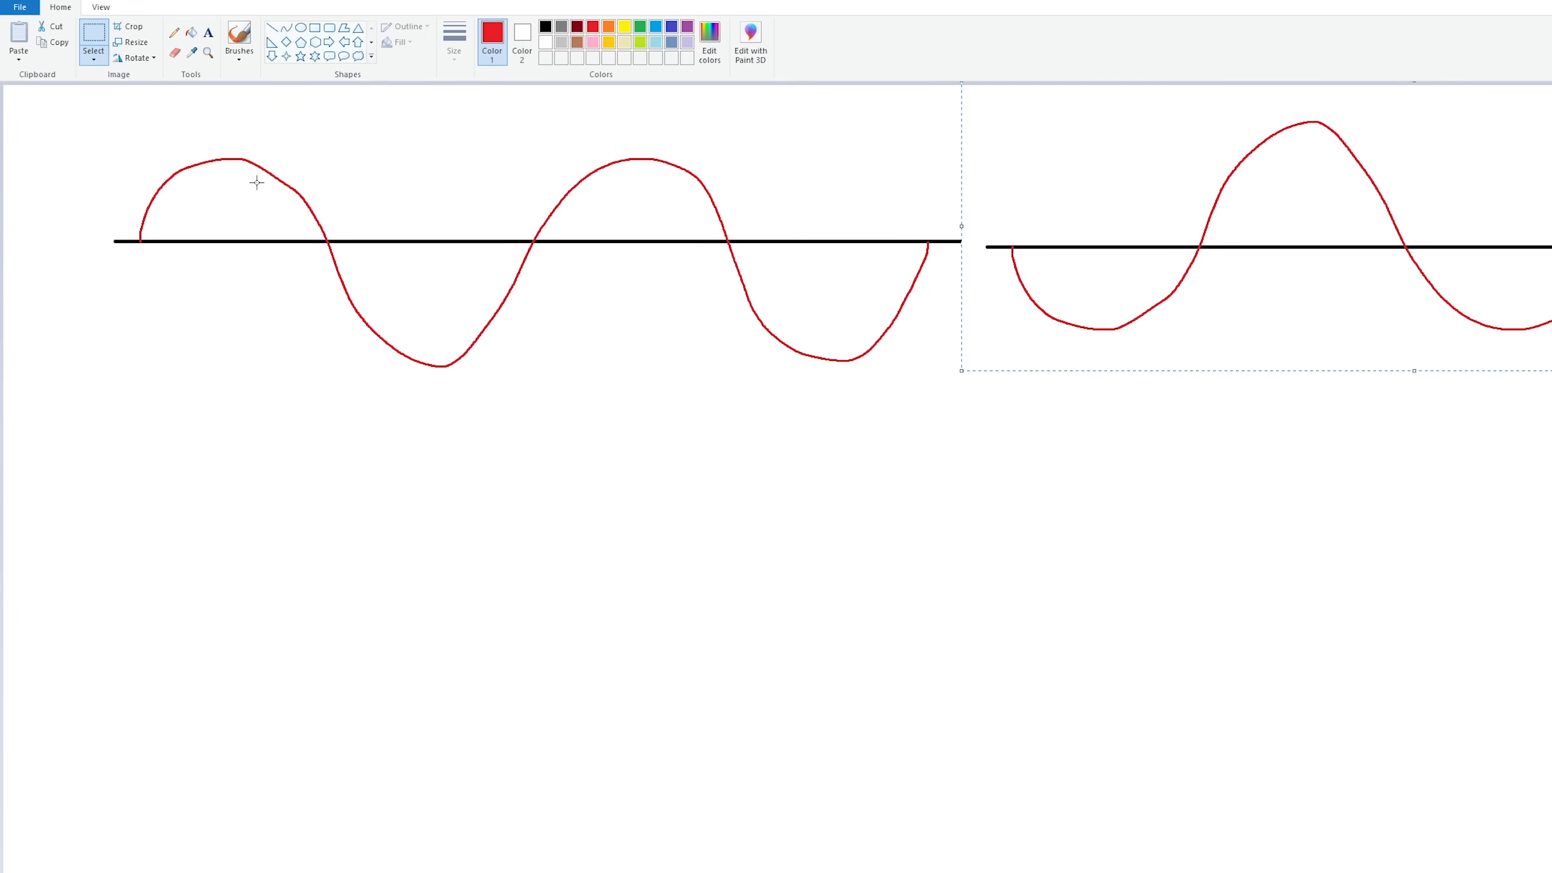
{"action": "mouse_move", "coordinate": [1309, 226]}
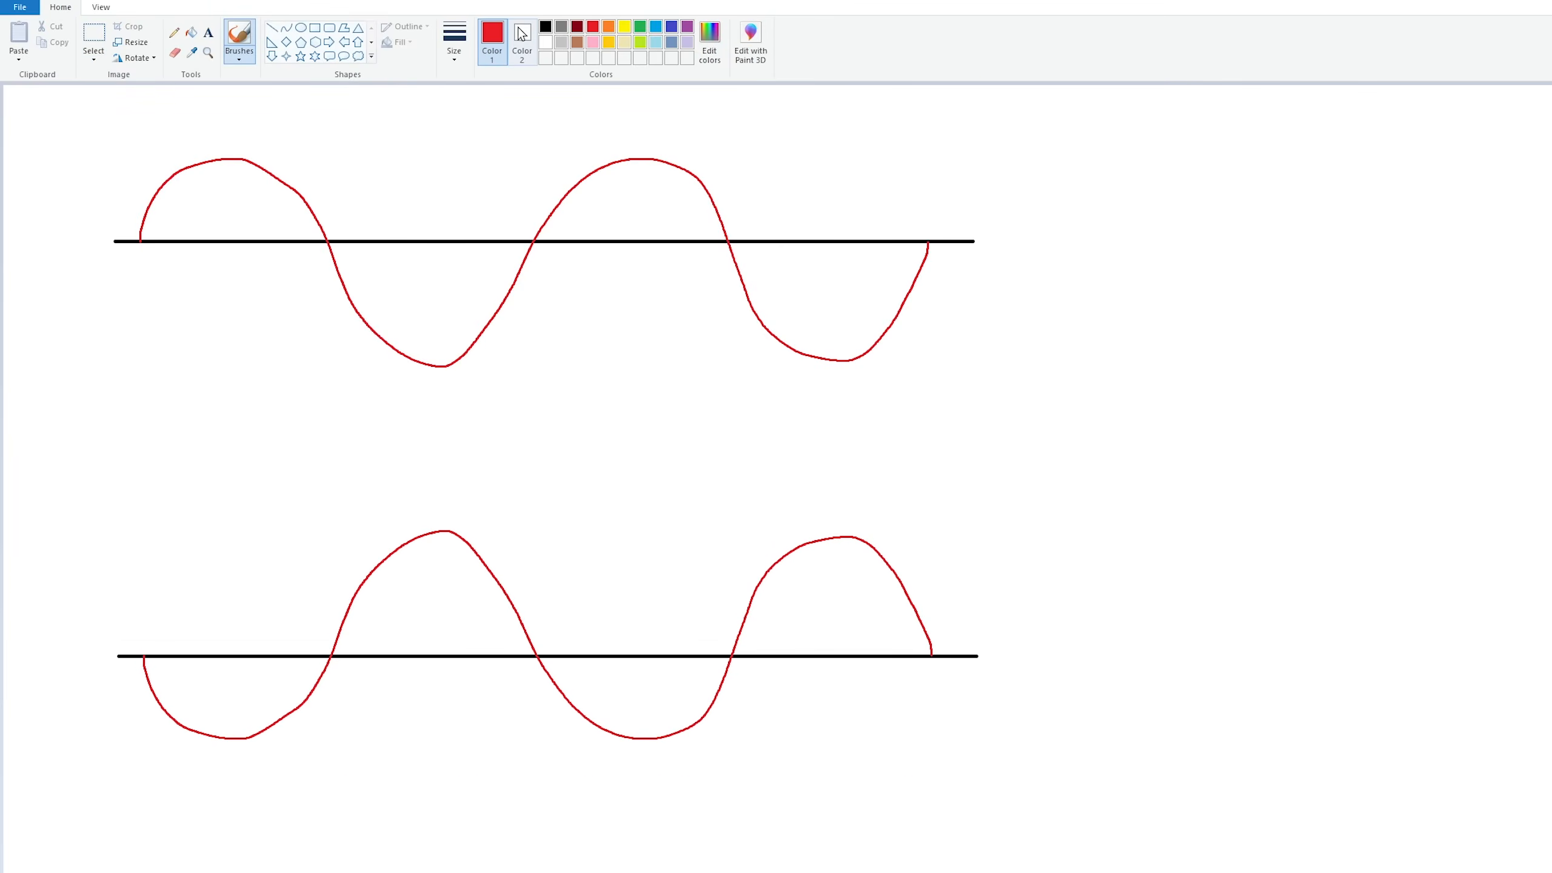
Draw a direction arrow and a flat red line across the canvas between the waves
{"action": "left_click_drag", "start_coordinate": [228, 178], "coordinate": [226, 230]}
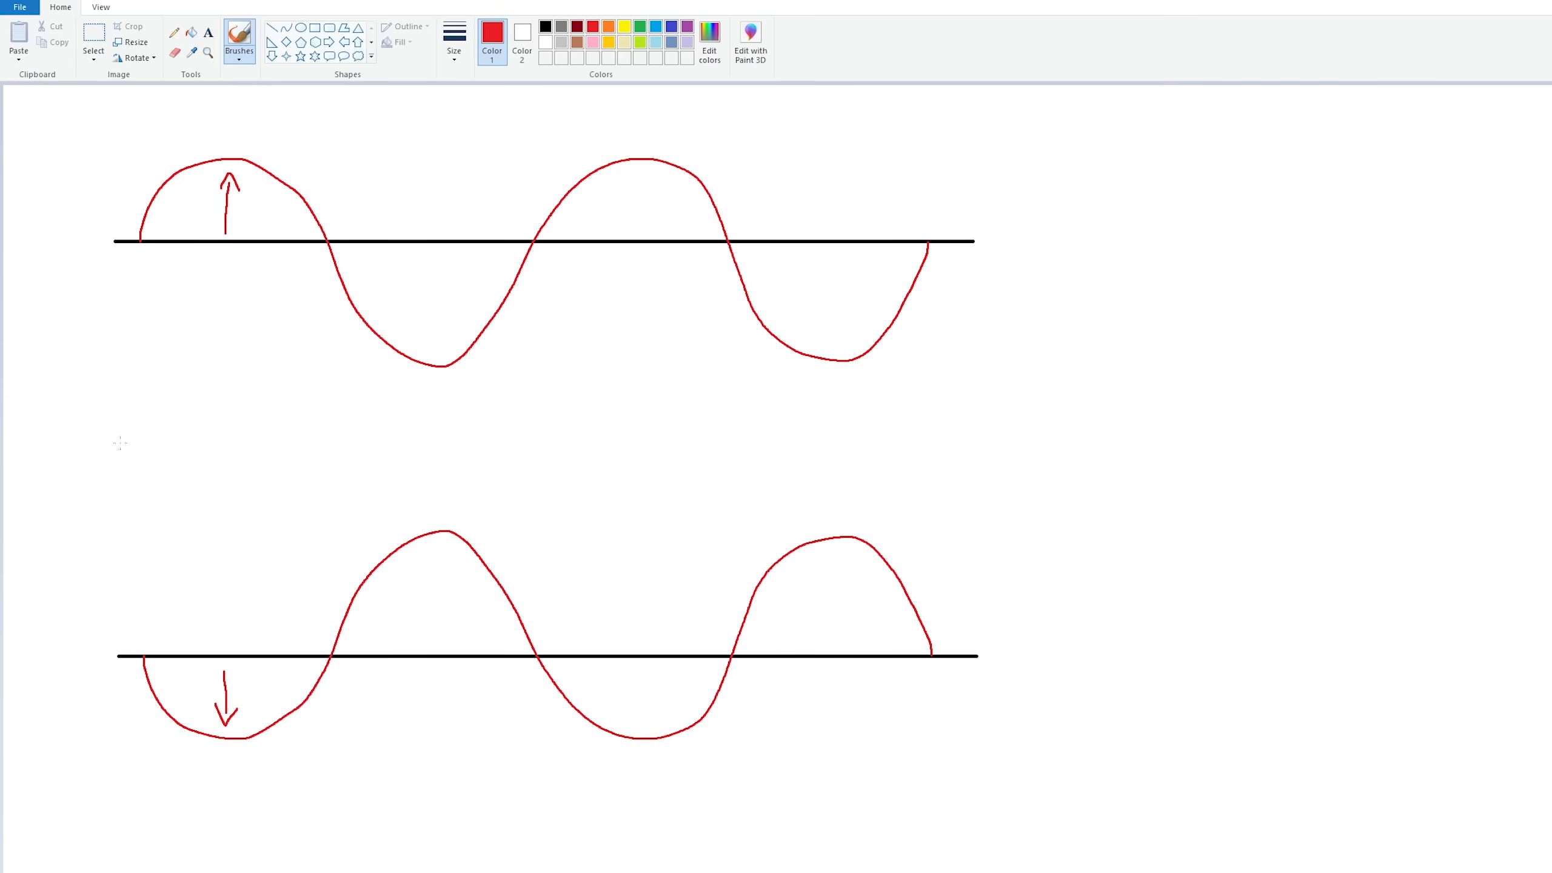
{"action": "left_click_drag", "start_coordinate": [119, 441], "coordinate": [424, 441]}
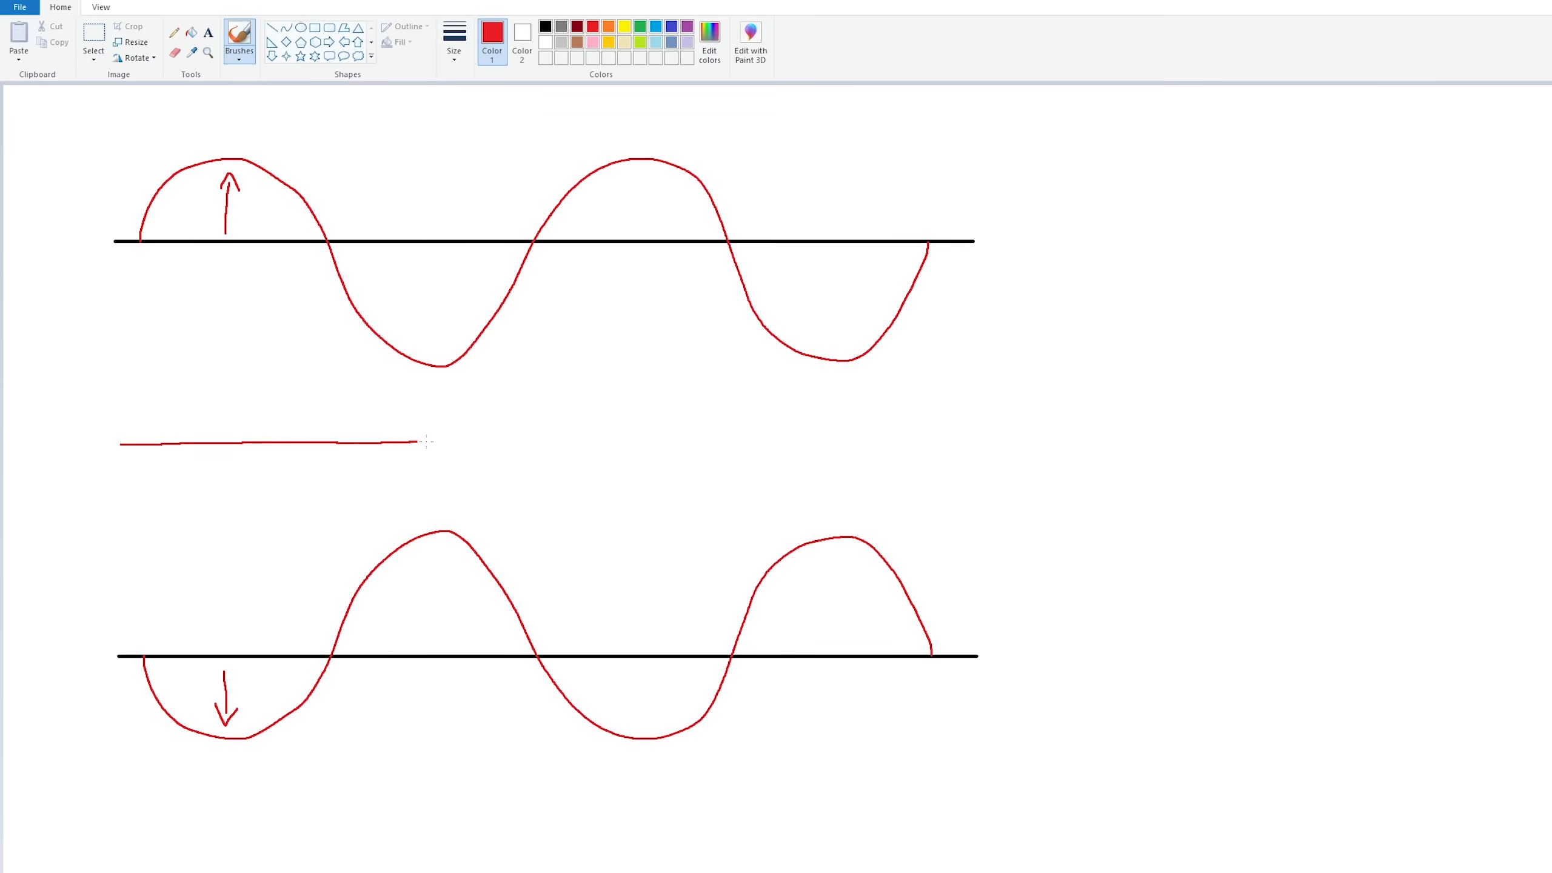
{"action": "left_click_drag", "start_coordinate": [425, 441], "coordinate": [980, 435]}
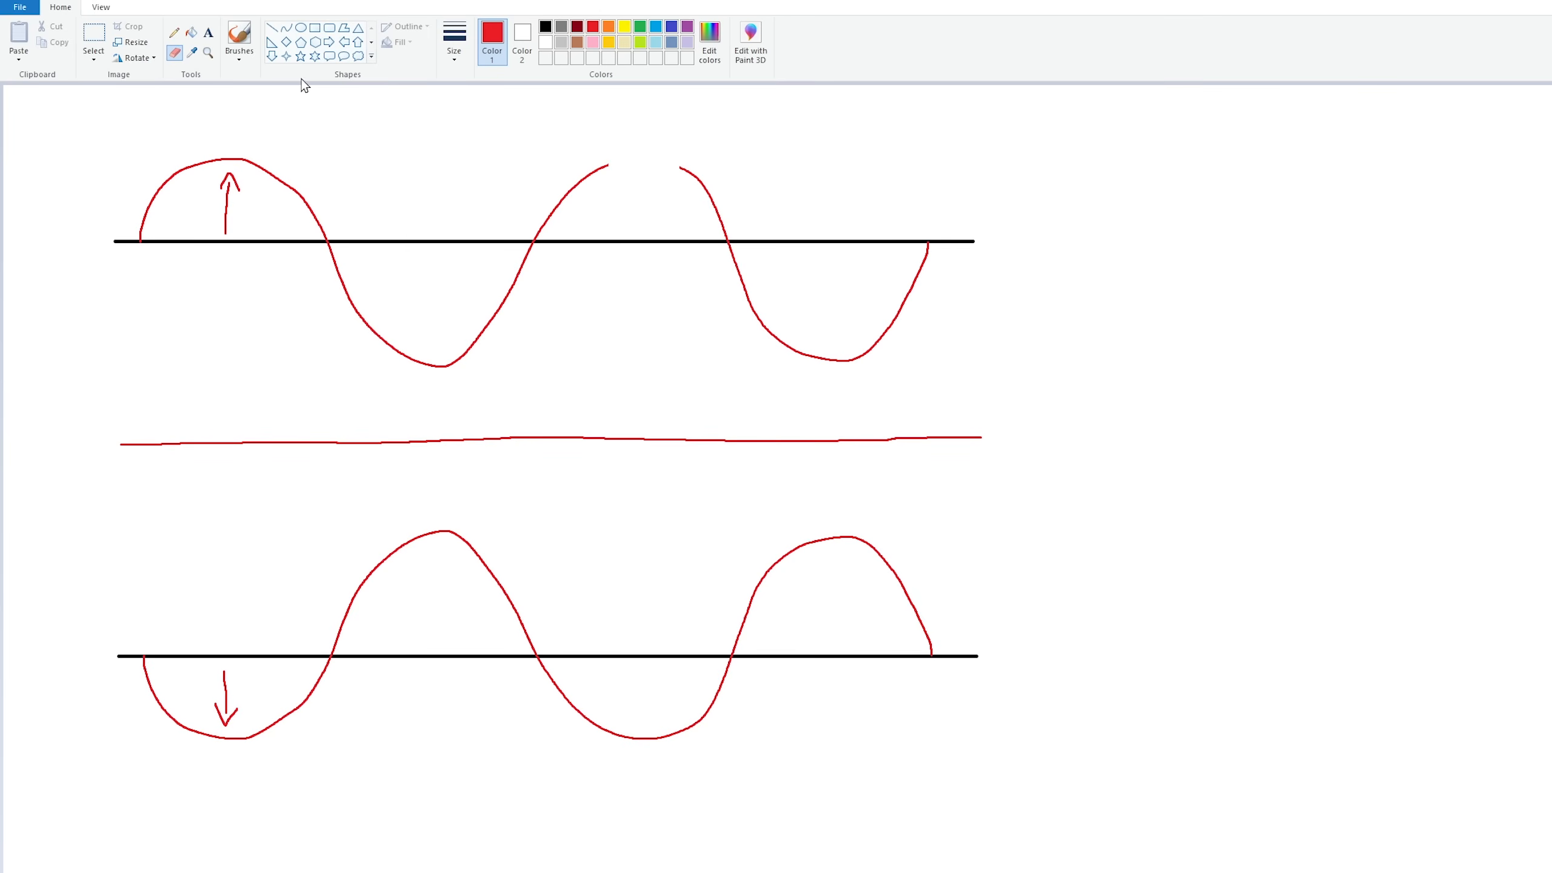
Redraw the erased peak and line gap with small bumps, adding up and down arrows
{"action": "left_click", "coordinate": [238, 39]}
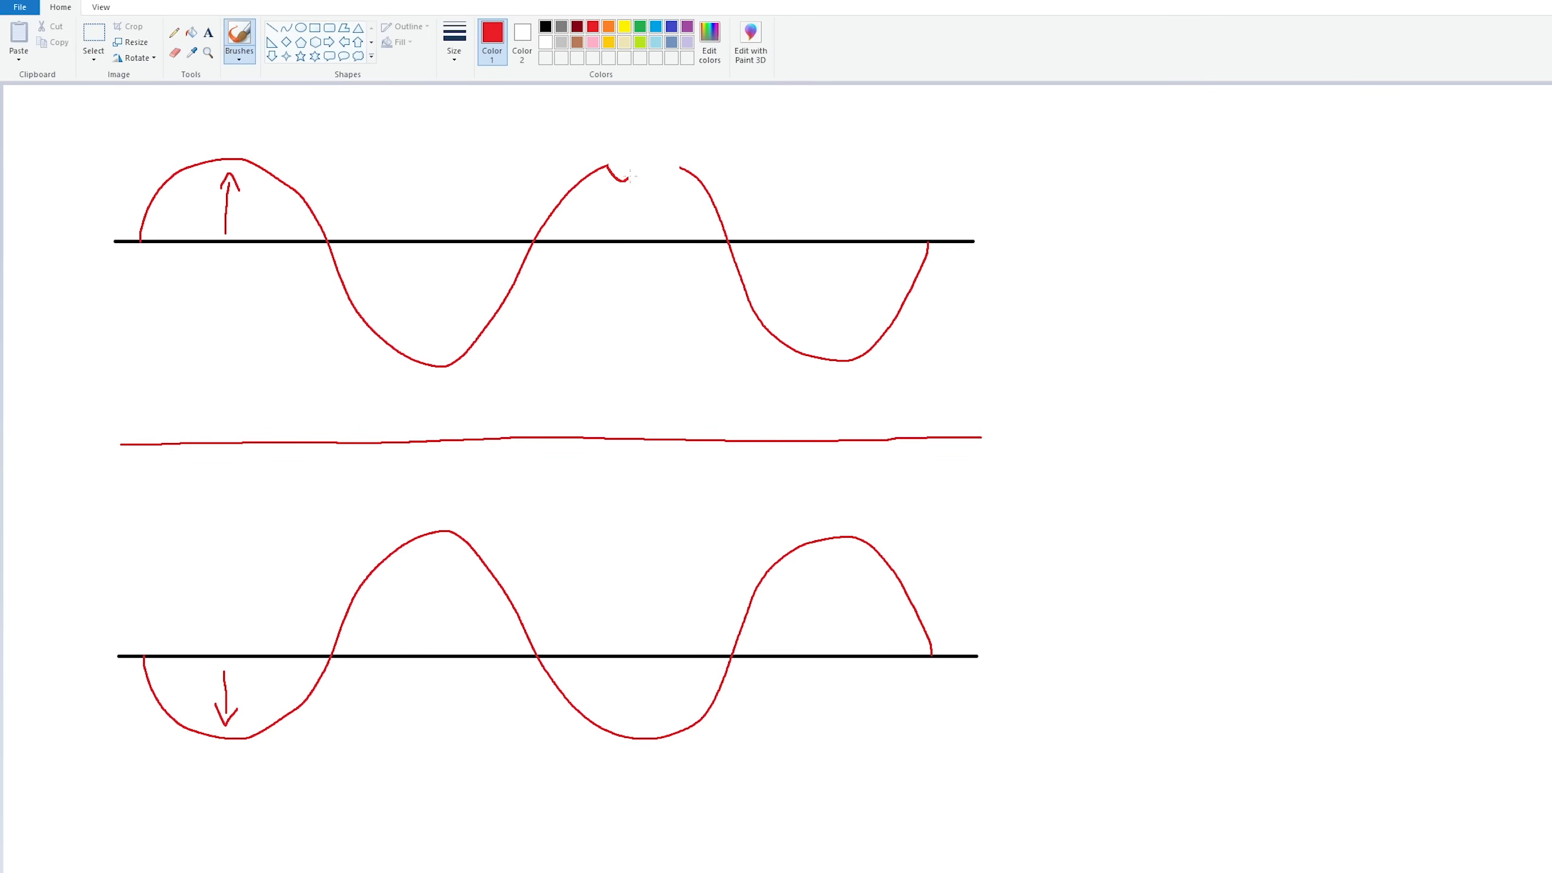
{"action": "left_click_drag", "start_coordinate": [604, 176], "coordinate": [678, 177]}
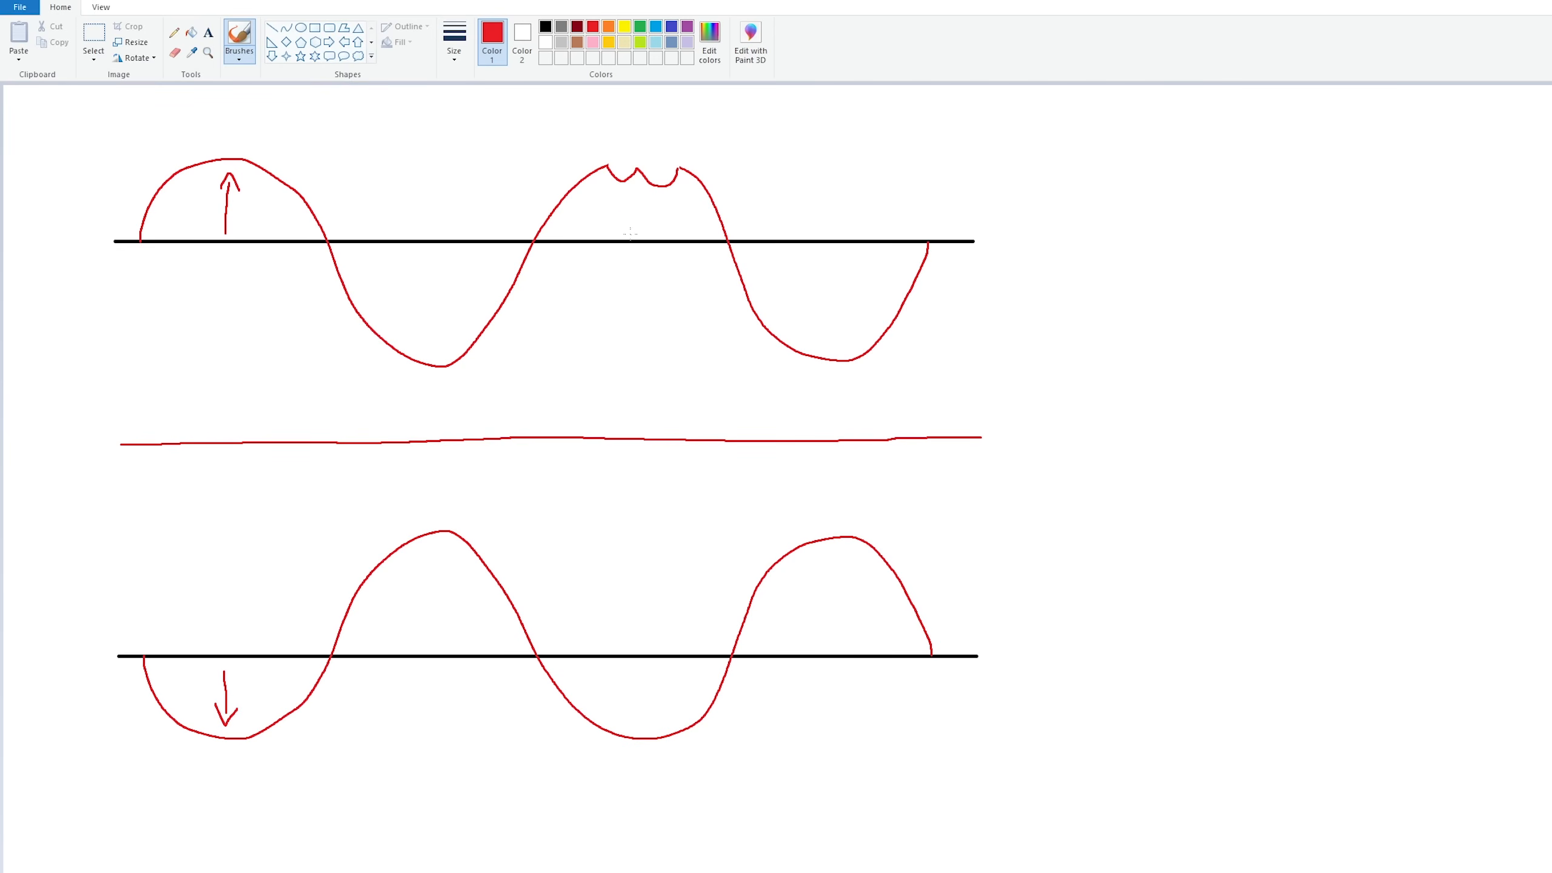
{"action": "left_click_drag", "start_coordinate": [629, 235], "coordinate": [629, 186]}
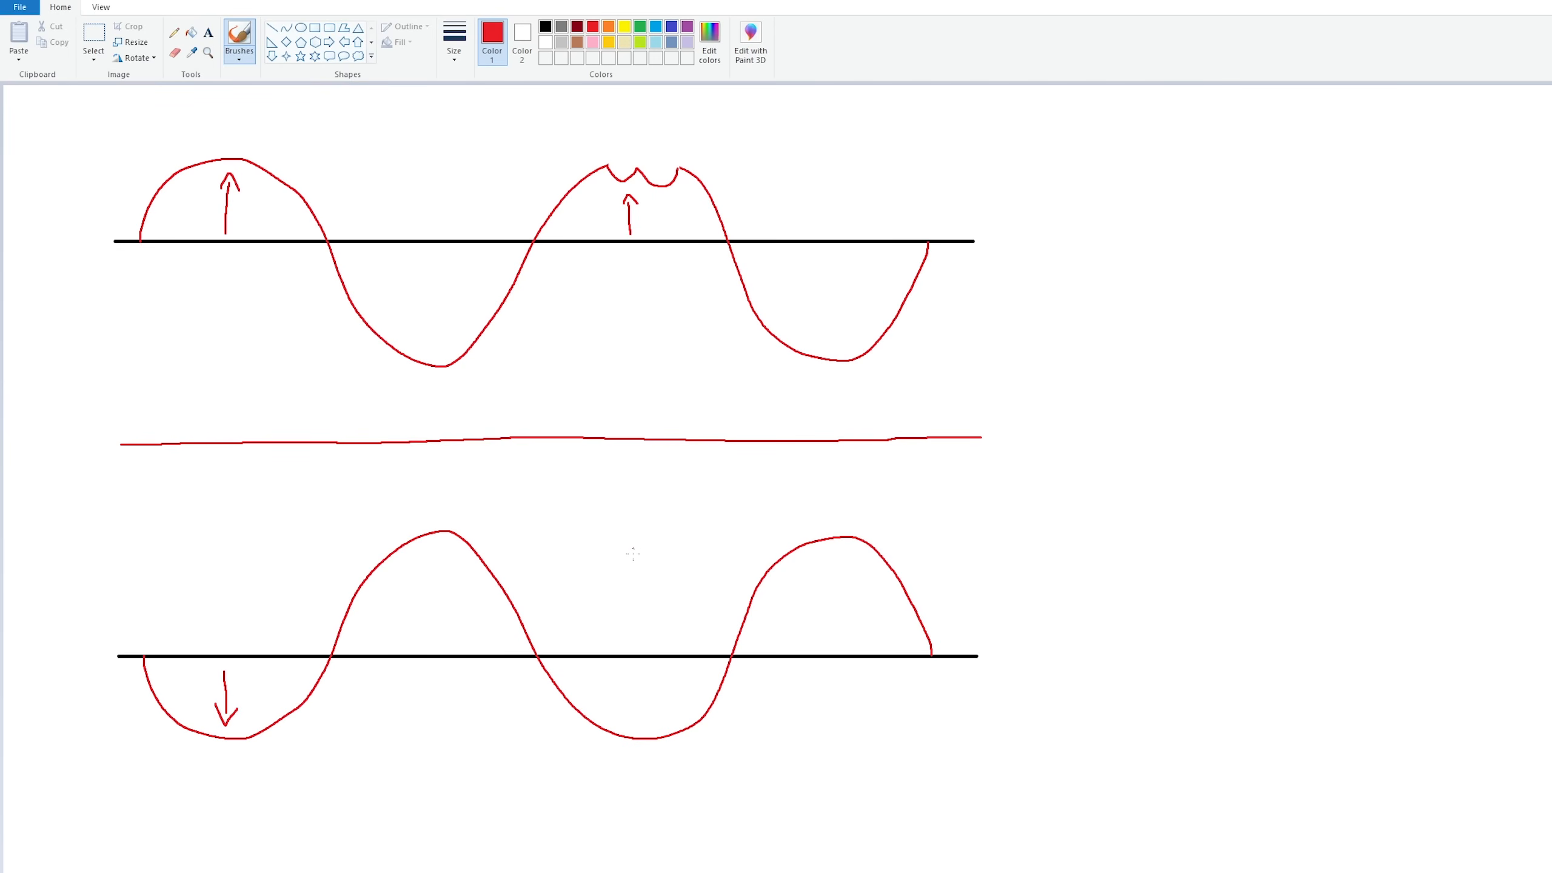
{"action": "left_click_drag", "start_coordinate": [638, 673], "coordinate": [638, 733]}
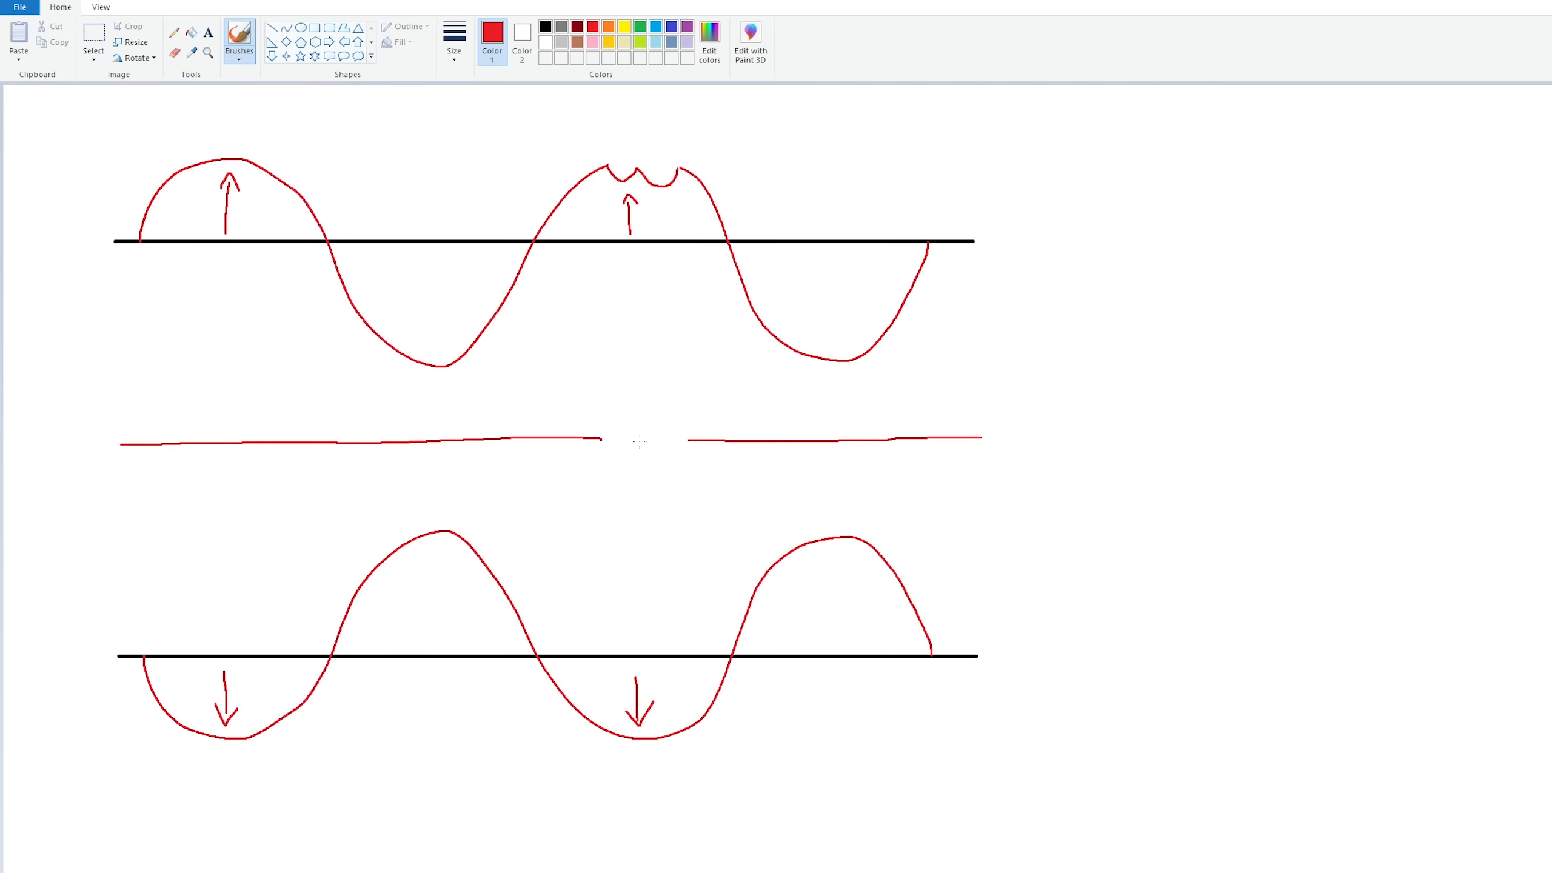
{"action": "left_click_drag", "start_coordinate": [602, 440], "coordinate": [684, 439]}
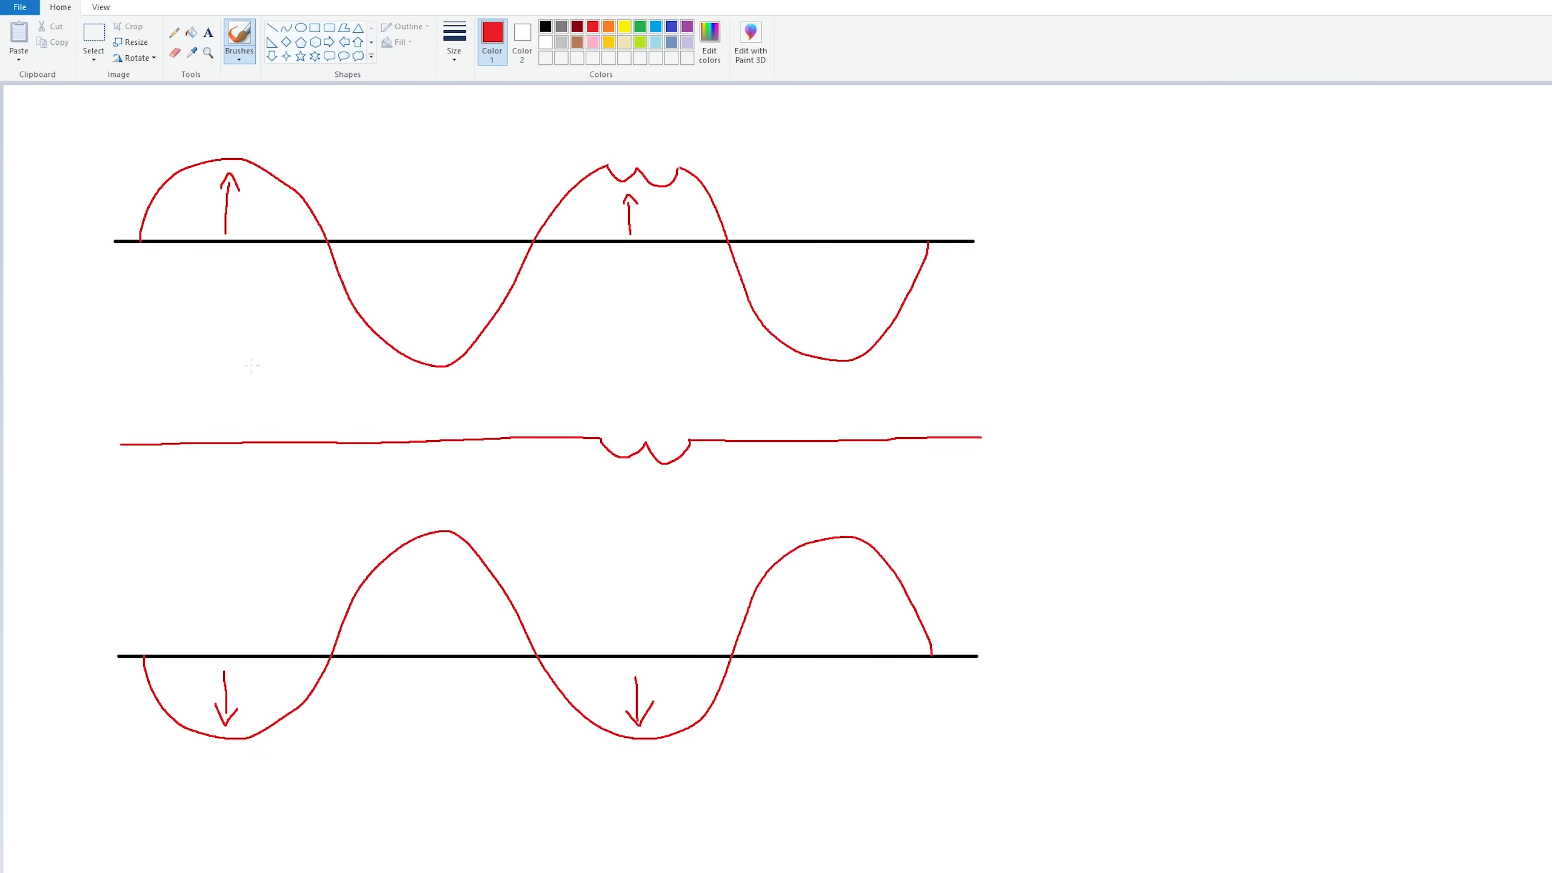
{"action": "mouse_move", "coordinate": [882, 365]}
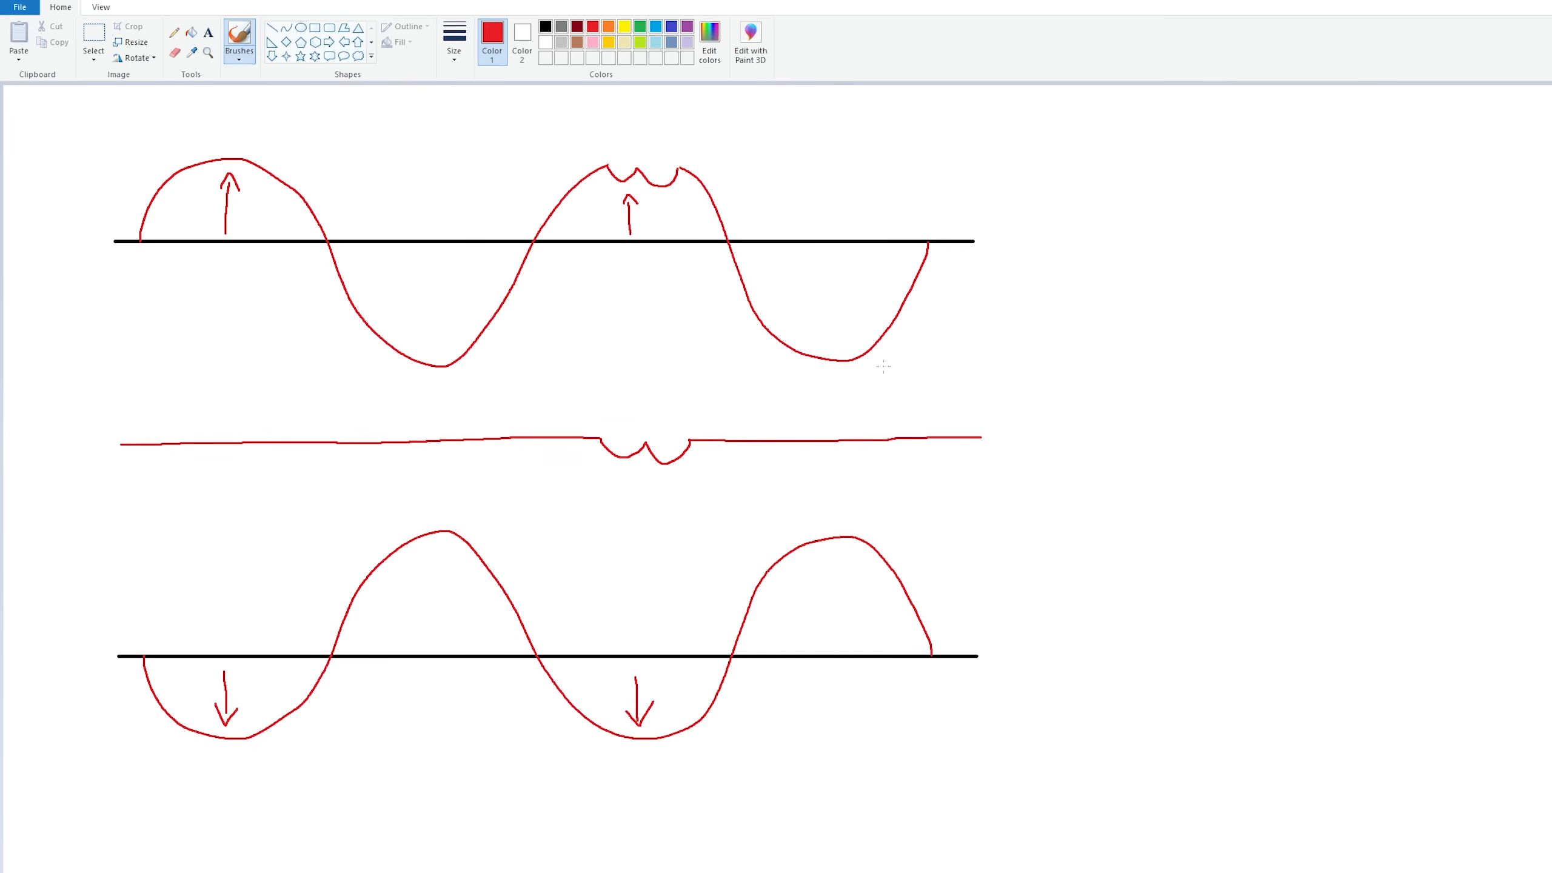
{"action": "mouse_move", "coordinate": [796, 366]}
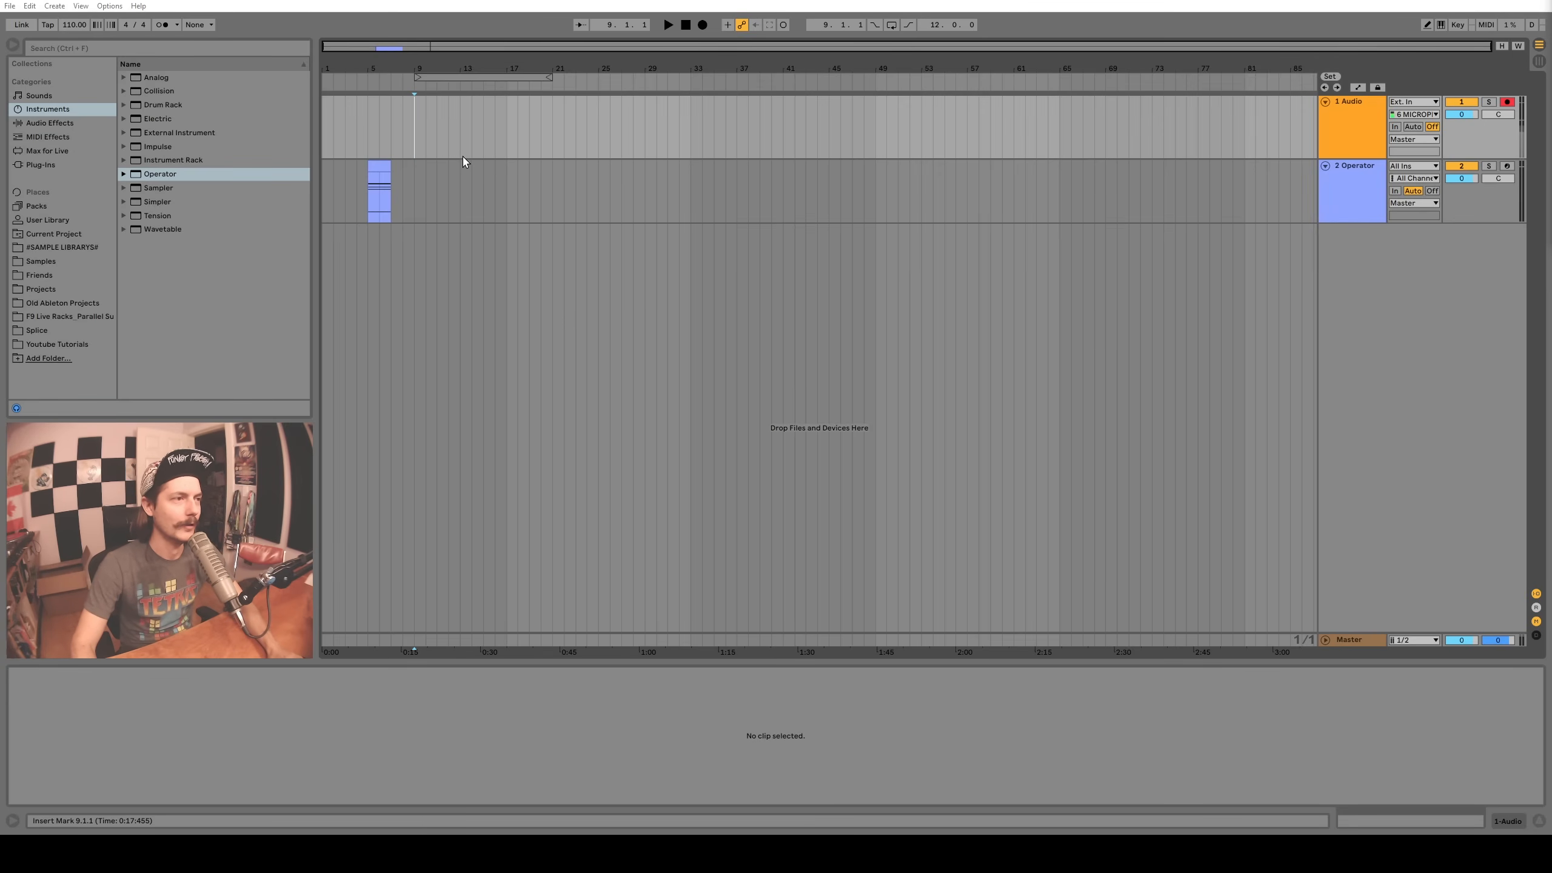
{"action": "mouse_move", "coordinate": [984, 127]}
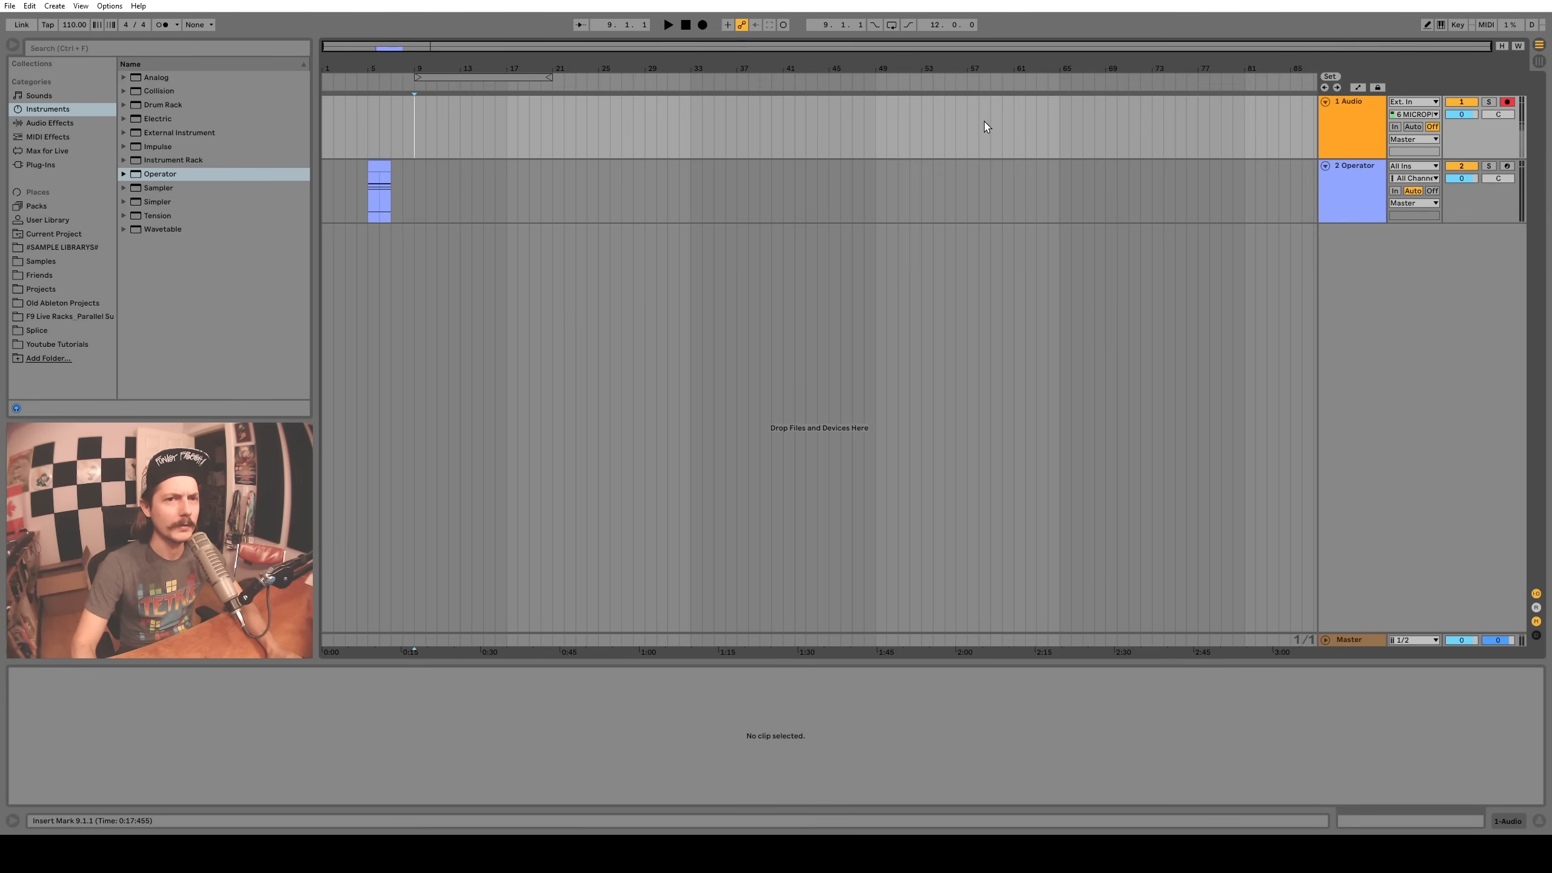
Record a resampled clip on audio track 3, move it to bar 16, and copy it to track 4
{"action": "left_click", "coordinate": [667, 24]}
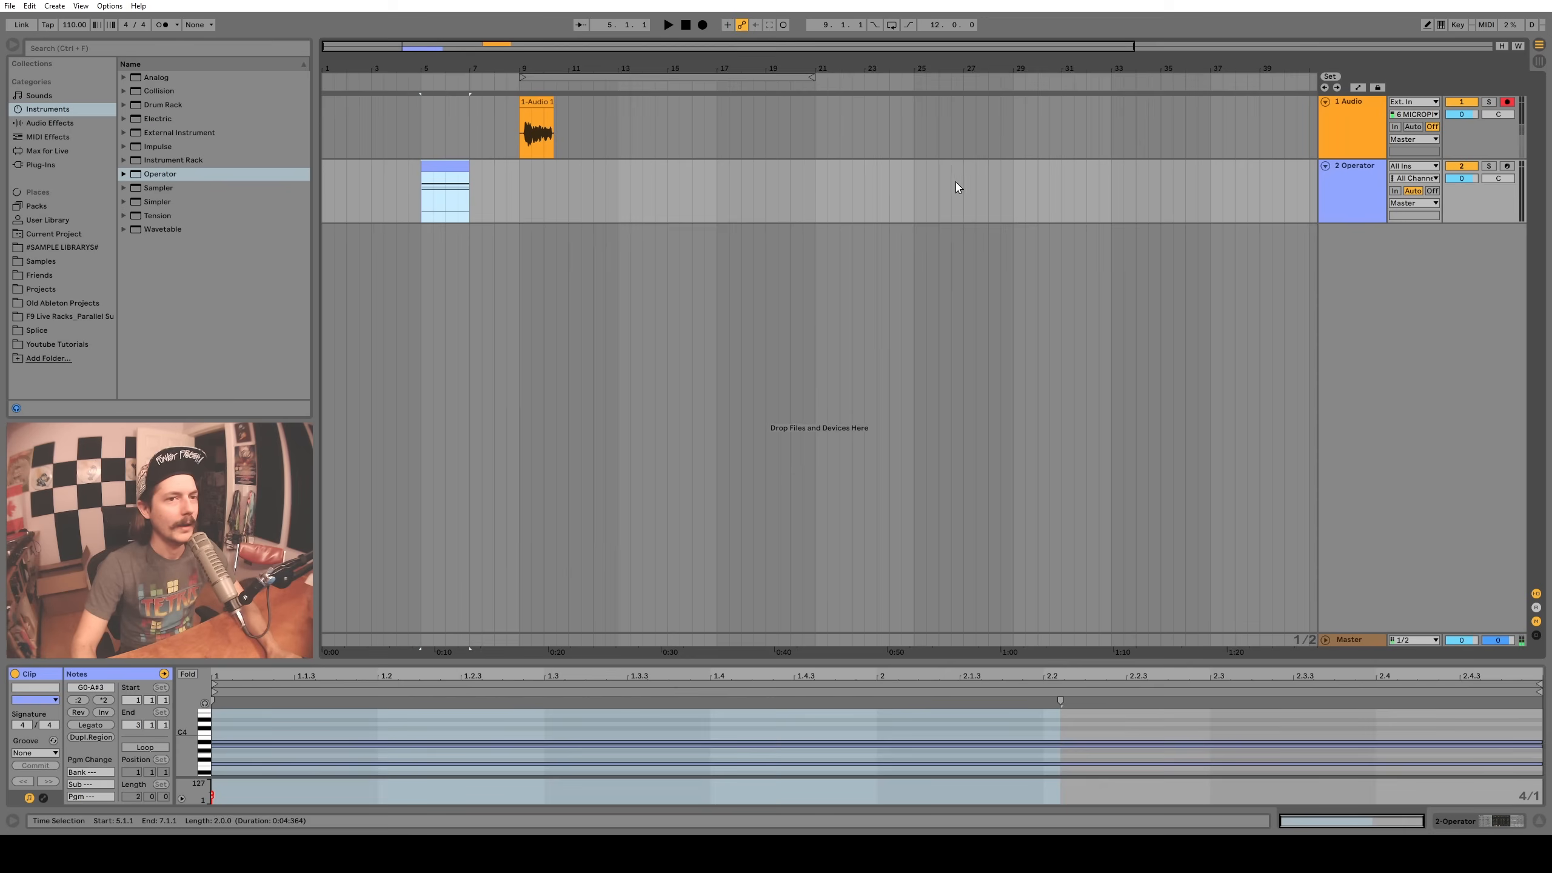
{"action": "left_click", "coordinate": [668, 24]}
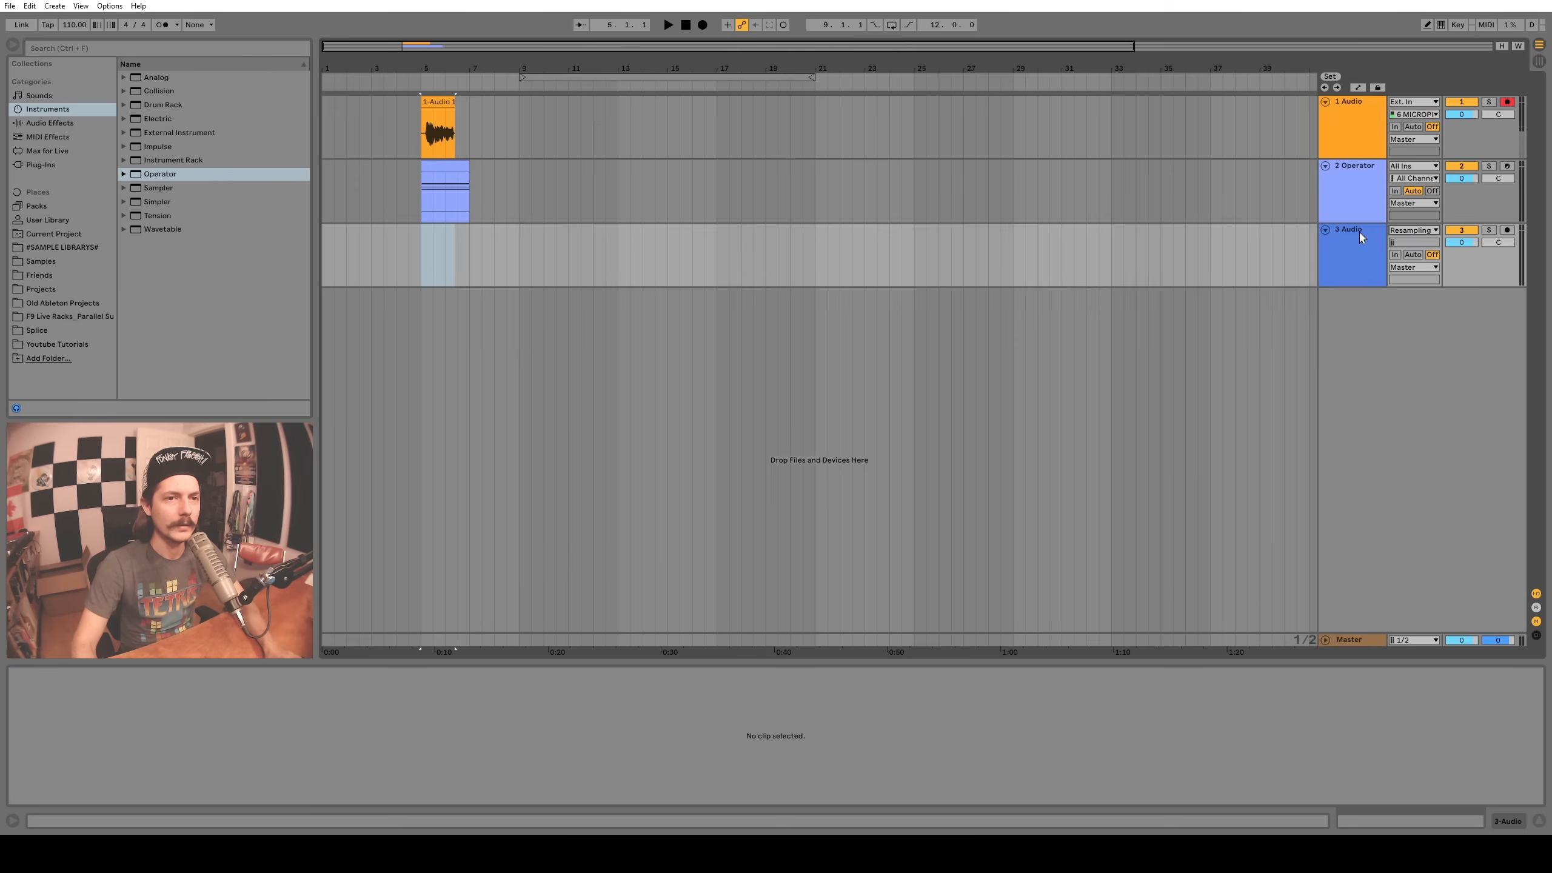
{"action": "left_click", "coordinate": [703, 25]}
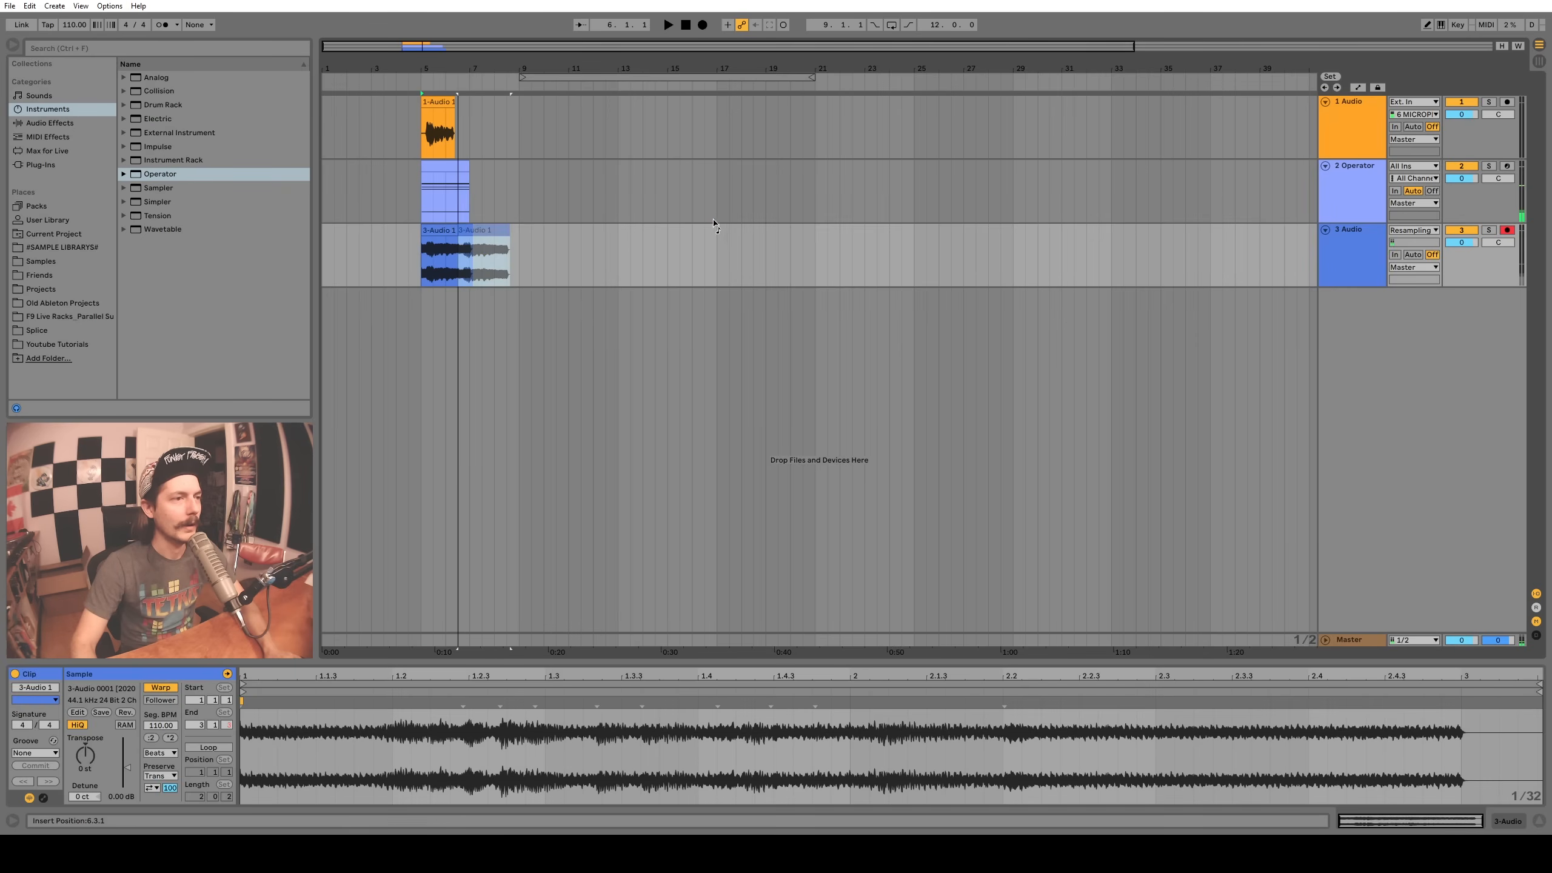
{"action": "left_click_drag", "start_coordinate": [450, 256], "coordinate": [717, 256]}
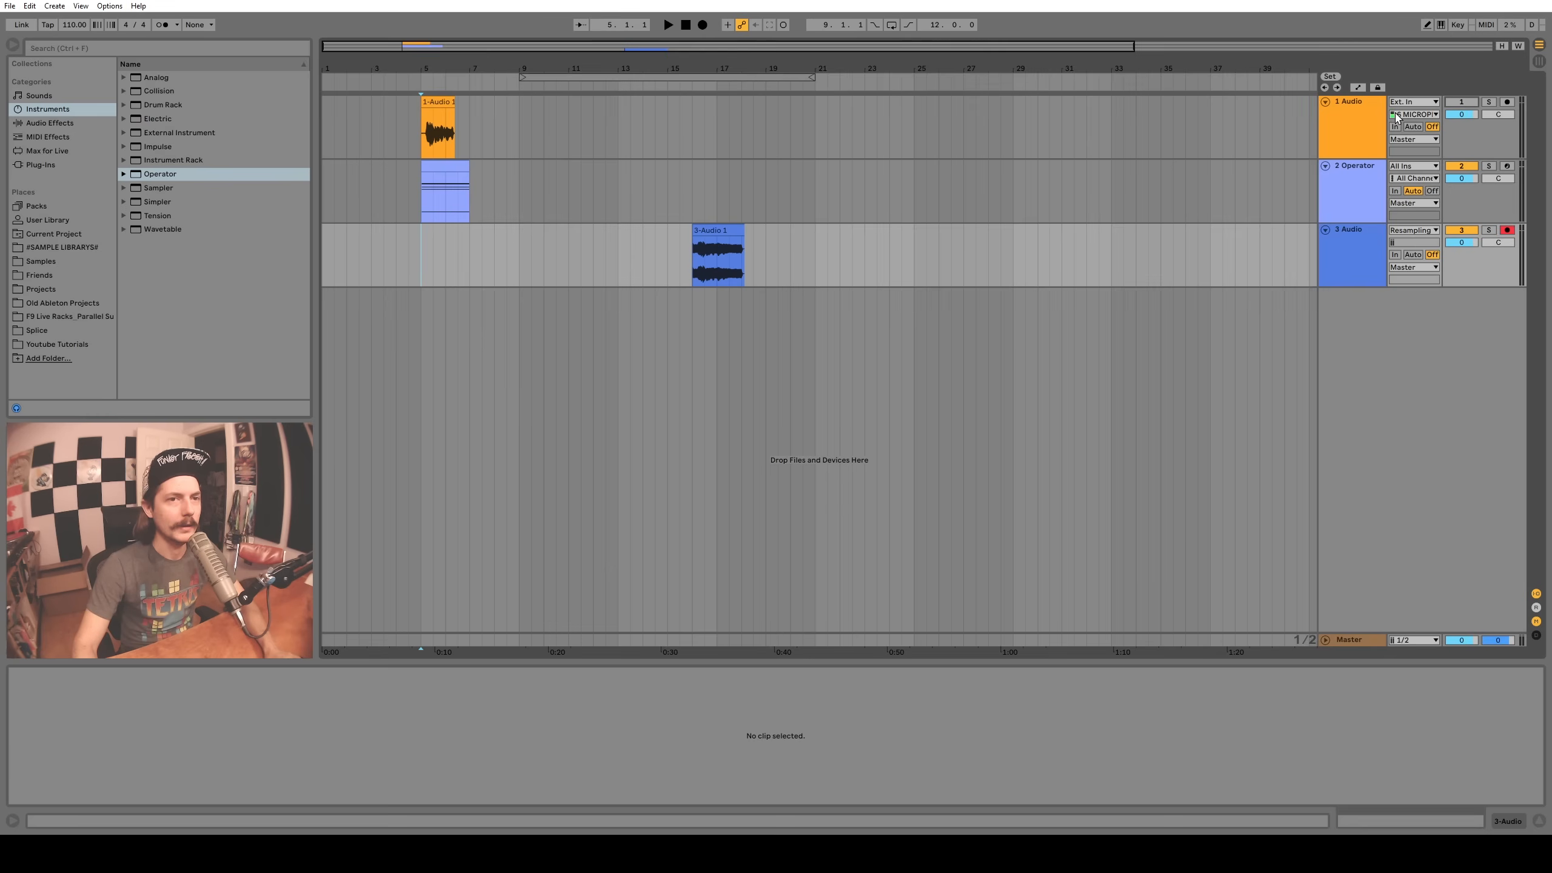
{"action": "left_click", "coordinate": [429, 169]}
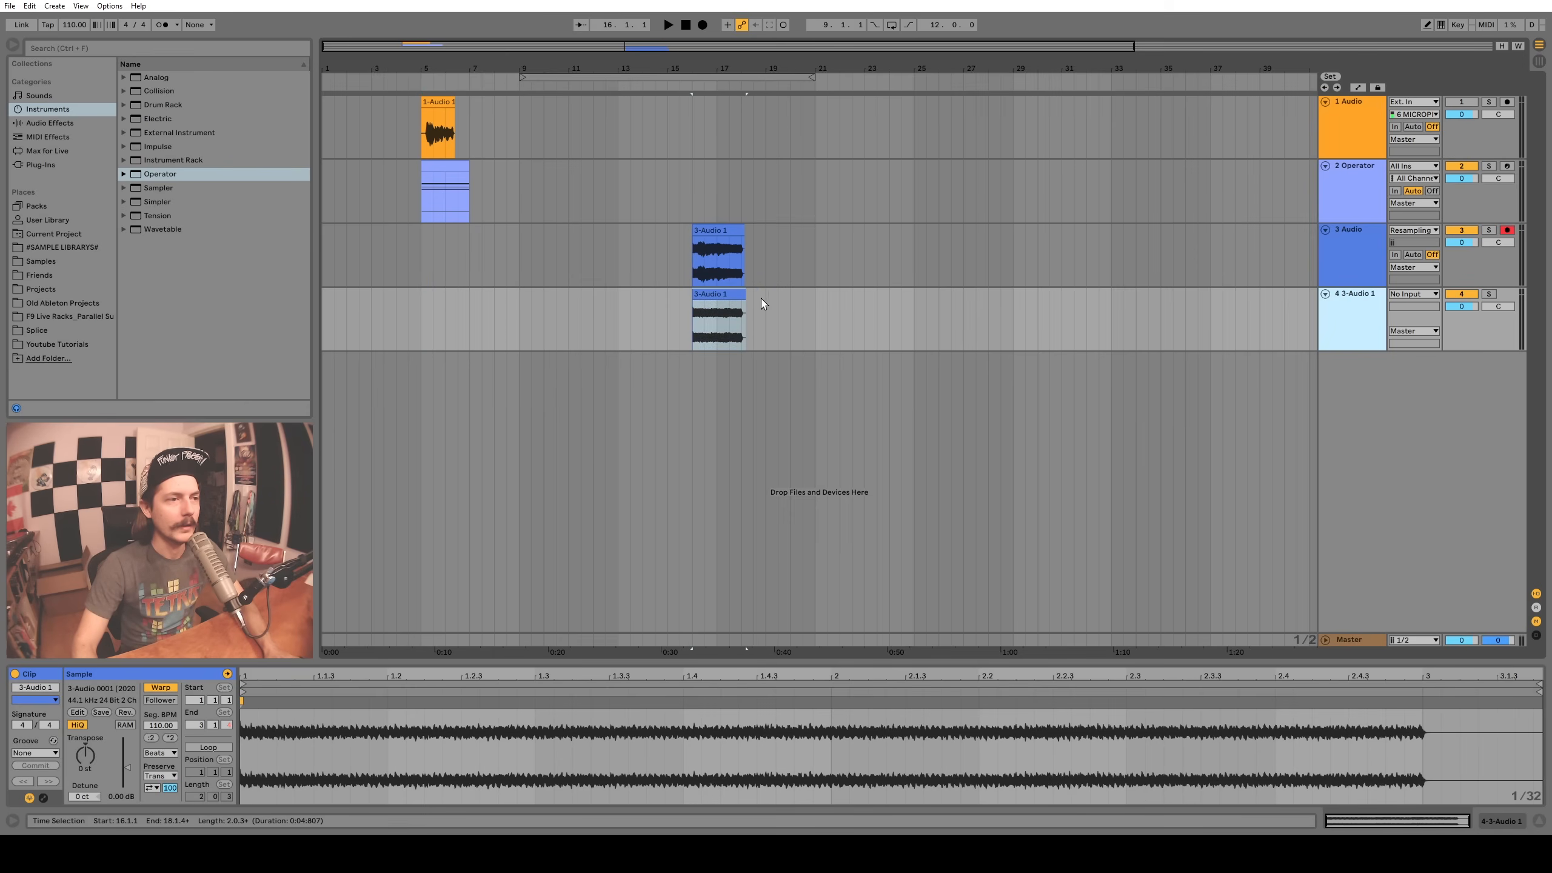
Add Utility from Audio Effects to the fourth track and invert its left-channel polarity
{"action": "left_click", "coordinate": [1353, 293]}
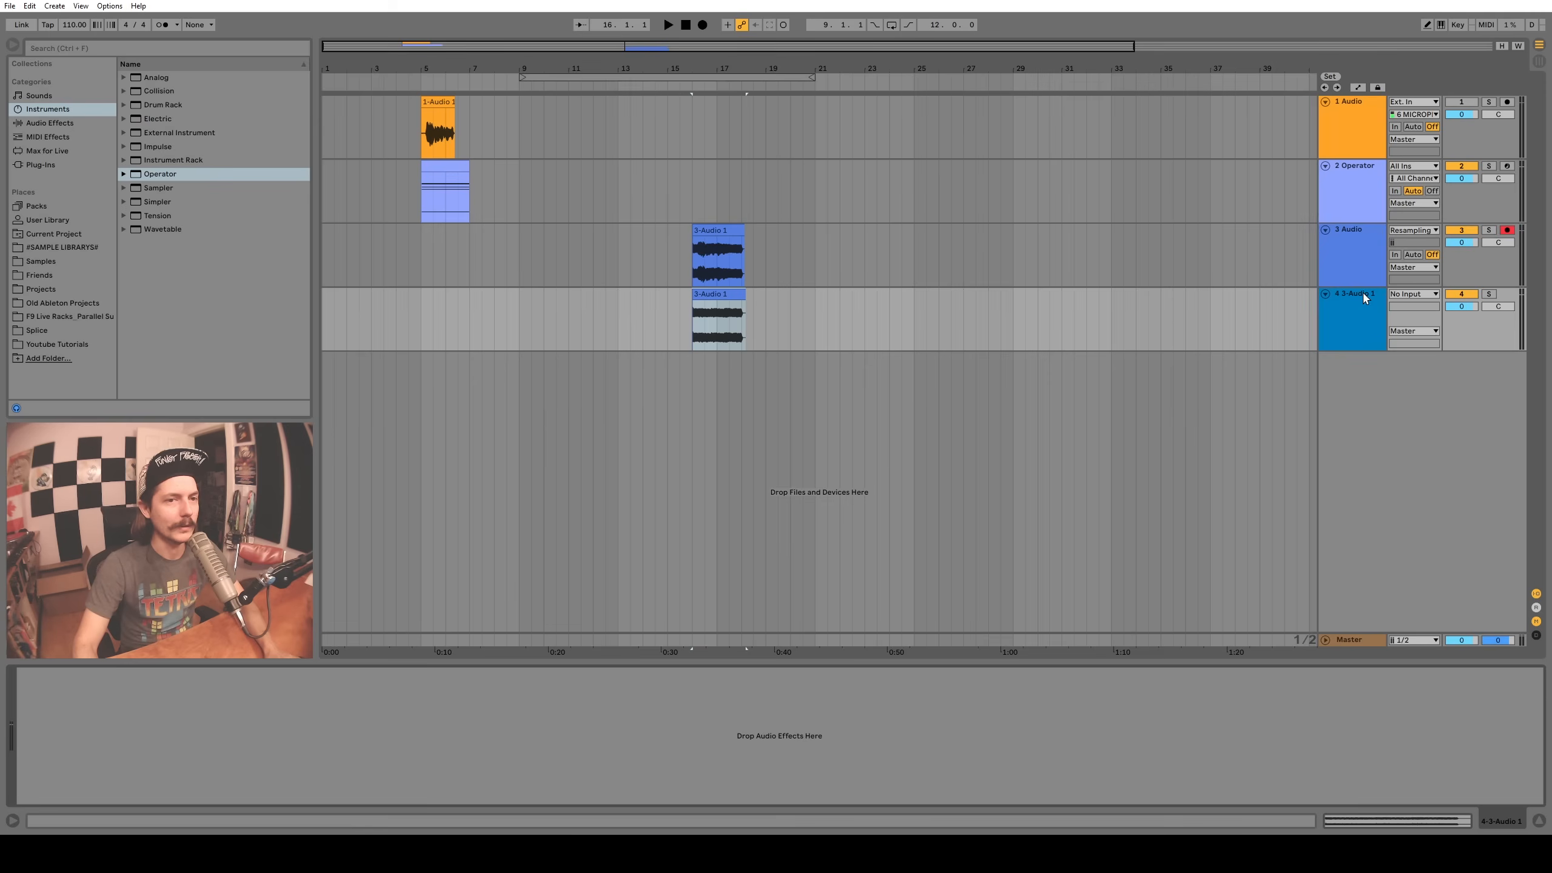
{"action": "left_click", "coordinate": [41, 165]}
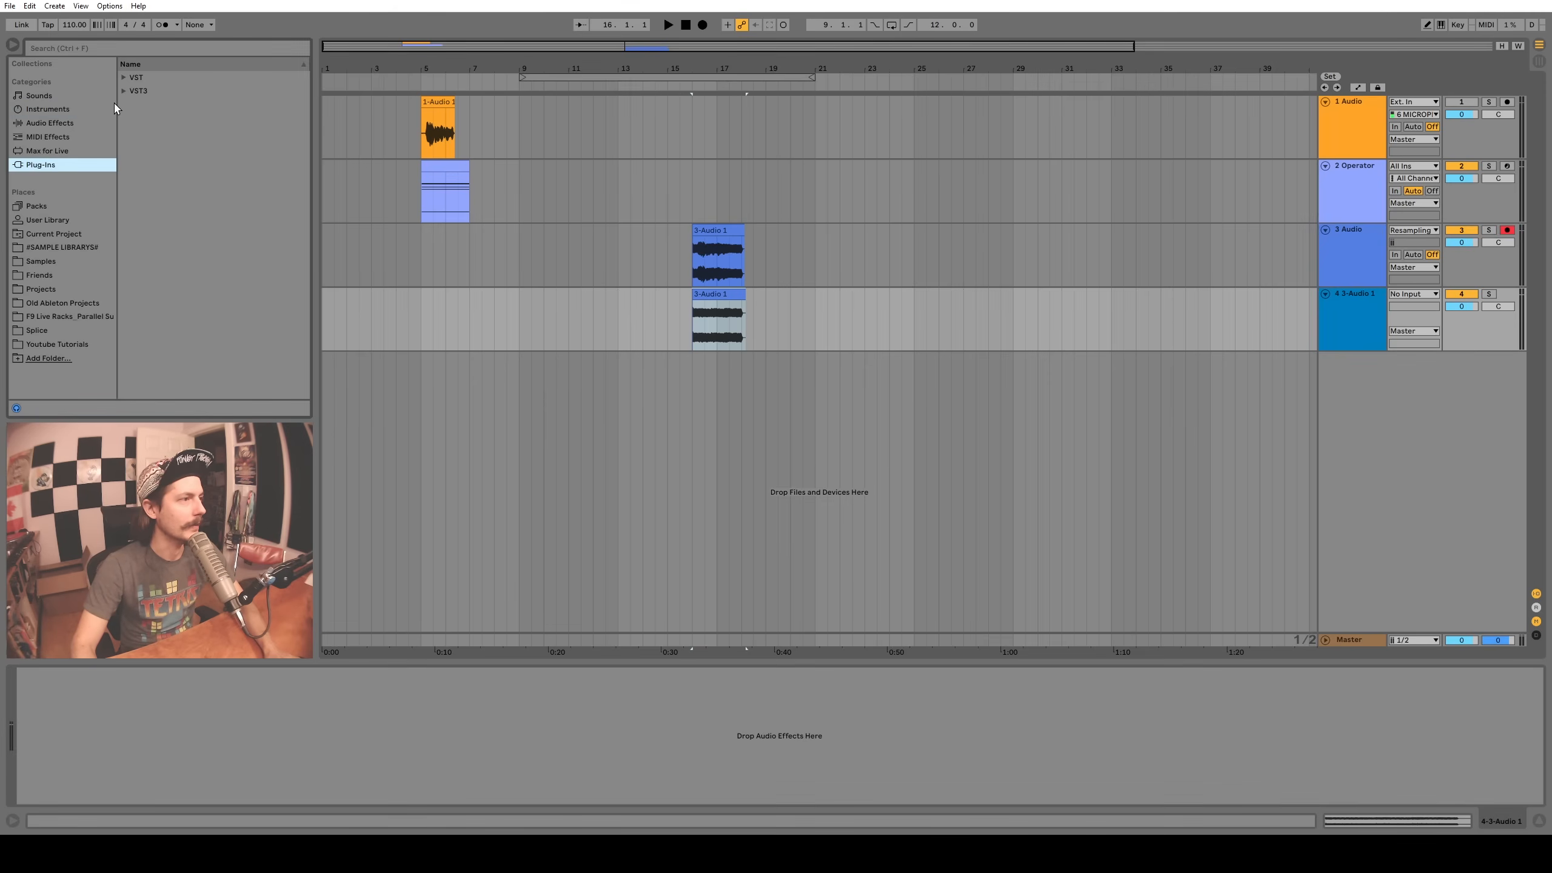
{"action": "left_click", "coordinate": [50, 122]}
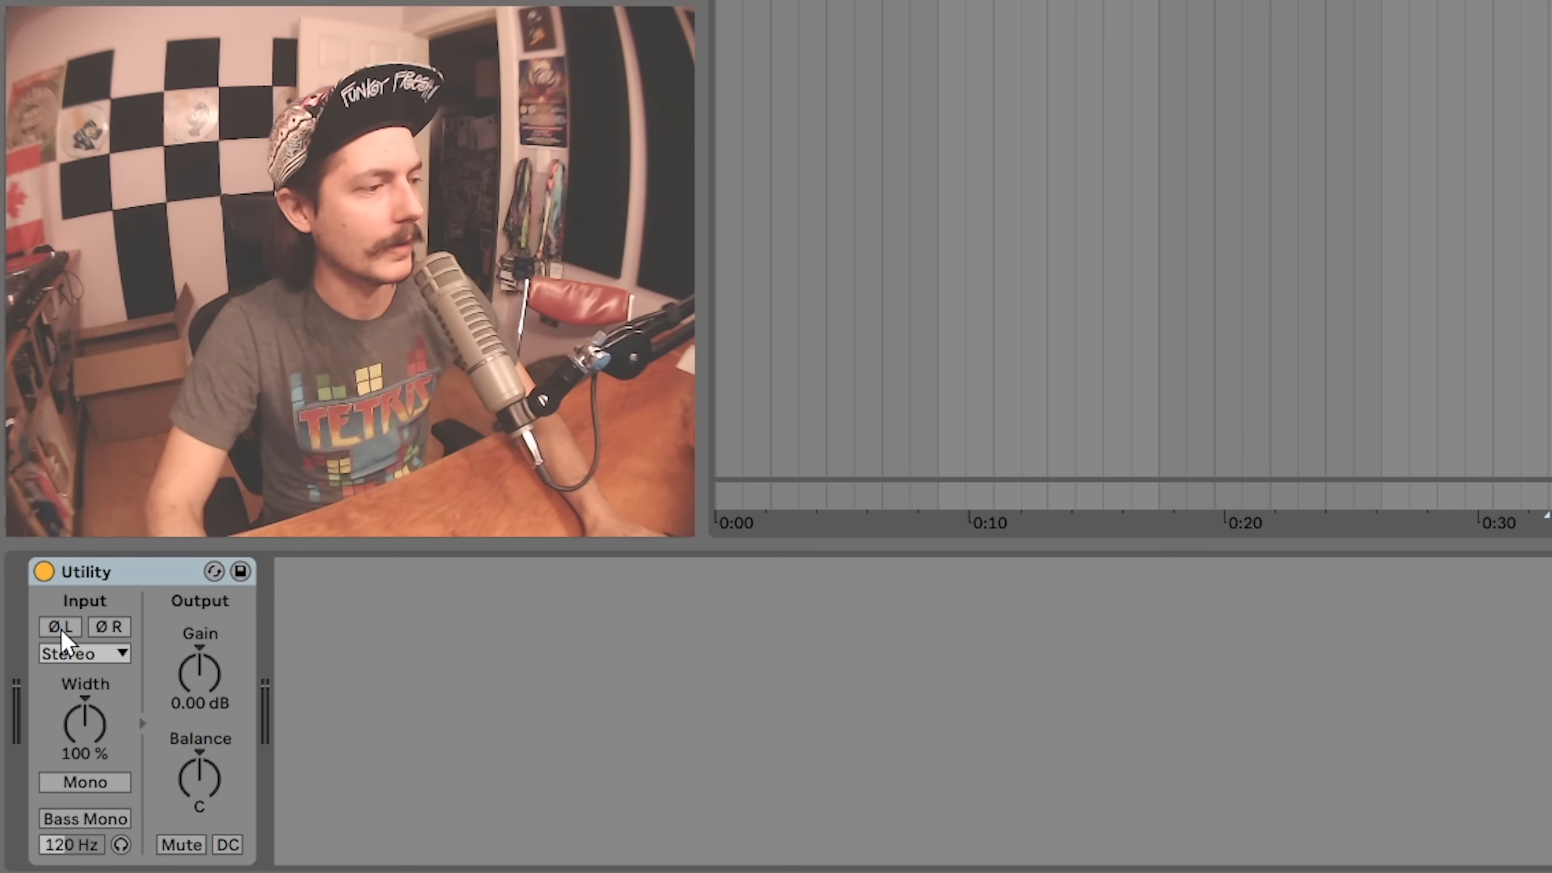
{"action": "left_click", "coordinate": [58, 626]}
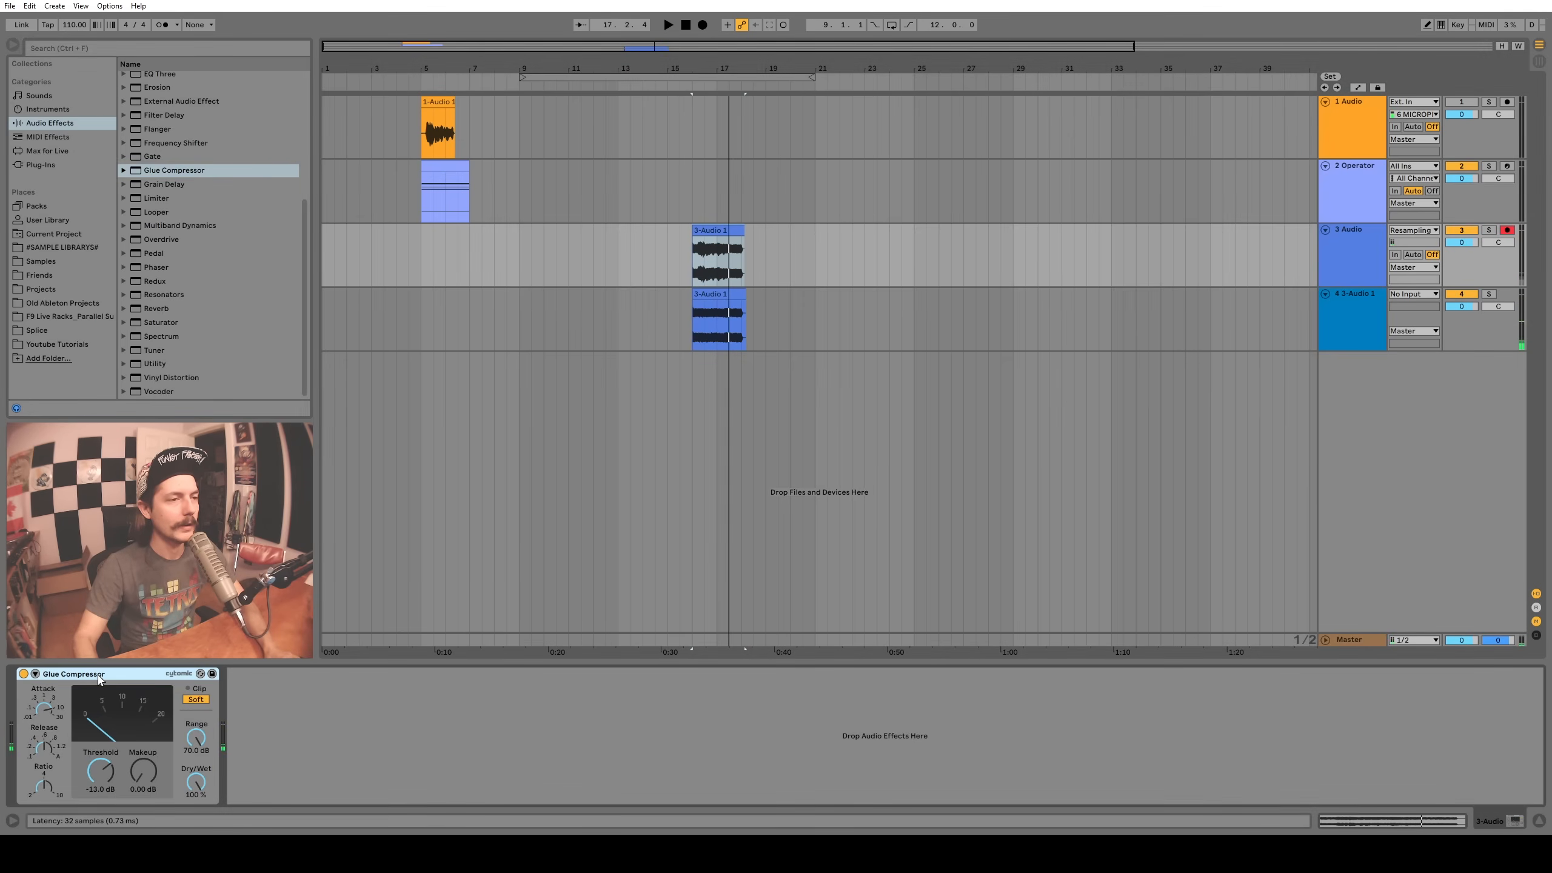
{"action": "mouse_move", "coordinate": [374, 525]}
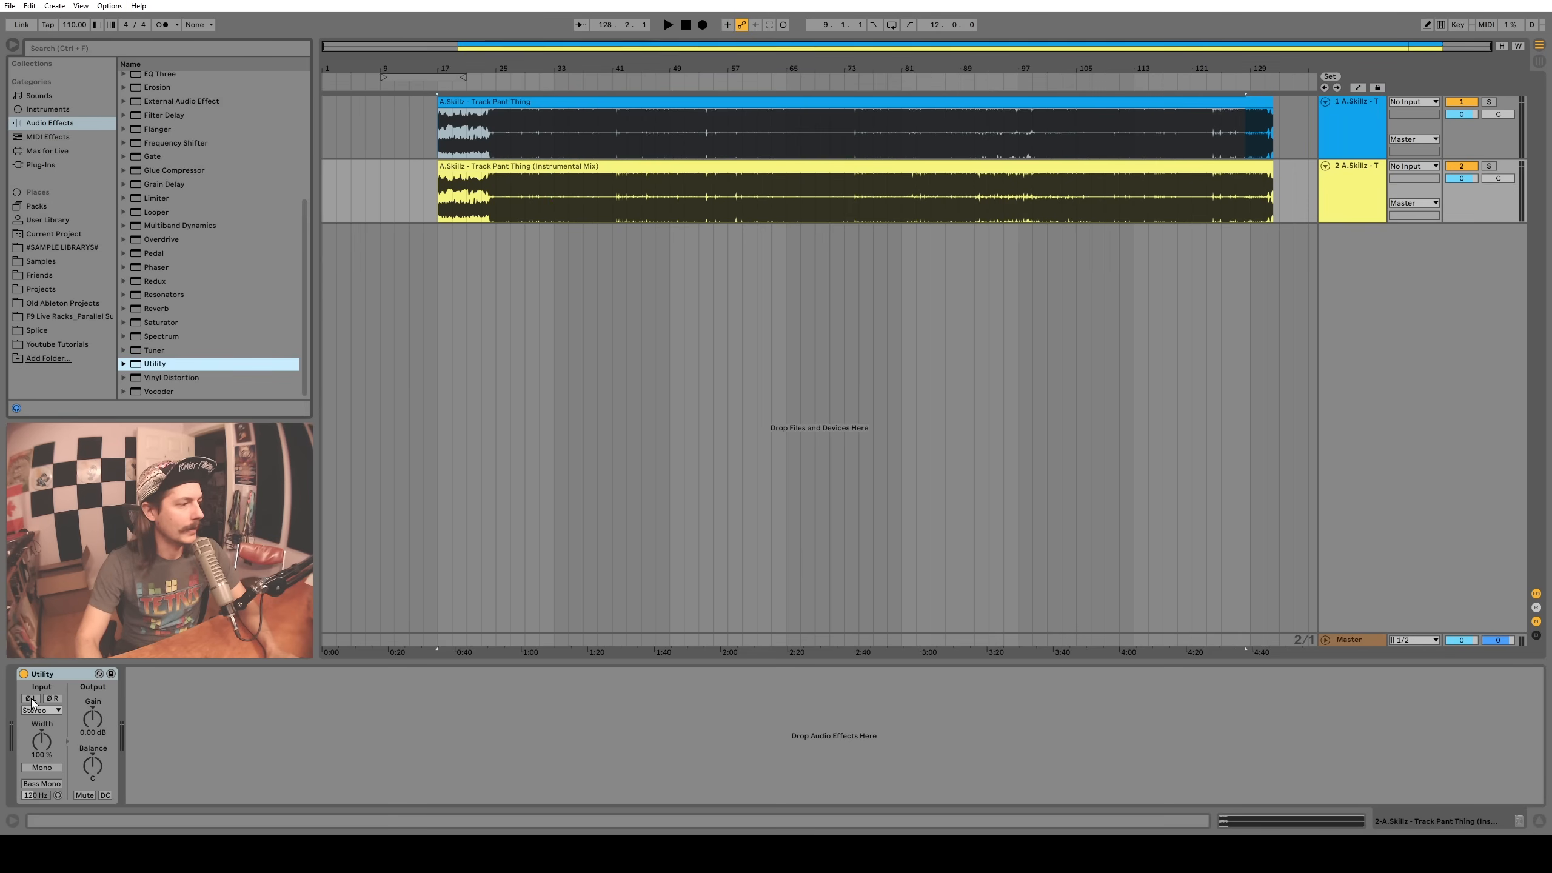
Enable Utility's Ø L and Ø R on the instrumental mix and play both tracks together
{"action": "left_click", "coordinate": [31, 698]}
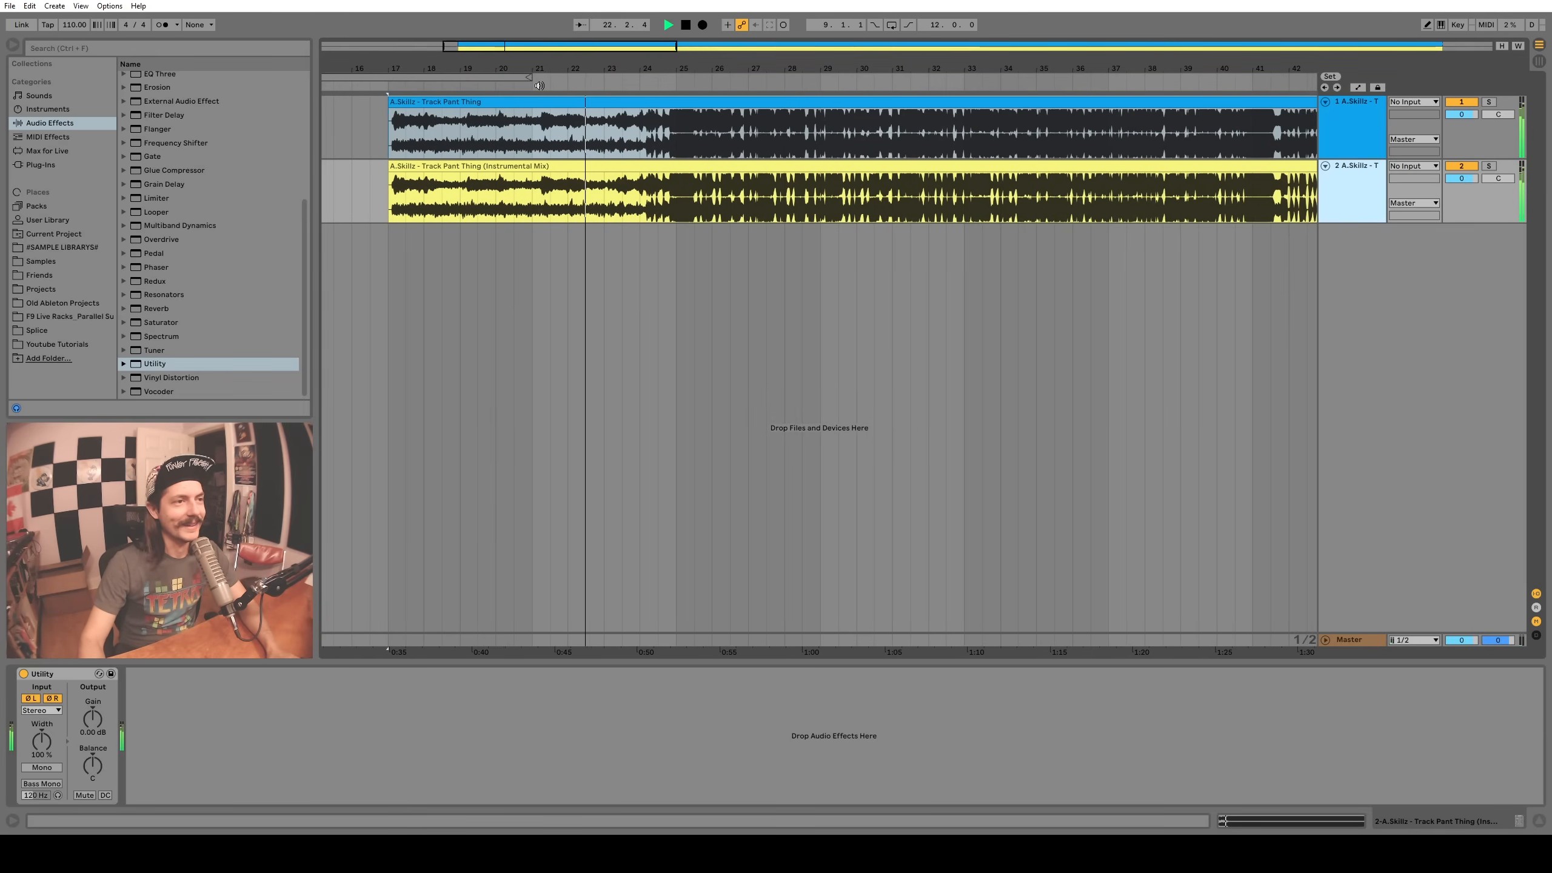
{"action": "left_click", "coordinate": [623, 94]}
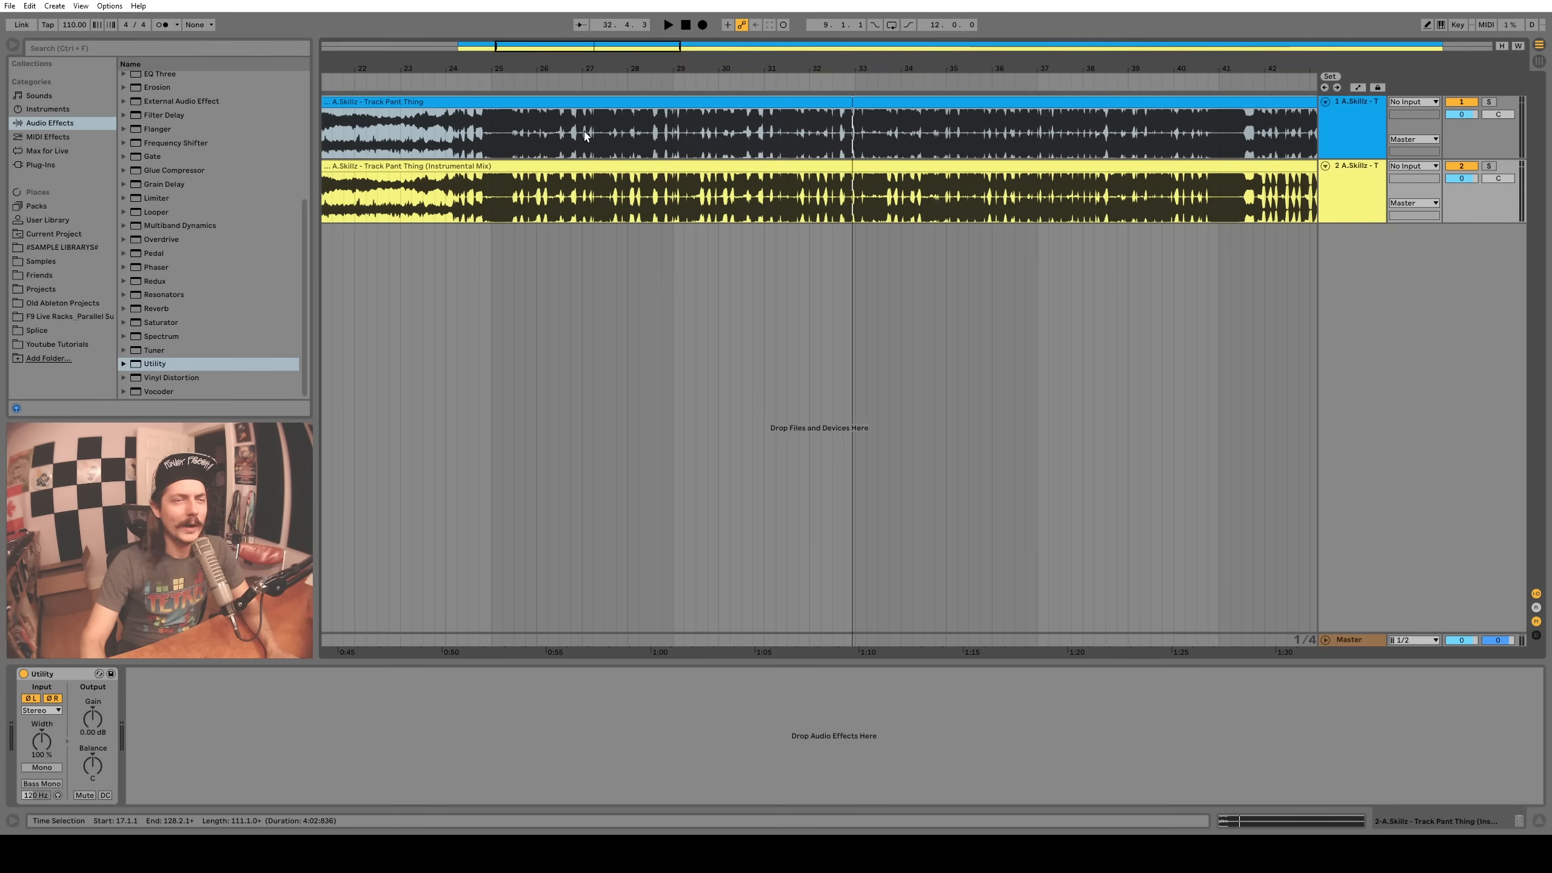
{"action": "mouse_move", "coordinate": [577, 142]}
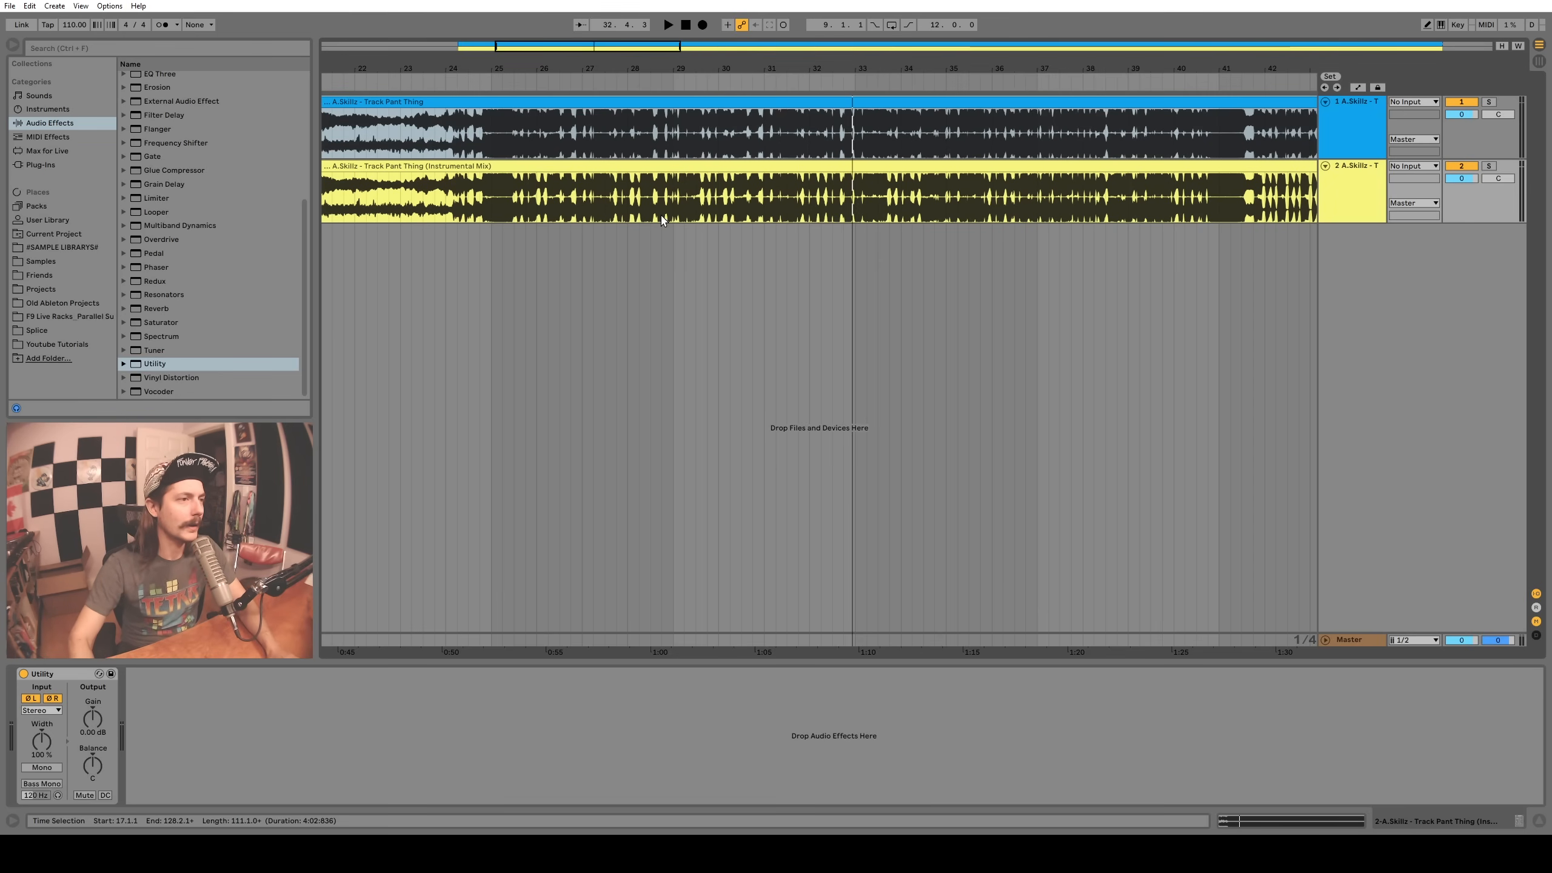
{"action": "mouse_move", "coordinate": [582, 163]}
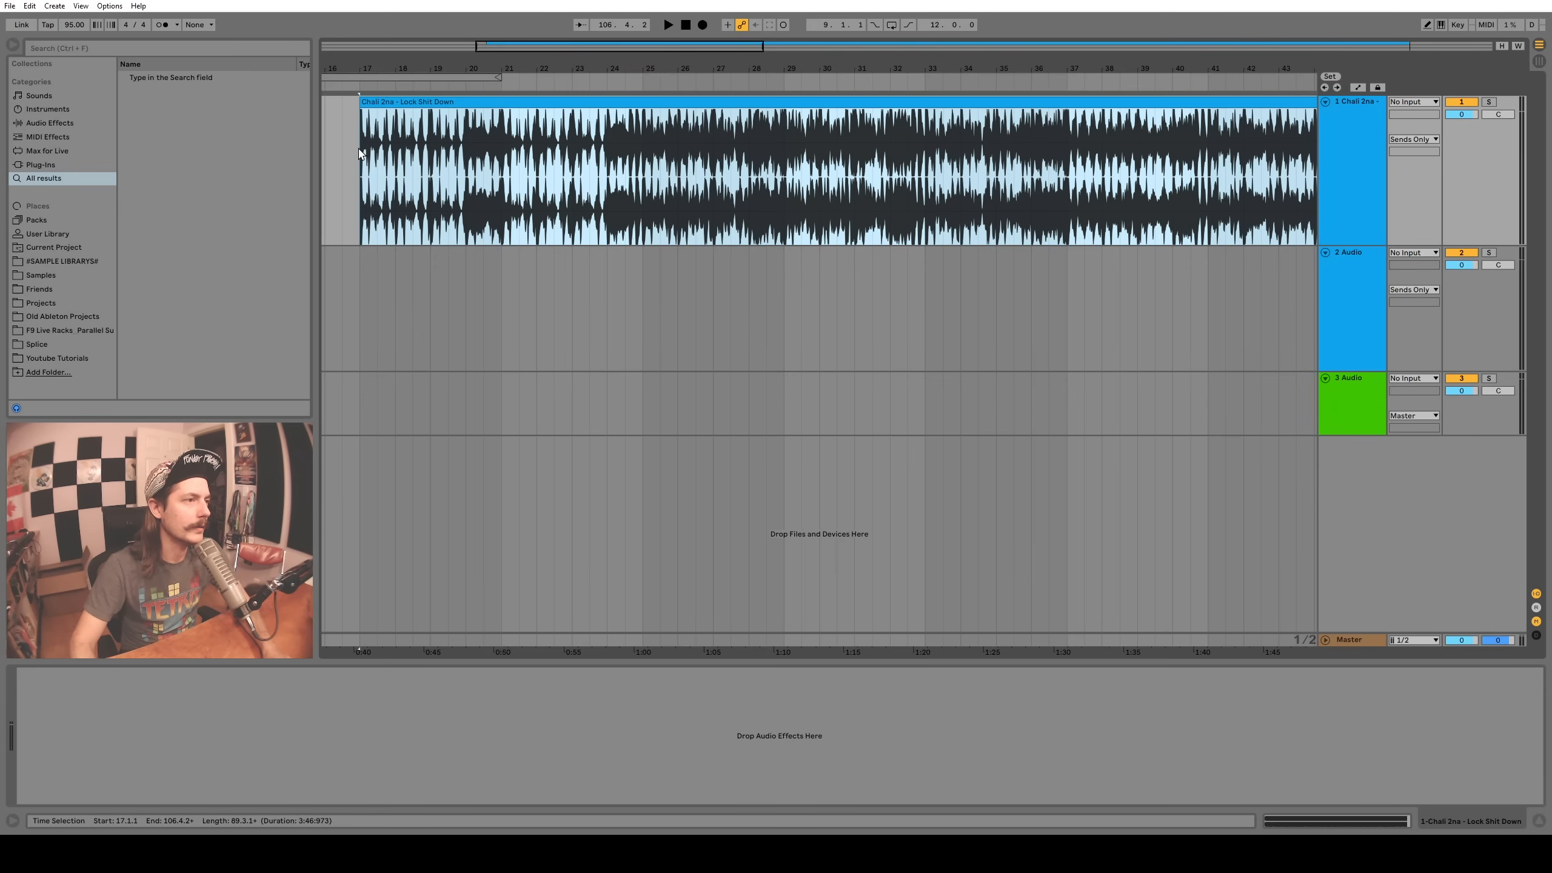
{"action": "mouse_move", "coordinate": [409, 131]}
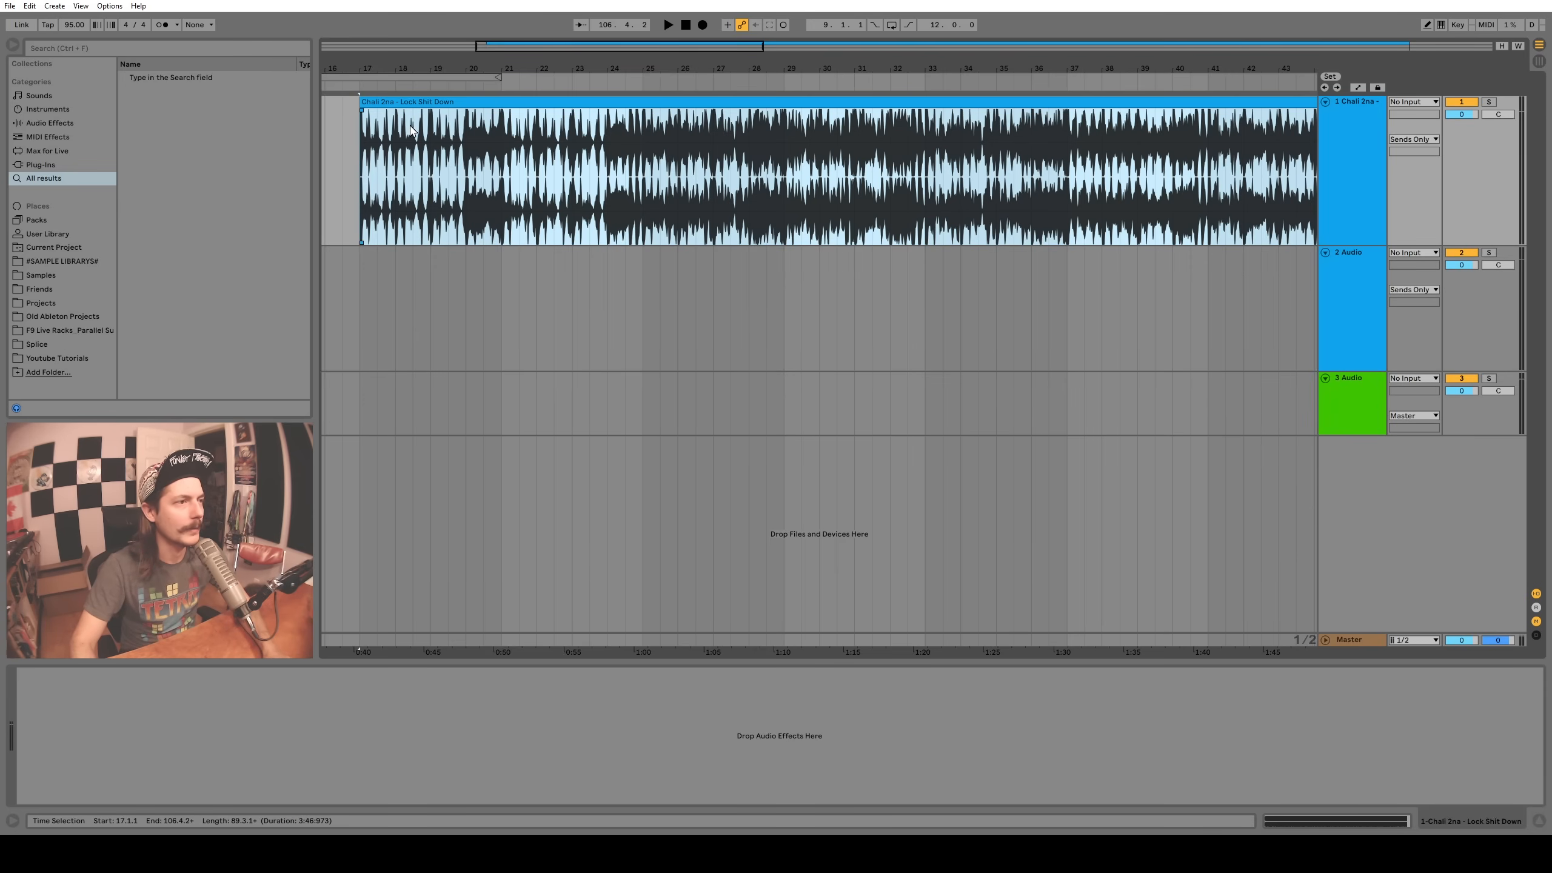
{"action": "mouse_move", "coordinate": [444, 130]}
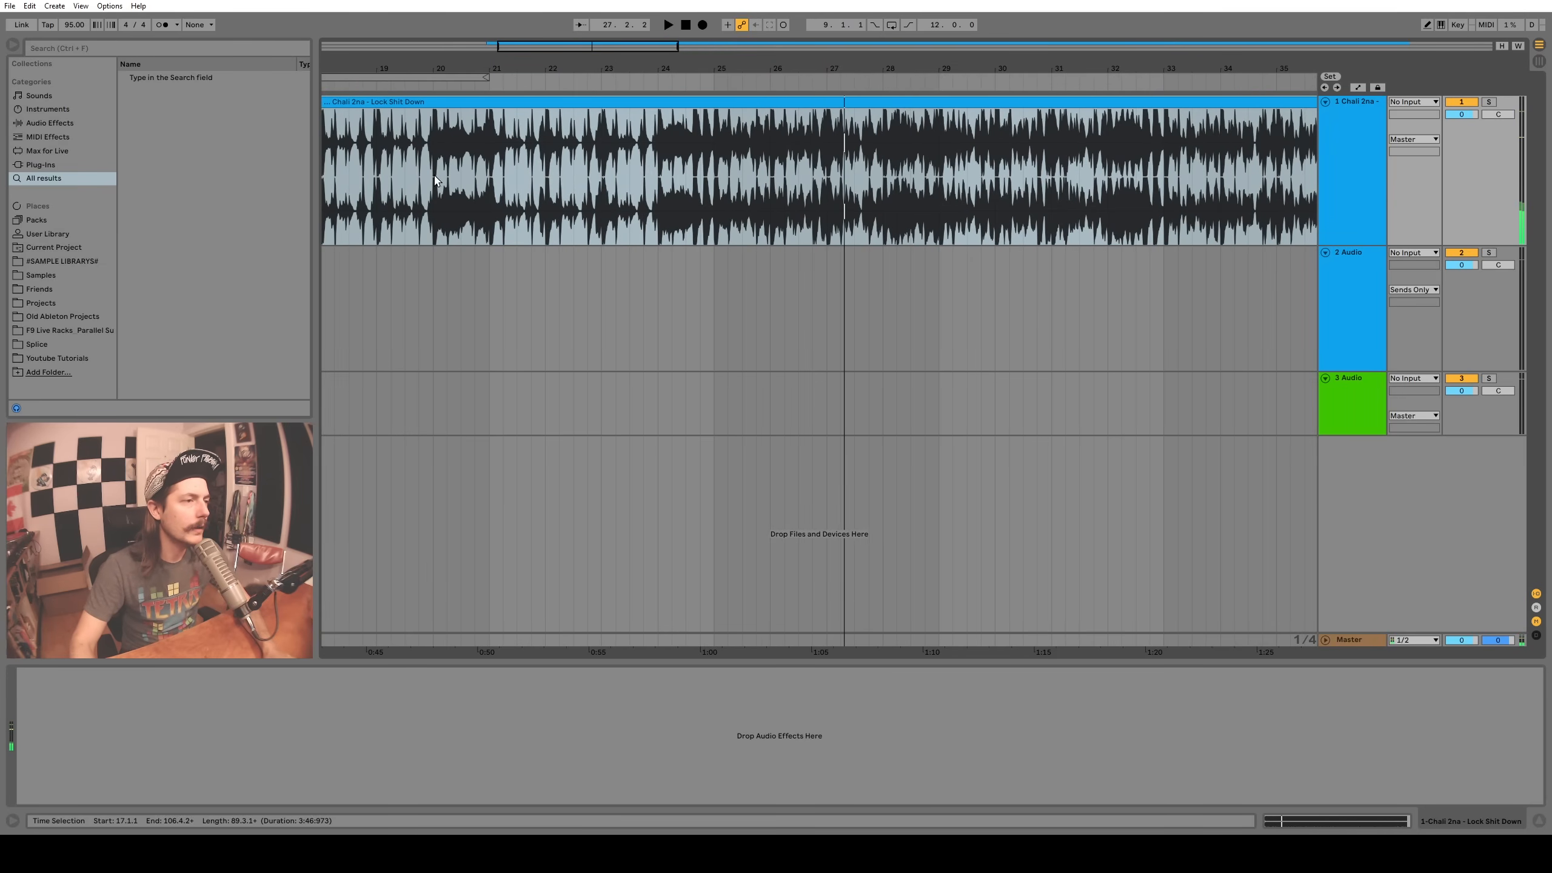
Copy bars 20-24 of the Chali 2na song to track 2 and add Utility from Audio Effects
{"action": "left_click_drag", "start_coordinate": [433, 178], "coordinate": [659, 178]}
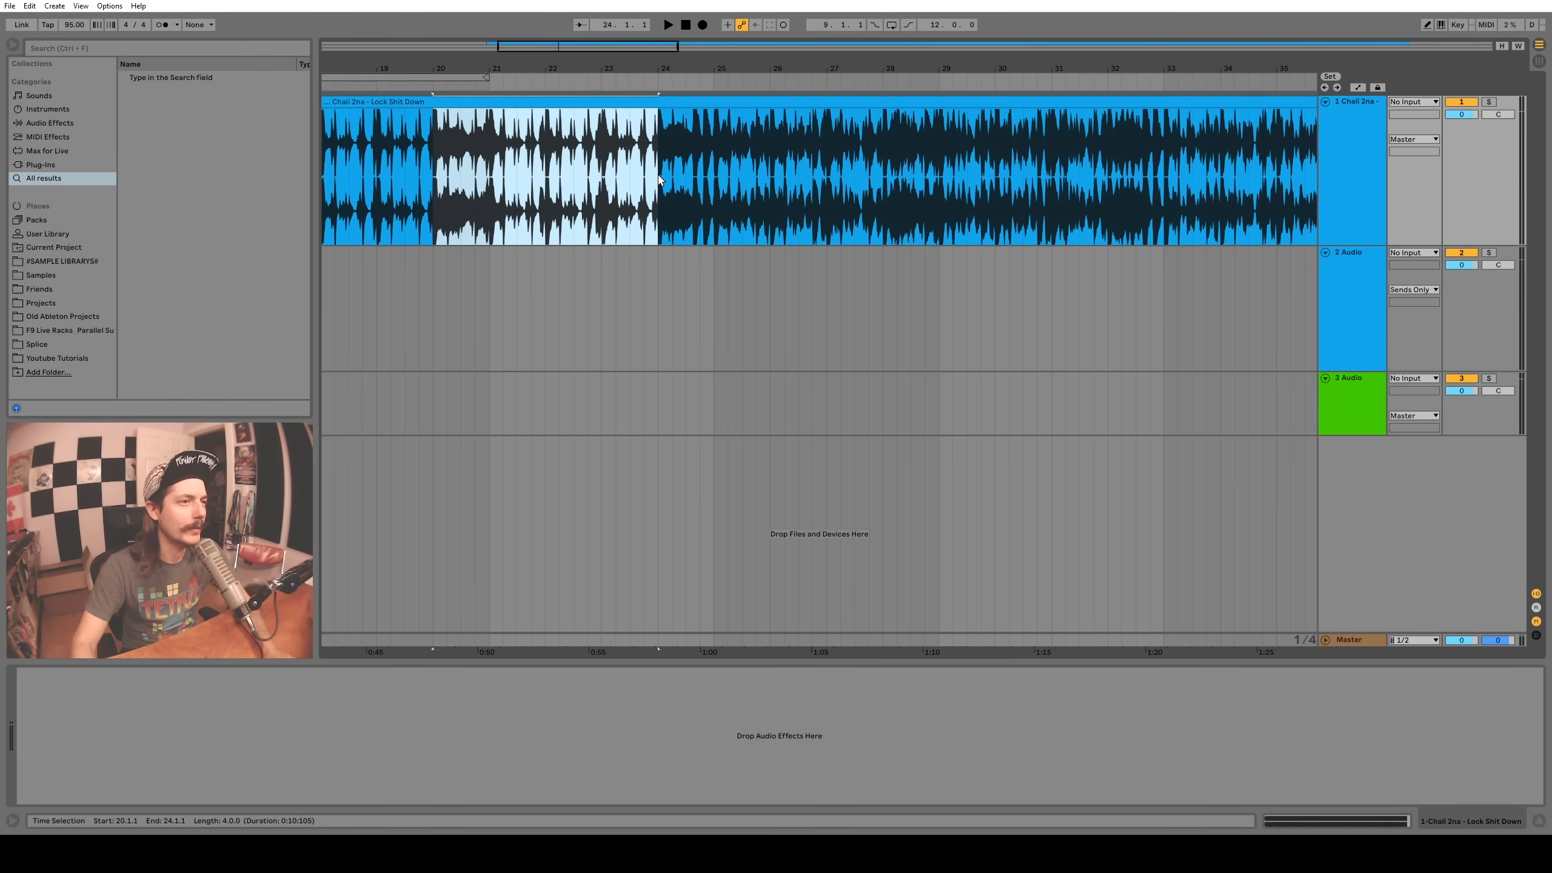
{"action": "left_click", "coordinate": [604, 101]}
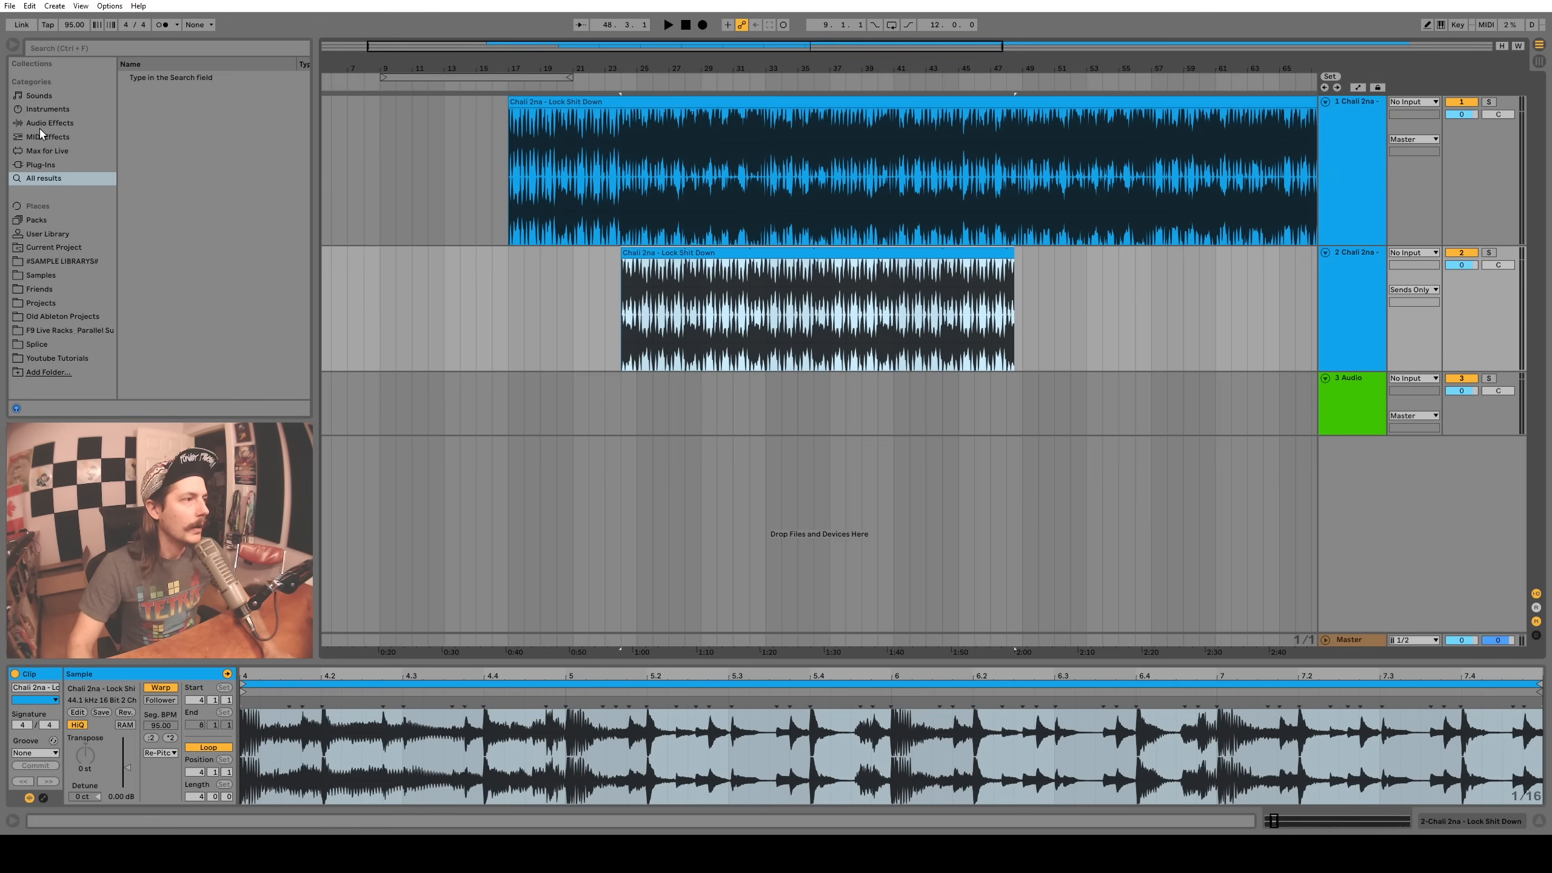
{"action": "left_click", "coordinate": [50, 121]}
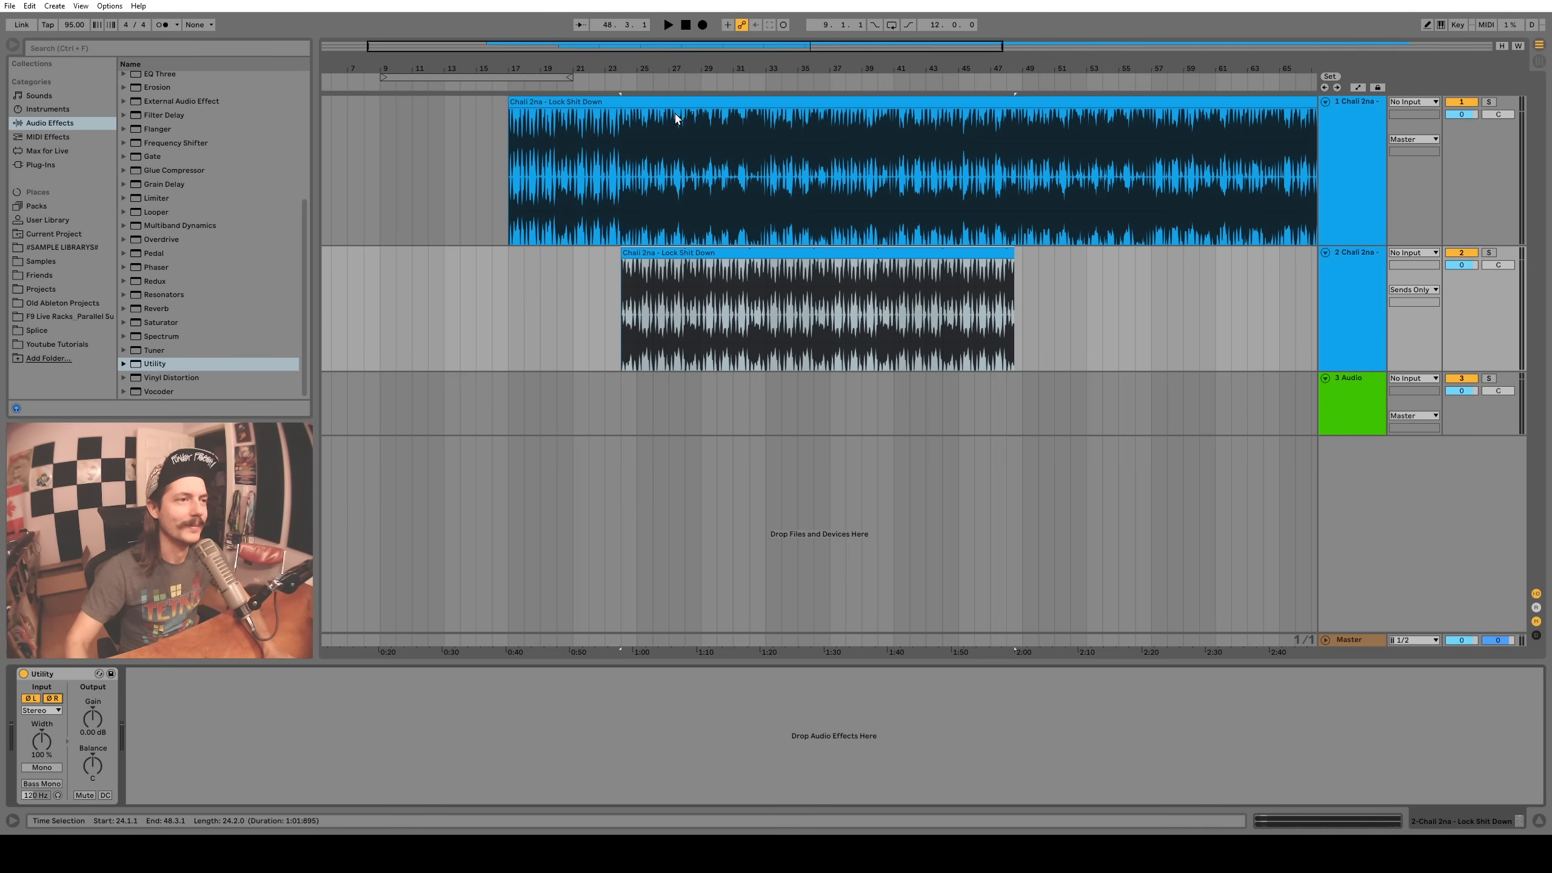
{"action": "left_click", "coordinate": [666, 23]}
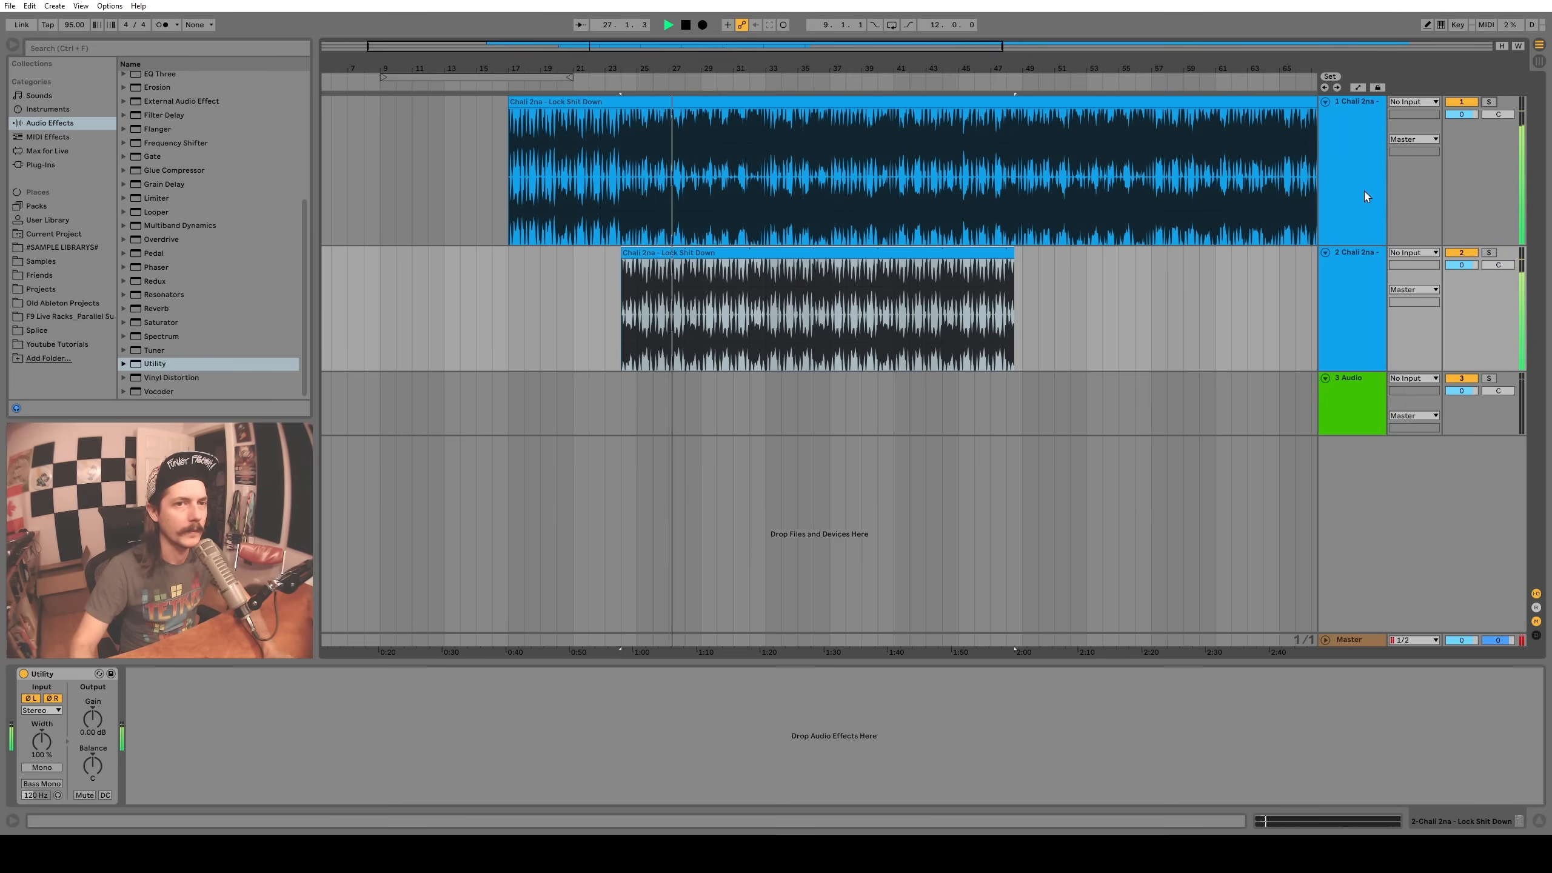
{"action": "left_click", "coordinate": [702, 25]}
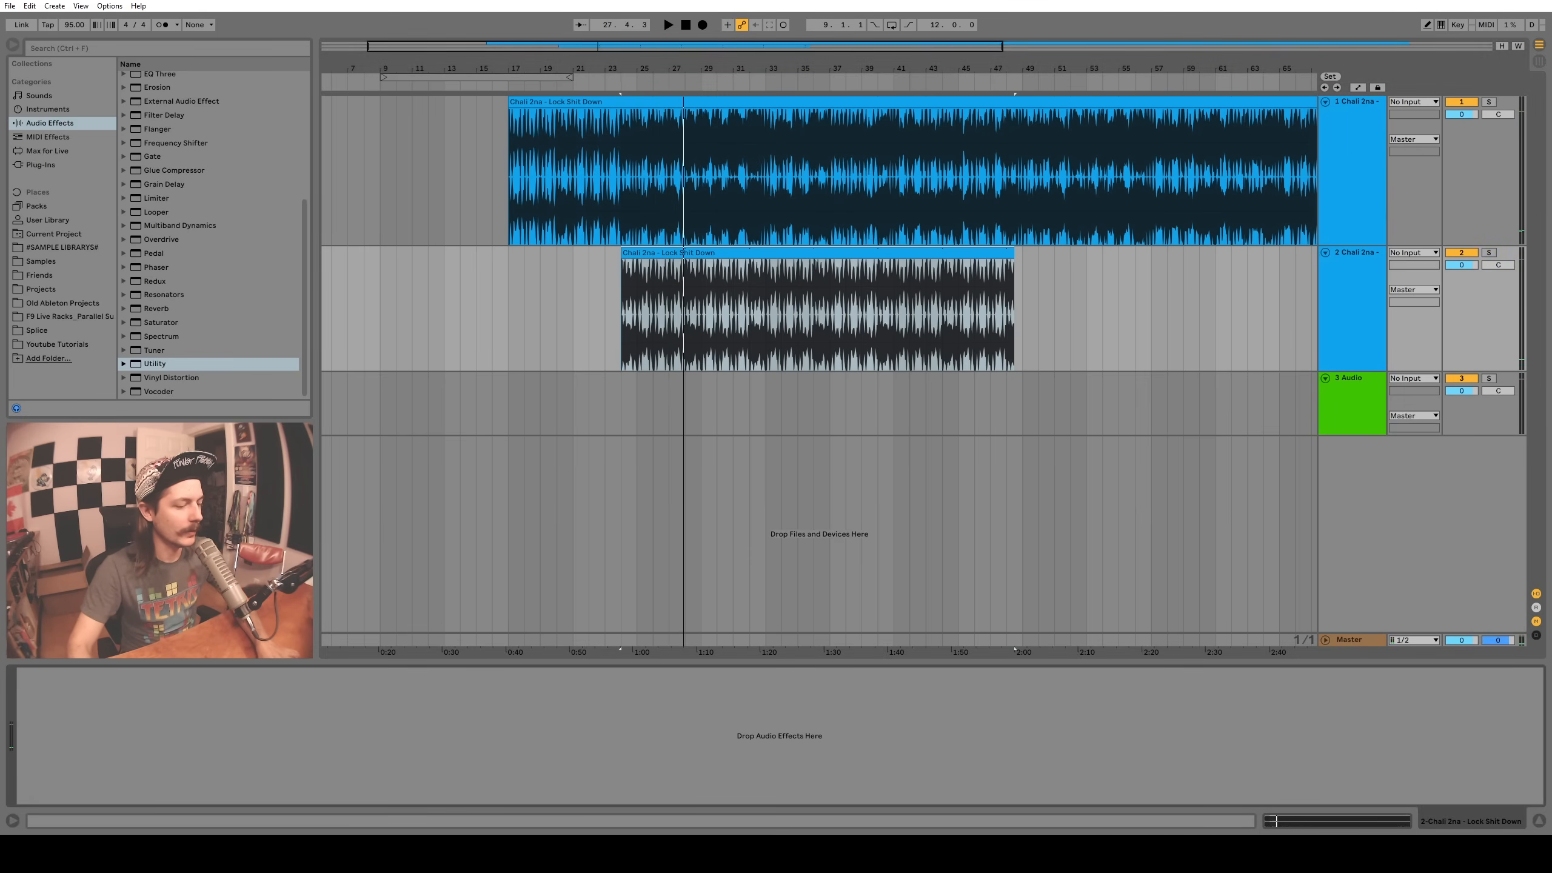
Load Spectral Subtraction V2 via a 'spectra' search and route track 2 into its 5/6 input
{"action": "type", "text": "spectral sub"}
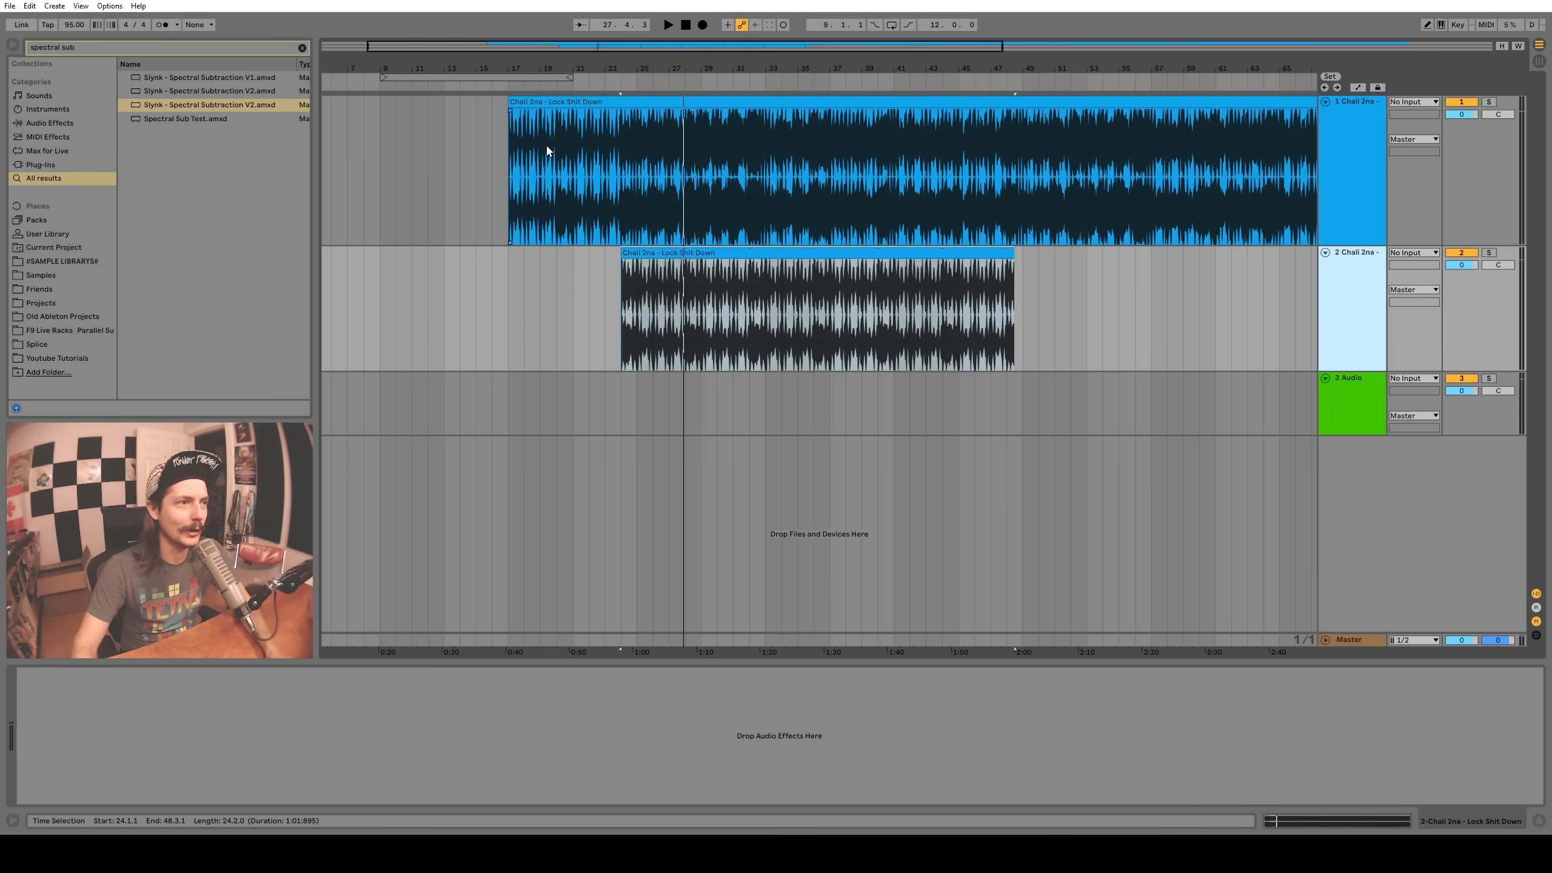
{"action": "left_click", "coordinate": [1412, 288]}
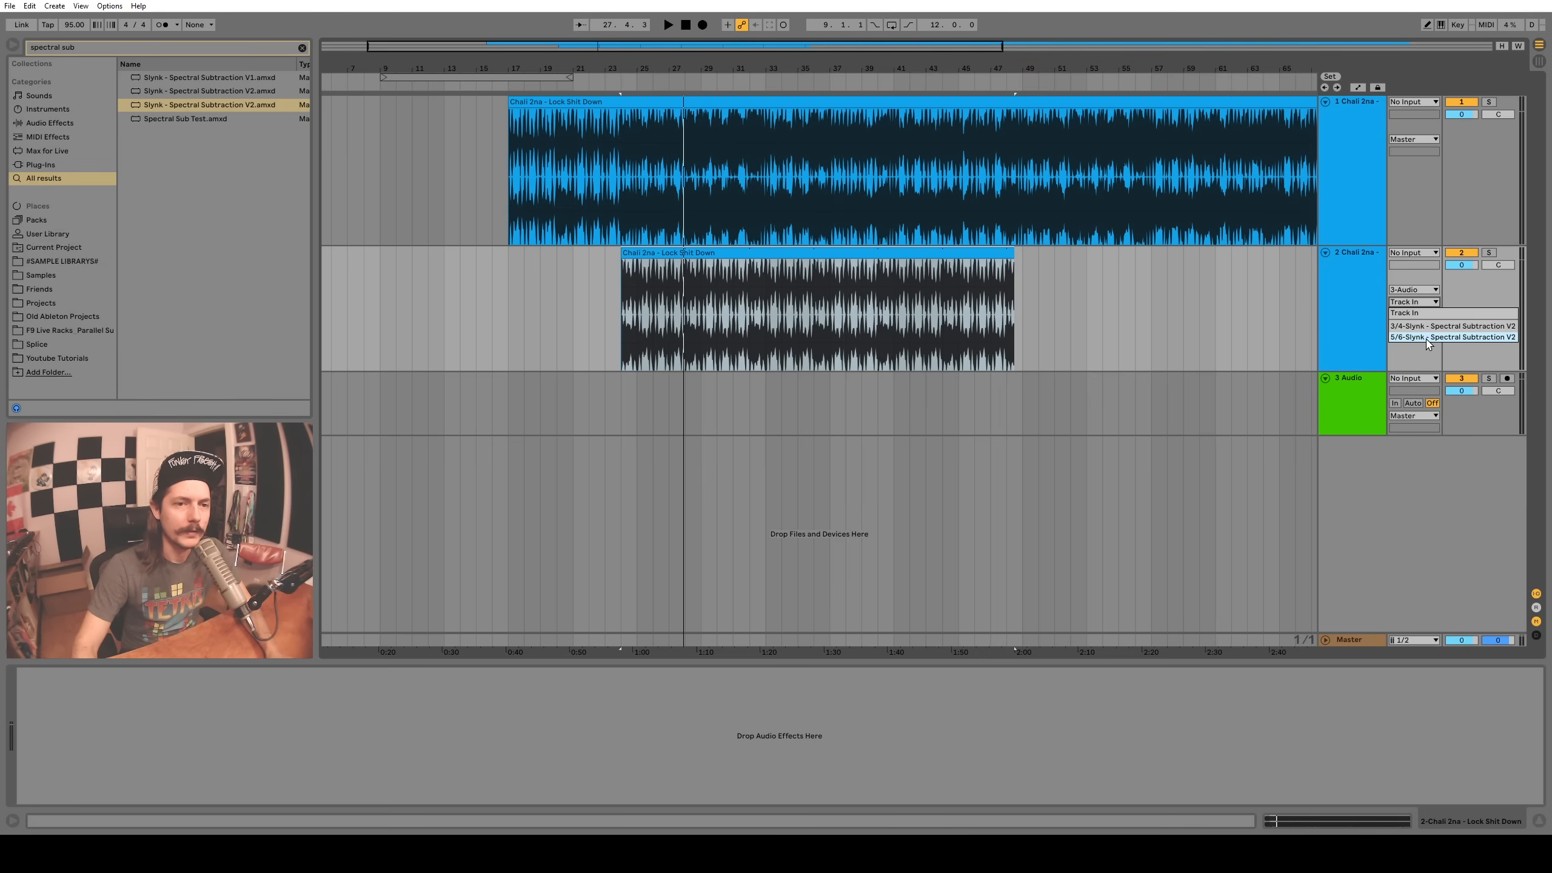
{"action": "mouse_move", "coordinate": [1432, 344]}
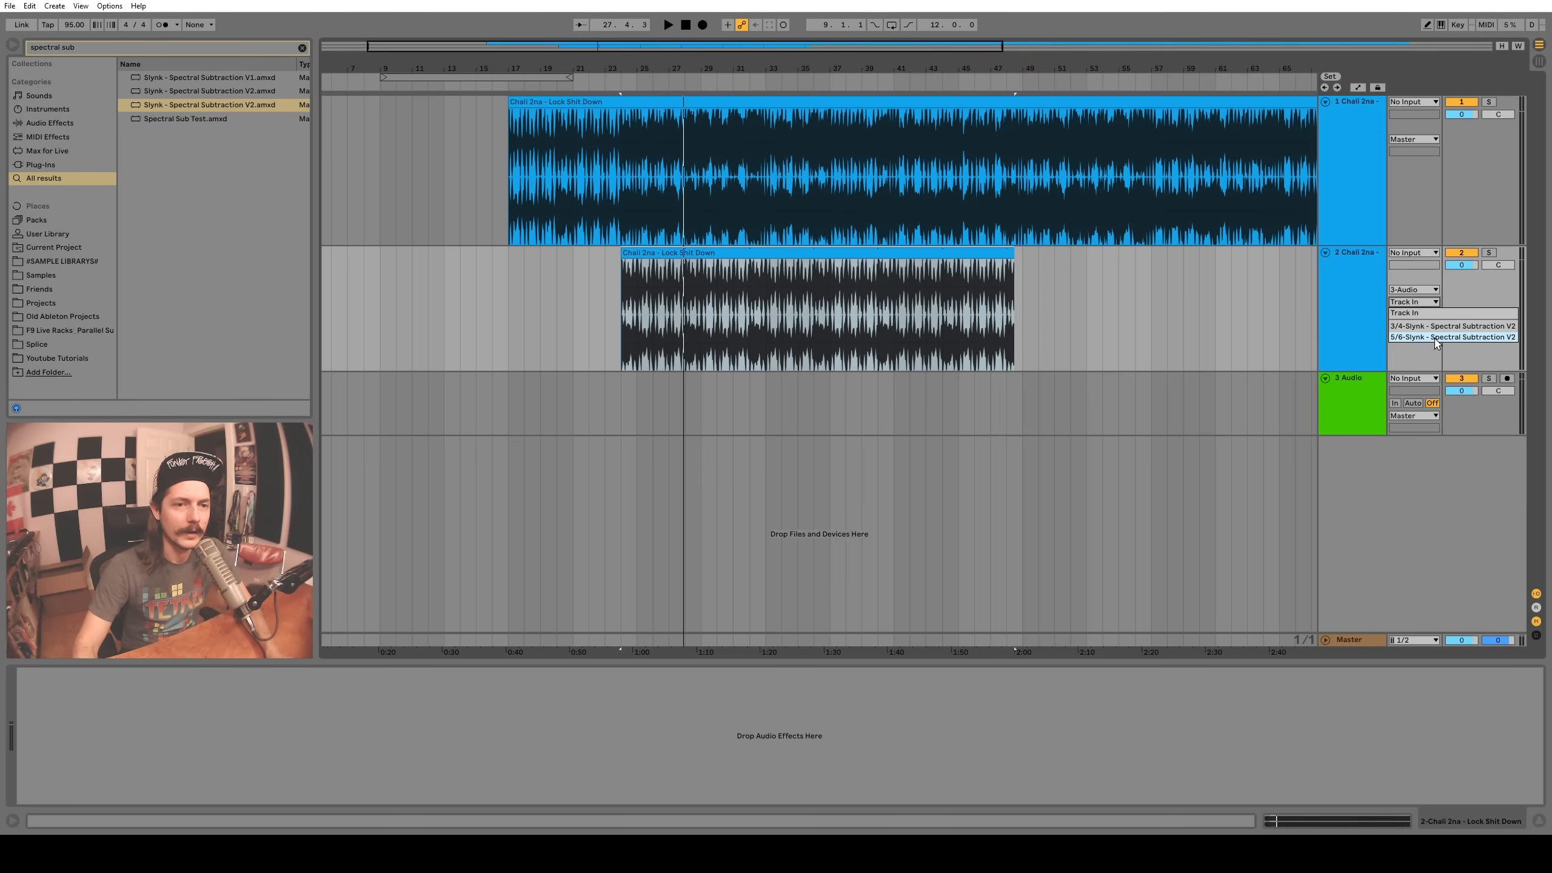
{"action": "left_click", "coordinate": [1452, 337]}
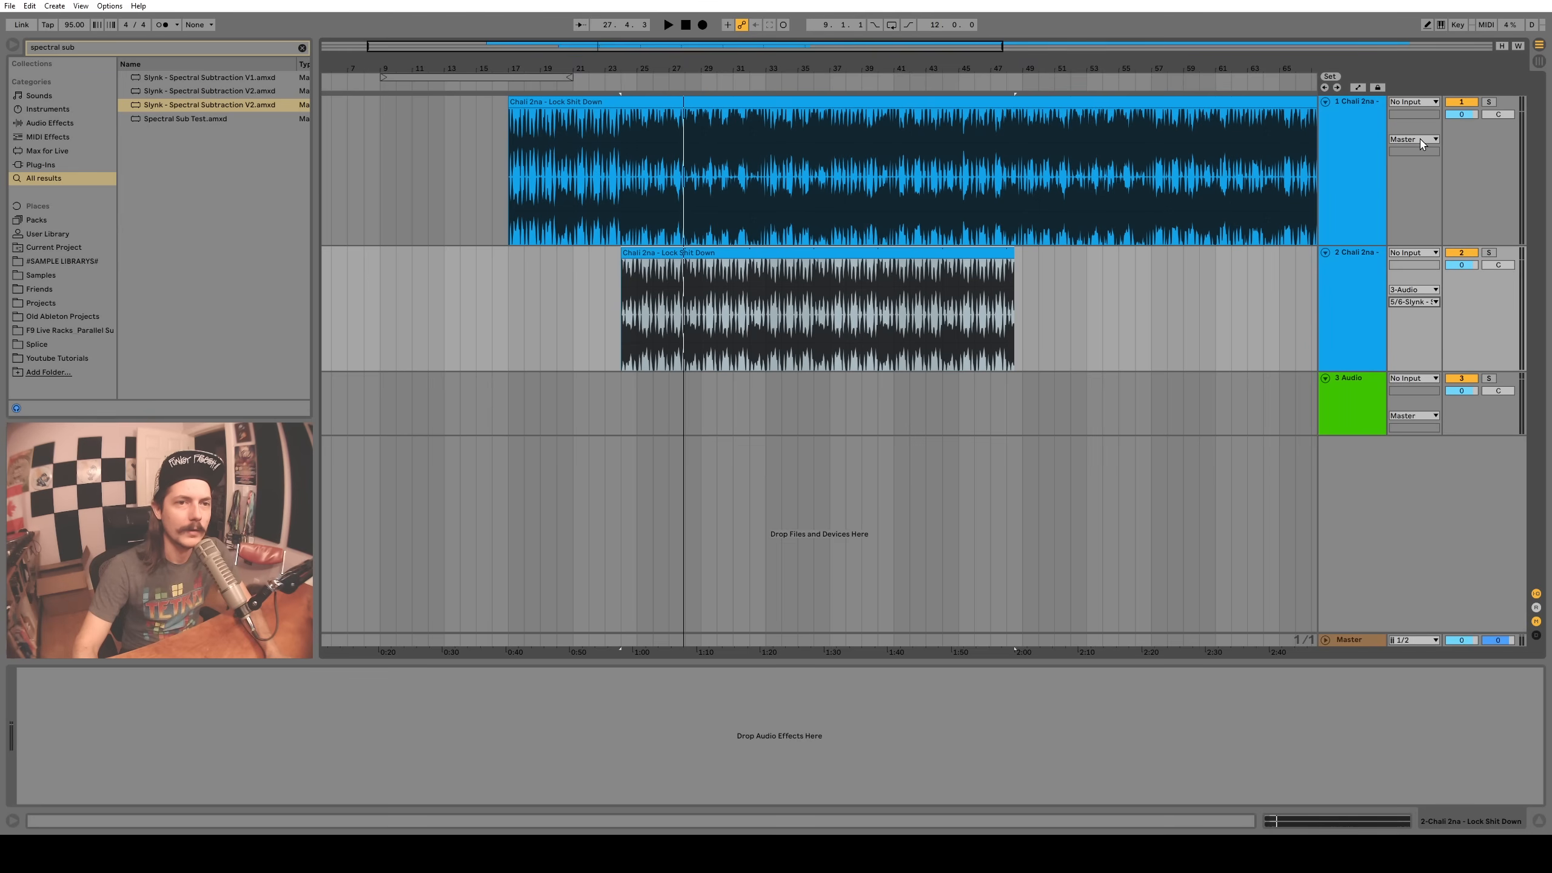
{"action": "left_click", "coordinate": [1412, 139]}
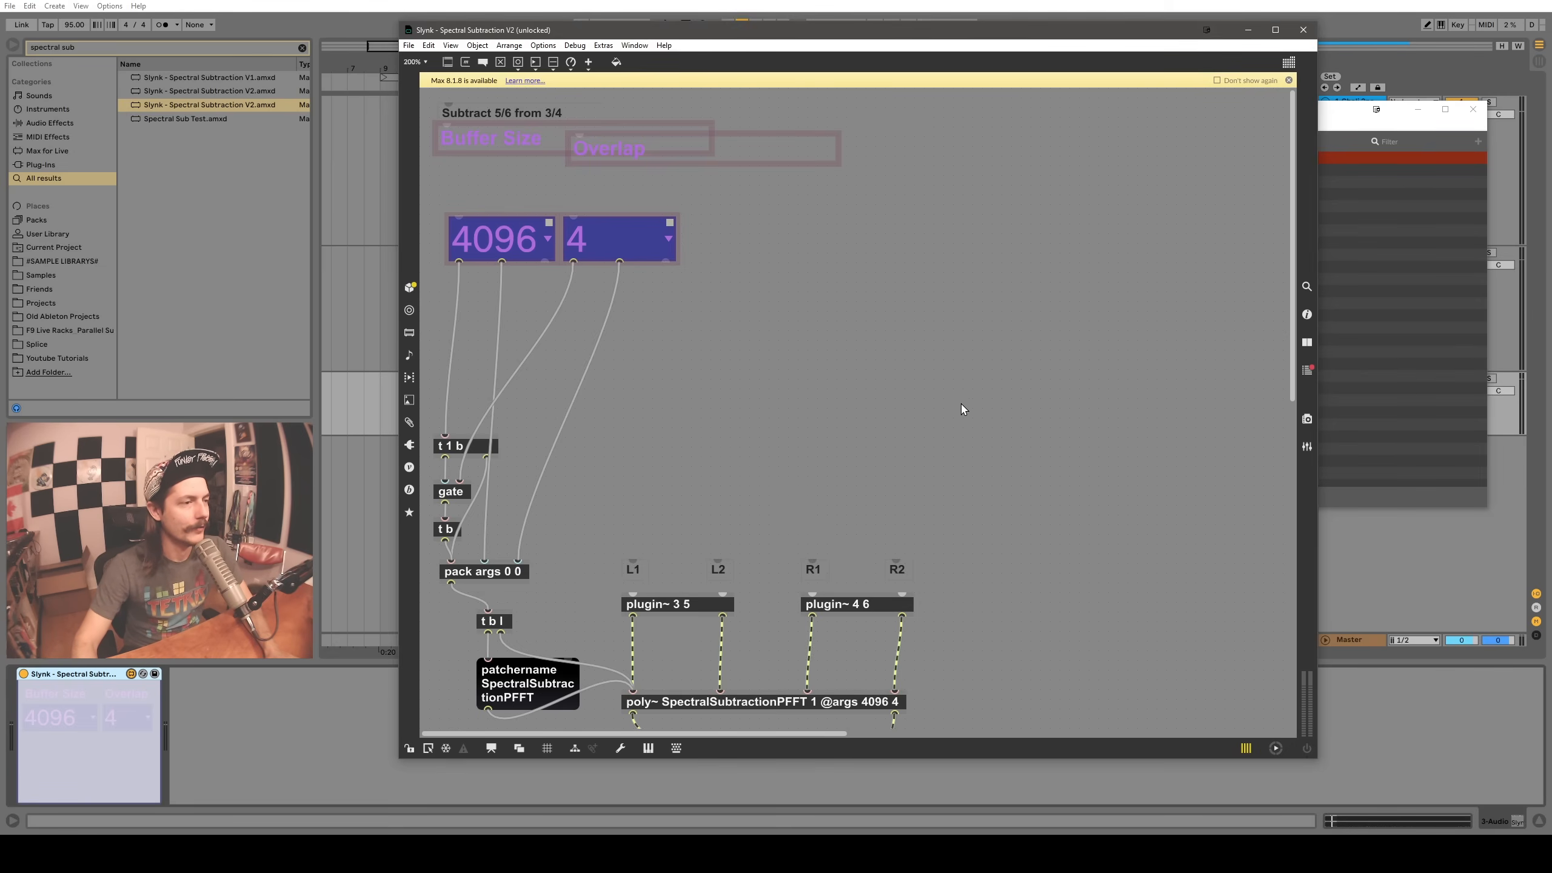
{"action": "mouse_move", "coordinate": [930, 401]}
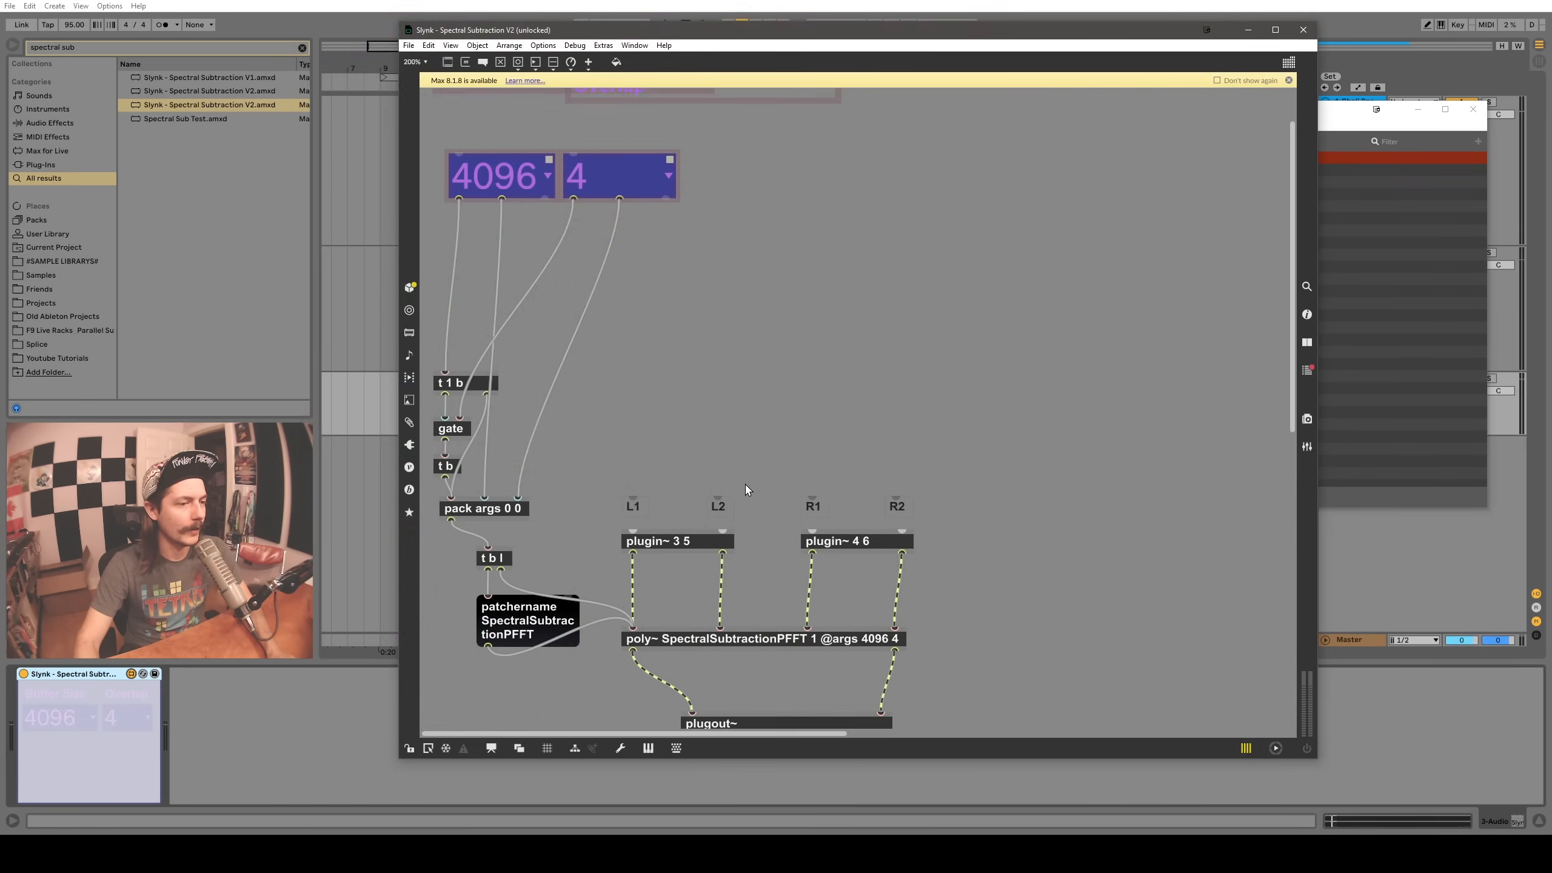
Scroll down through the Spectral Subtraction V2 patch from plugin inputs to plugout~
{"action": "scroll", "scroll_direction": "down", "scroll_amount": 3}
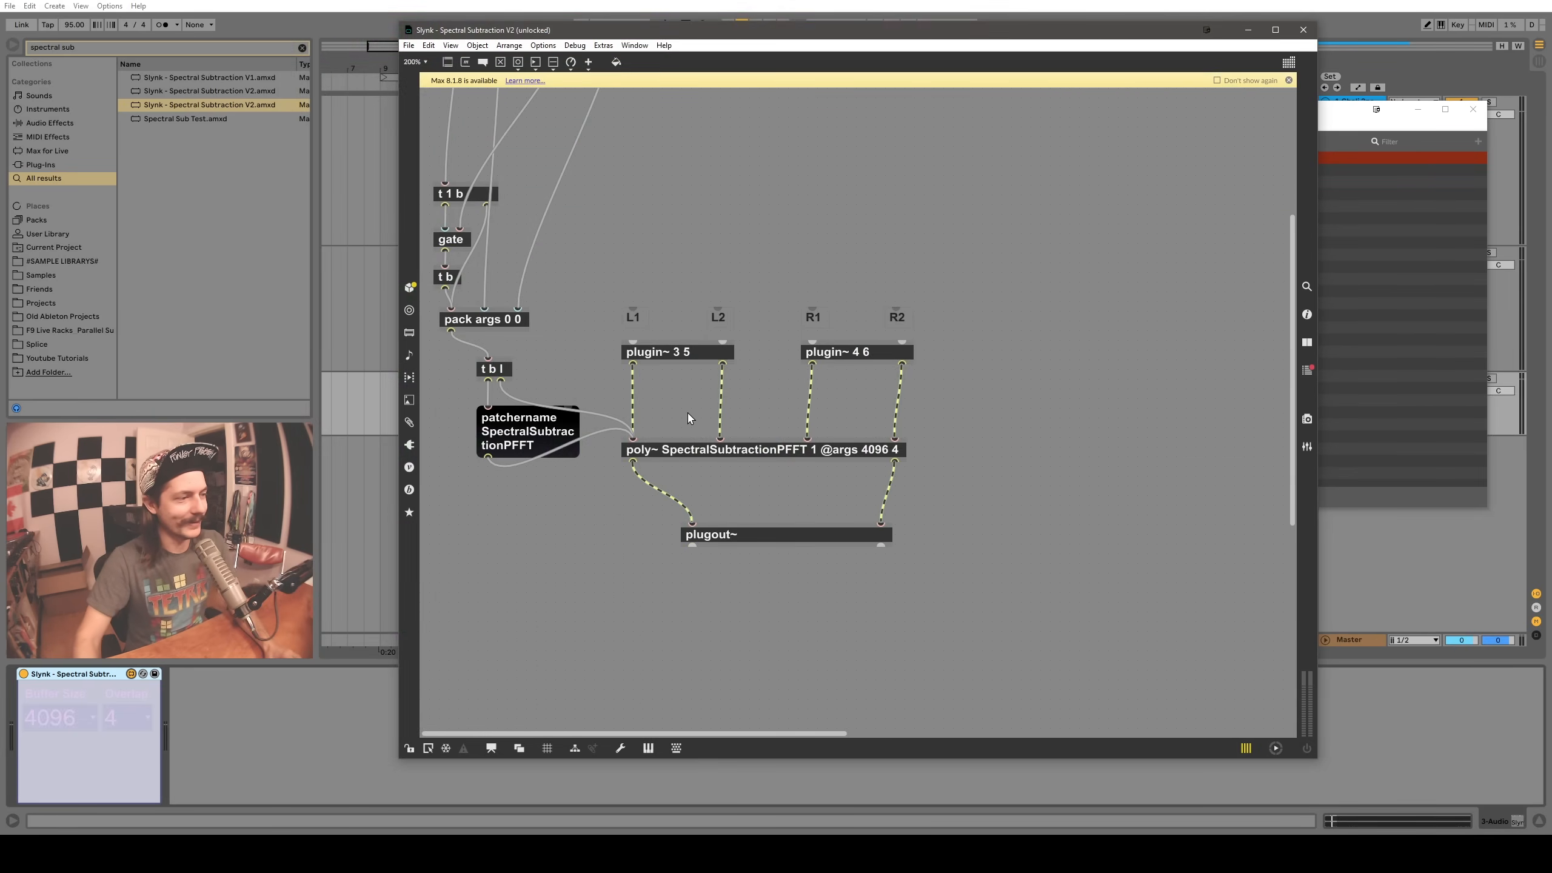
{"action": "scroll", "scroll_direction": "down", "scroll_amount": 3}
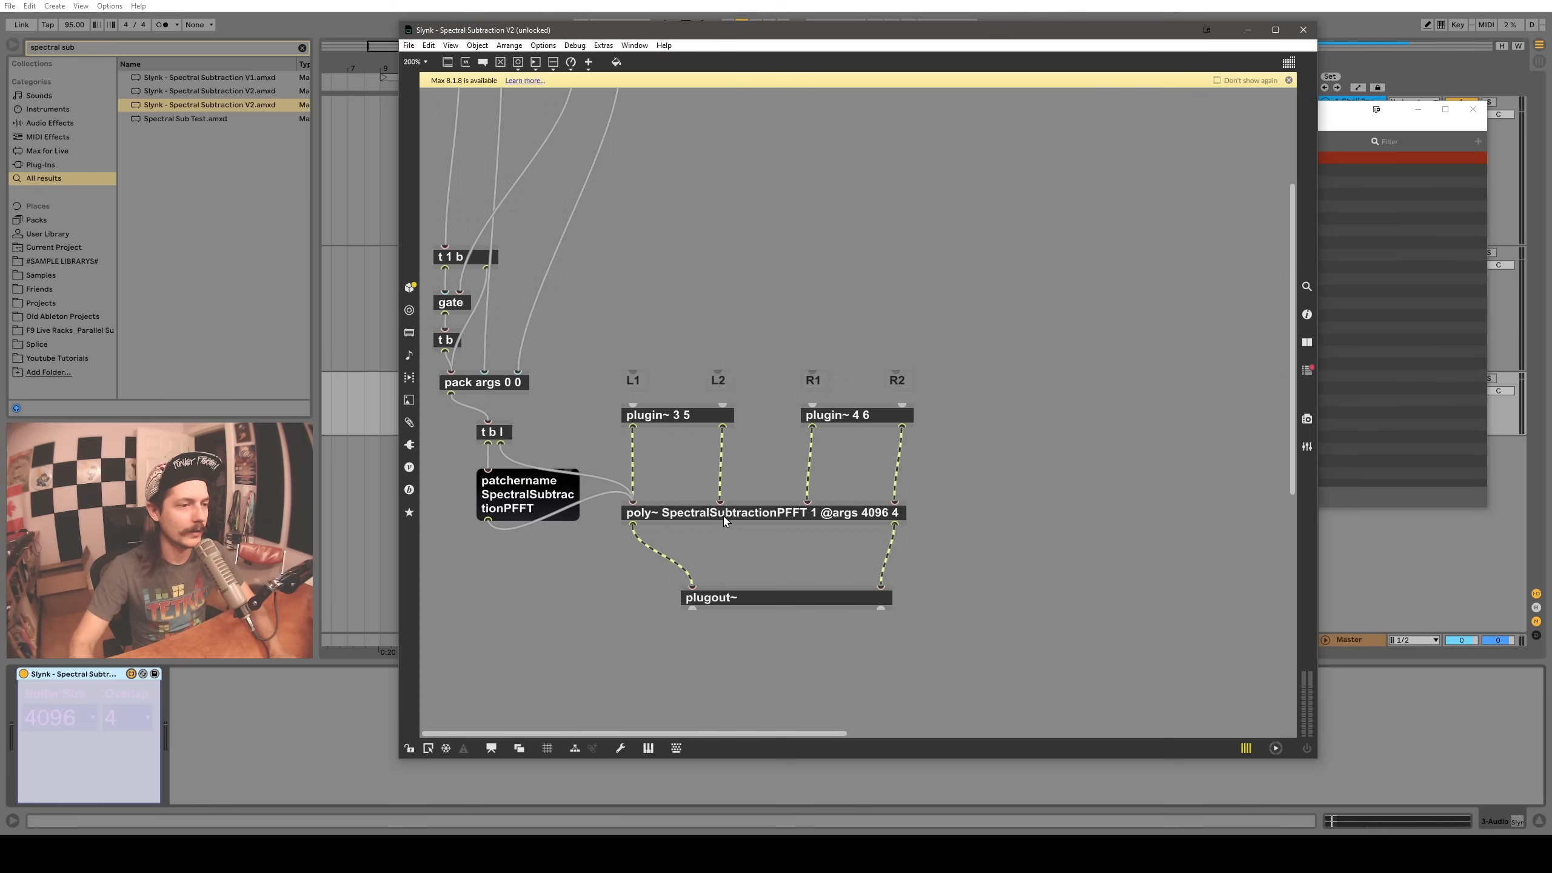
Open the poly~ spectral subtraction subpatch, then close the SpectralSubtractionFFT window
{"action": "double_click", "coordinate": [723, 511]}
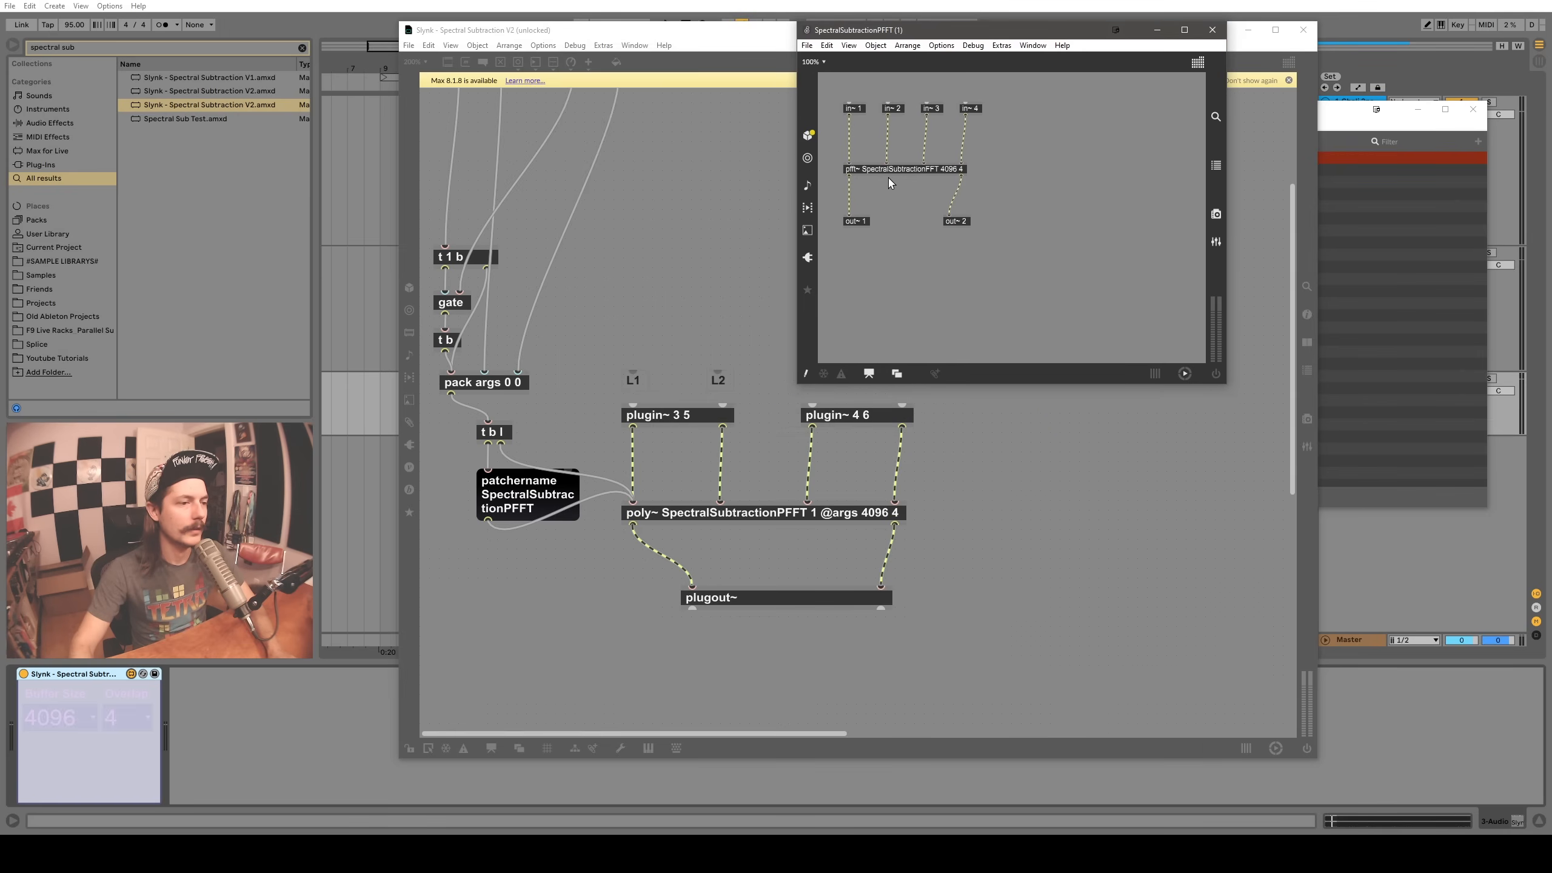
{"action": "mouse_move", "coordinate": [823, 518]}
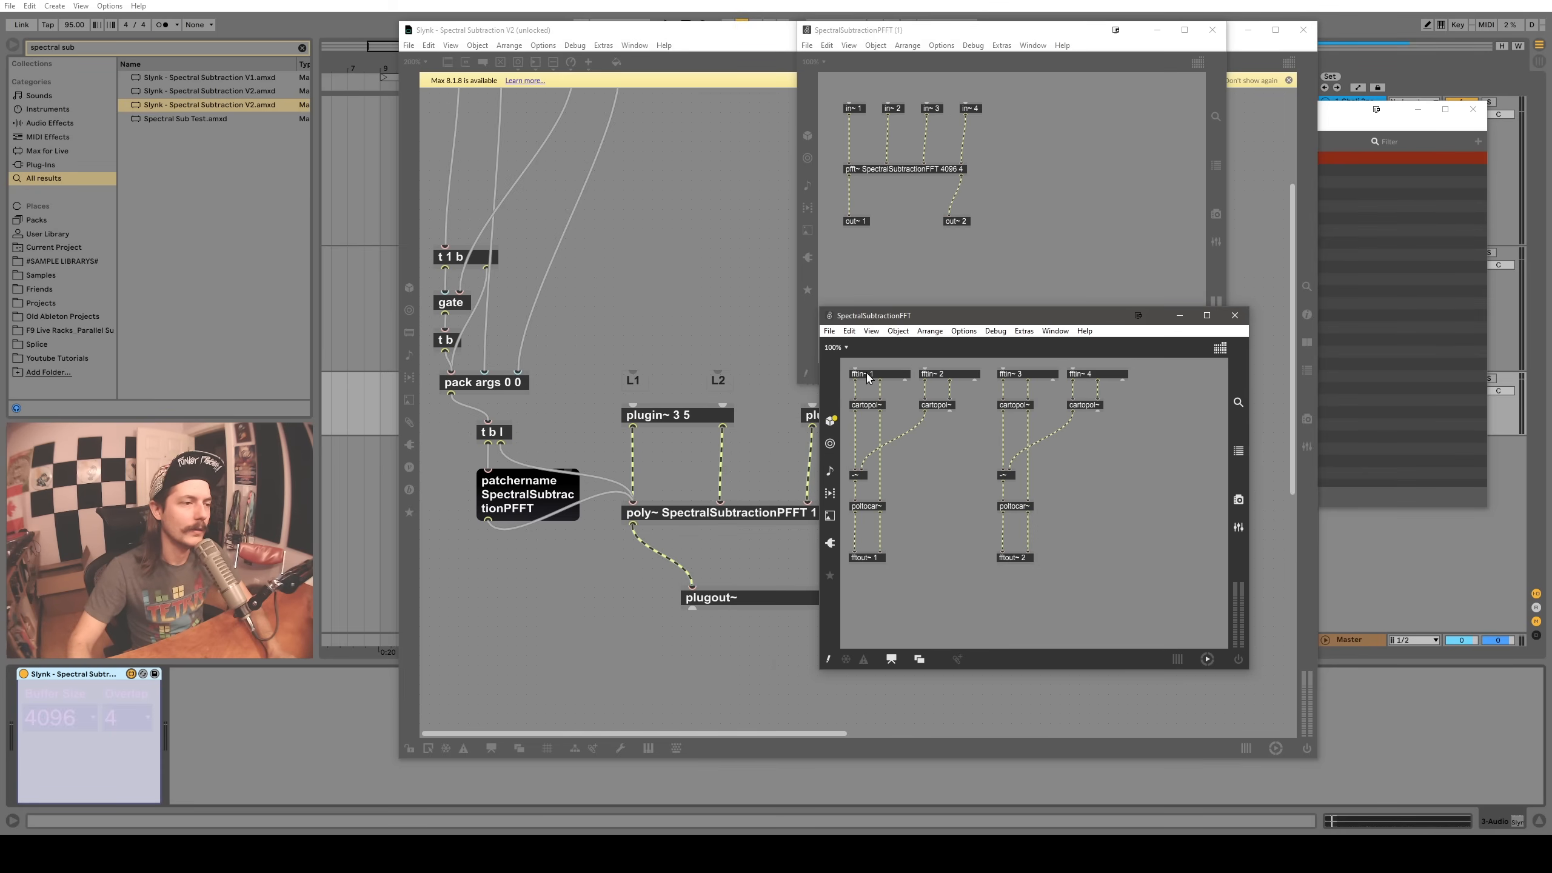
{"action": "mouse_move", "coordinate": [944, 378]}
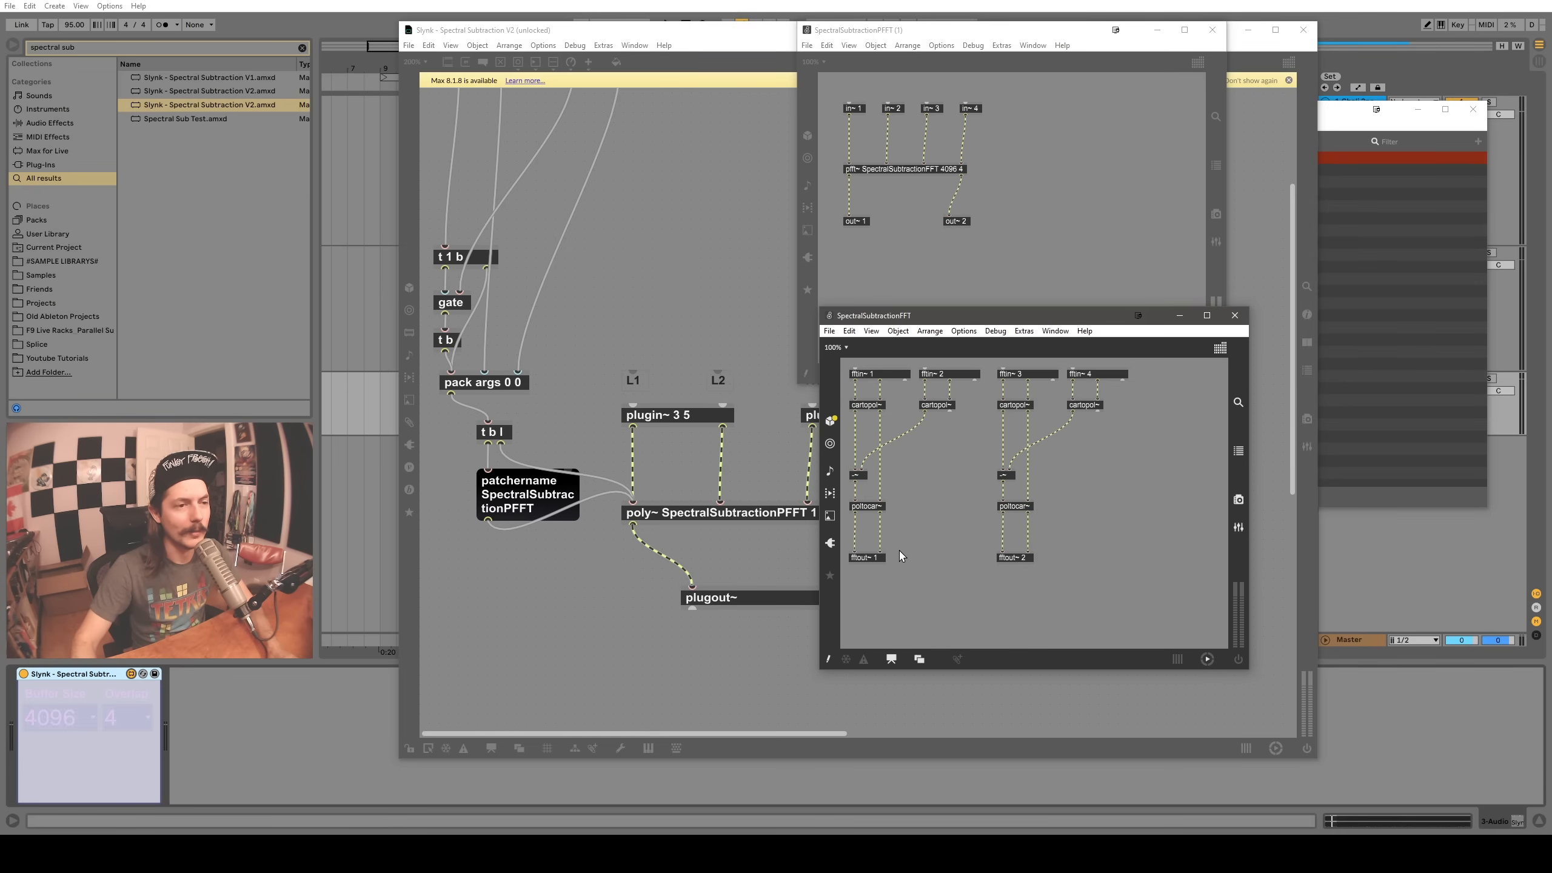
{"action": "mouse_move", "coordinate": [1087, 458]}
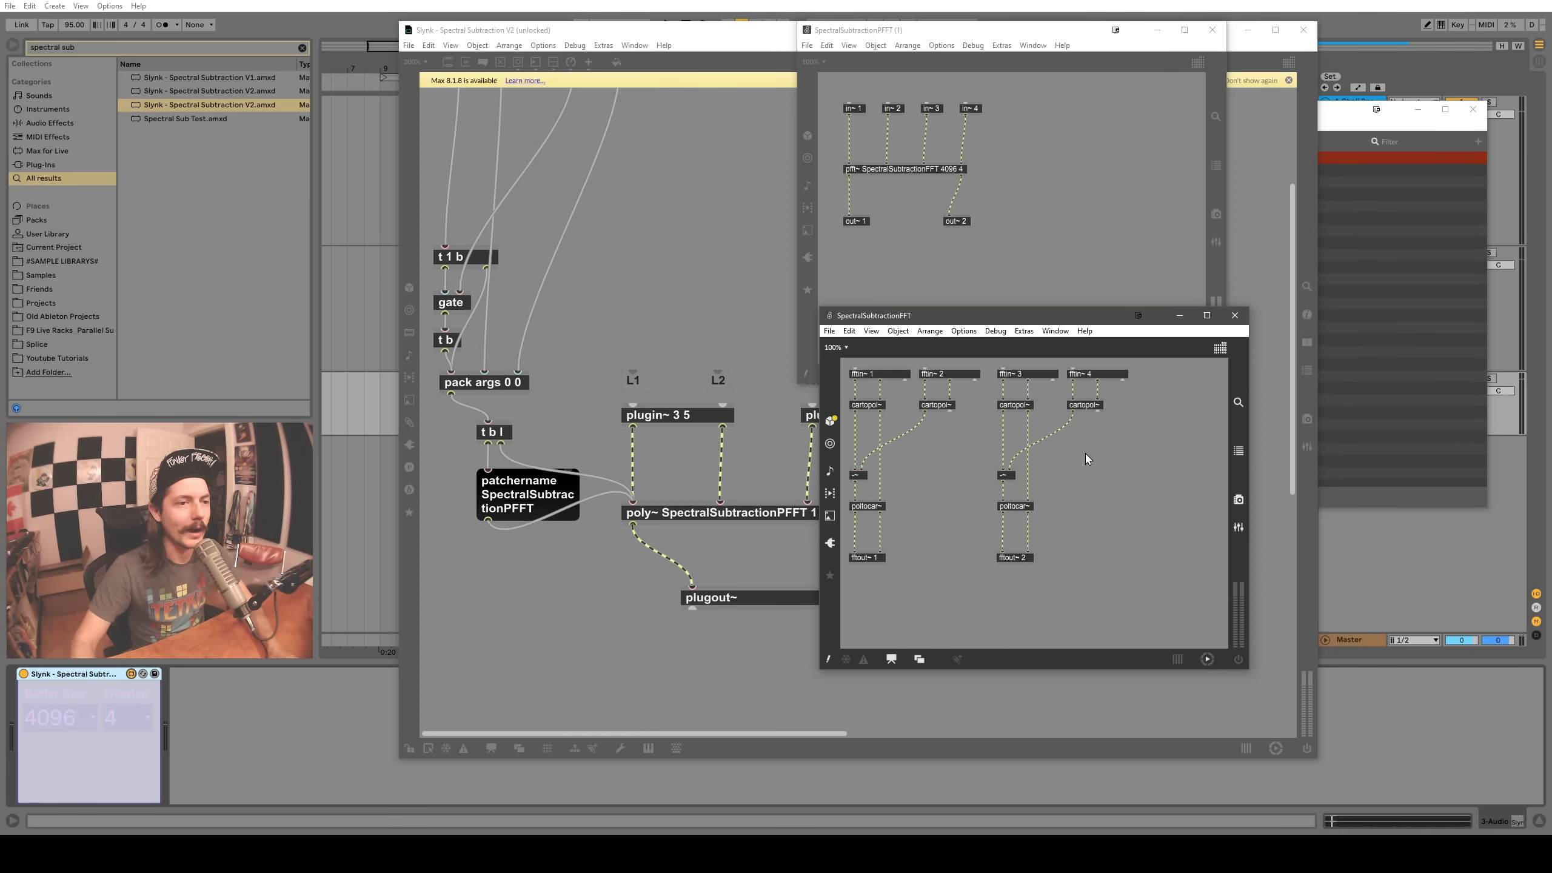
{"action": "left_click", "coordinate": [1235, 314]}
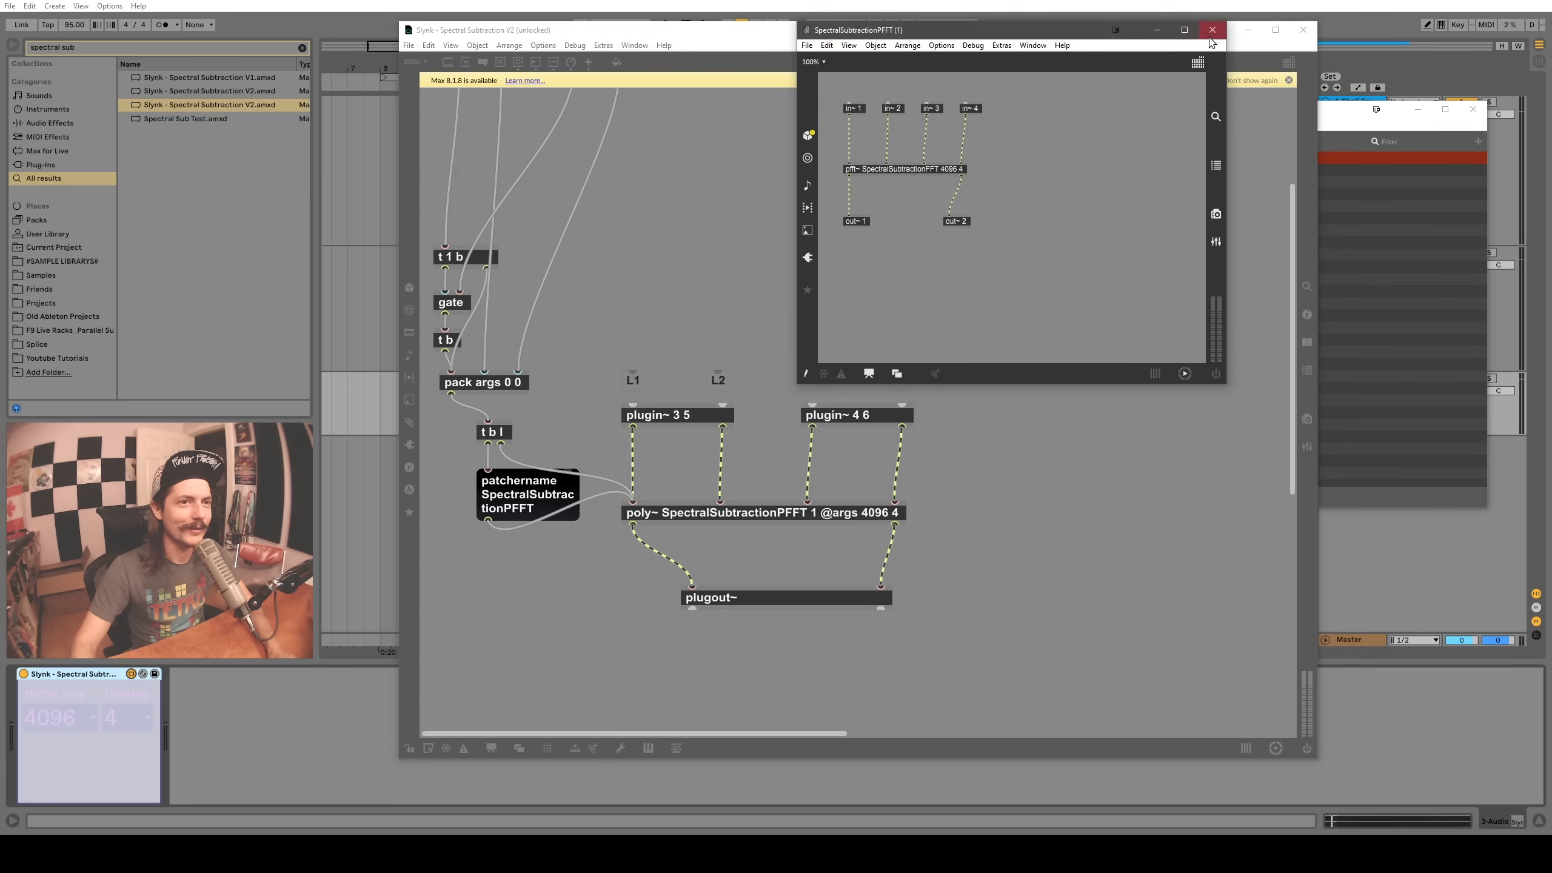
Close the SpectralSubtractionPFFT patcher and the Spectral Subtraction V2 editor window
{"action": "left_click", "coordinate": [1211, 30]}
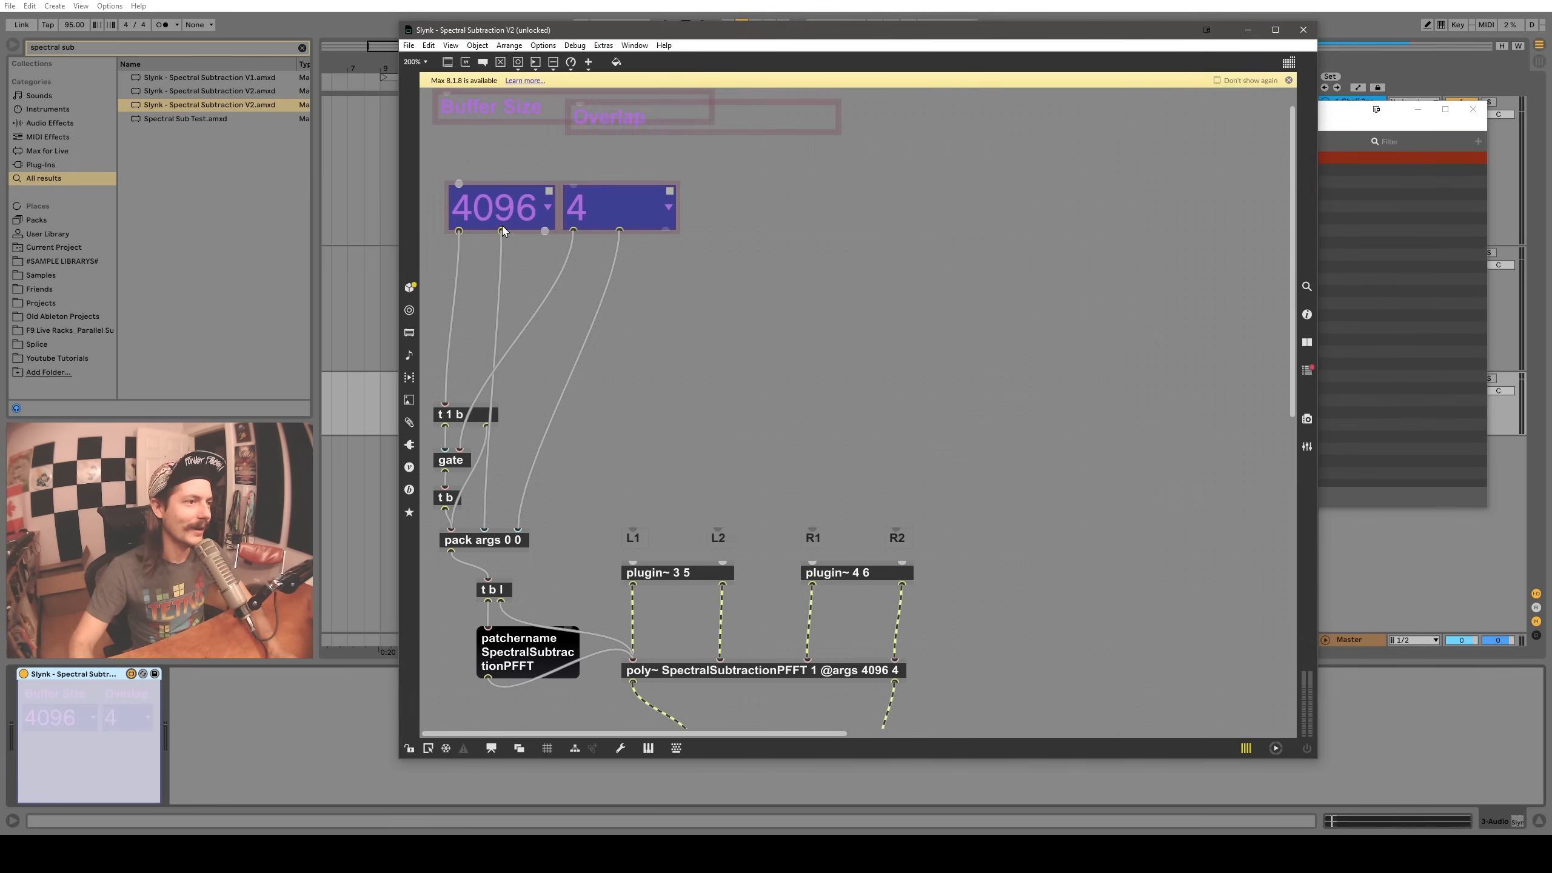
{"action": "mouse_move", "coordinate": [540, 362]}
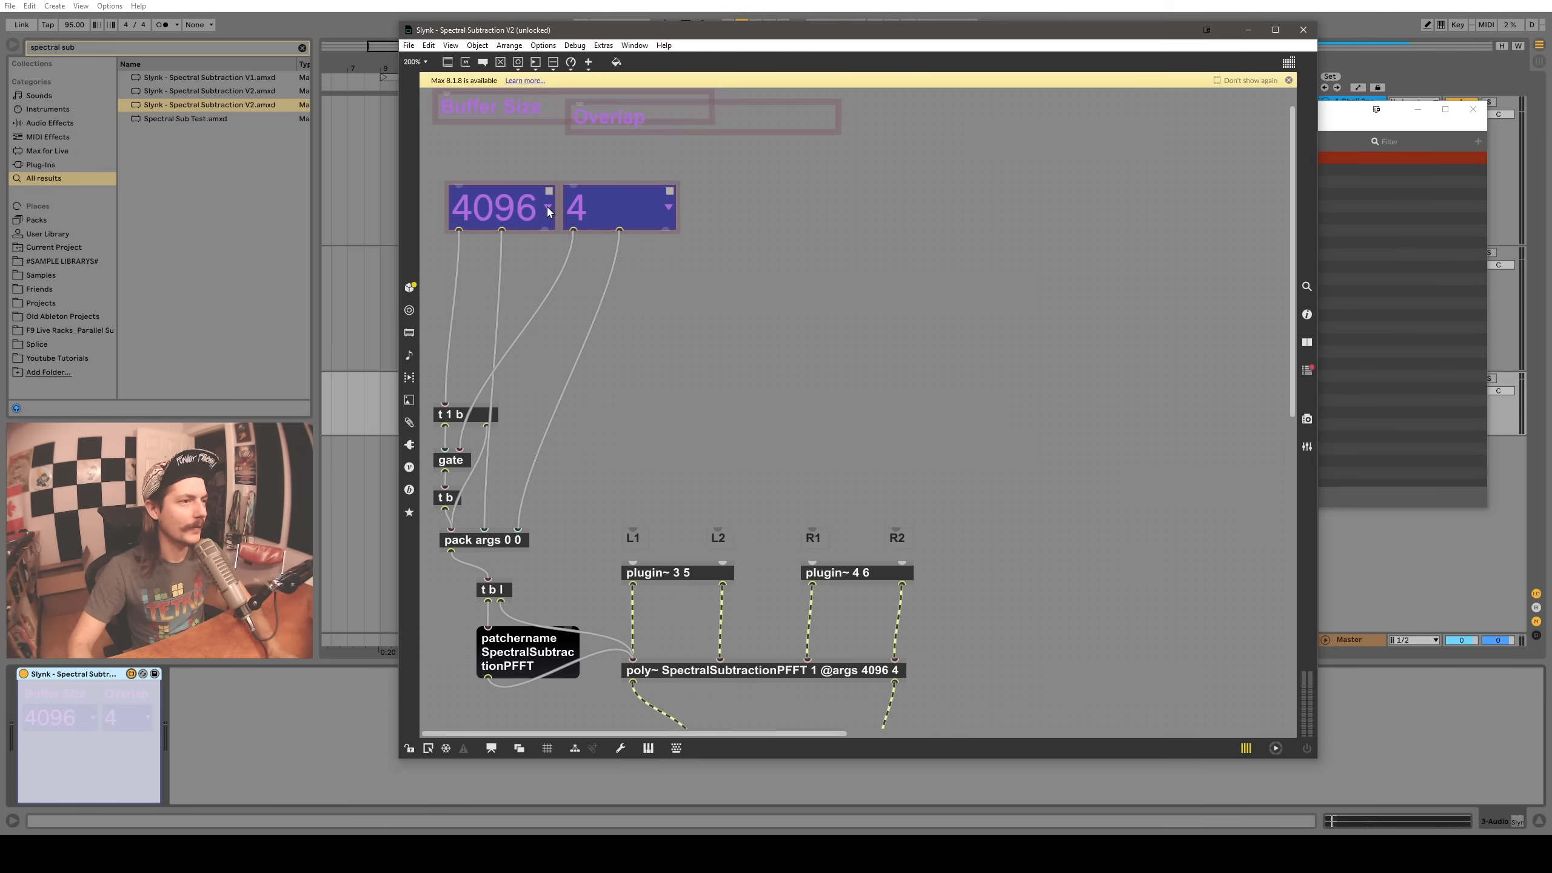
{"action": "left_click", "coordinate": [495, 206]}
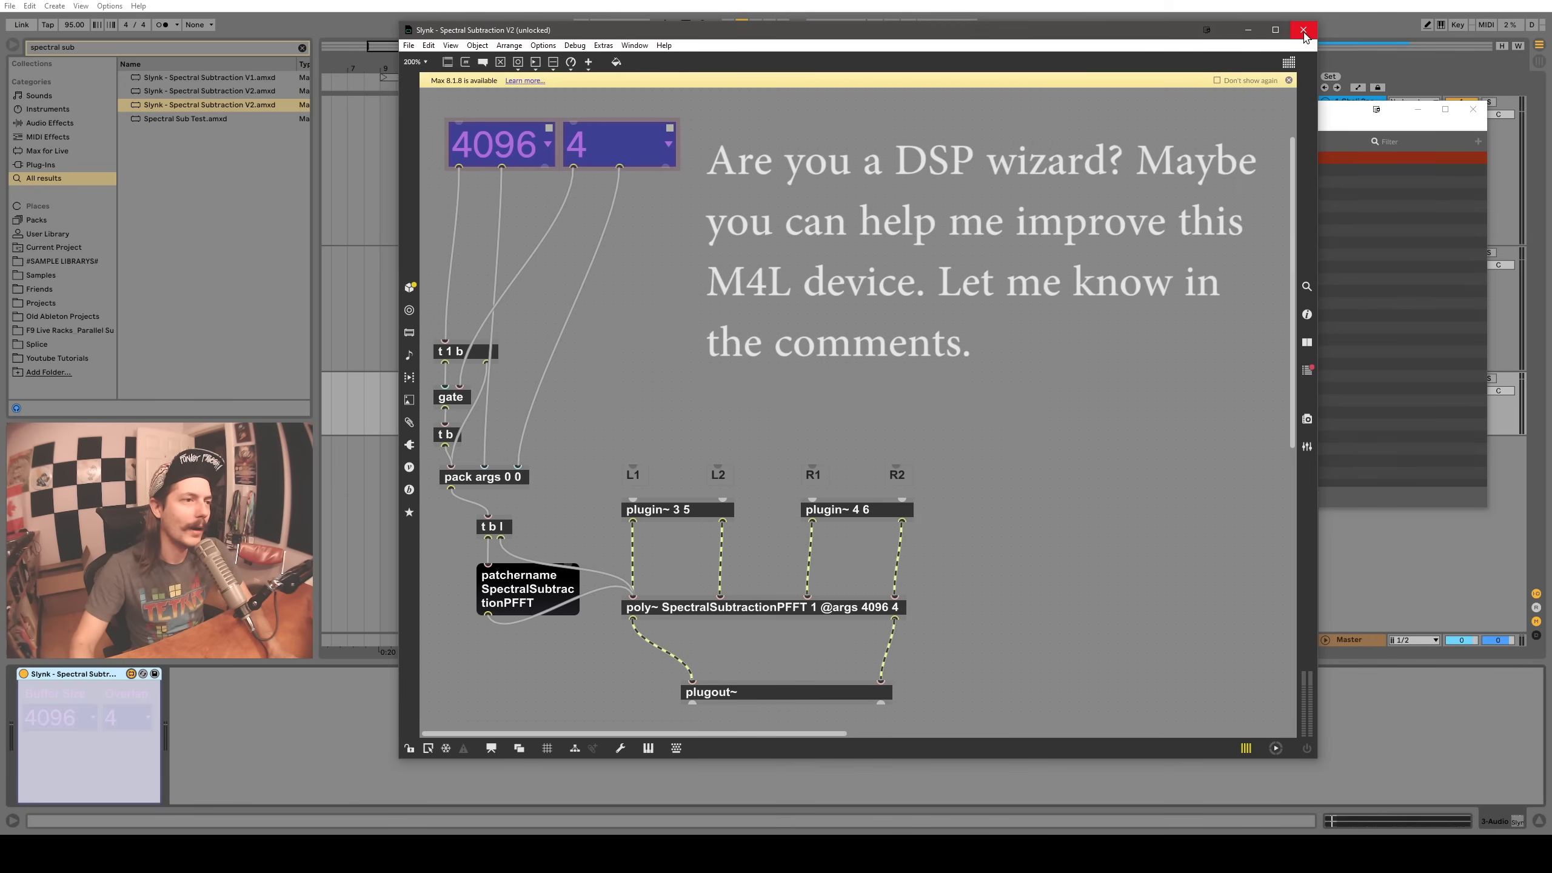
{"action": "left_click", "coordinate": [1303, 31]}
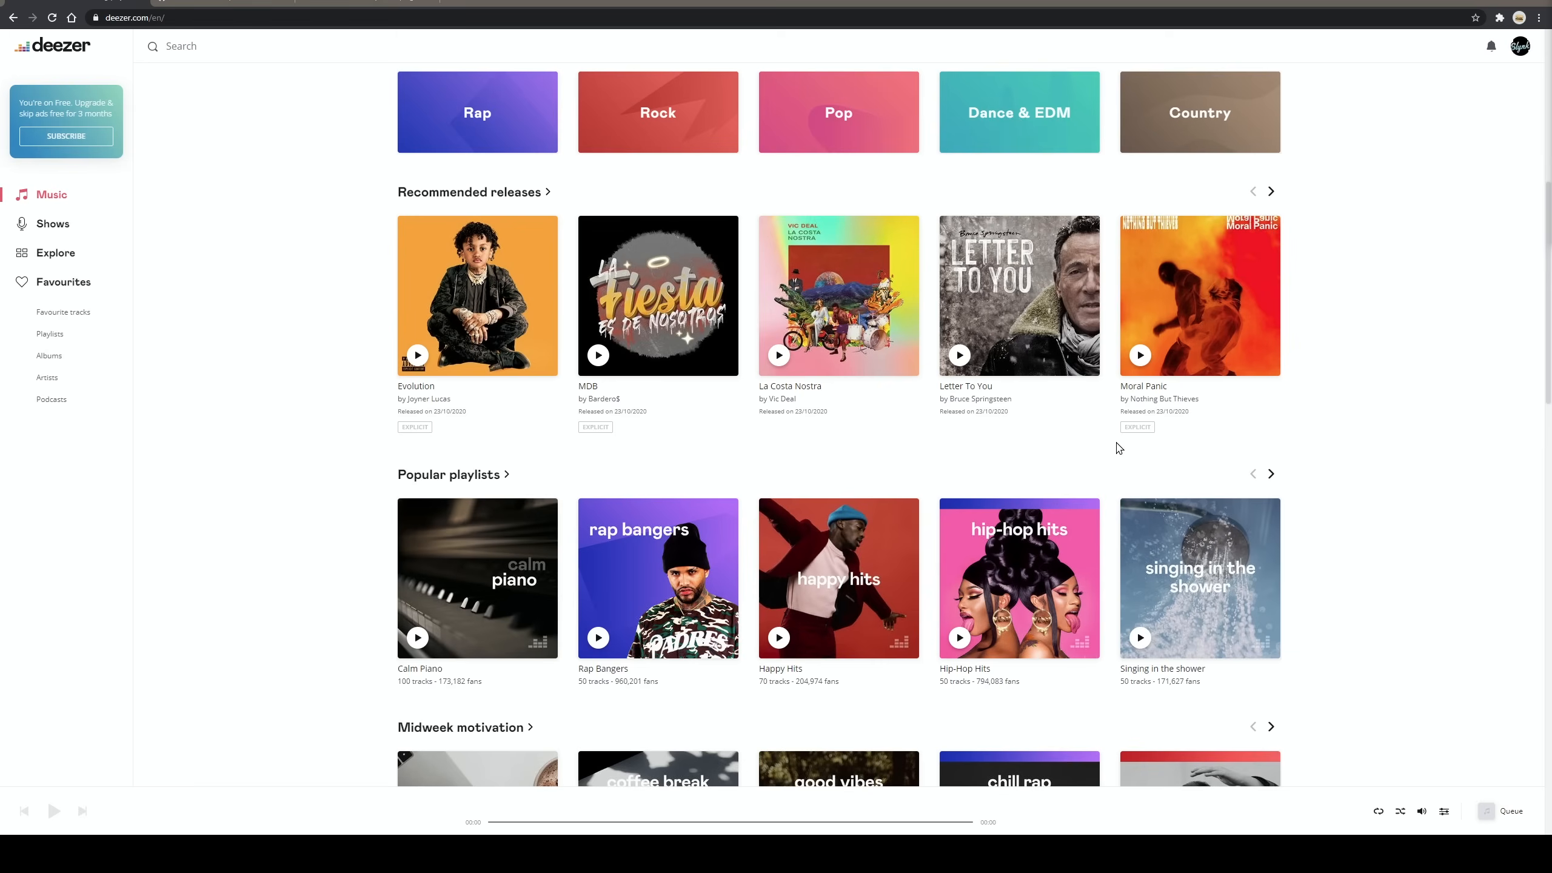
{"action": "mouse_move", "coordinate": [349, 357]}
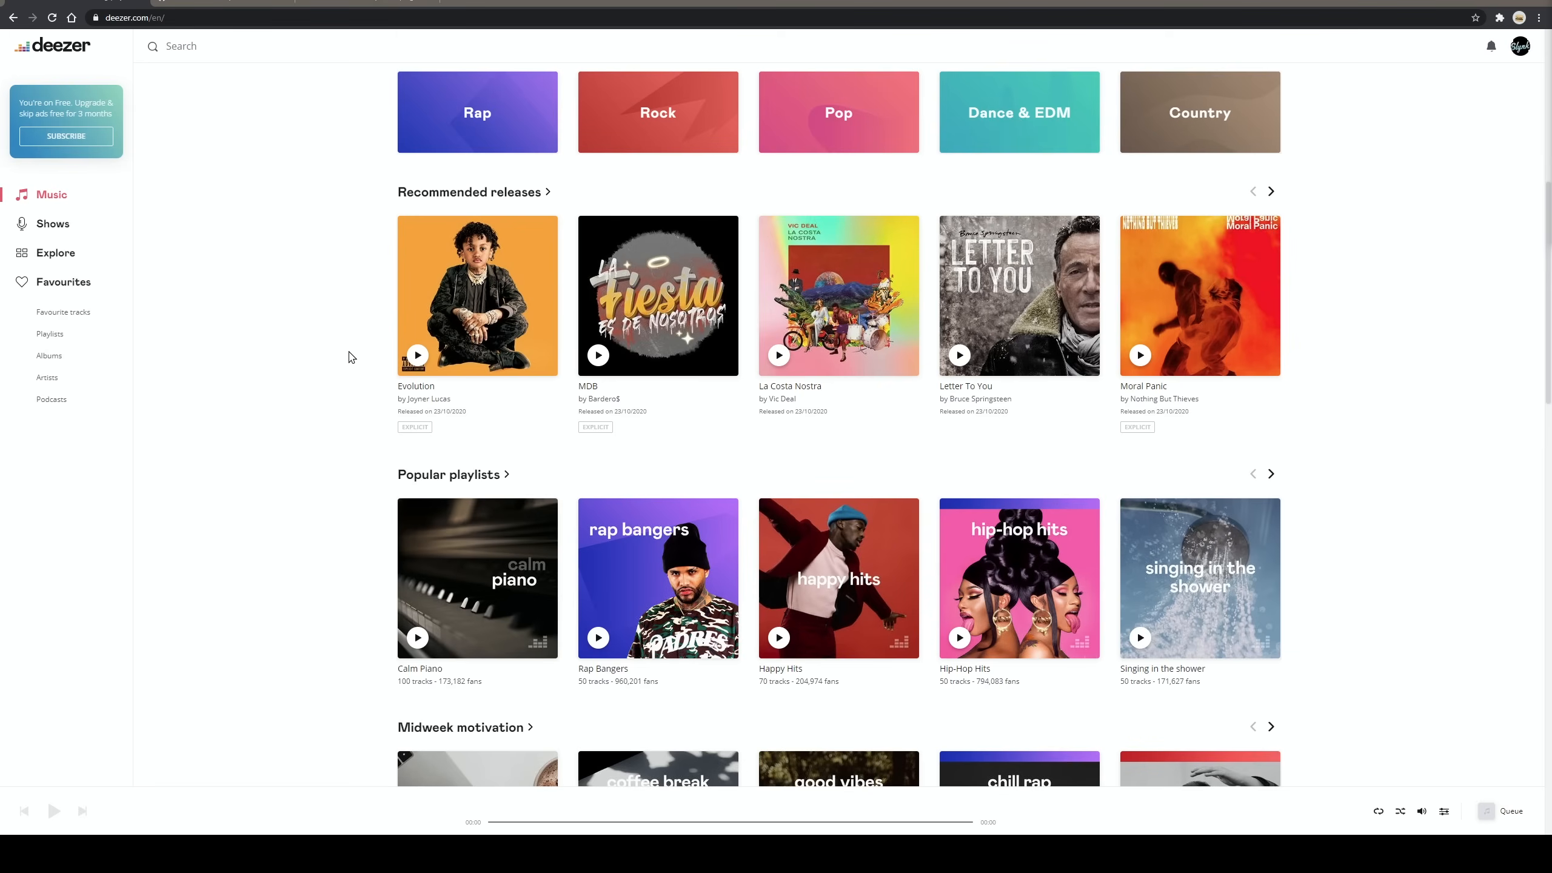
{"action": "mouse_move", "coordinate": [354, 208]}
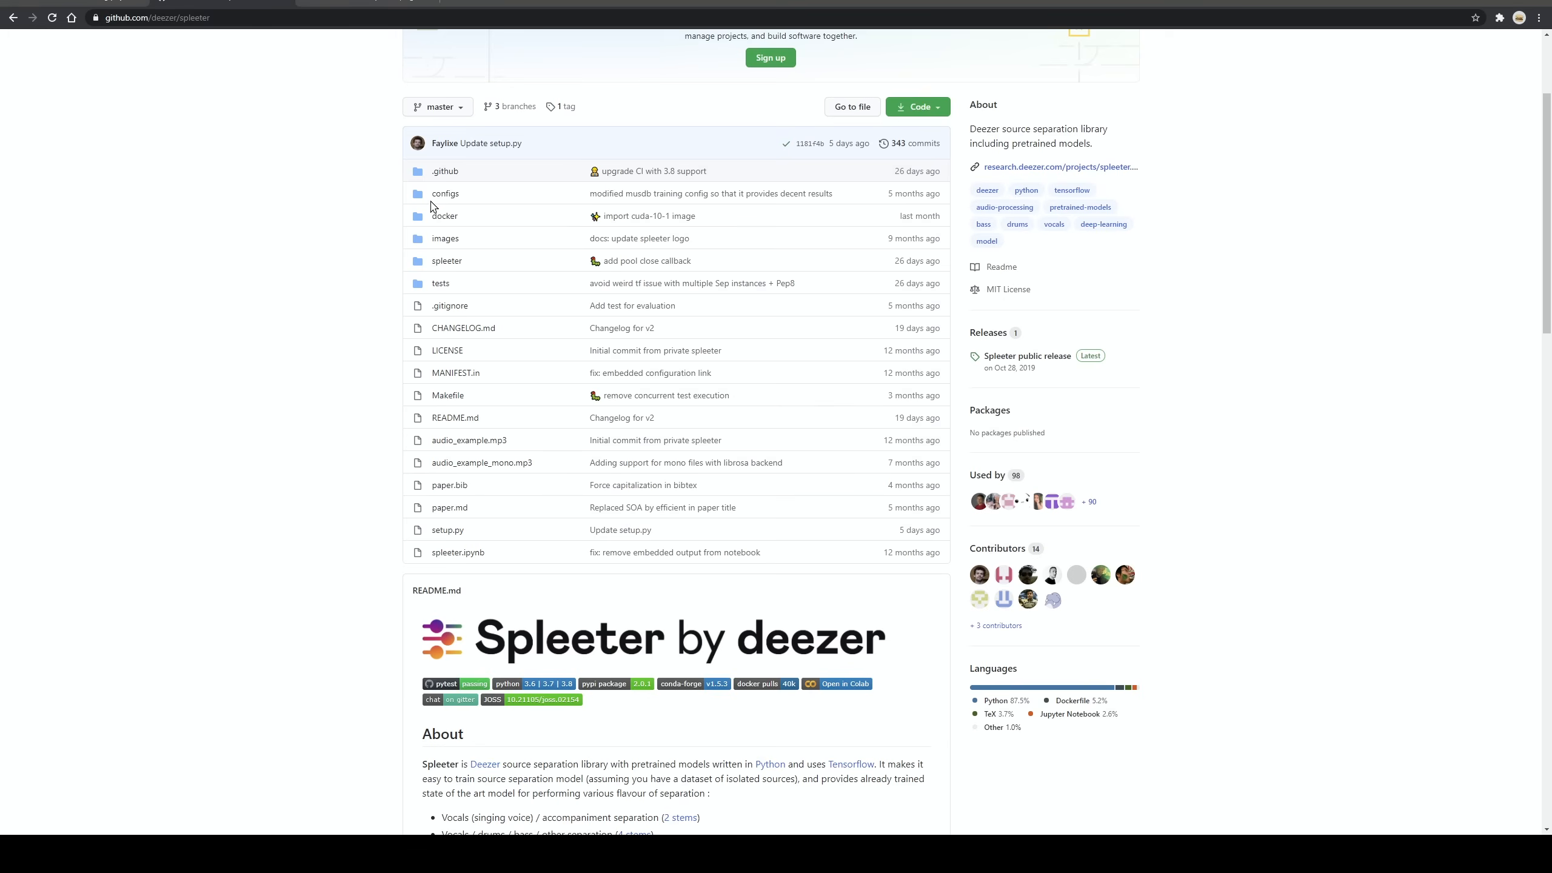
{"action": "mouse_move", "coordinate": [536, 388]}
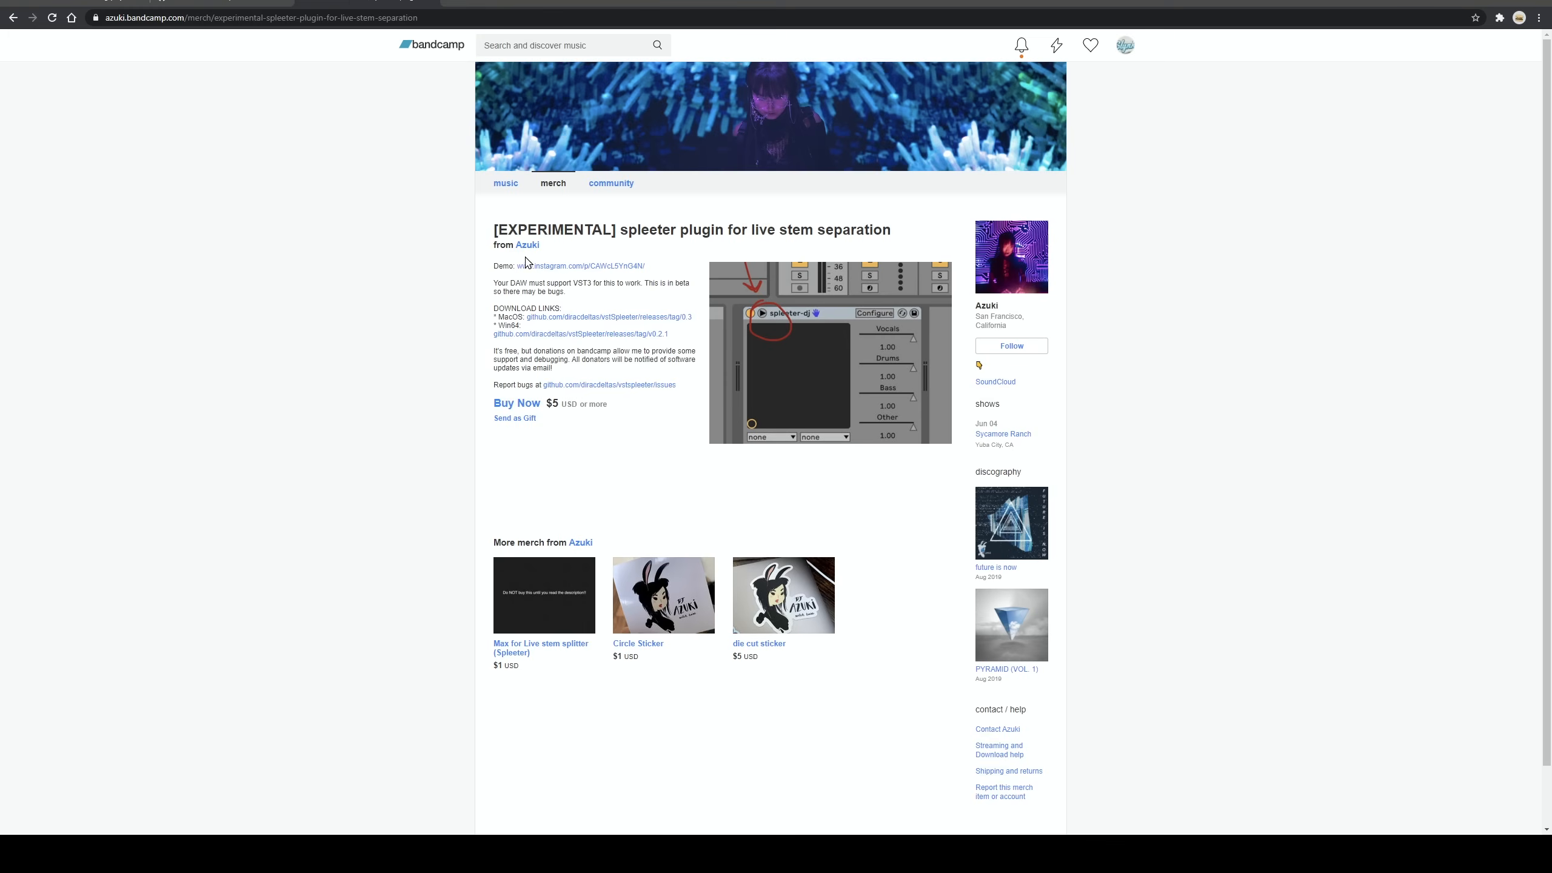
{"action": "mouse_move", "coordinate": [449, 254]}
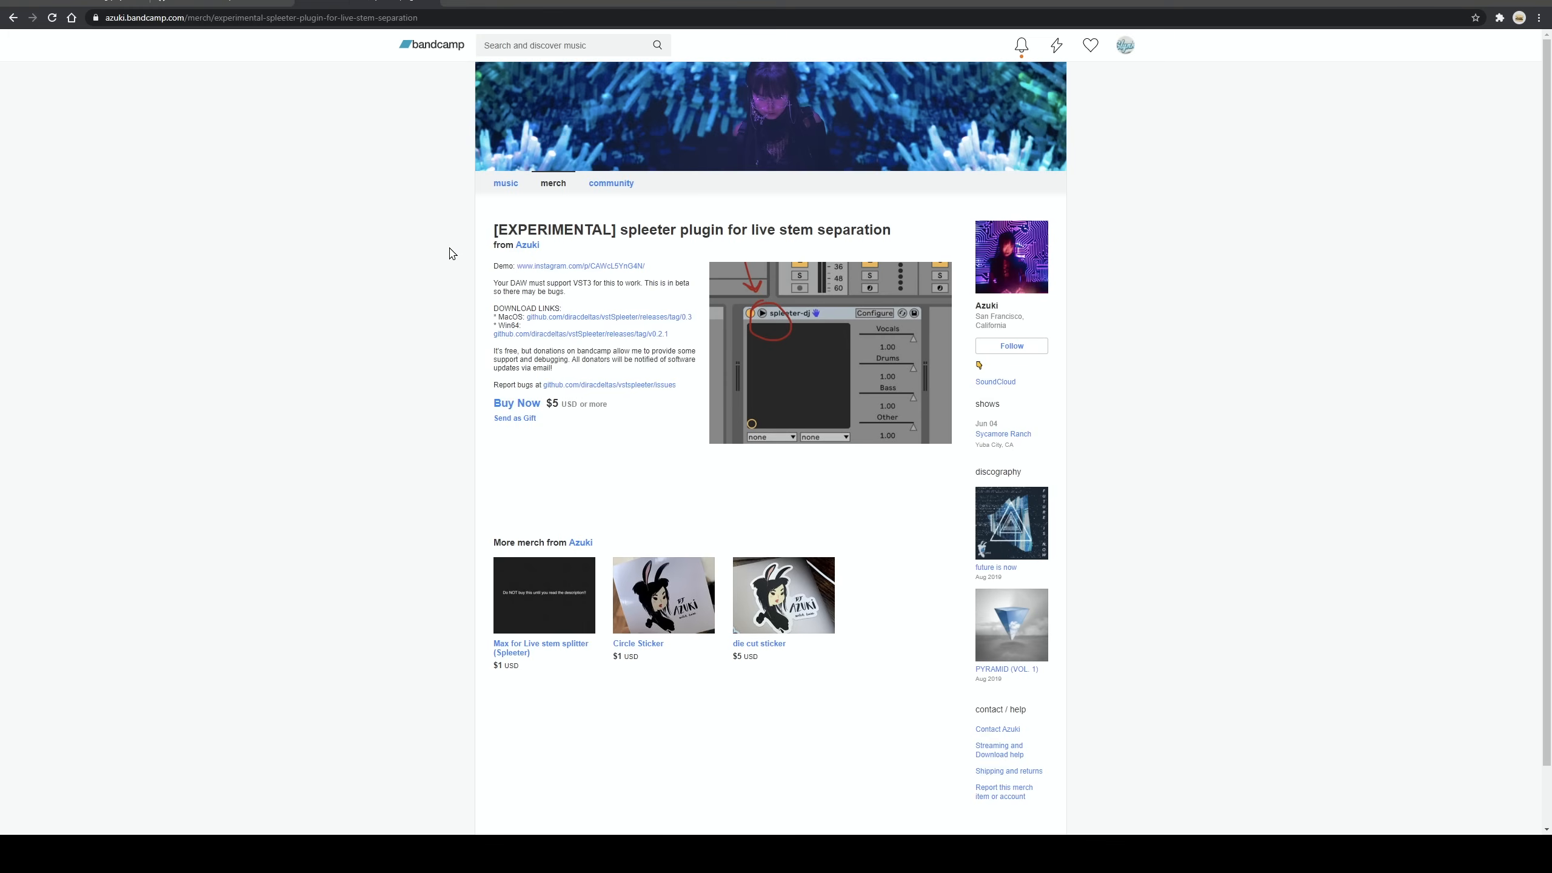
{"action": "mouse_move", "coordinate": [602, 364]}
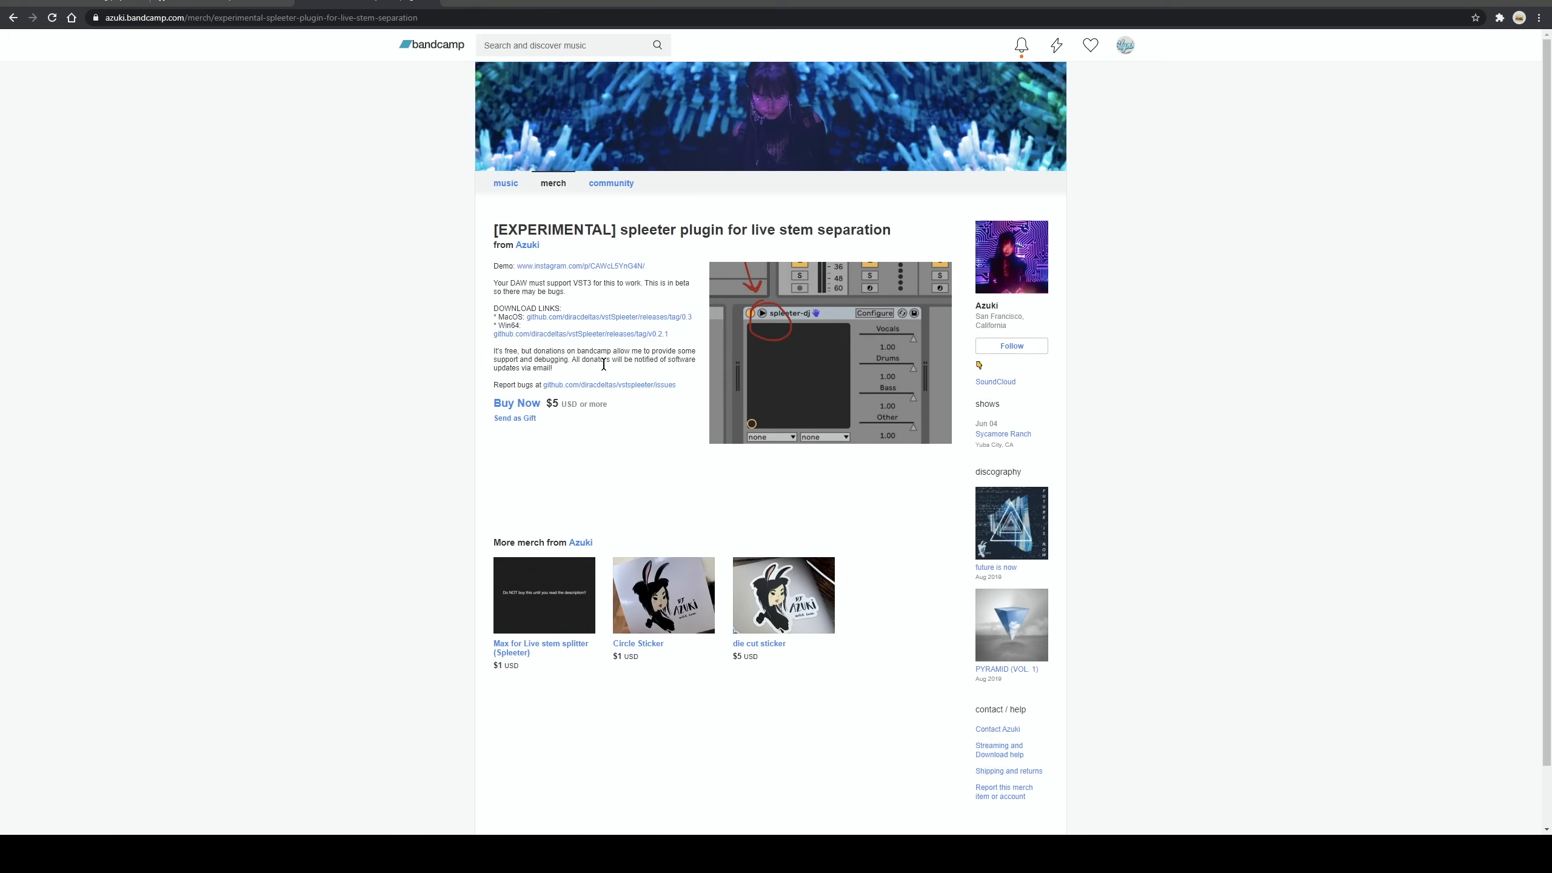
{"action": "mouse_move", "coordinate": [661, 430]}
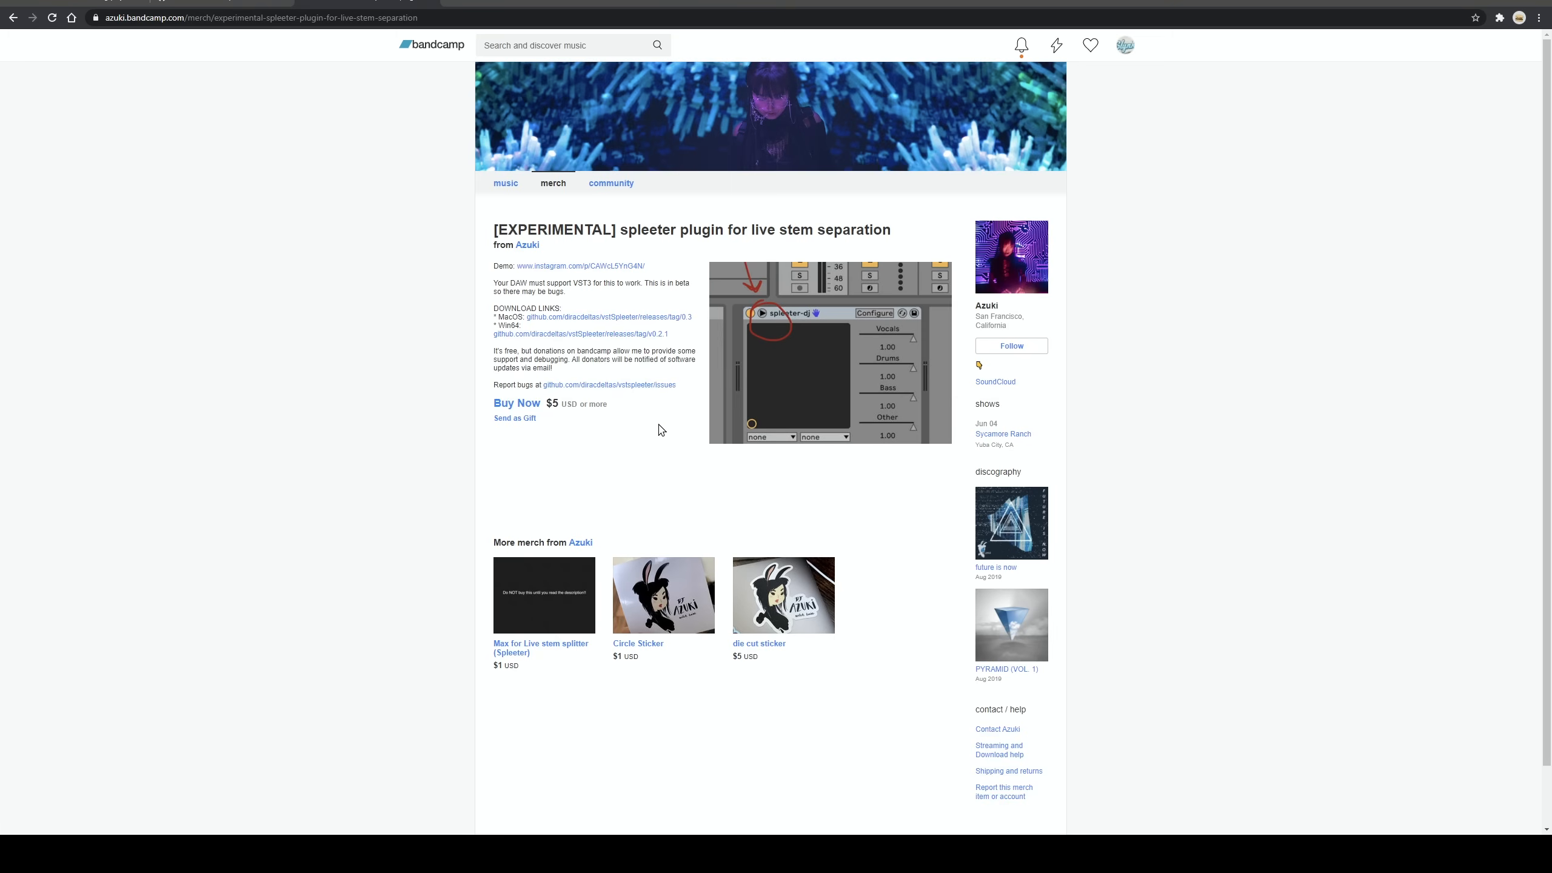
{"action": "mouse_move", "coordinate": [653, 429]}
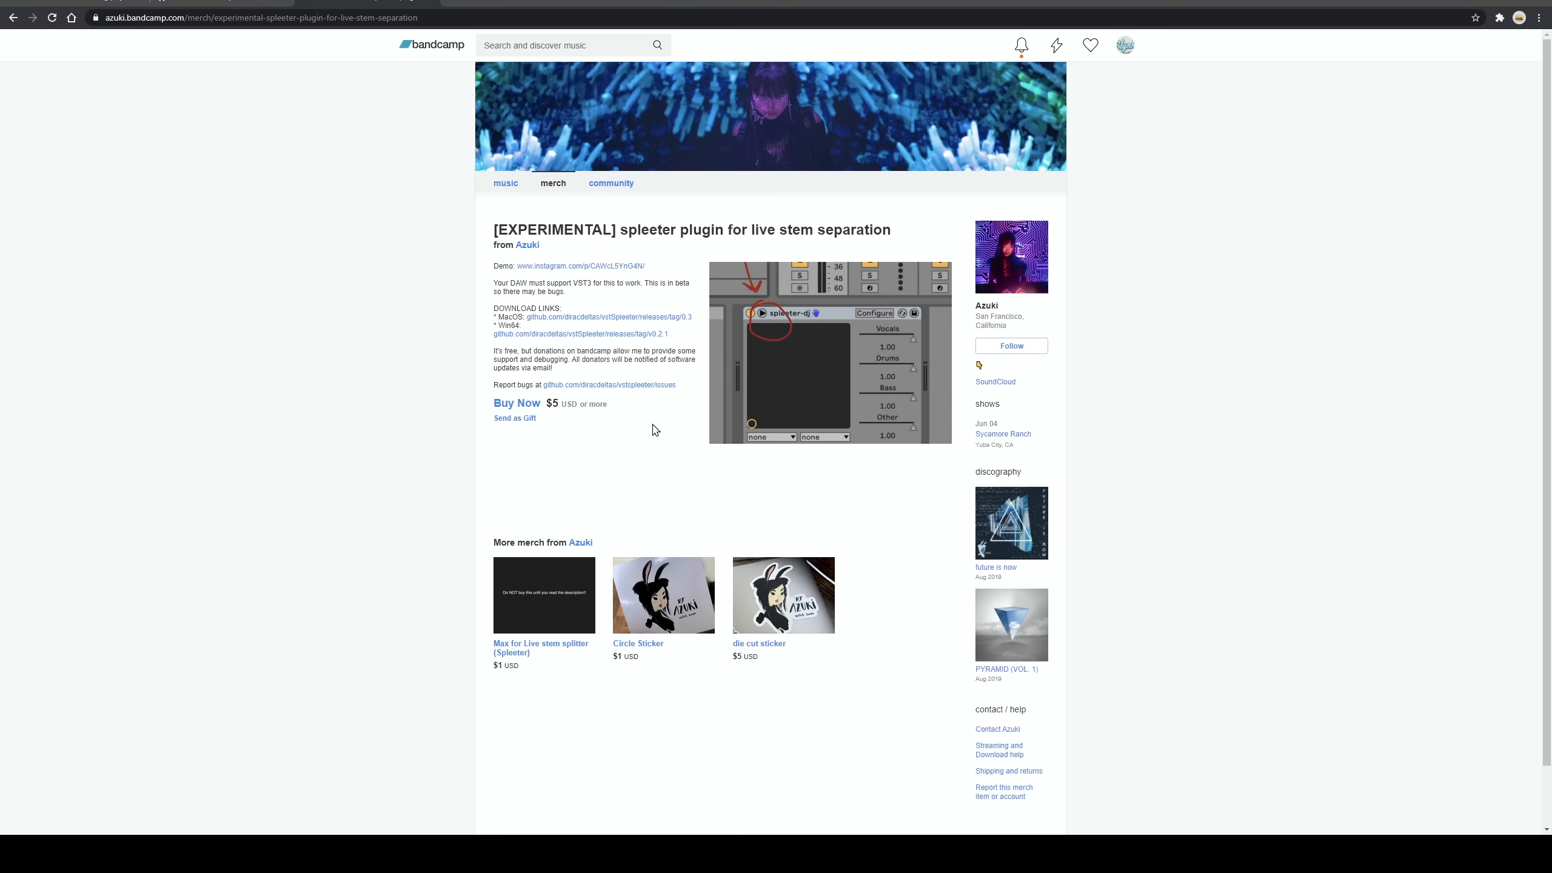
{"action": "mouse_move", "coordinate": [658, 448]}
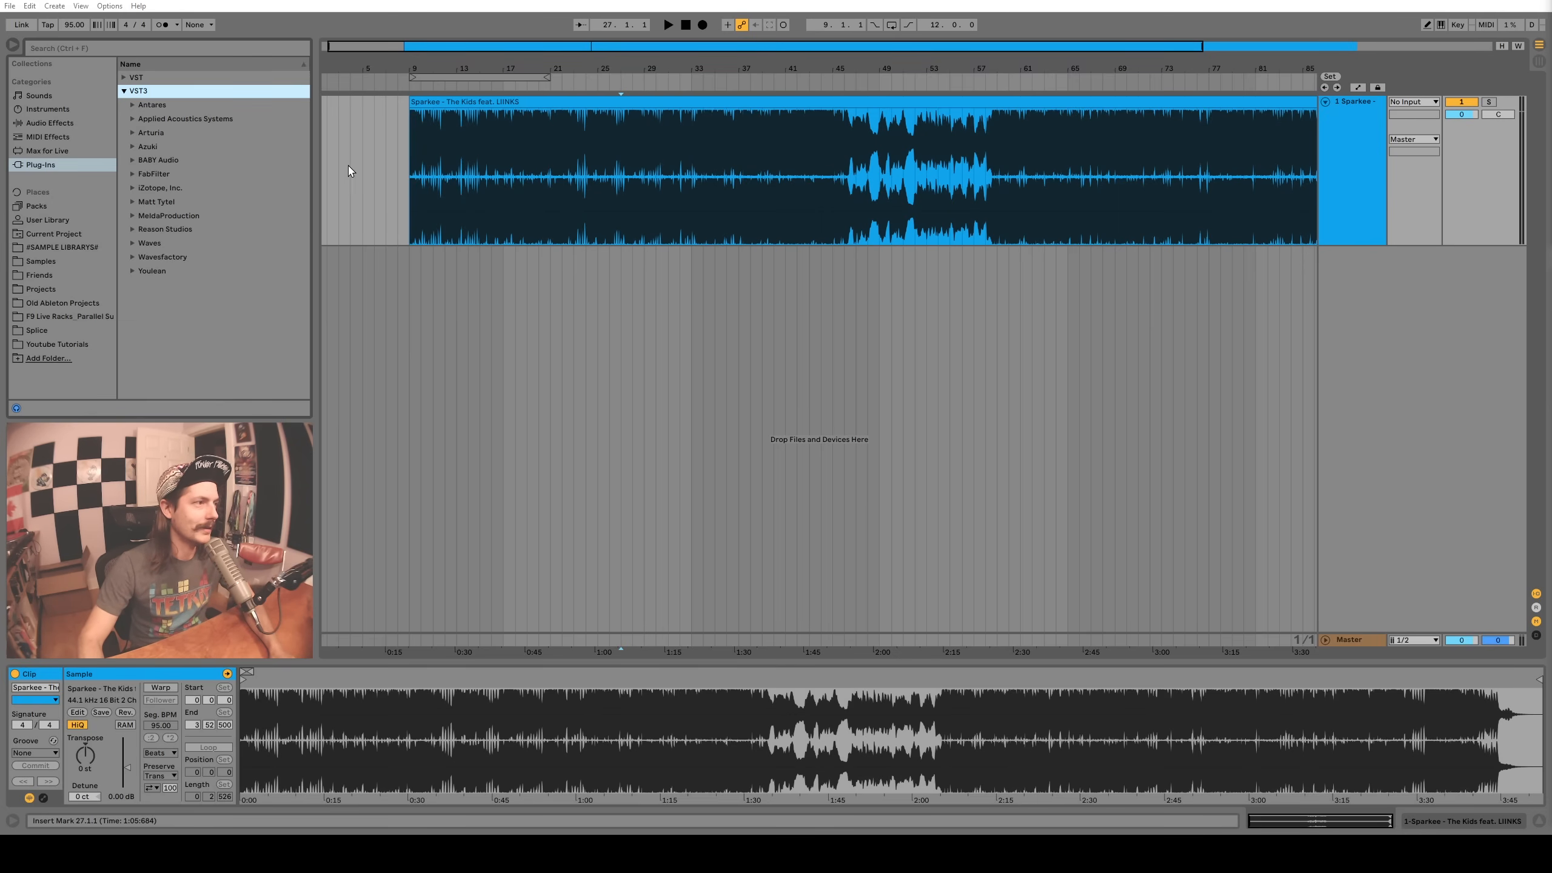
Expand the Azuki VST3 plug-ins folder to find spleeter-dj
{"action": "left_click", "coordinate": [133, 146]}
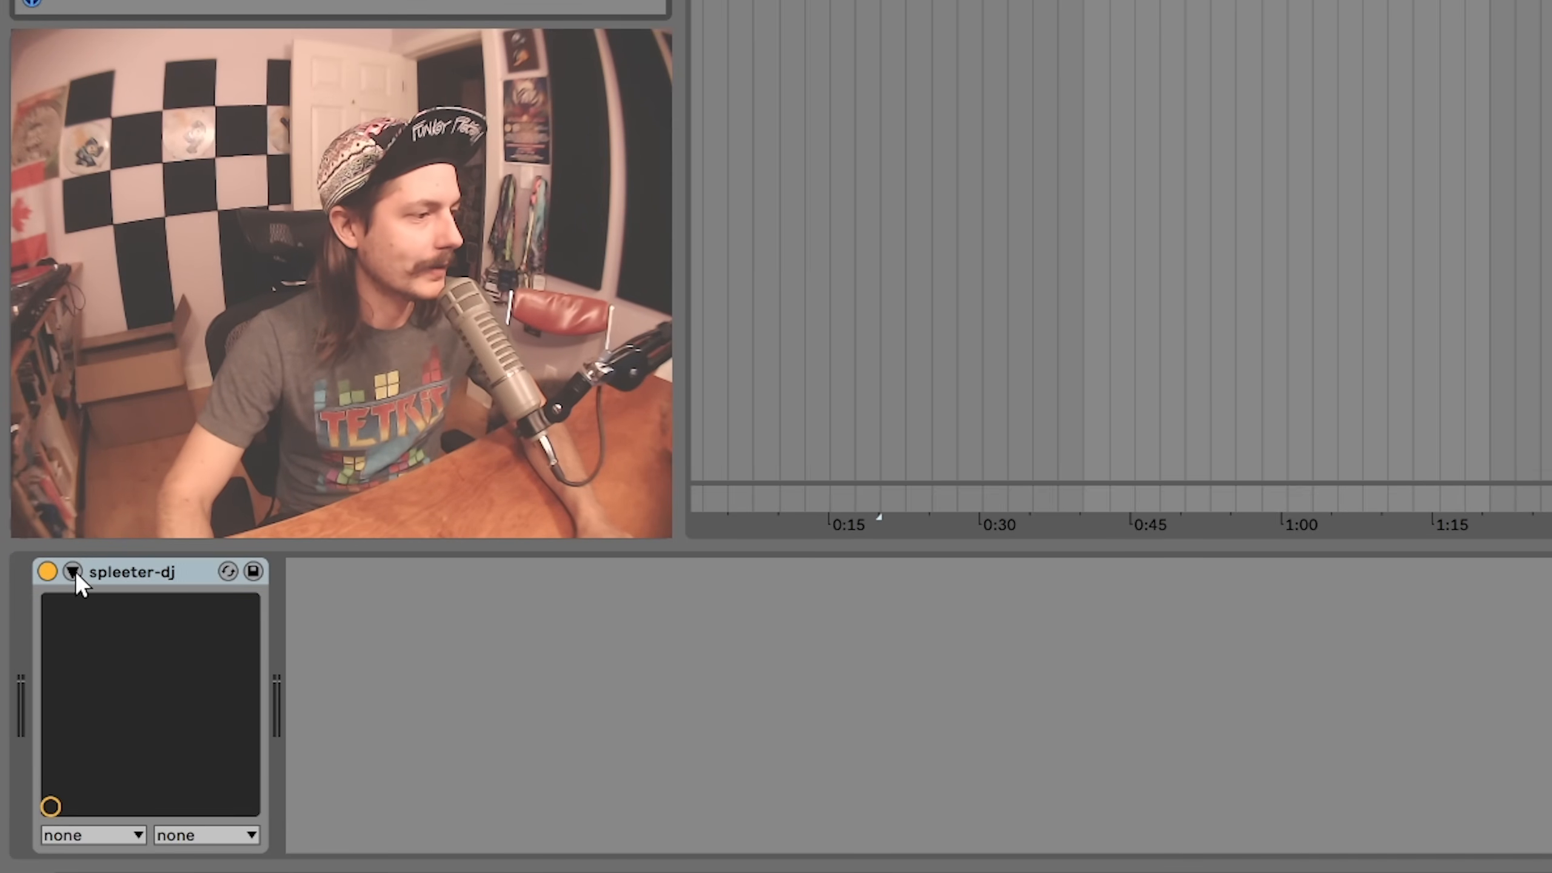
Reveal spleeter-dj's stem sliders, silence Other, then bring bass, other and vocals back up
{"action": "left_click", "coordinate": [72, 571]}
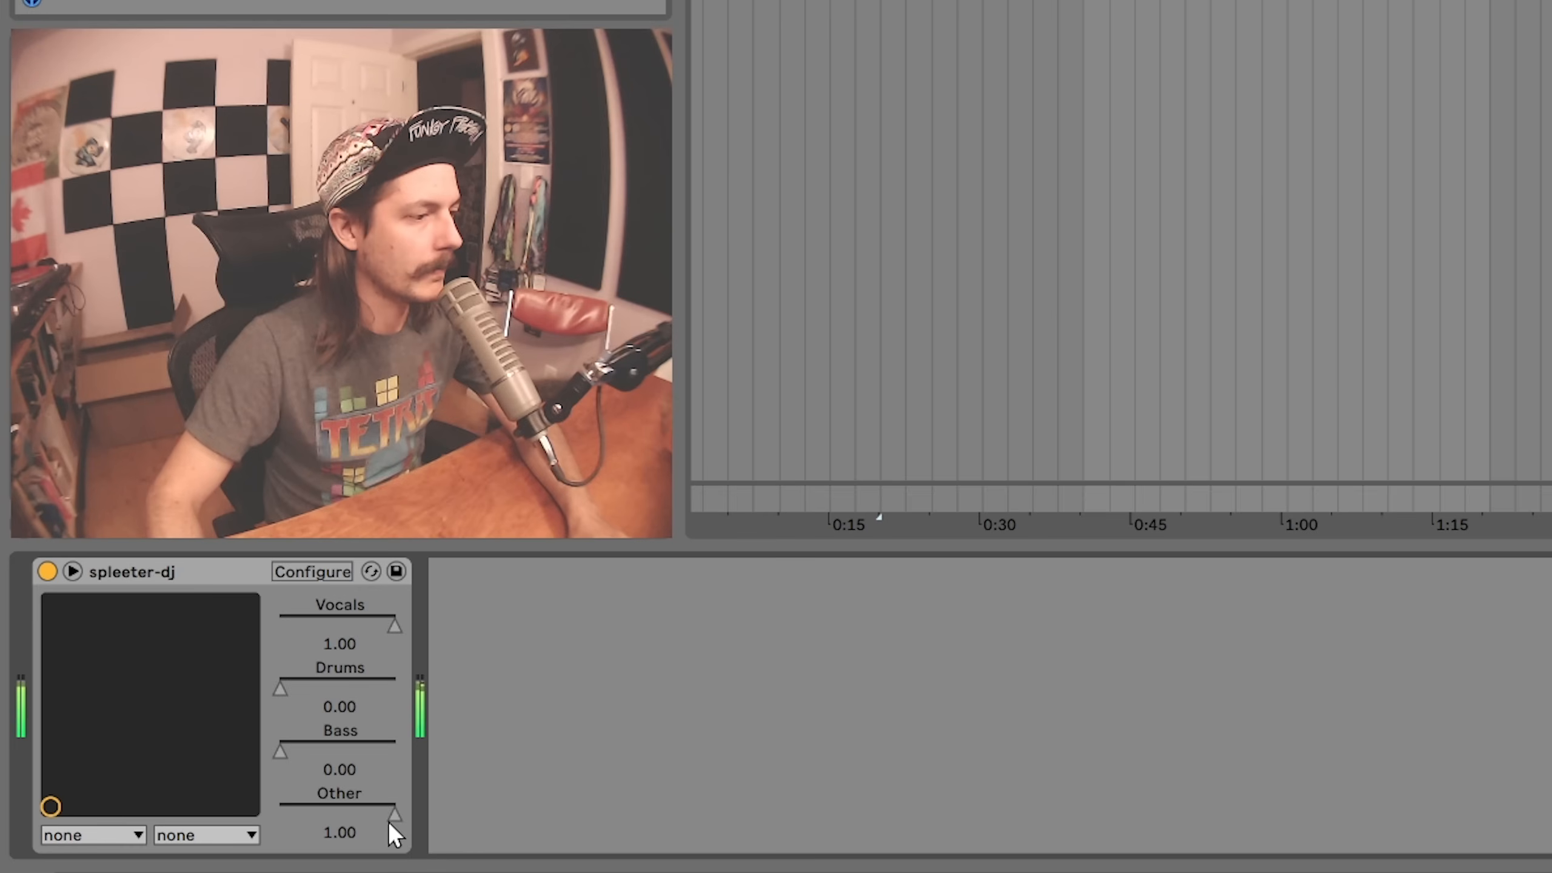
{"action": "left_click_drag", "start_coordinate": [396, 814], "coordinate": [282, 815]}
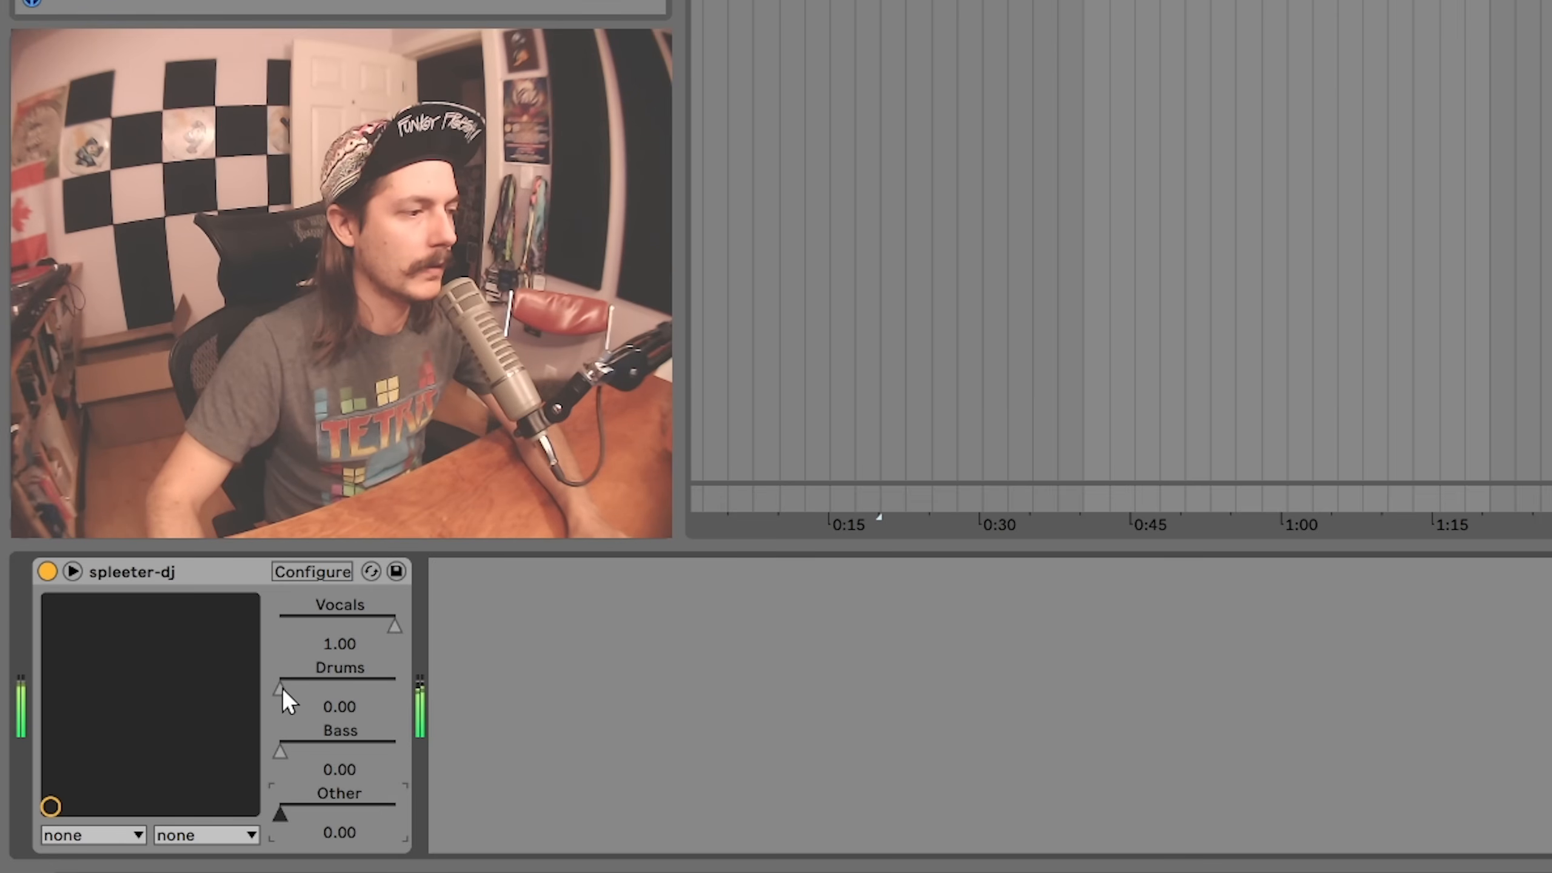
{"action": "left_click_drag", "start_coordinate": [280, 688], "coordinate": [349, 688]}
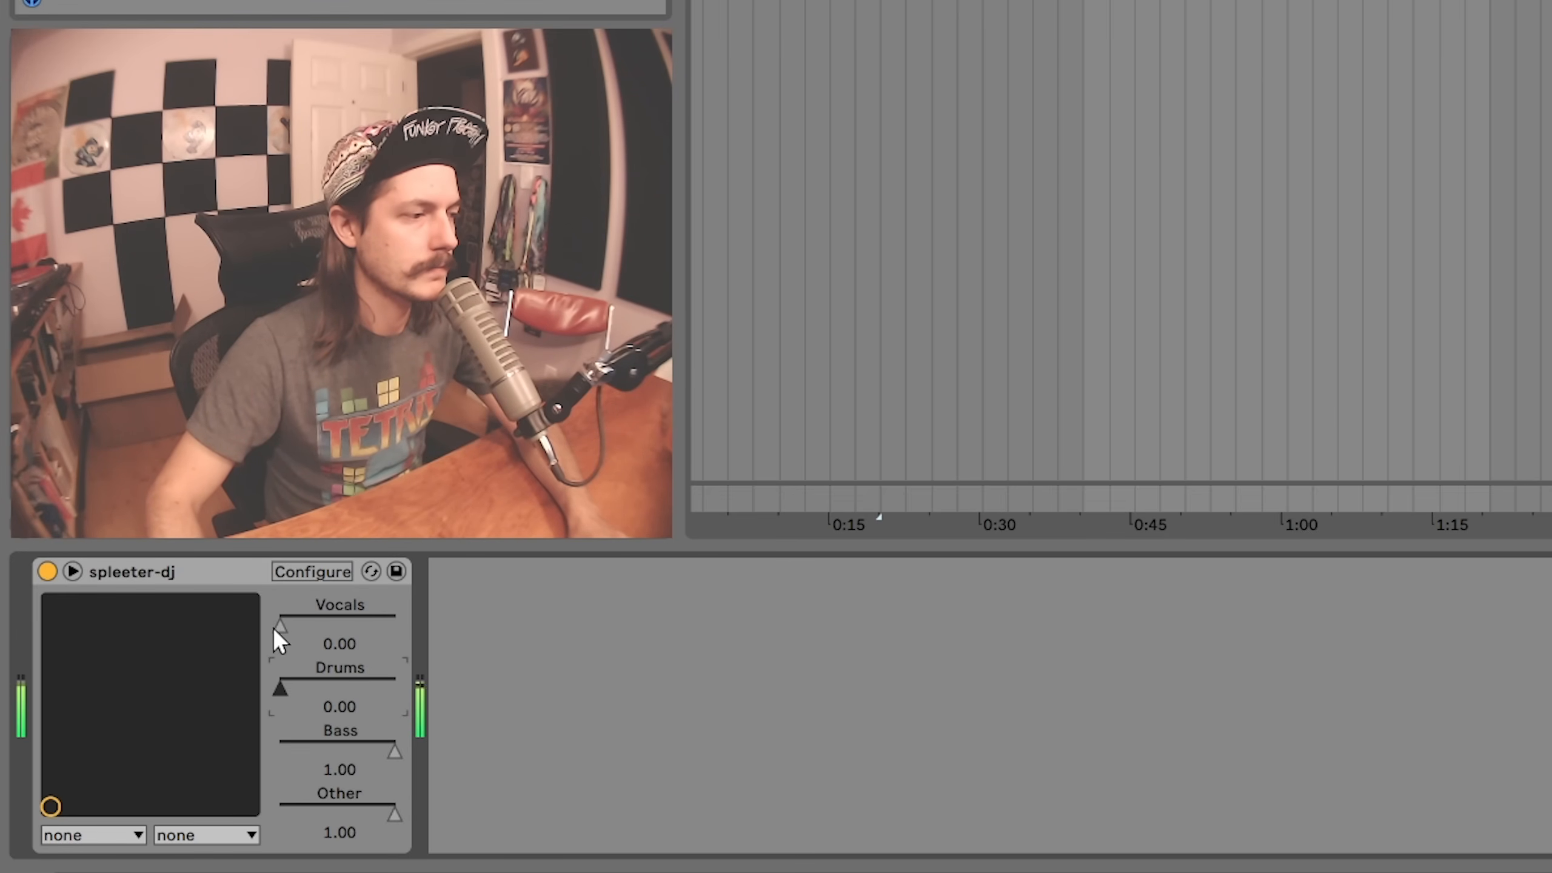
{"action": "left_click_drag", "start_coordinate": [281, 625], "coordinate": [394, 625]}
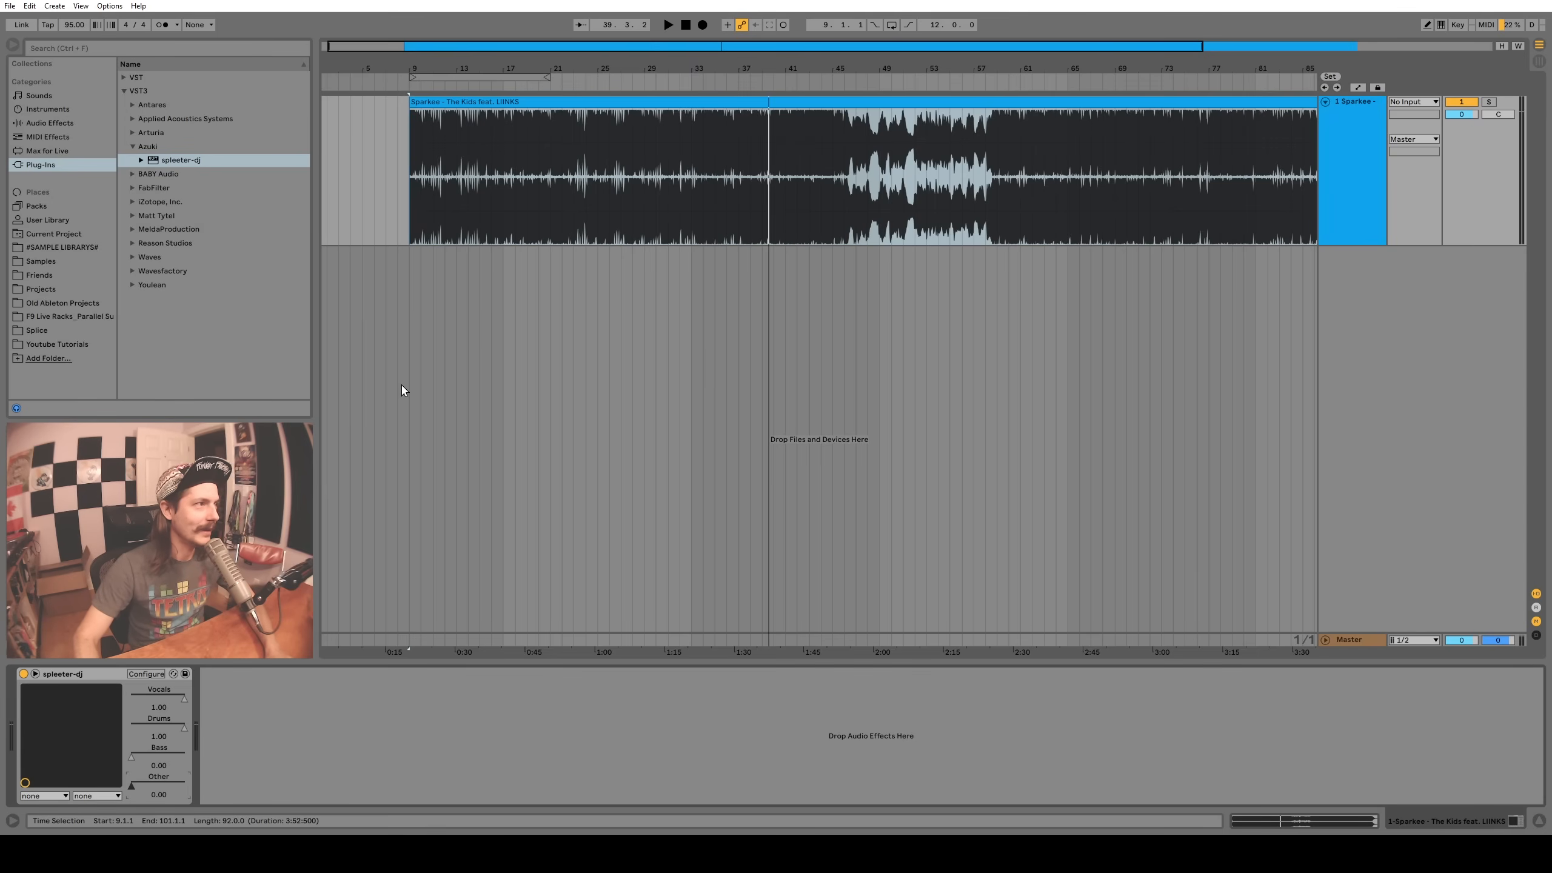
Adjust the spleeter-dj stem controls toward vocals-only playback
{"action": "left_click", "coordinate": [62, 675]}
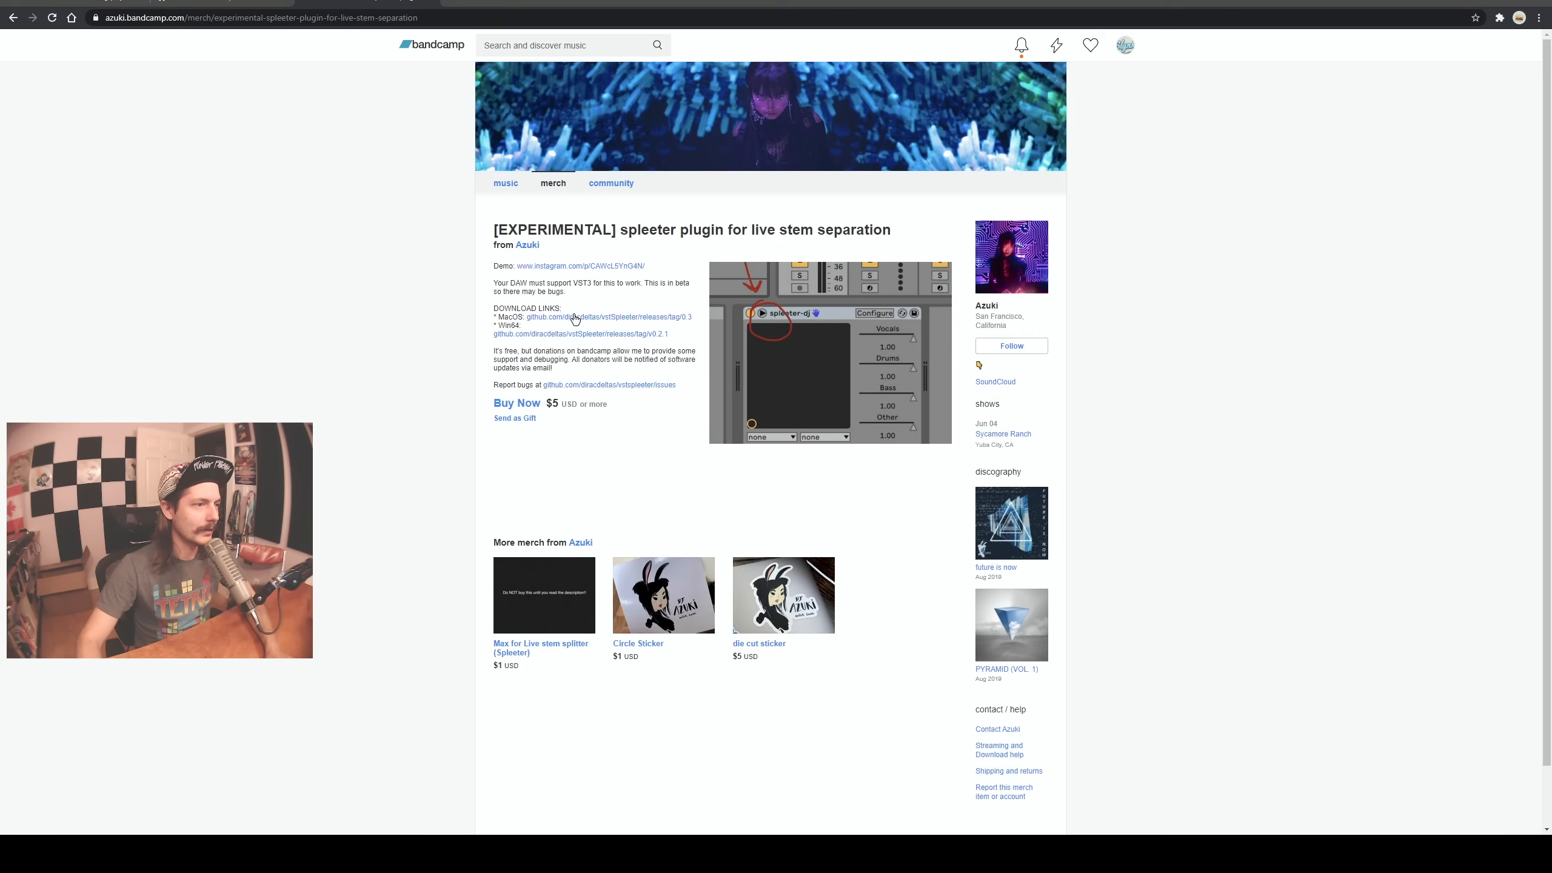
{"action": "mouse_move", "coordinate": [589, 334]}
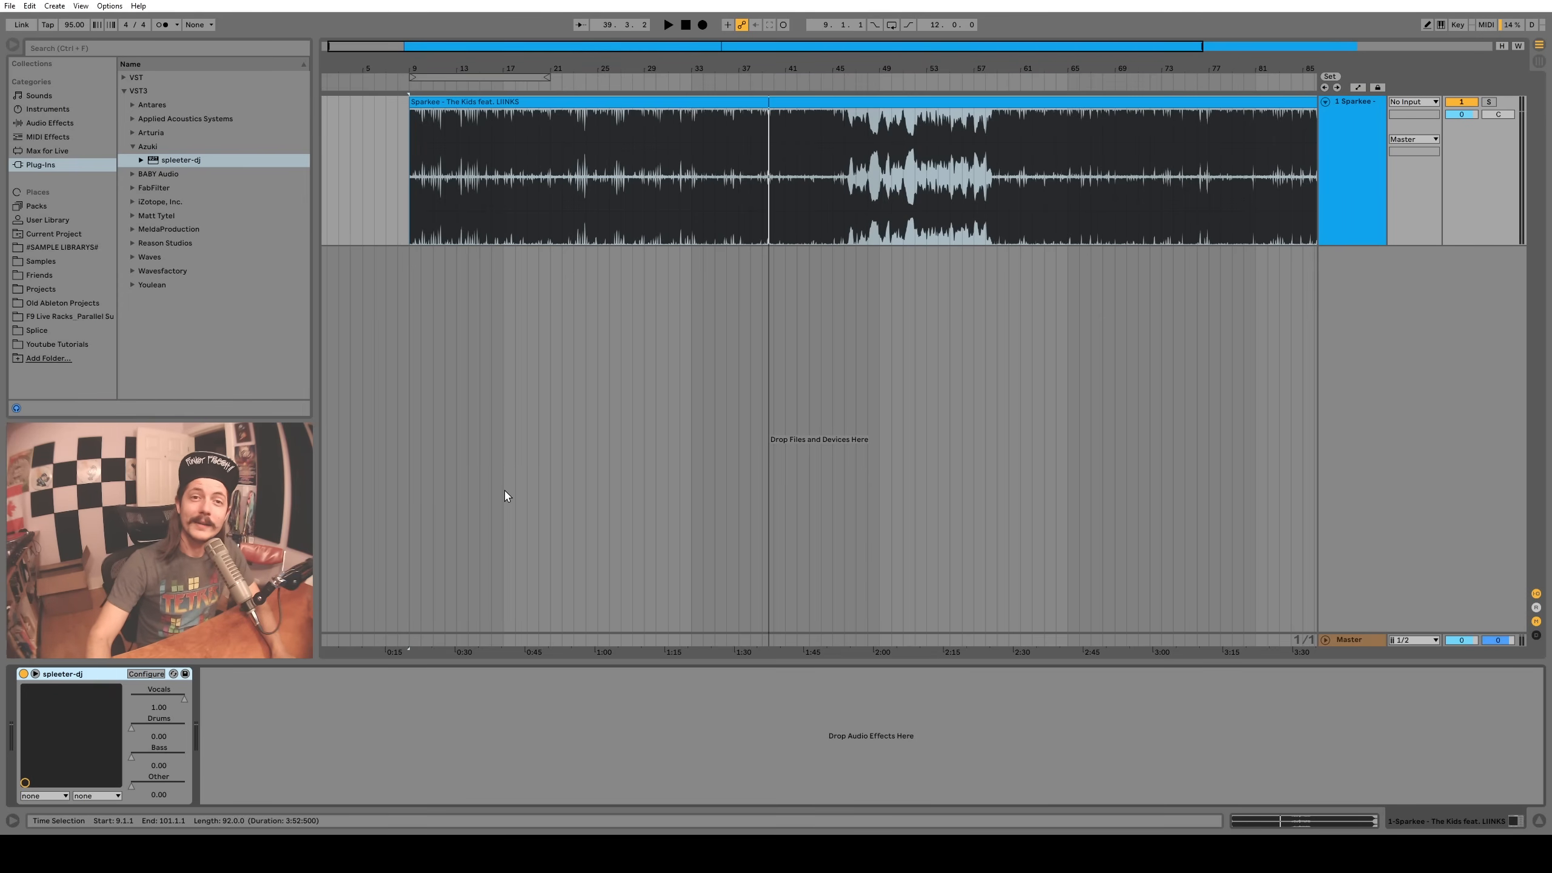
{"action": "mouse_move", "coordinate": [516, 494]}
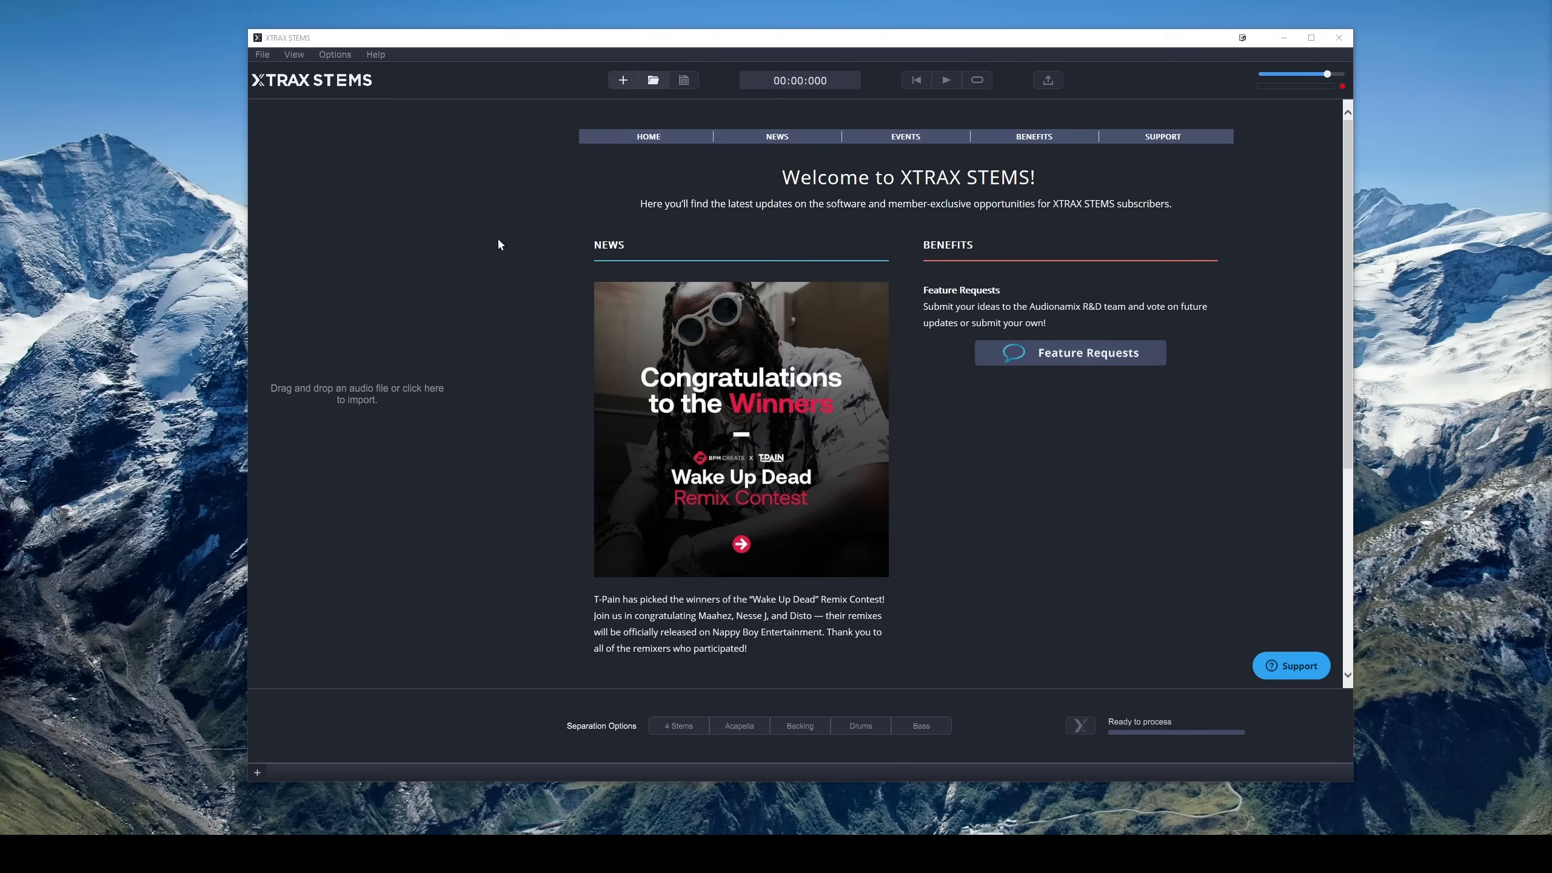
{"action": "mouse_move", "coordinate": [346, 137]}
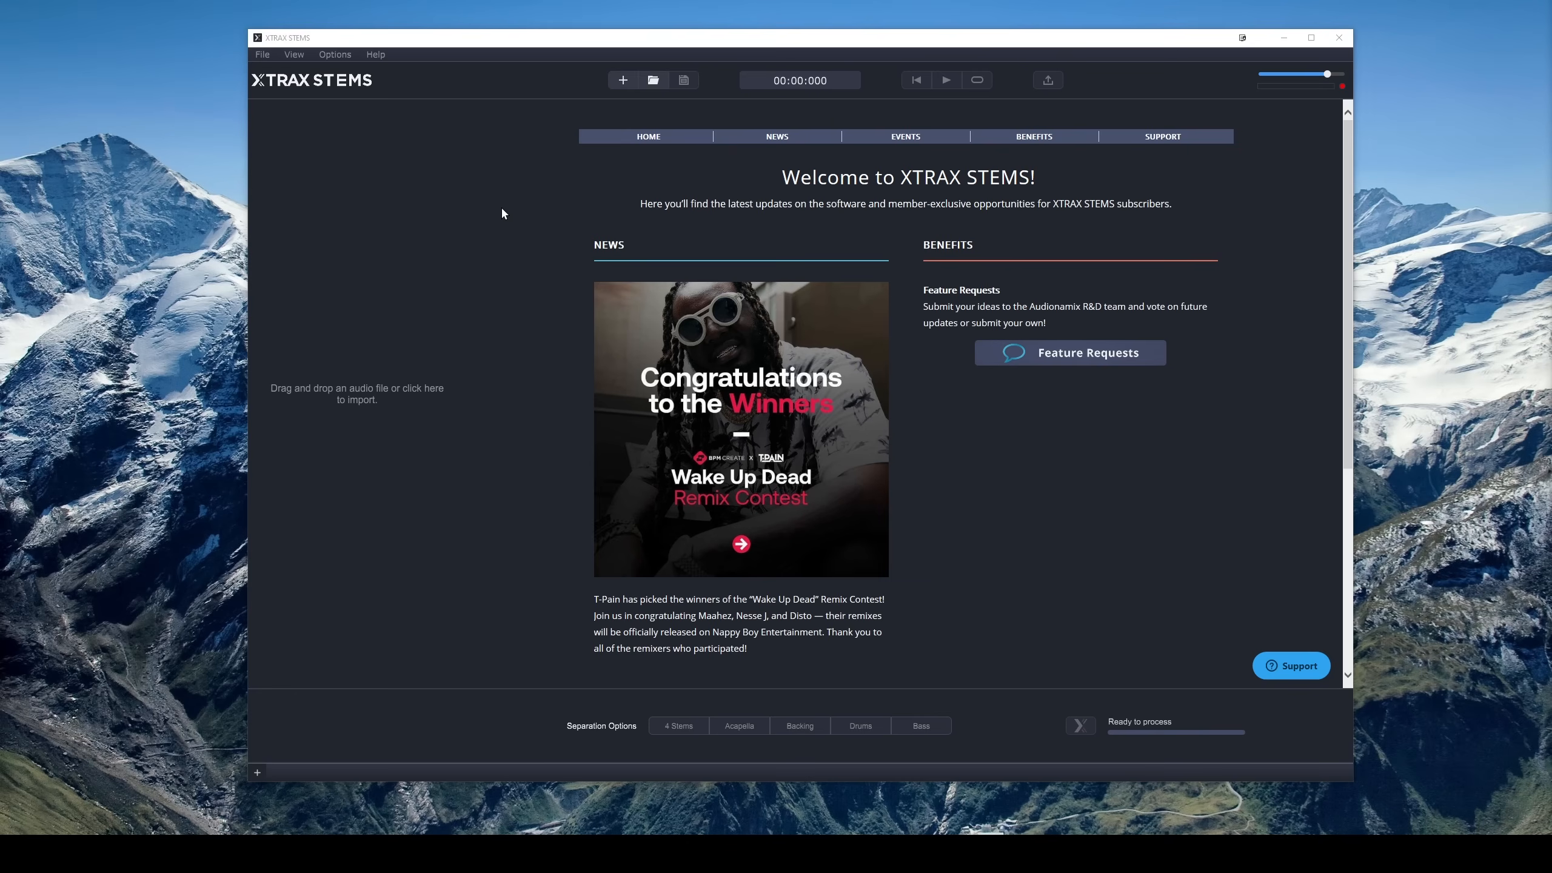
{"action": "mouse_move", "coordinate": [535, 194]}
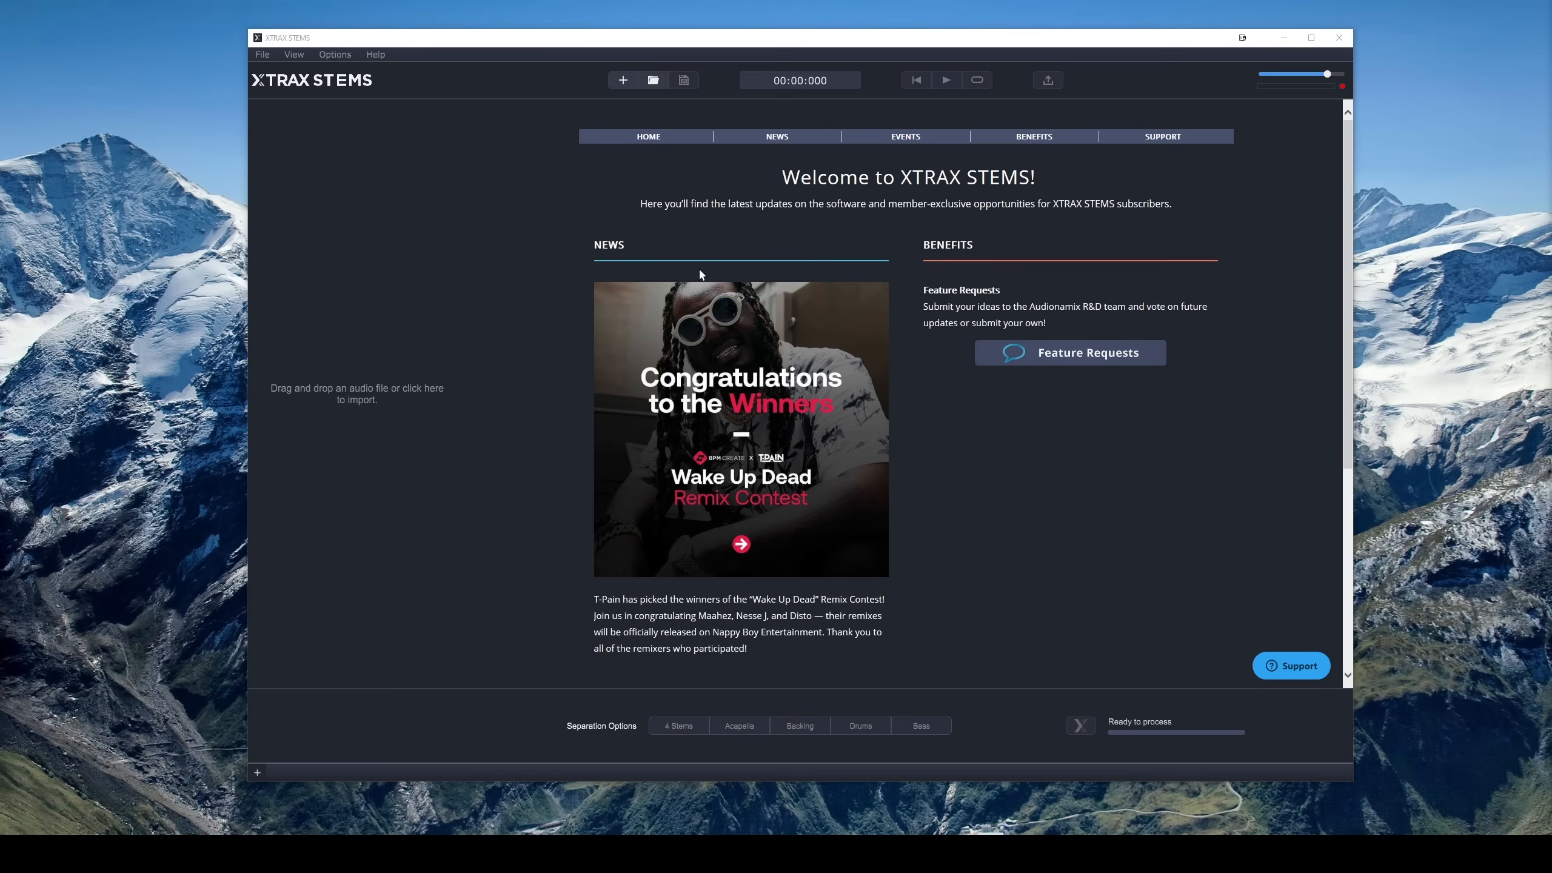
{"action": "mouse_move", "coordinate": [473, 274]}
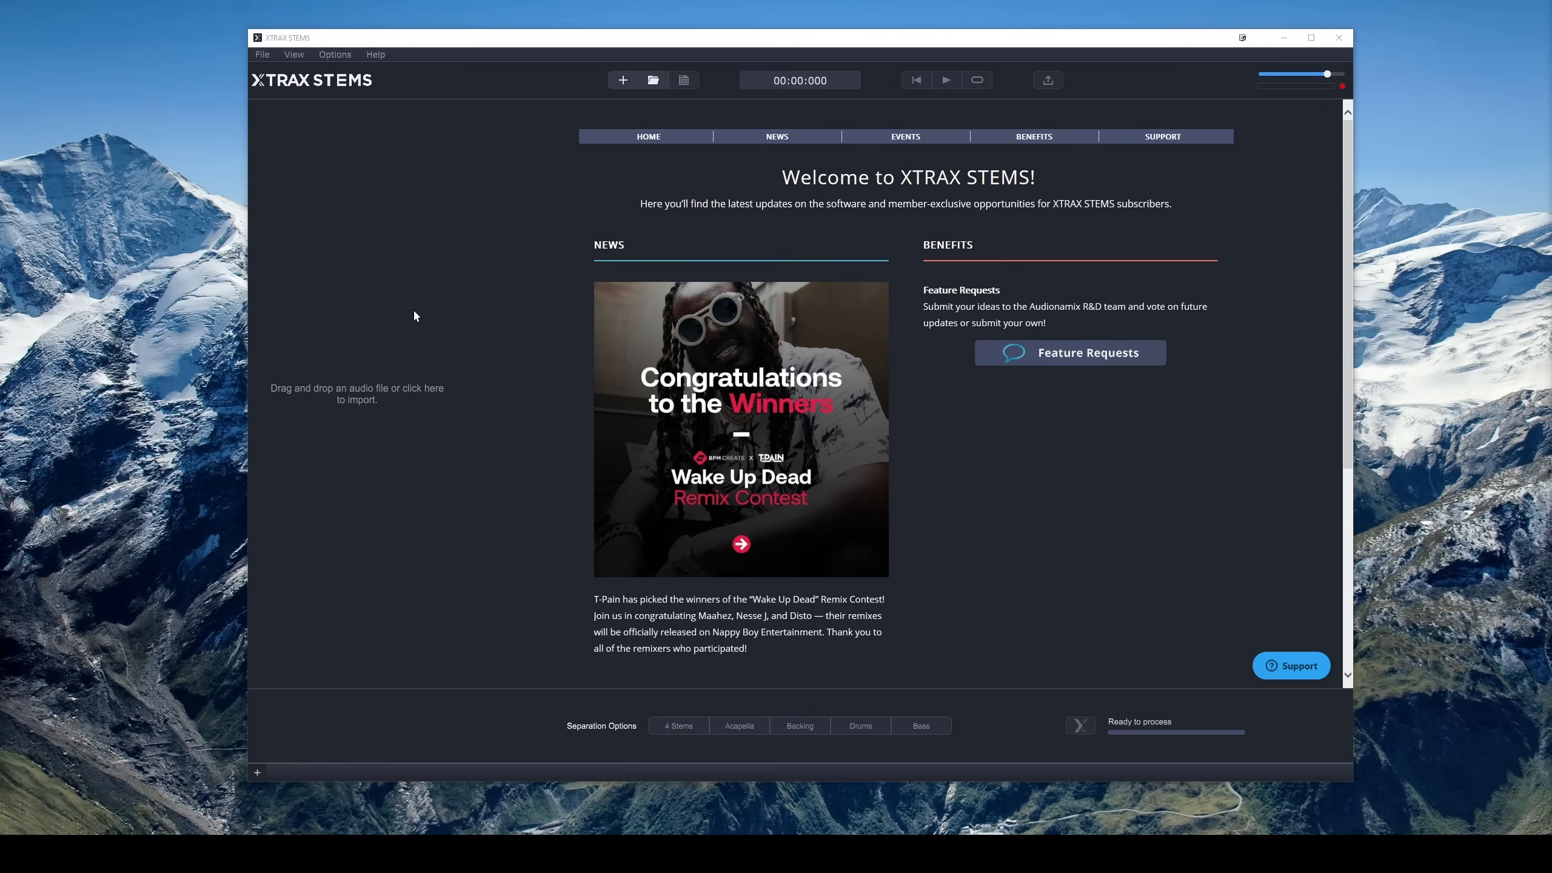
{"action": "mouse_move", "coordinate": [471, 304]}
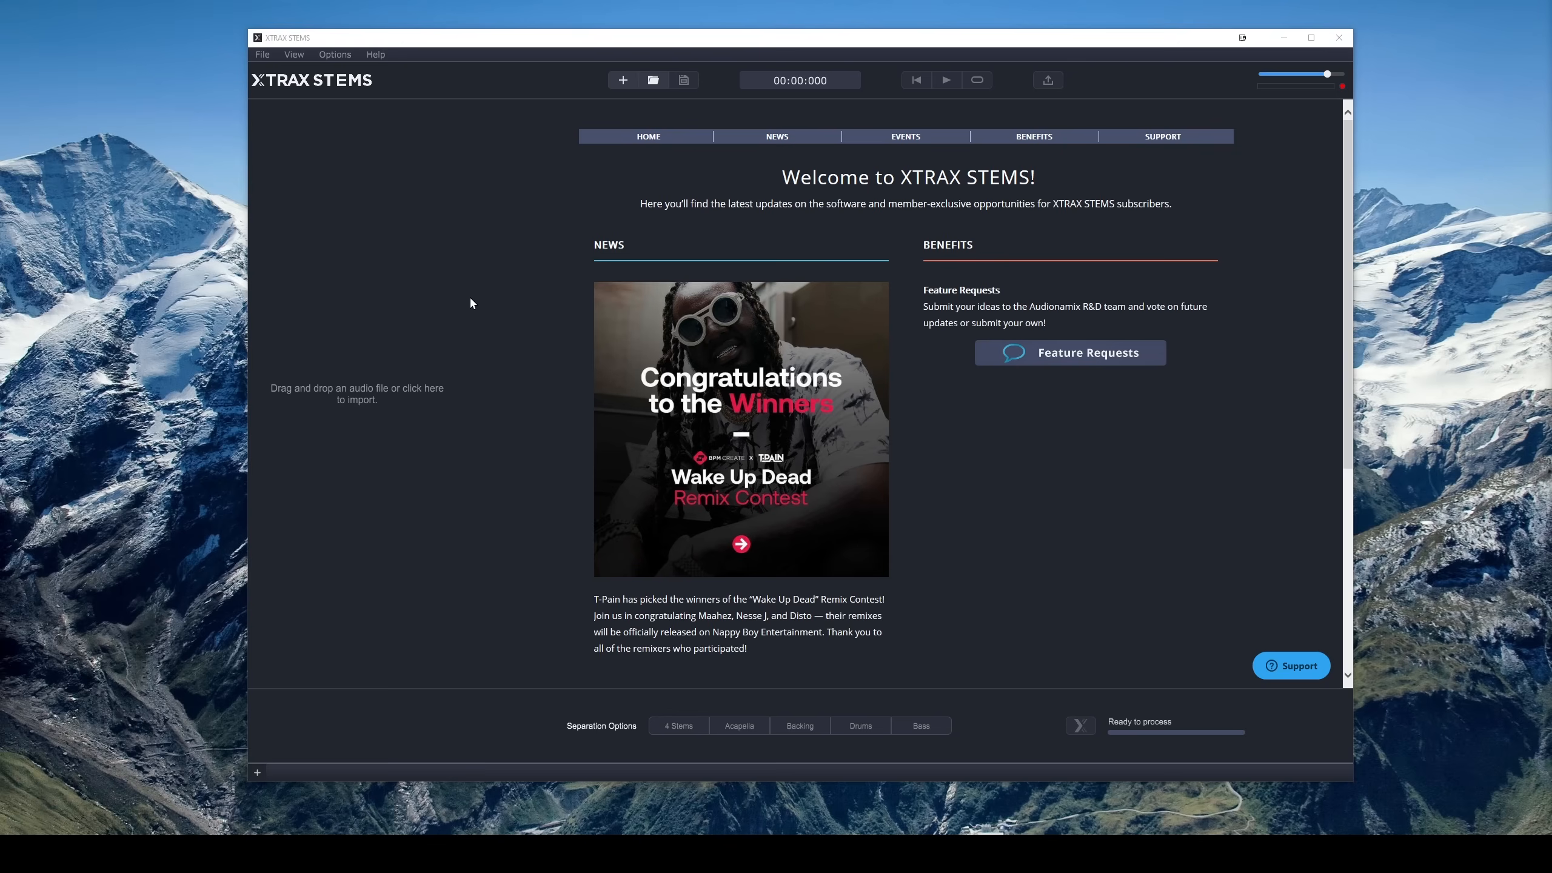
{"action": "mouse_move", "coordinate": [484, 296]}
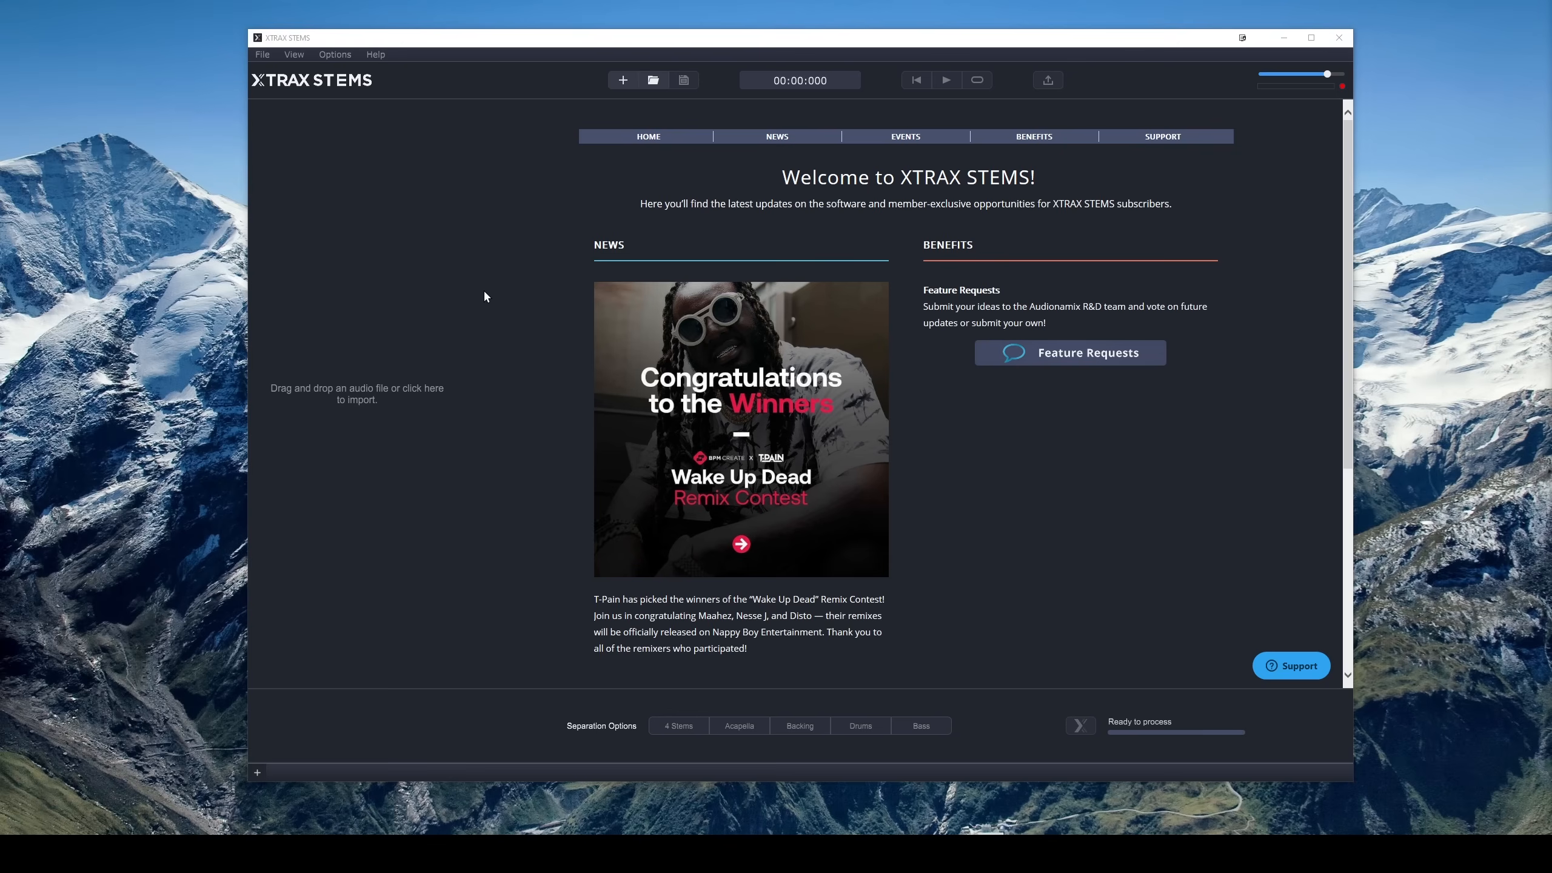
{"action": "mouse_move", "coordinate": [451, 291]}
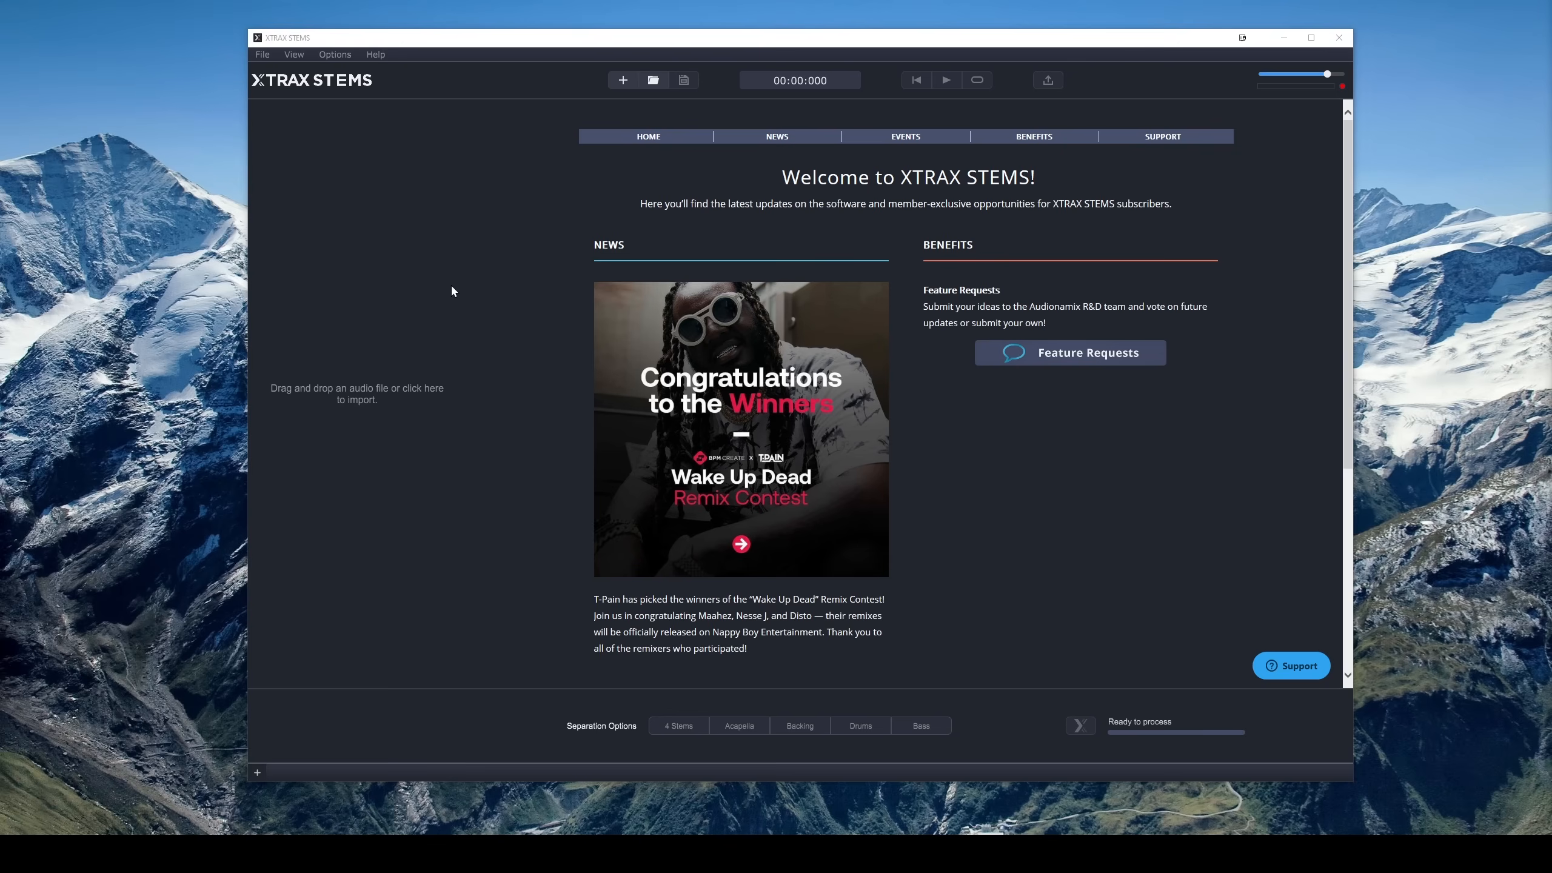
{"action": "mouse_move", "coordinate": [462, 288]}
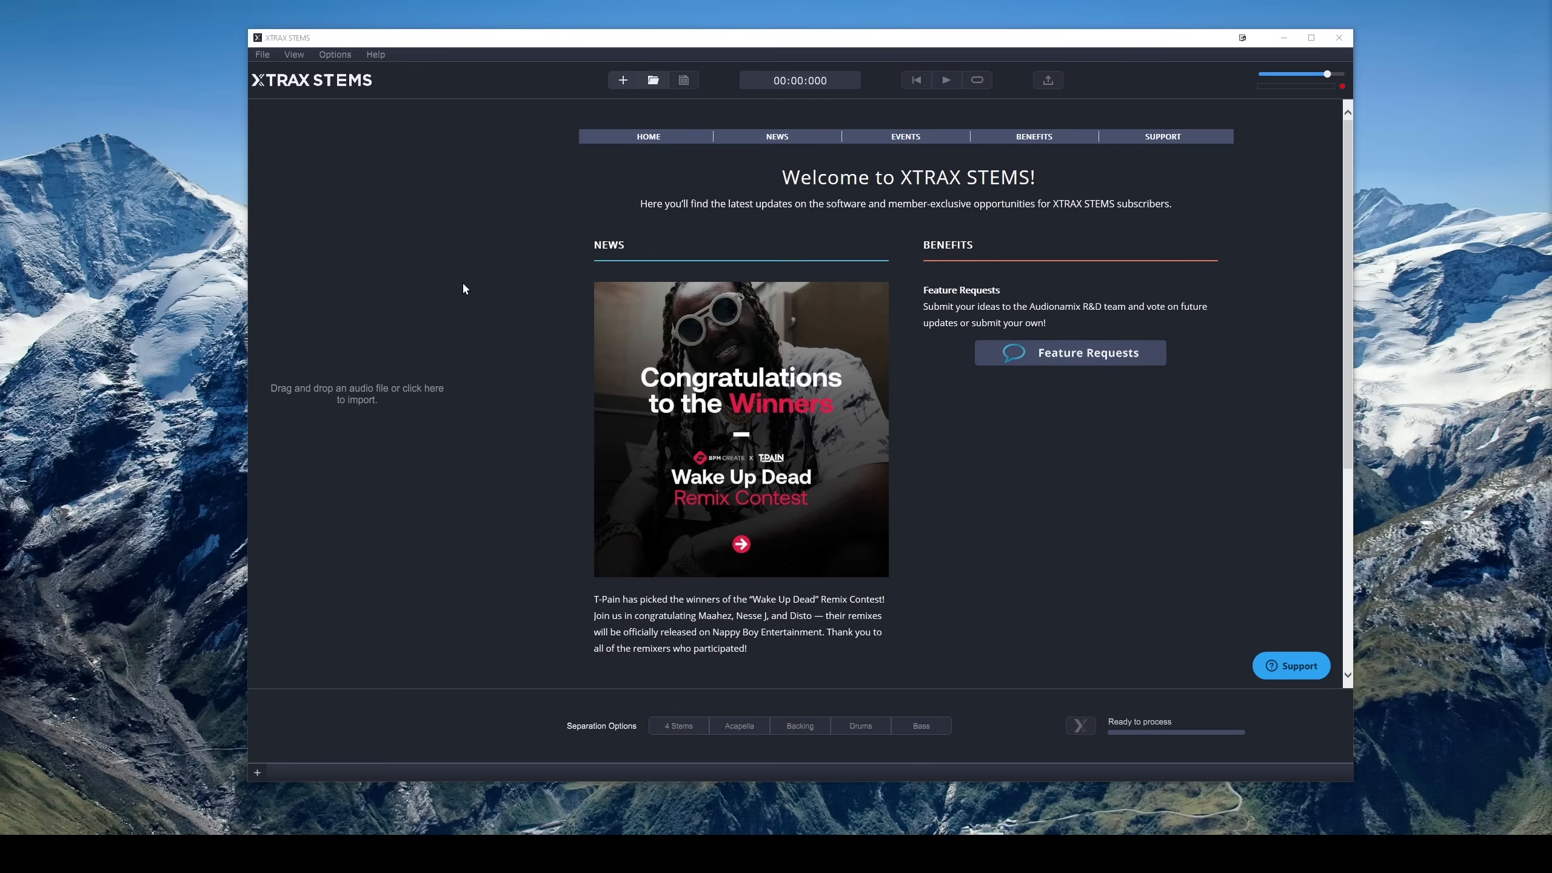
{"action": "mouse_move", "coordinate": [442, 282]}
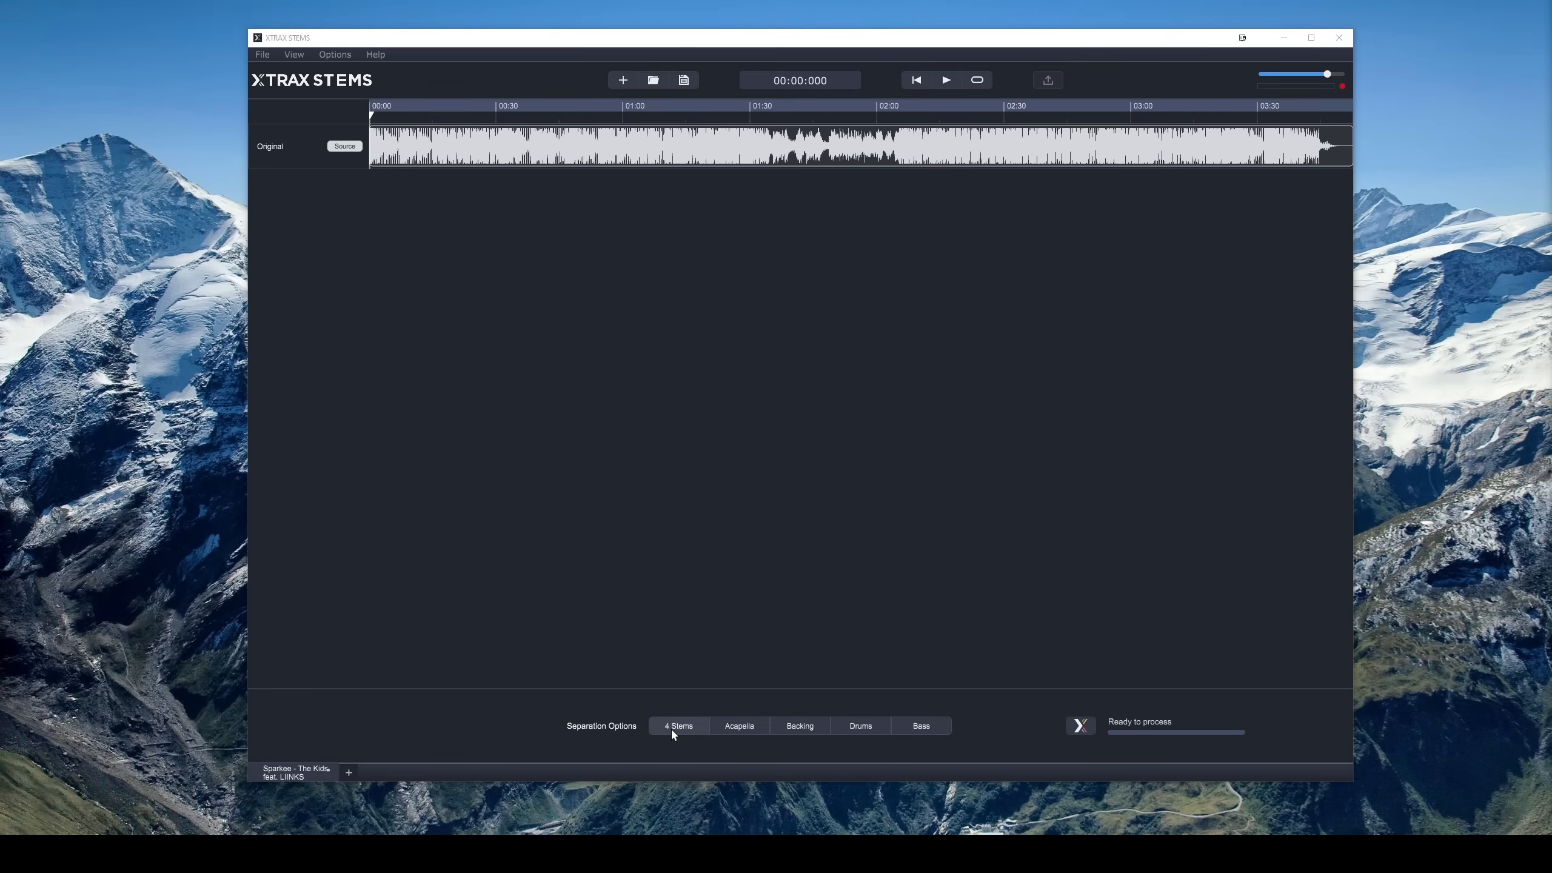
{"action": "mouse_move", "coordinate": [678, 736]}
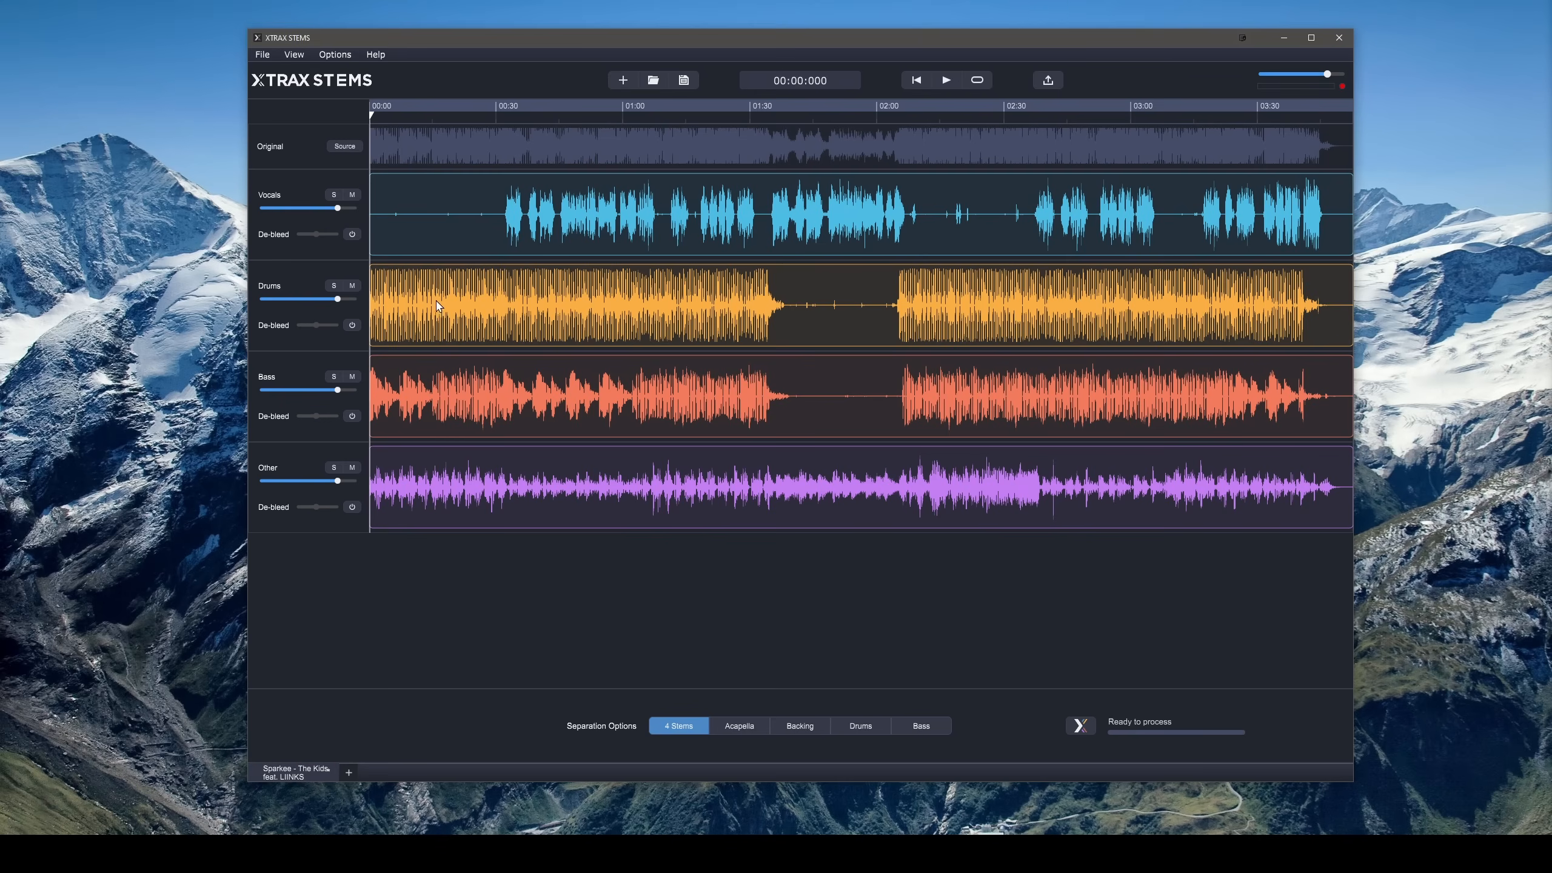
{"action": "mouse_move", "coordinate": [437, 243]}
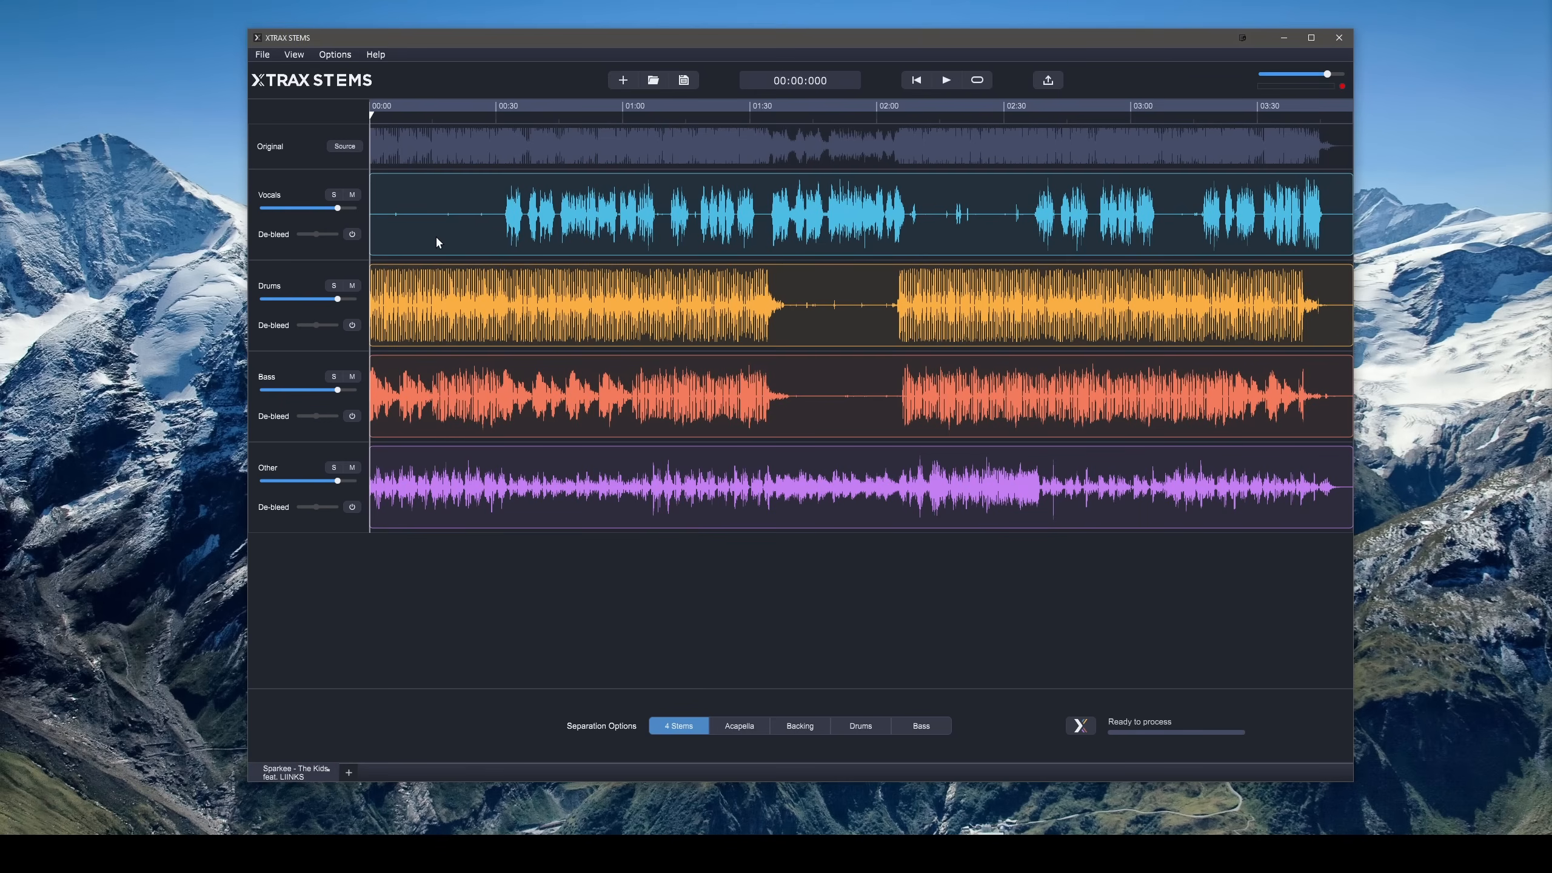
{"action": "mouse_move", "coordinate": [311, 373]}
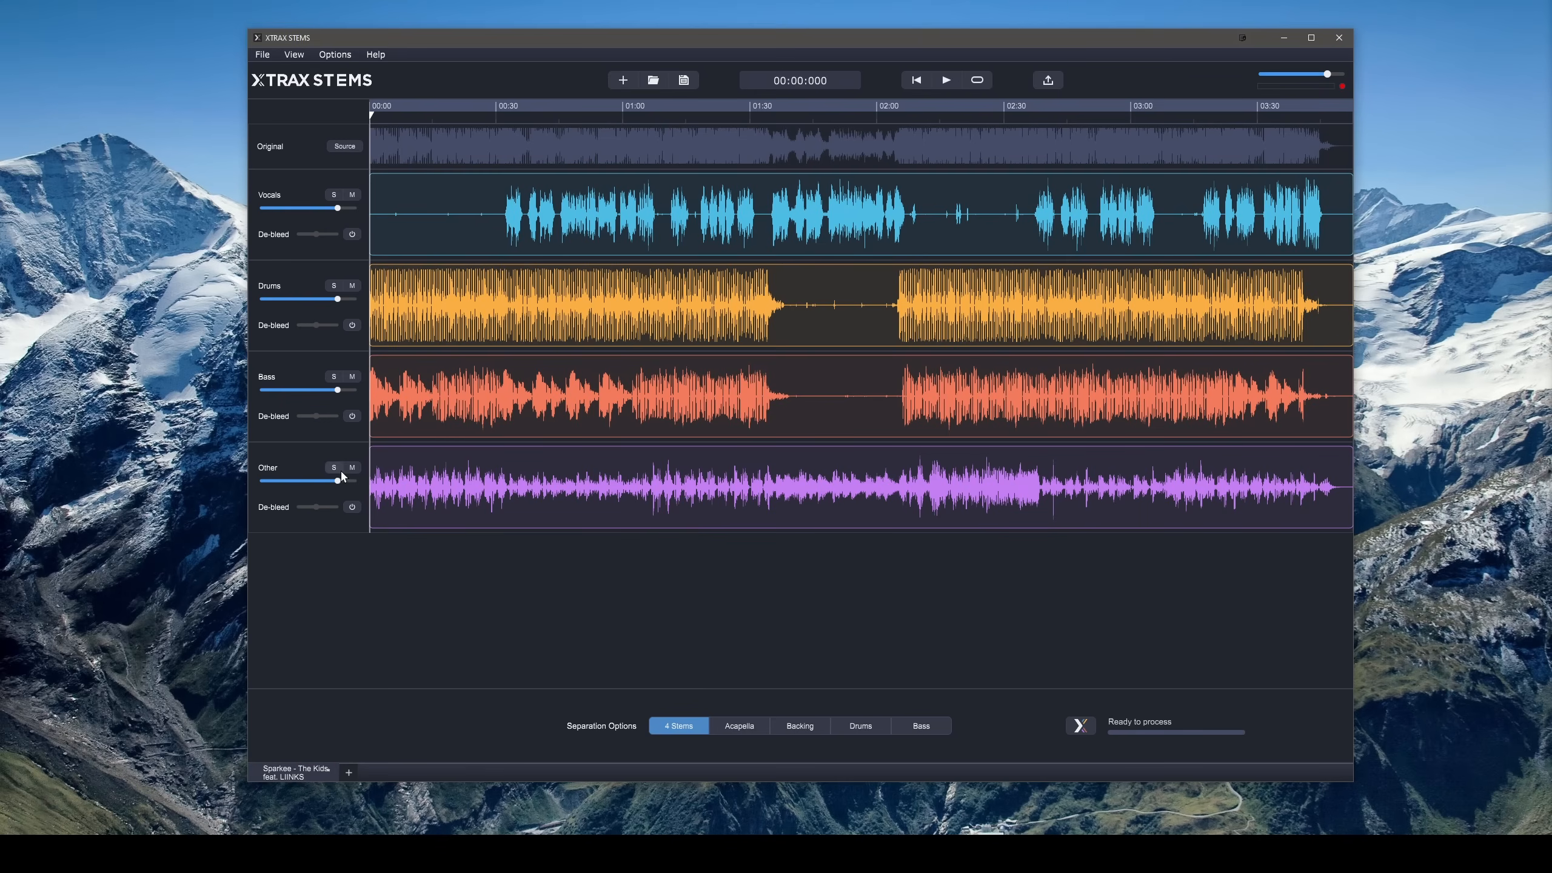
Solo Other, start playback, then solo Bass, Drums and Vocals in turn
{"action": "left_click", "coordinate": [333, 467]}
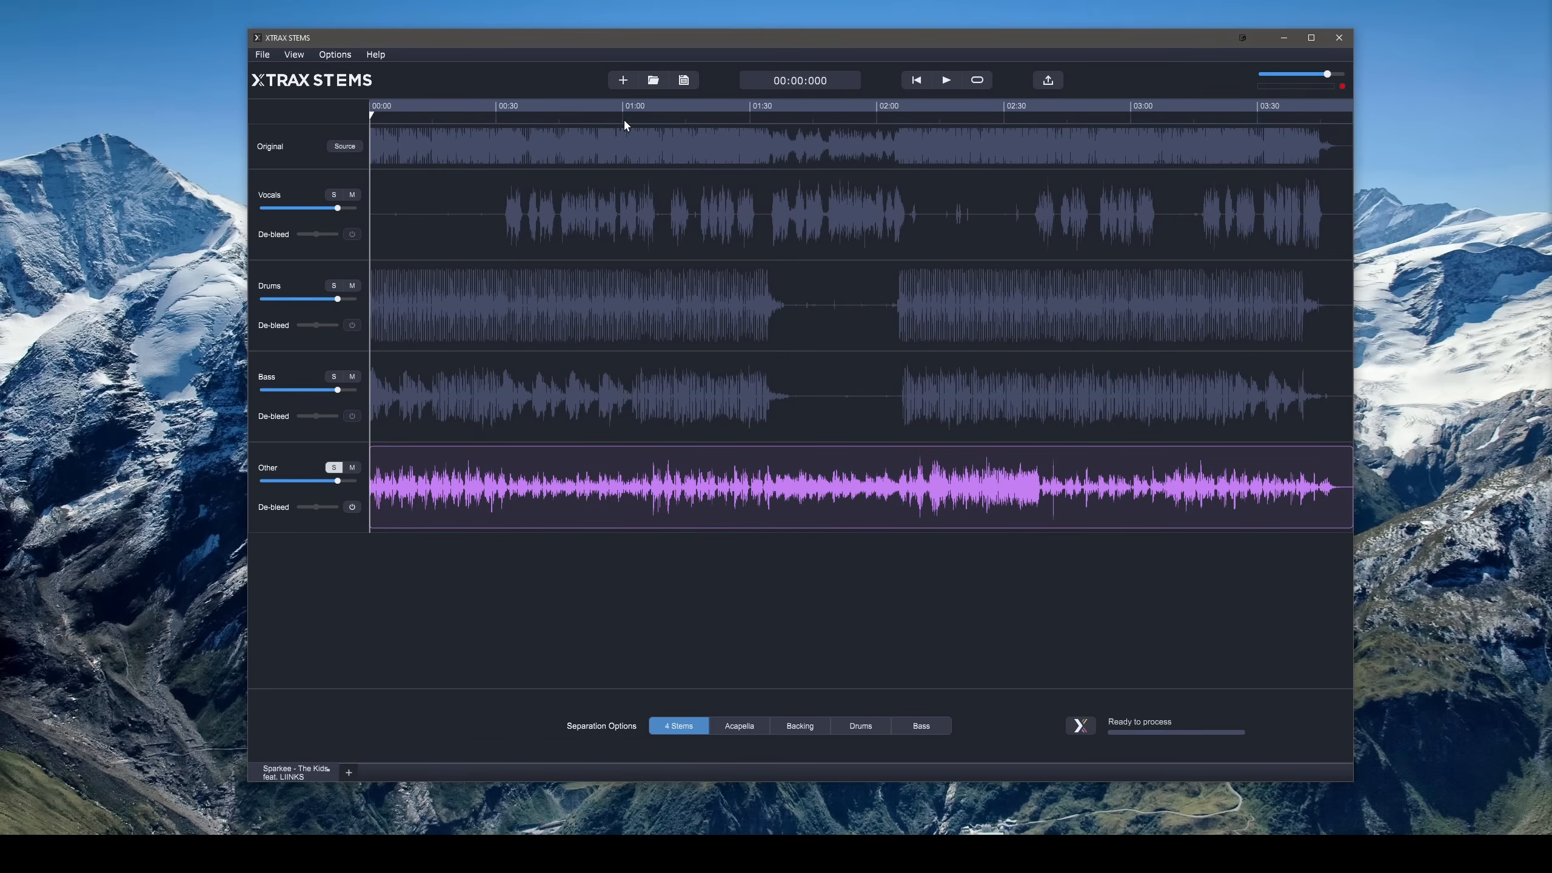
{"action": "mouse_move", "coordinate": [527, 120]}
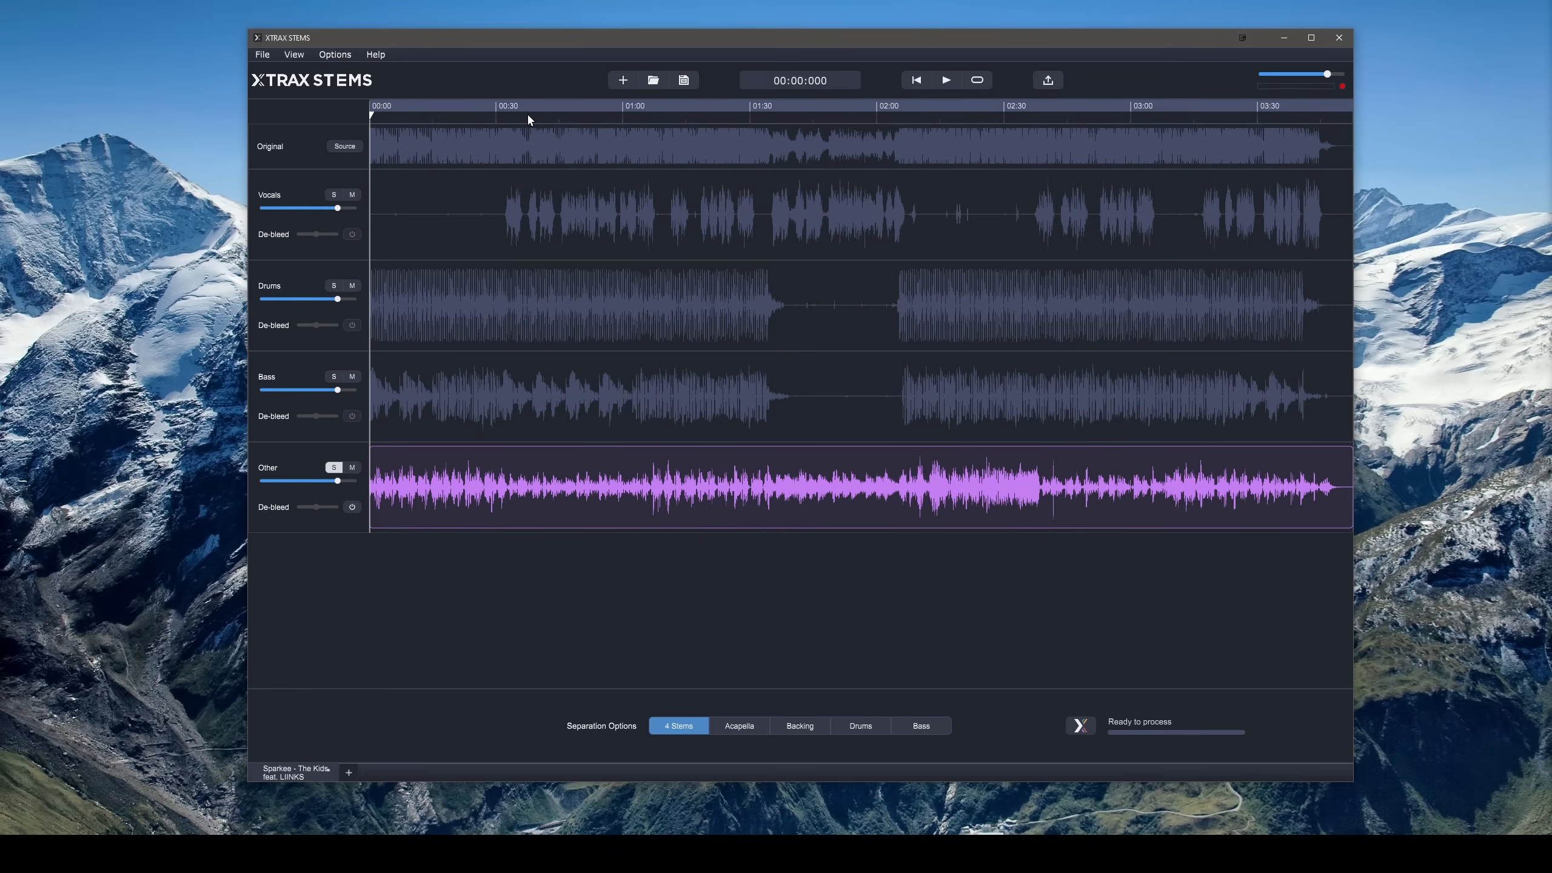
{"action": "left_click", "coordinate": [944, 80]}
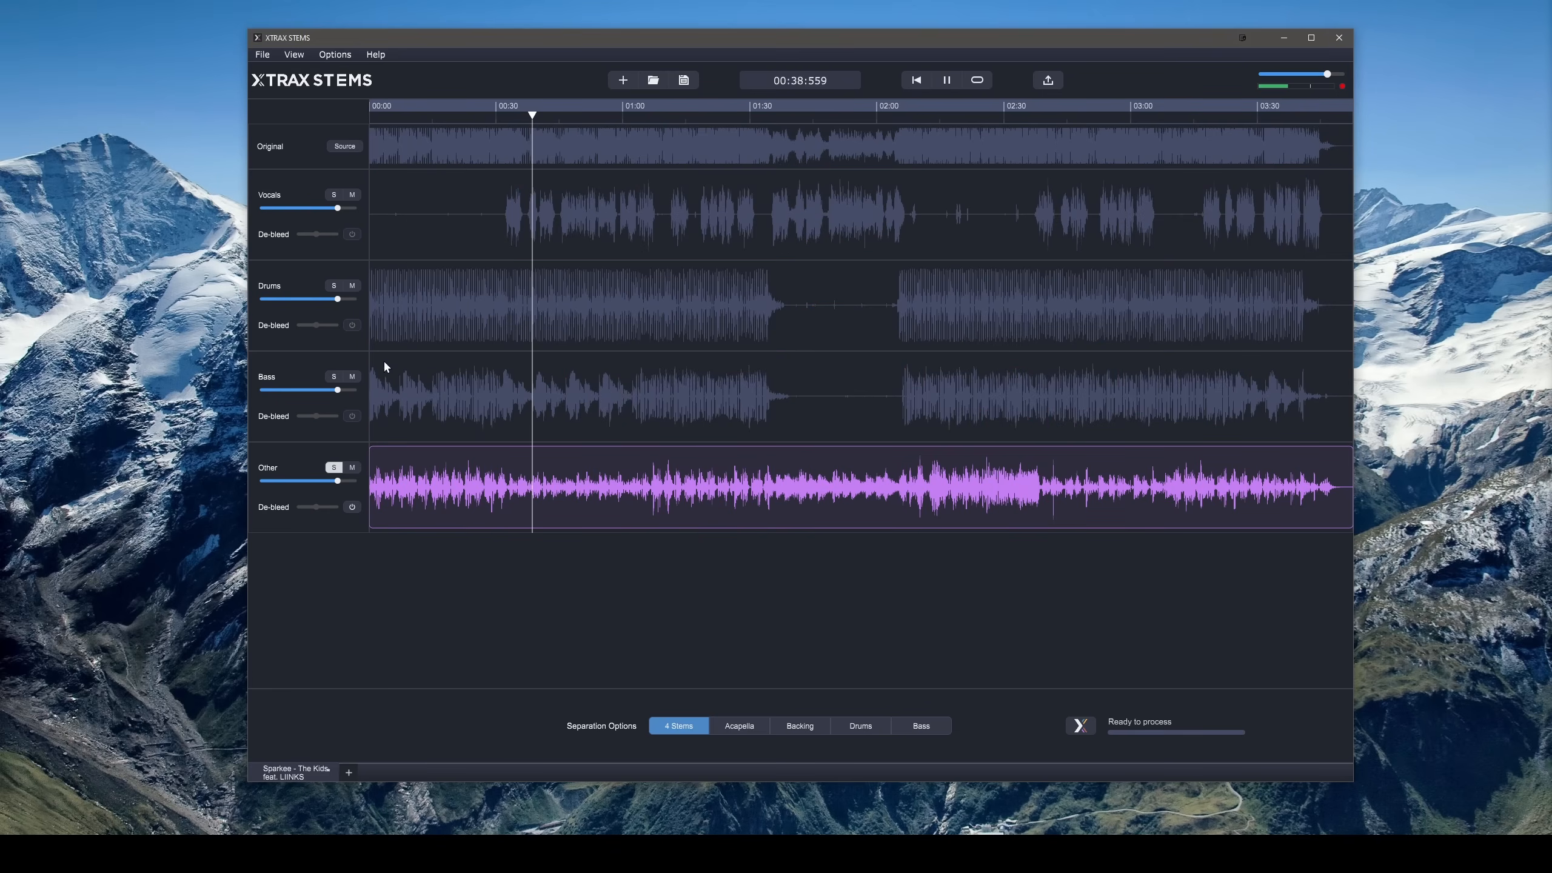
{"action": "left_click", "coordinate": [334, 377]}
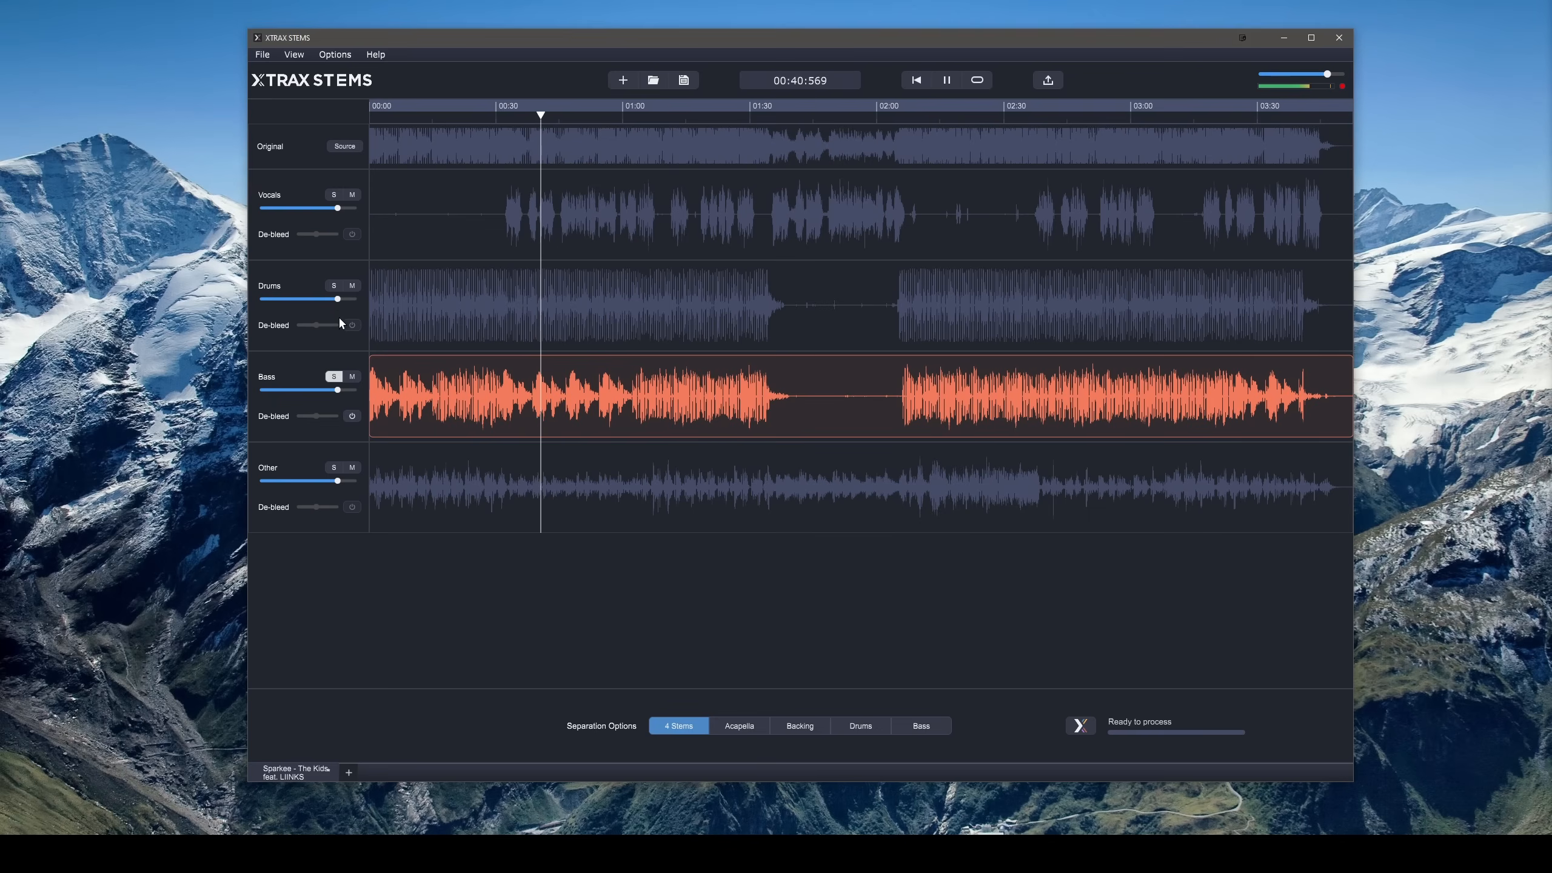
{"action": "left_click", "coordinate": [334, 286]}
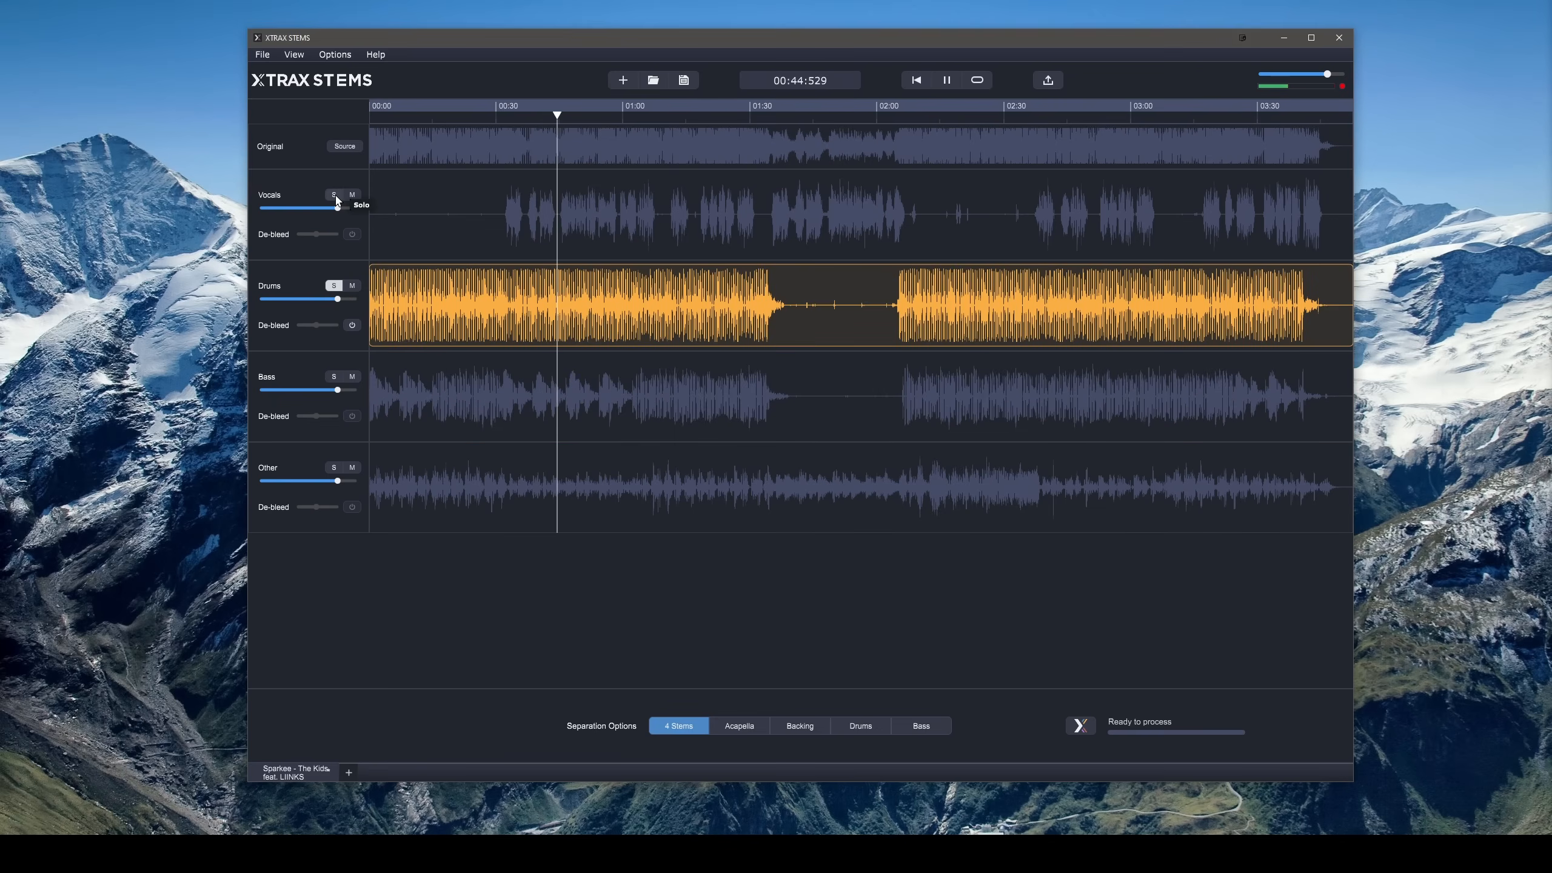
{"action": "left_click", "coordinate": [333, 195]}
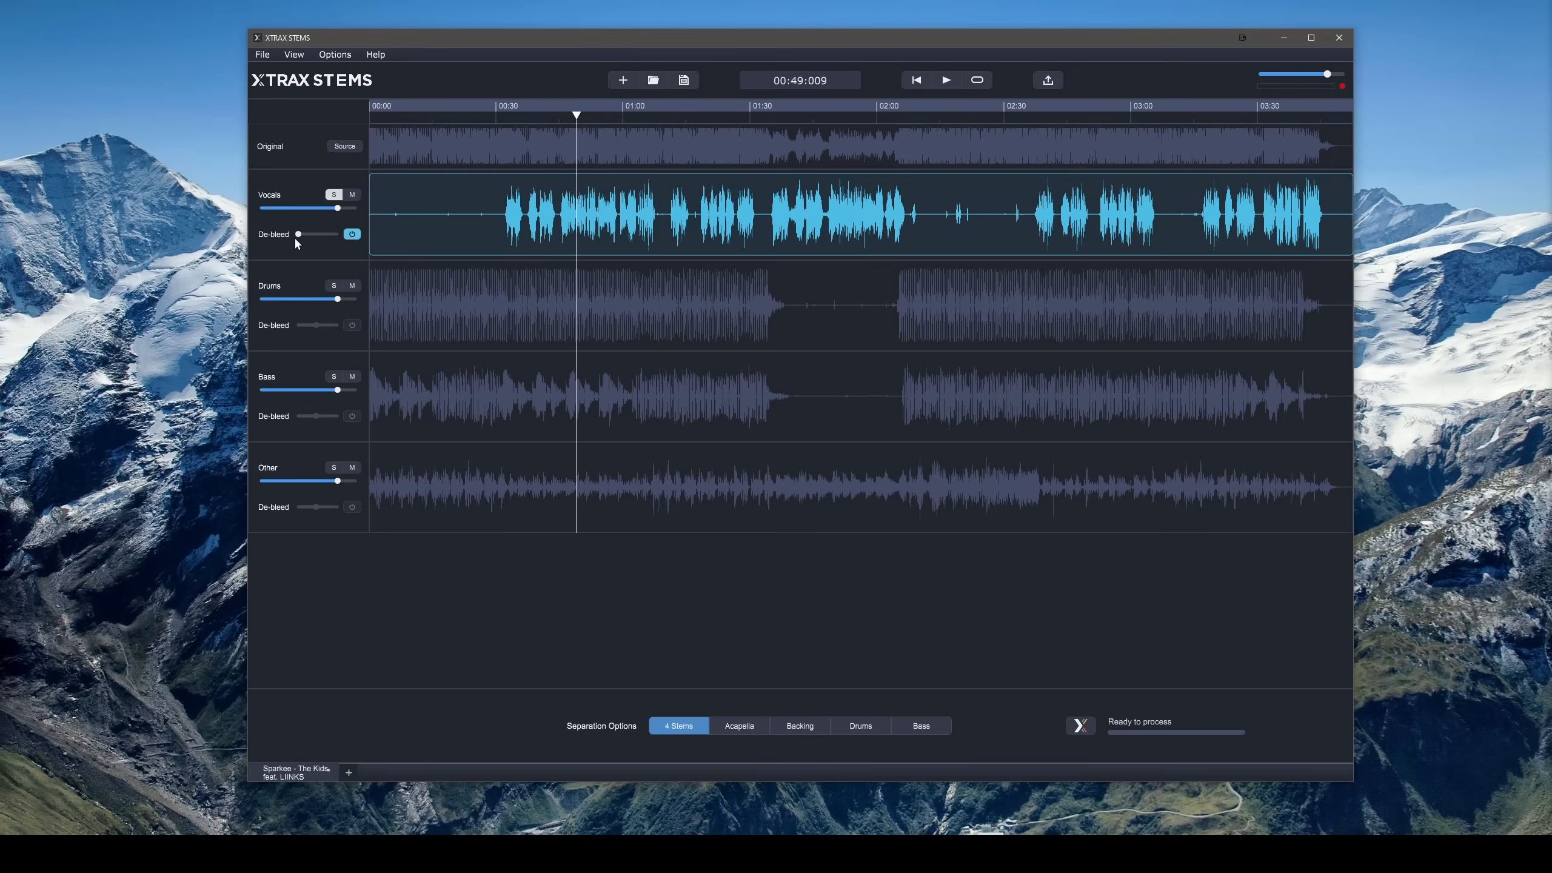
{"action": "mouse_move", "coordinate": [297, 238]}
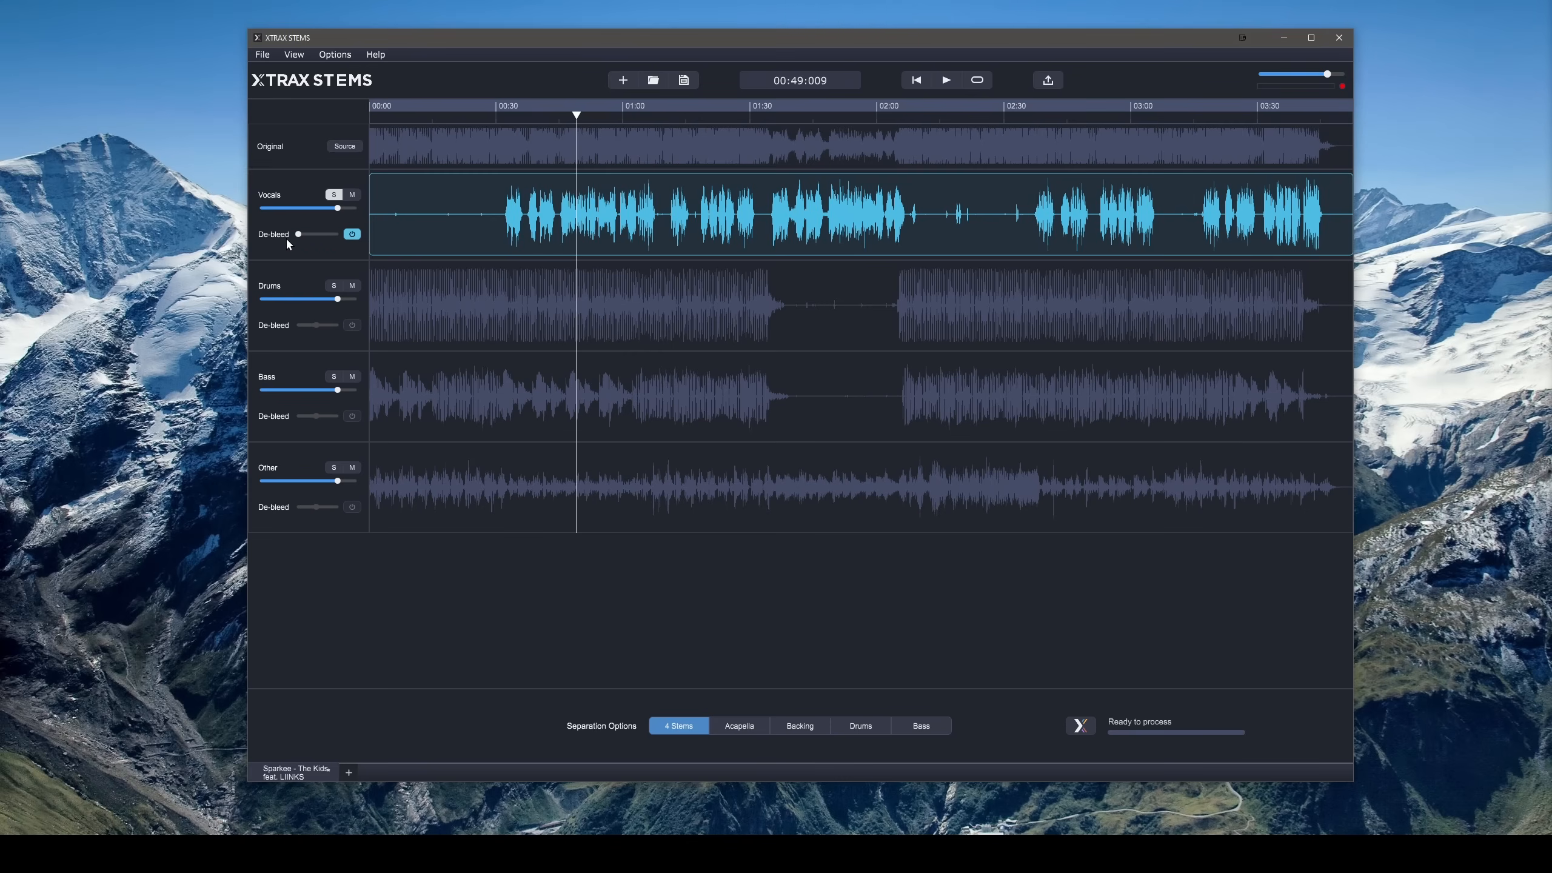
Compare vocals de-bleed strengths up to maximum, playing from about 1:18 and toggling de-bleed
{"action": "left_click_drag", "start_coordinate": [337, 234], "coordinate": [315, 235]}
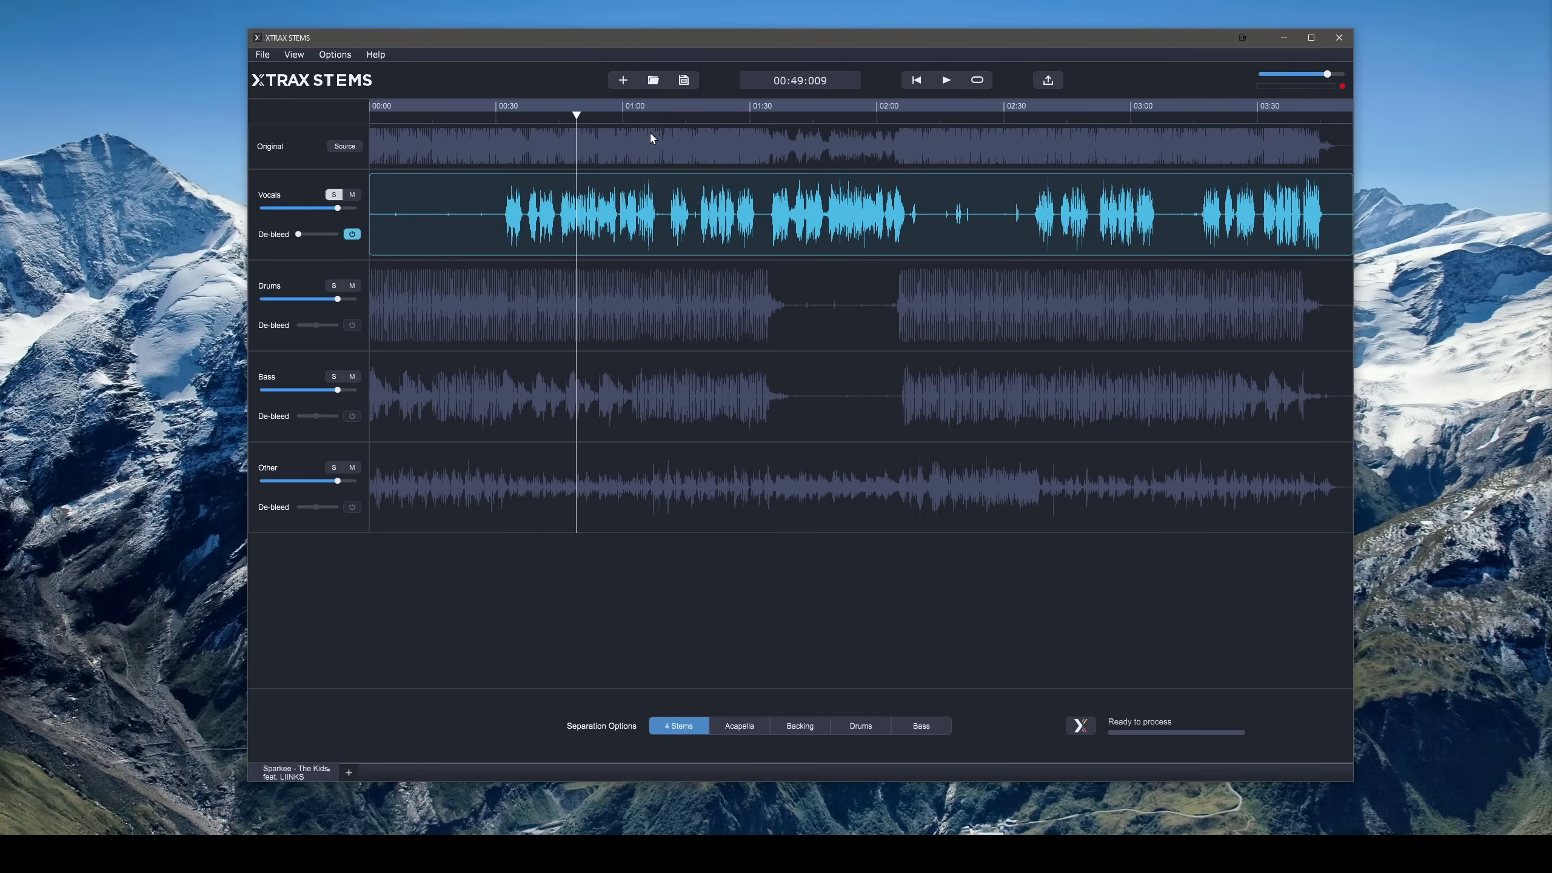
{"action": "mouse_move", "coordinate": [637, 126]}
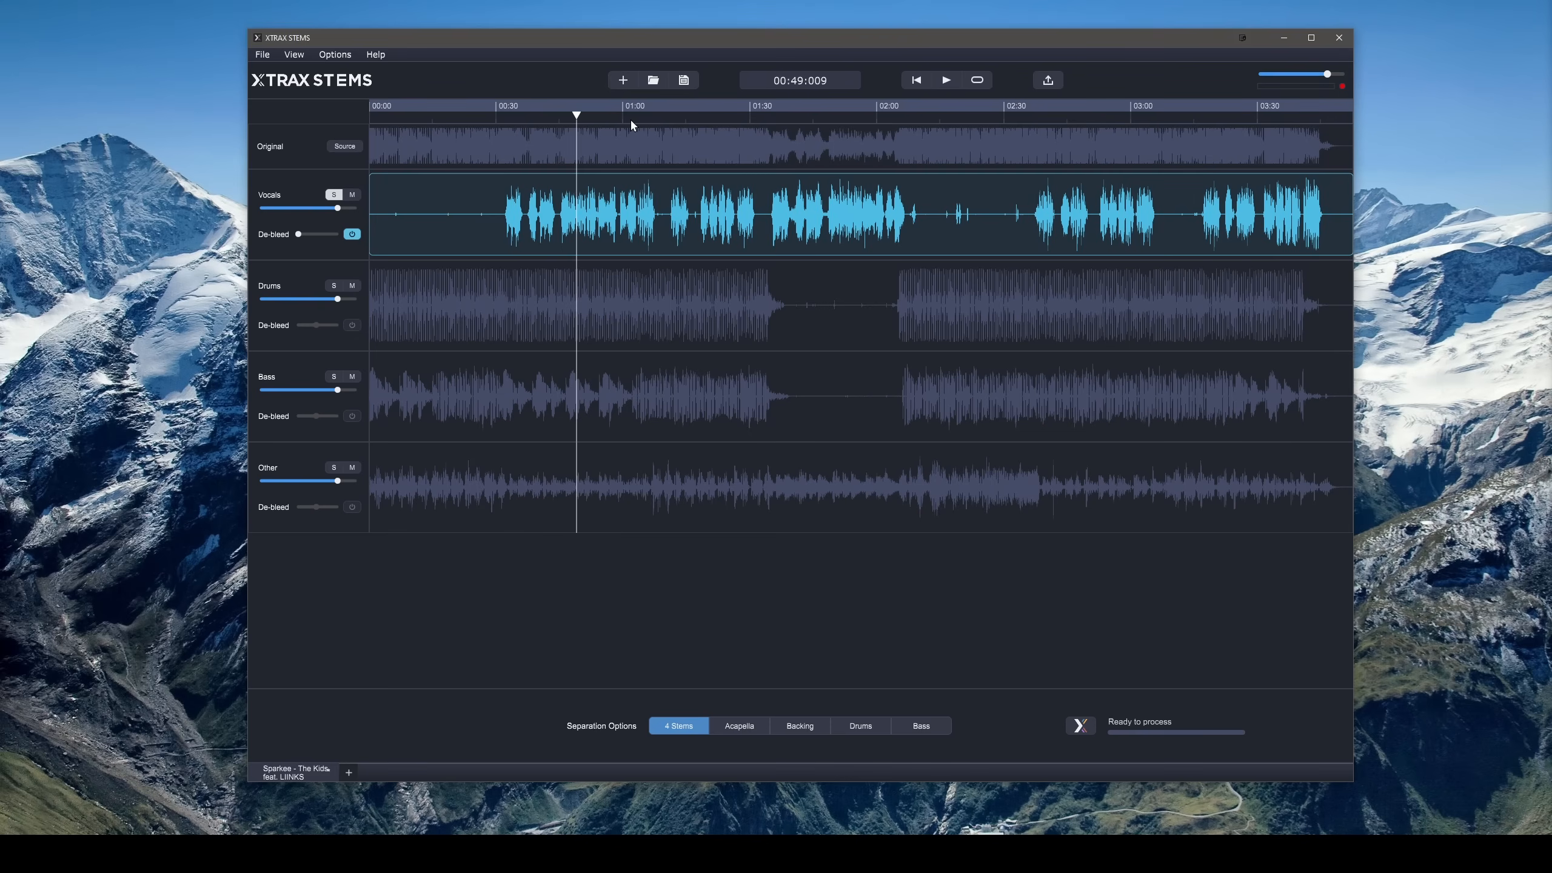
{"action": "left_click", "coordinate": [944, 80]}
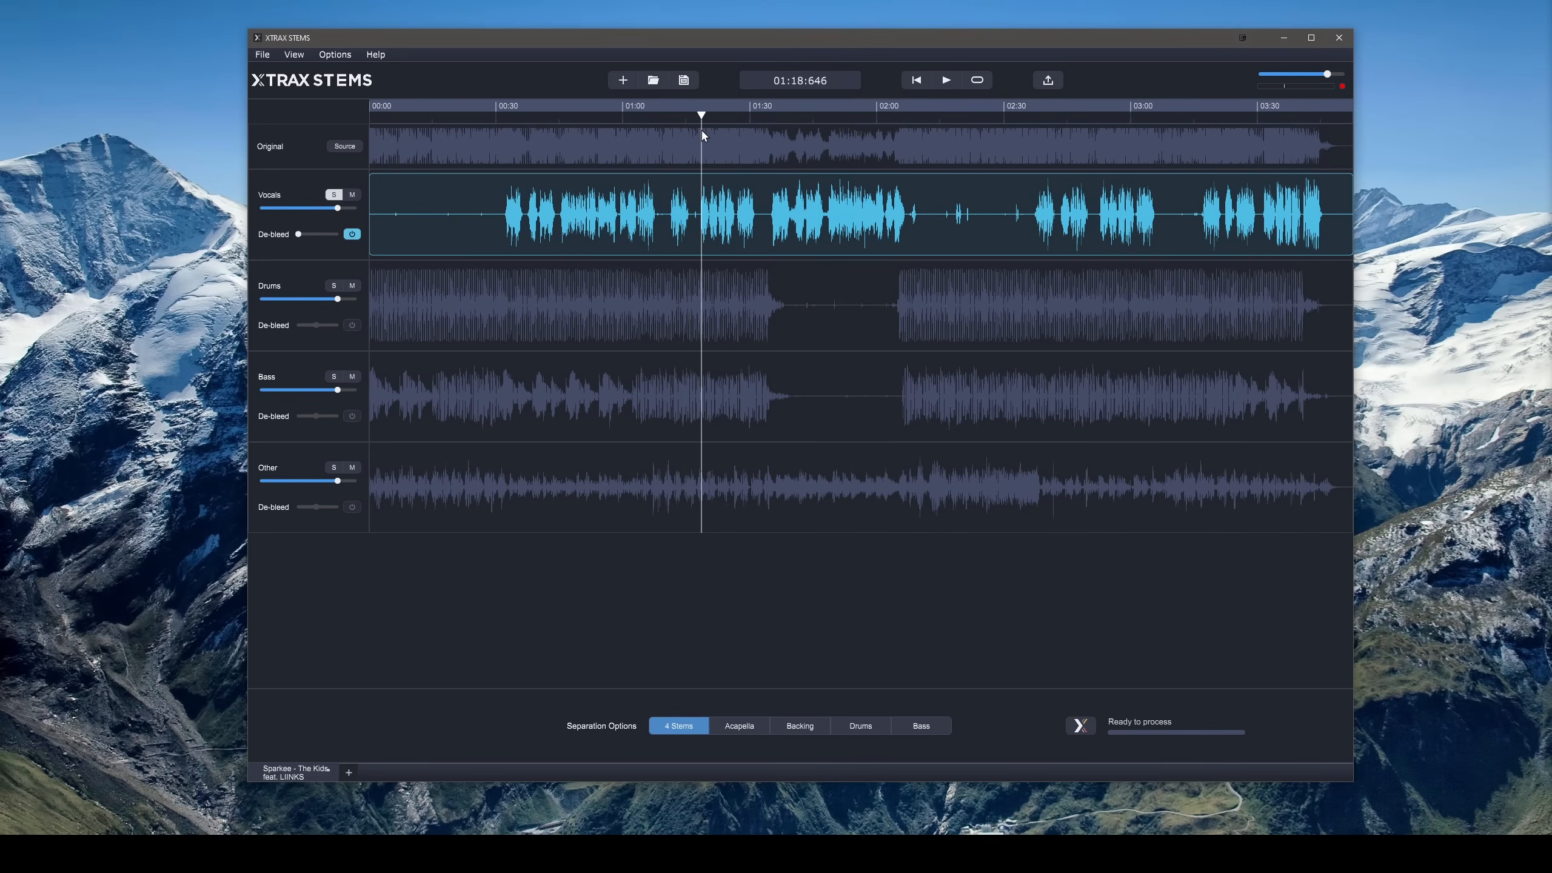
{"action": "left_click_drag", "start_coordinate": [300, 235], "coordinate": [340, 234]}
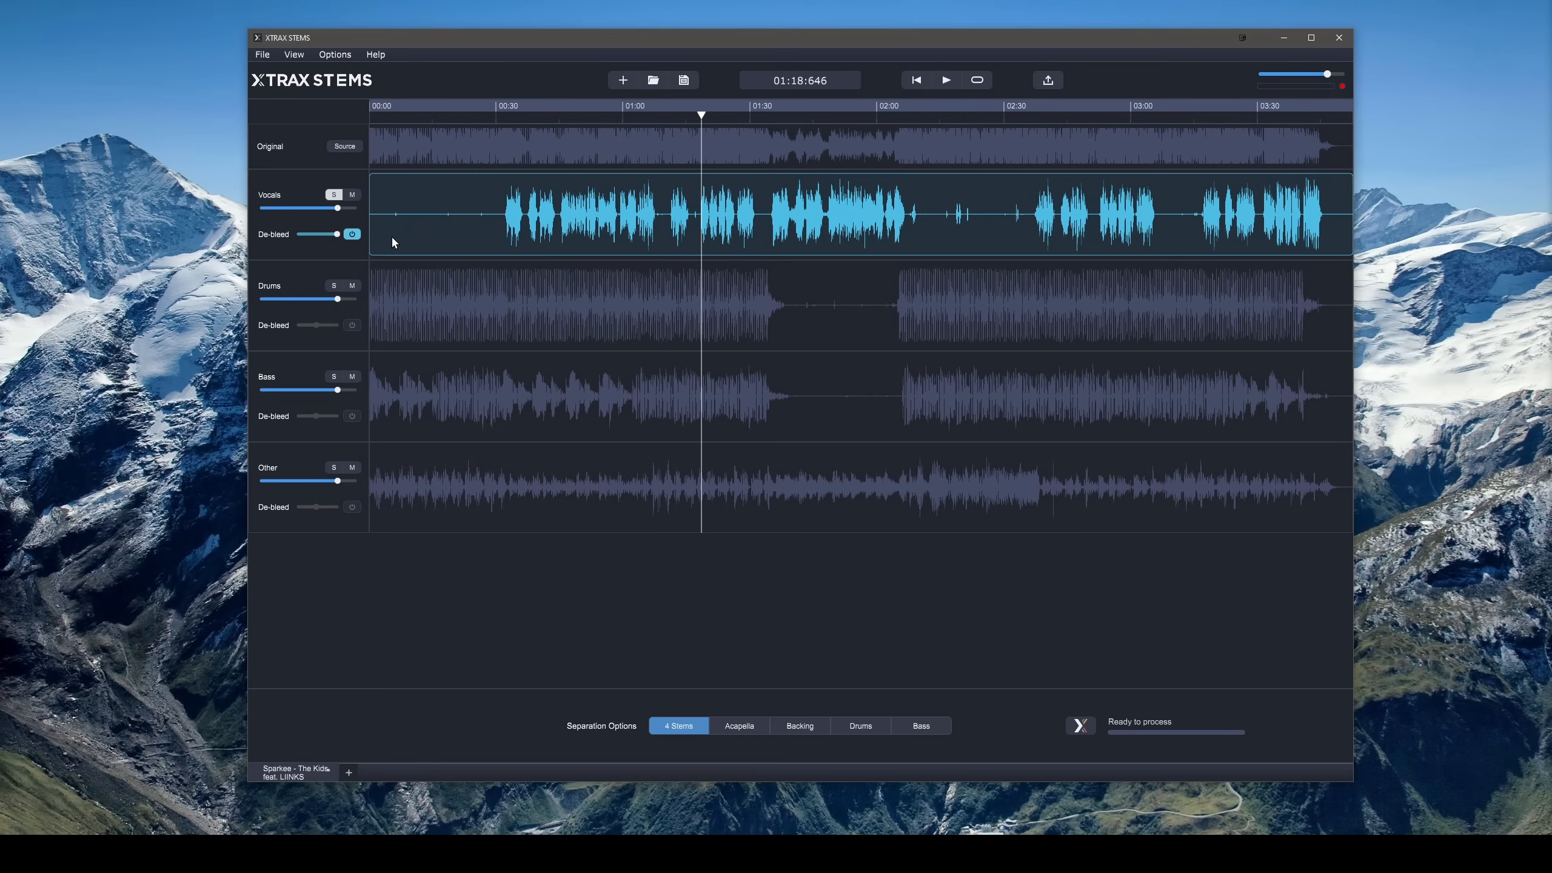
{"action": "left_click", "coordinate": [945, 80]}
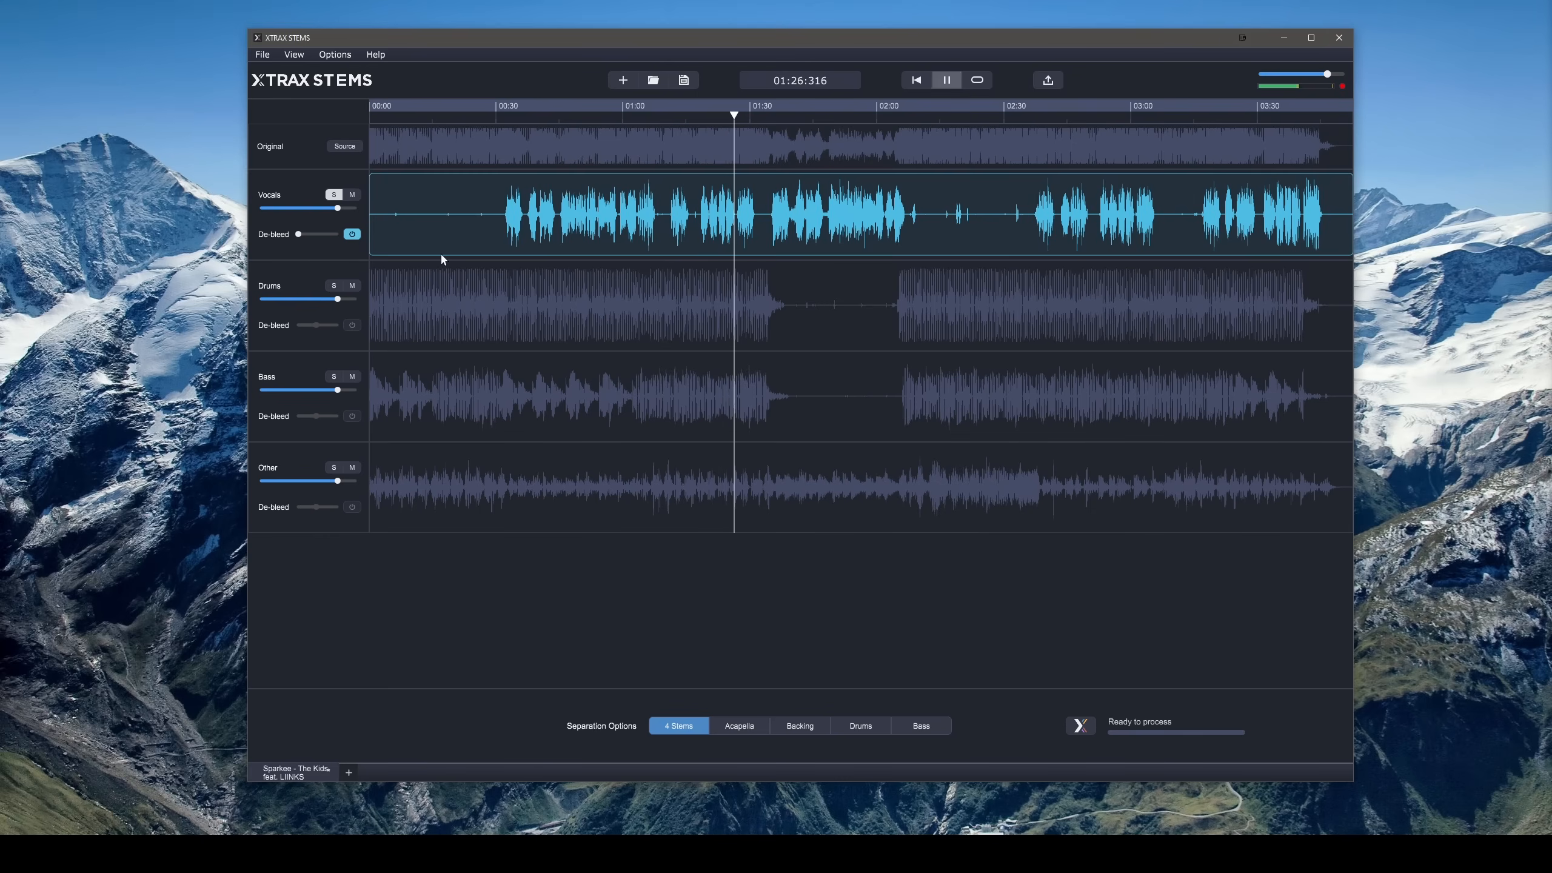
{"action": "left_click", "coordinate": [945, 80]}
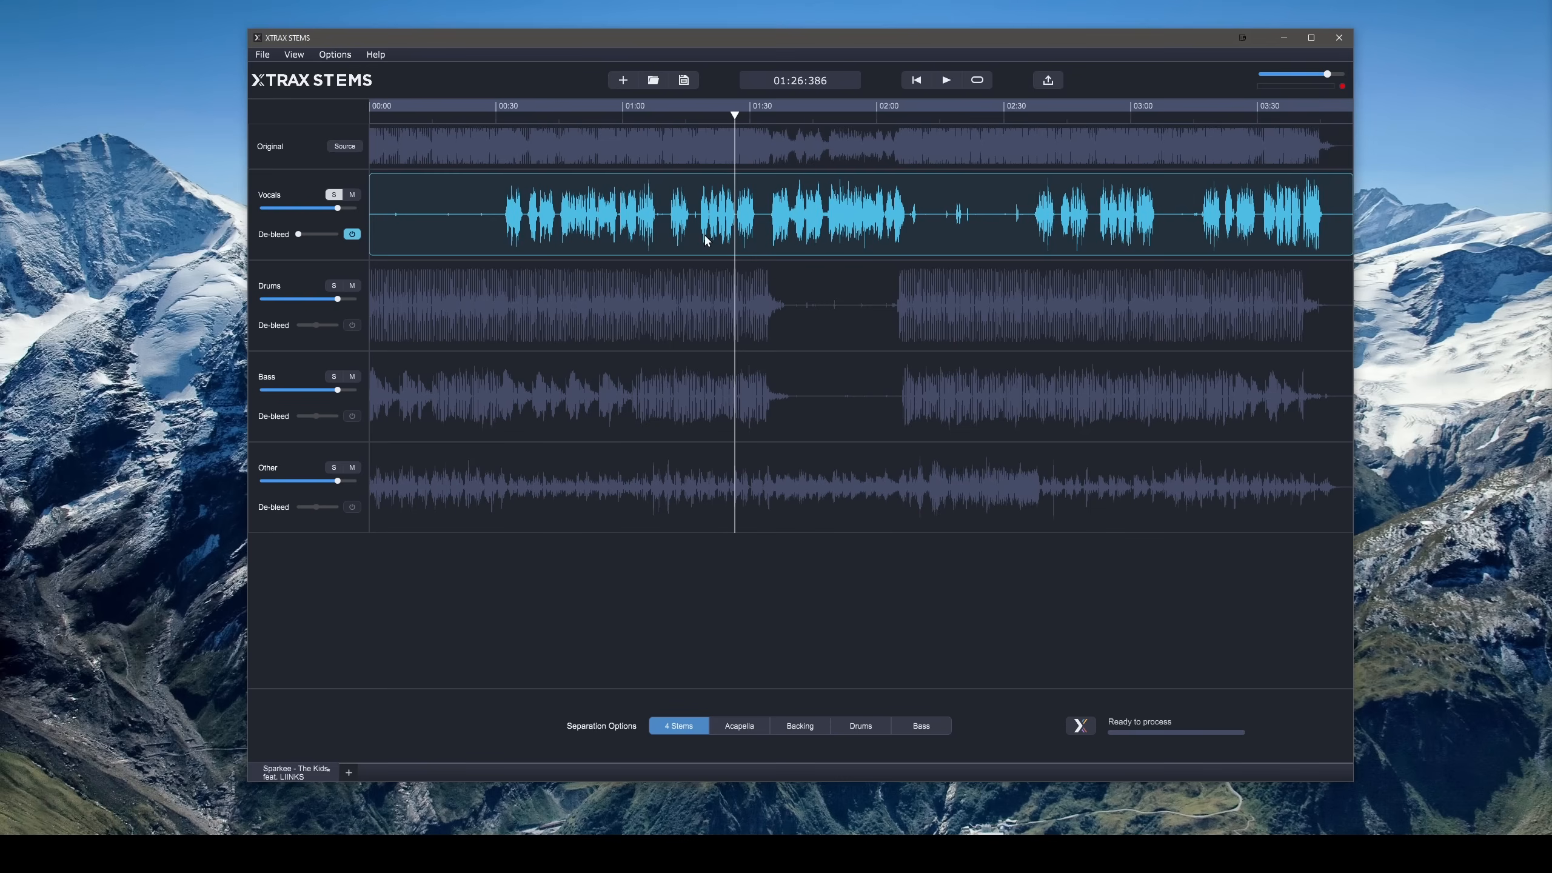
{"action": "left_click", "coordinate": [352, 235]}
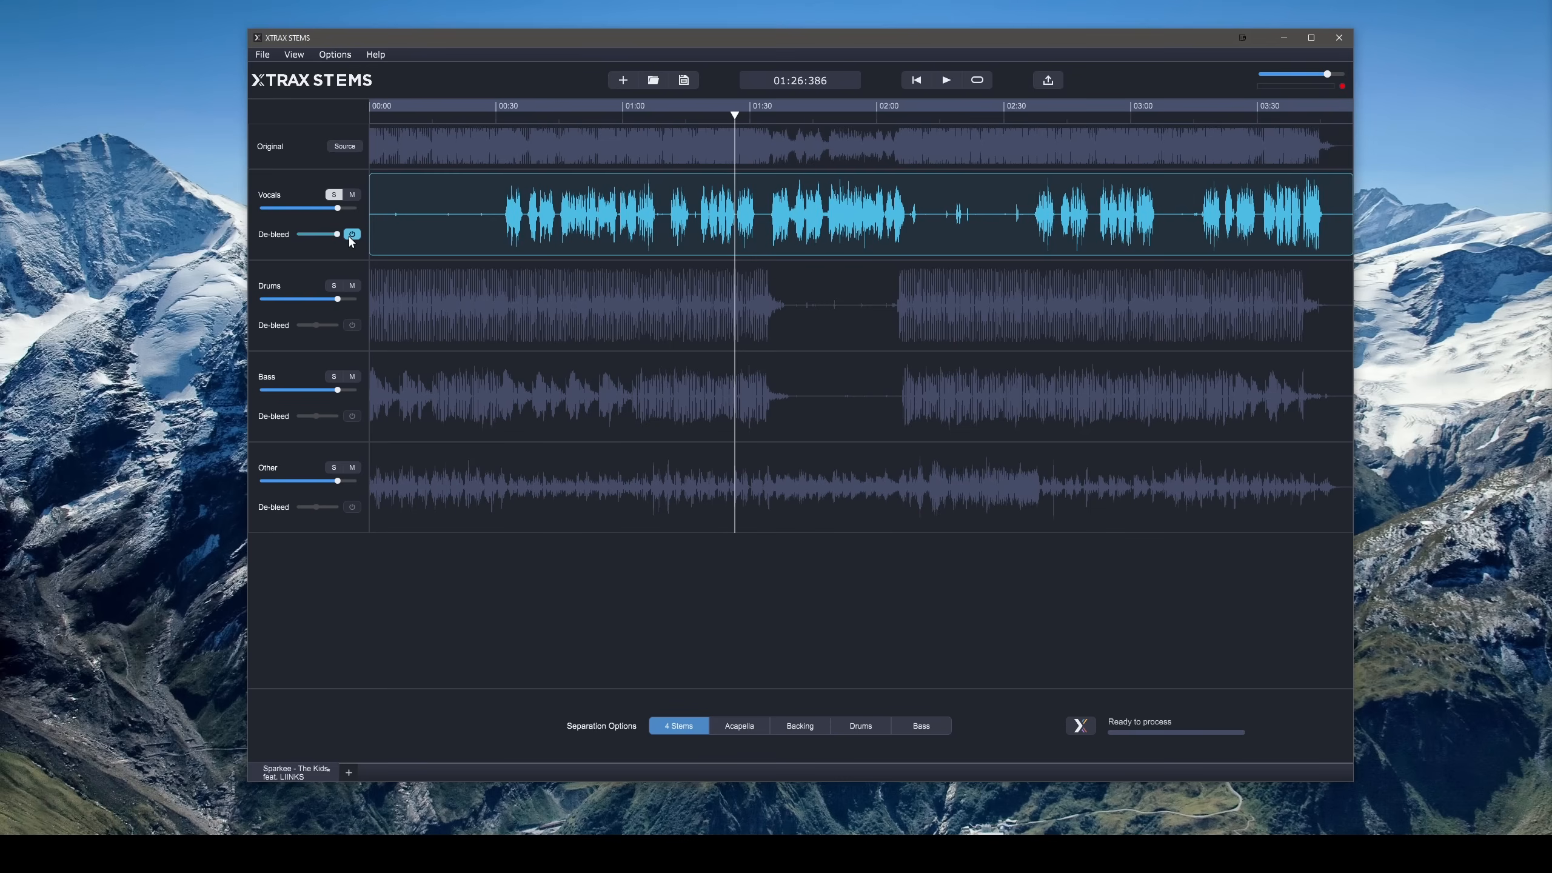
{"action": "mouse_move", "coordinate": [625, 258]}
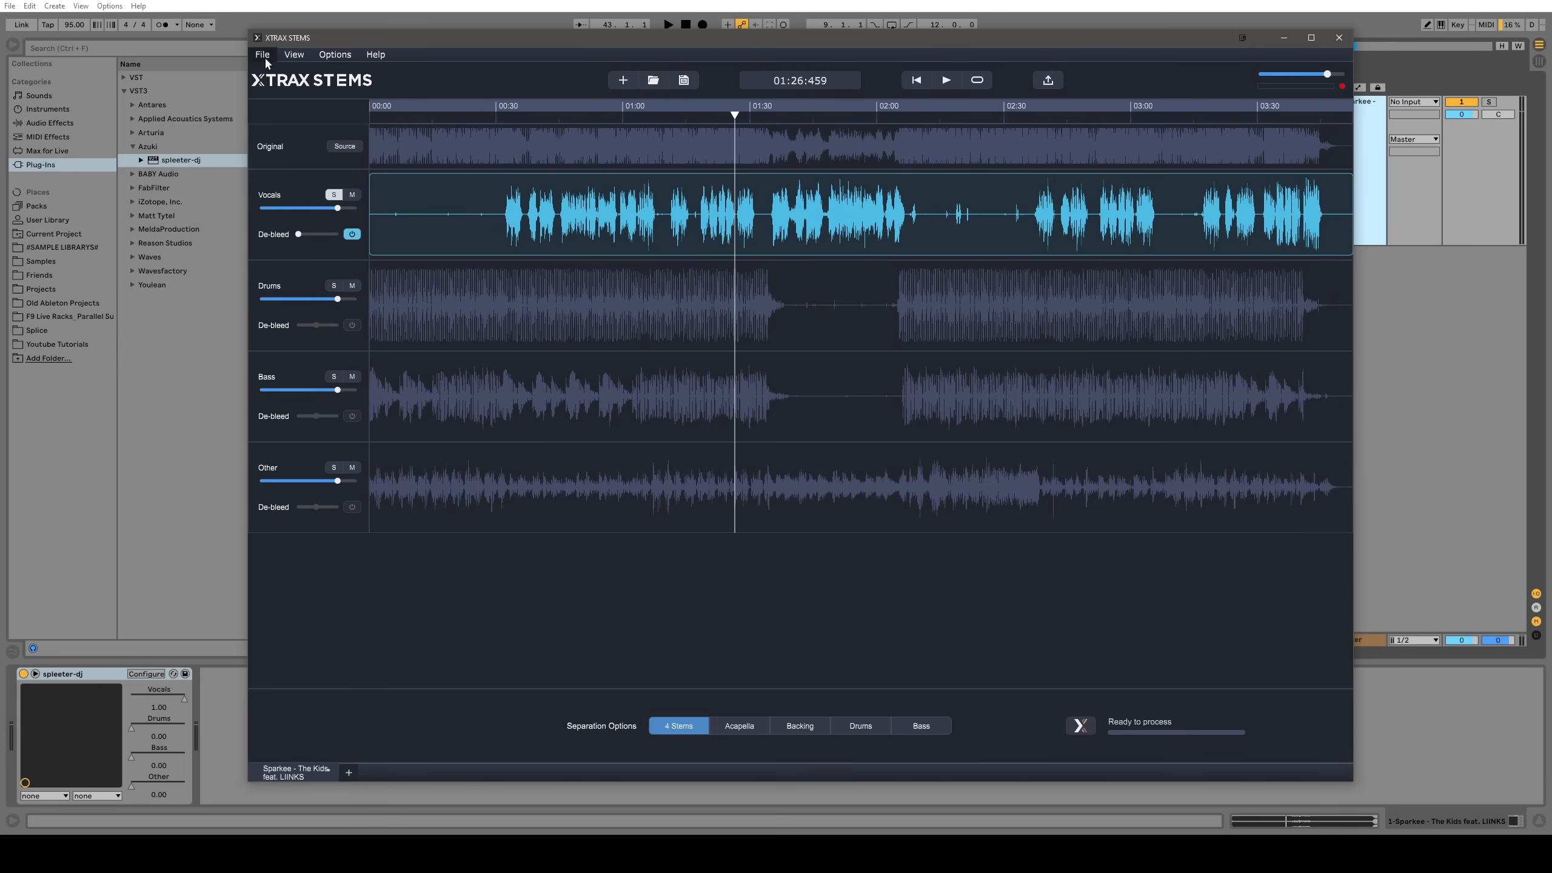
{"action": "mouse_move", "coordinate": [485, 227]}
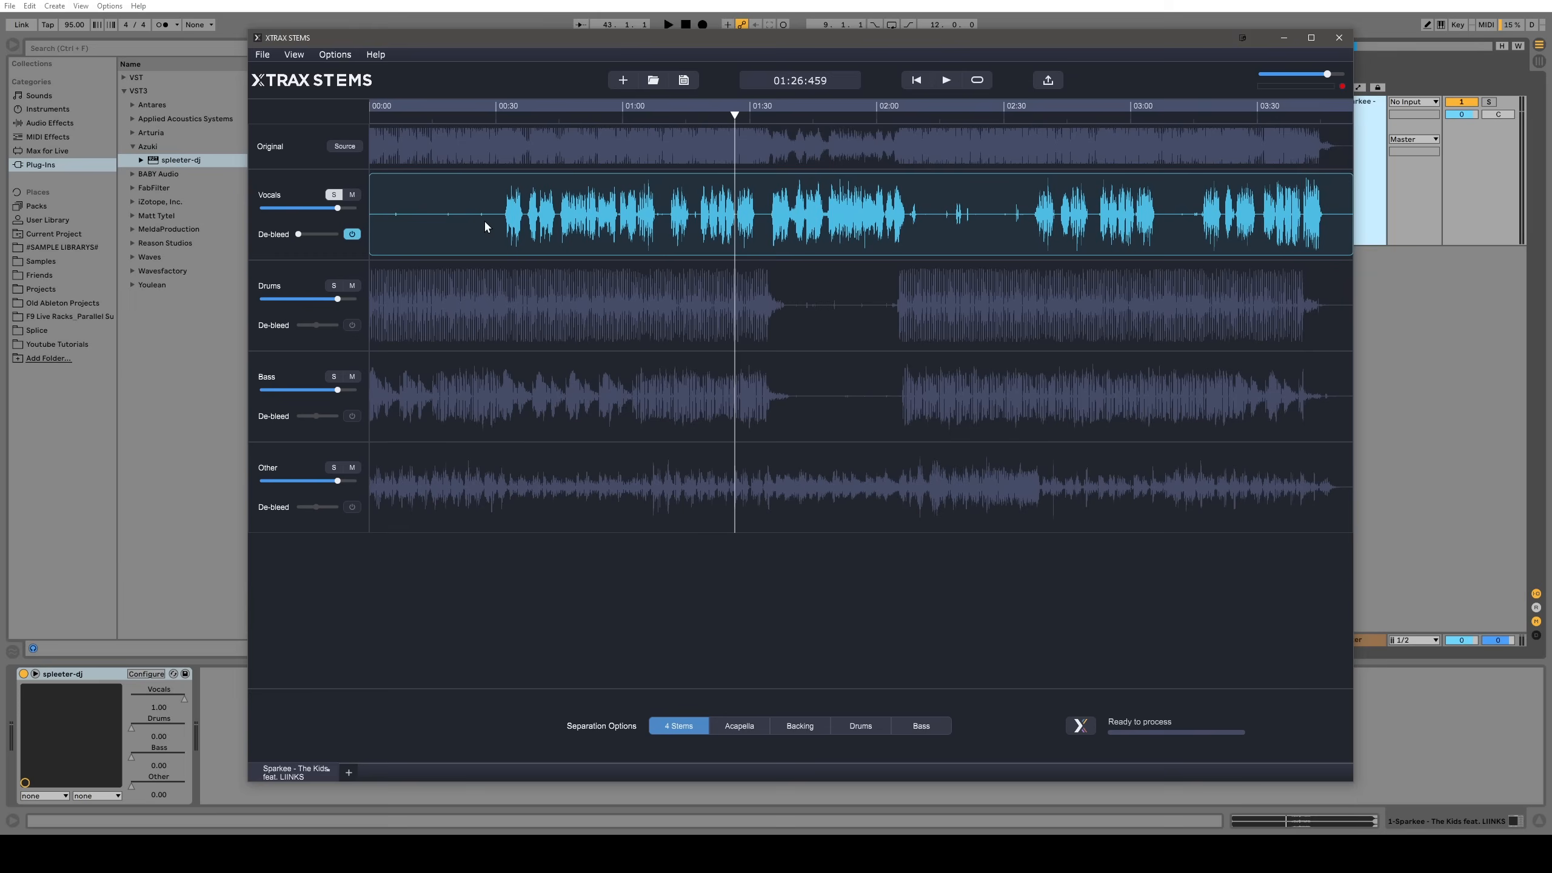
Open File > Export, toggle the instrument stem option back on, and start the export
{"action": "left_click", "coordinate": [263, 54]}
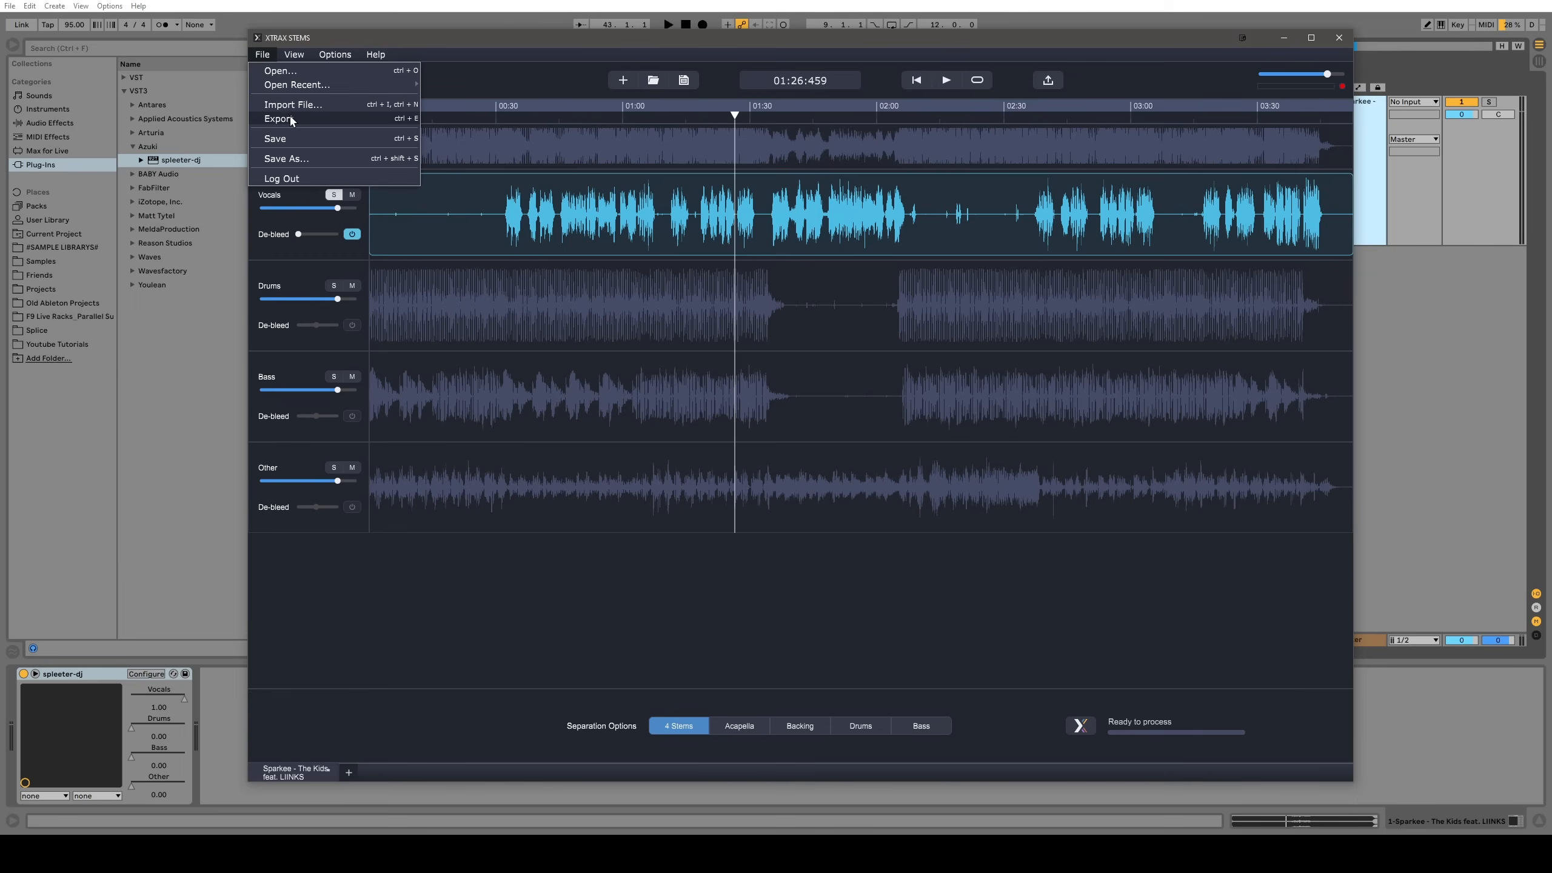
{"action": "left_click", "coordinate": [278, 119]}
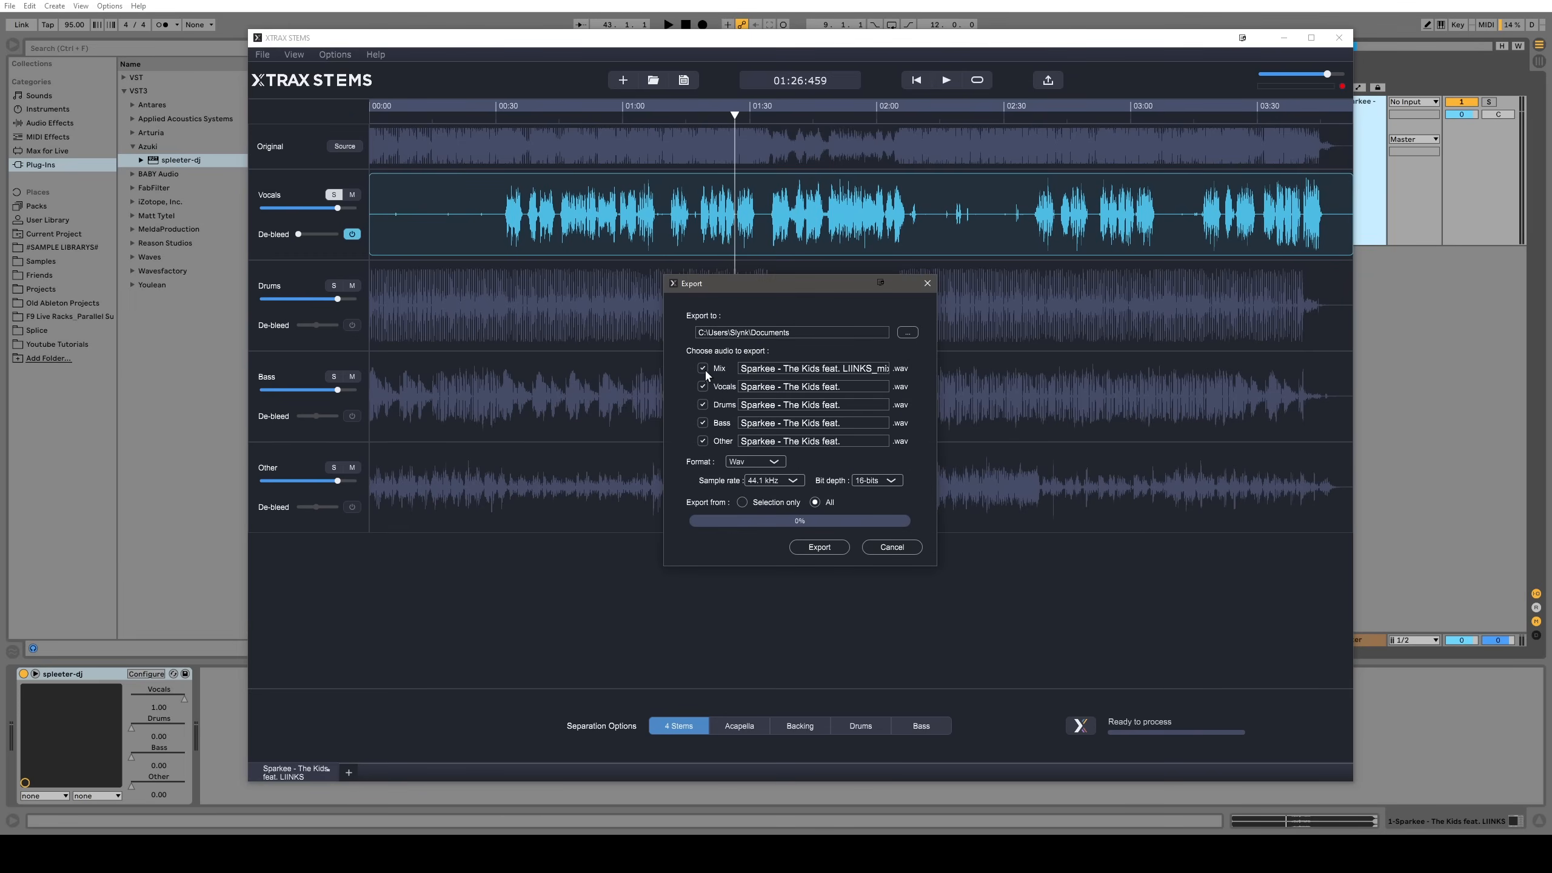
{"action": "left_click", "coordinate": [702, 423]}
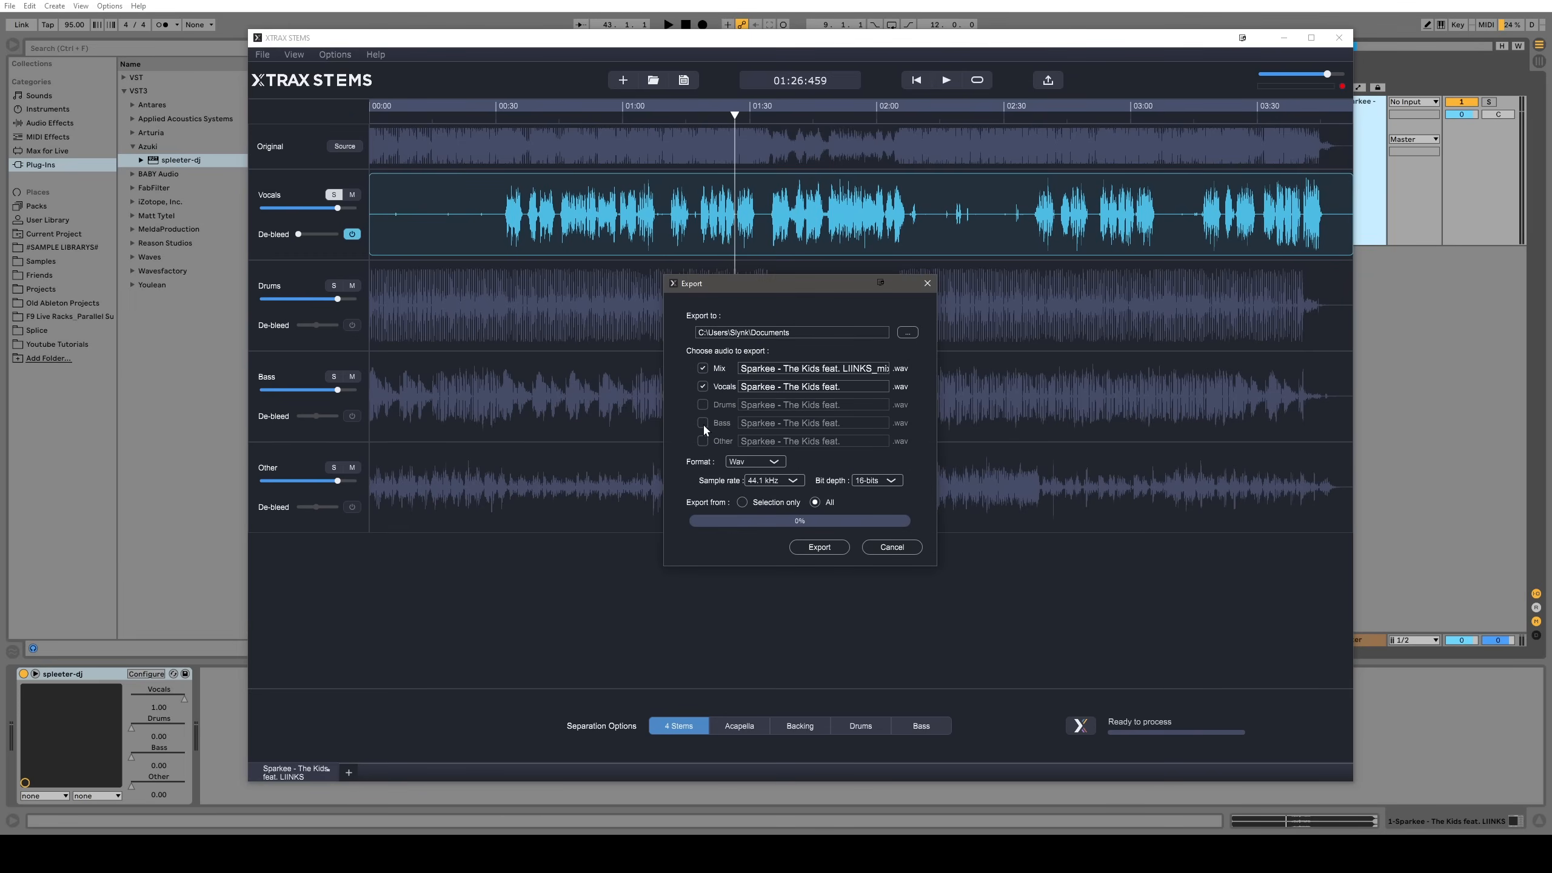
{"action": "left_click", "coordinate": [703, 423]}
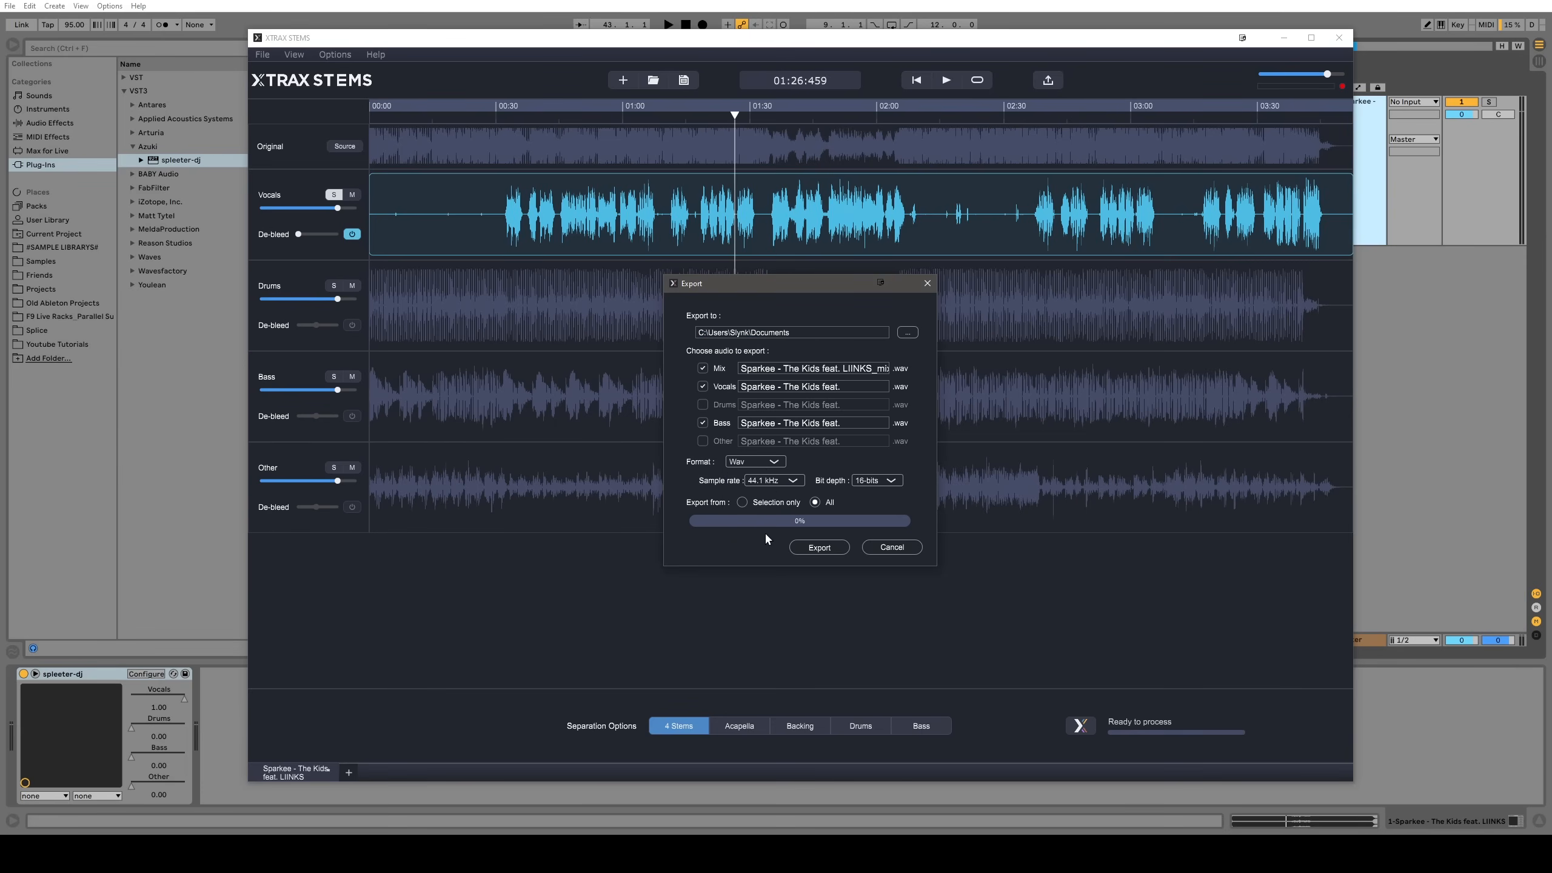
{"action": "left_click", "coordinate": [889, 546]}
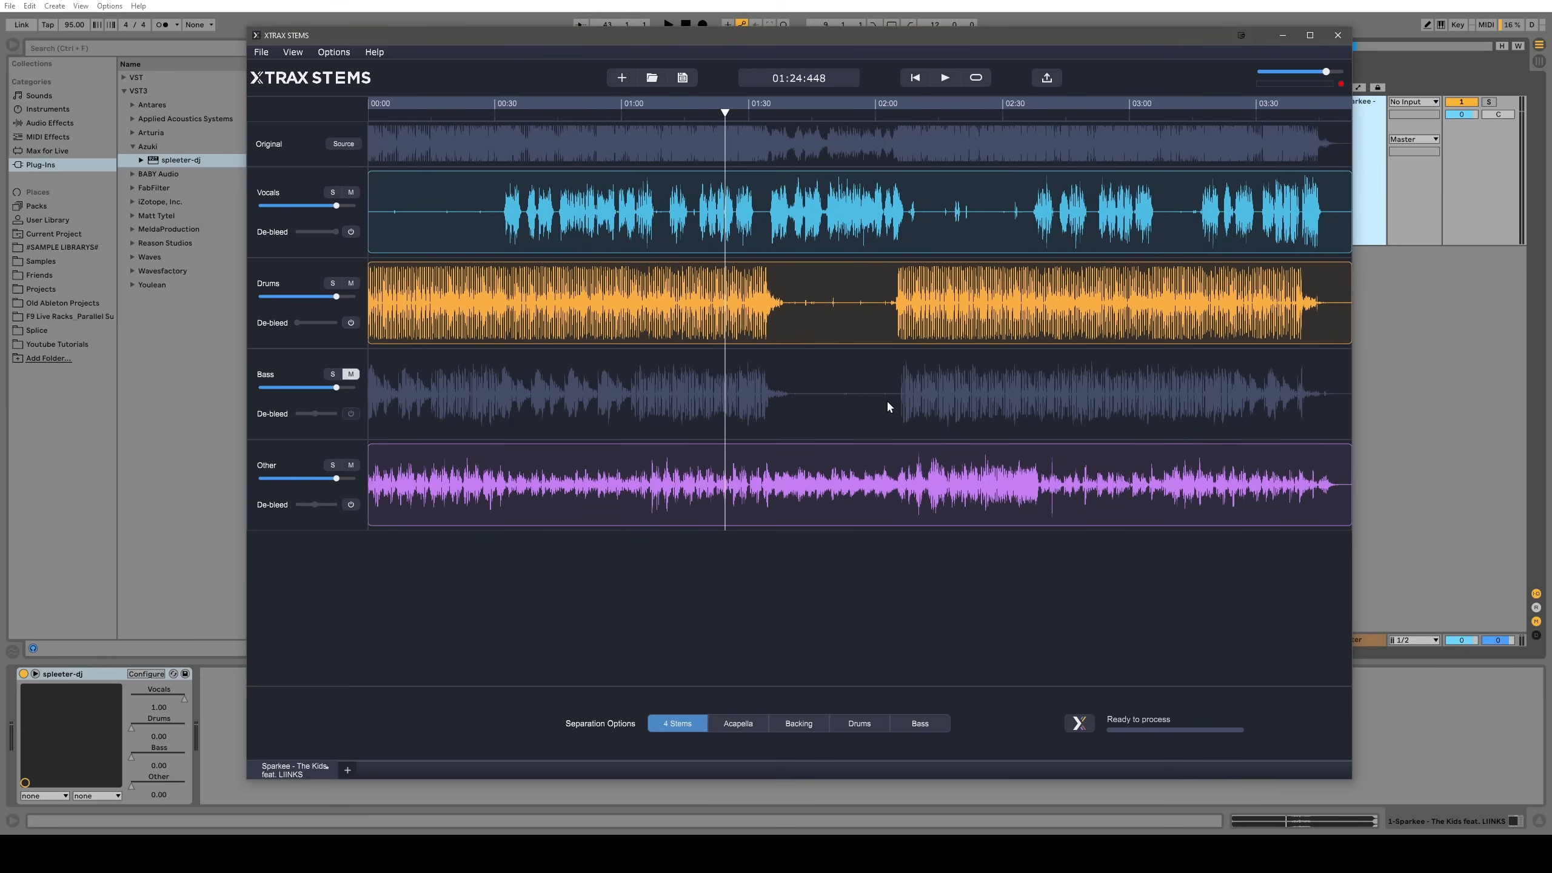
{"action": "mouse_move", "coordinate": [653, 217]}
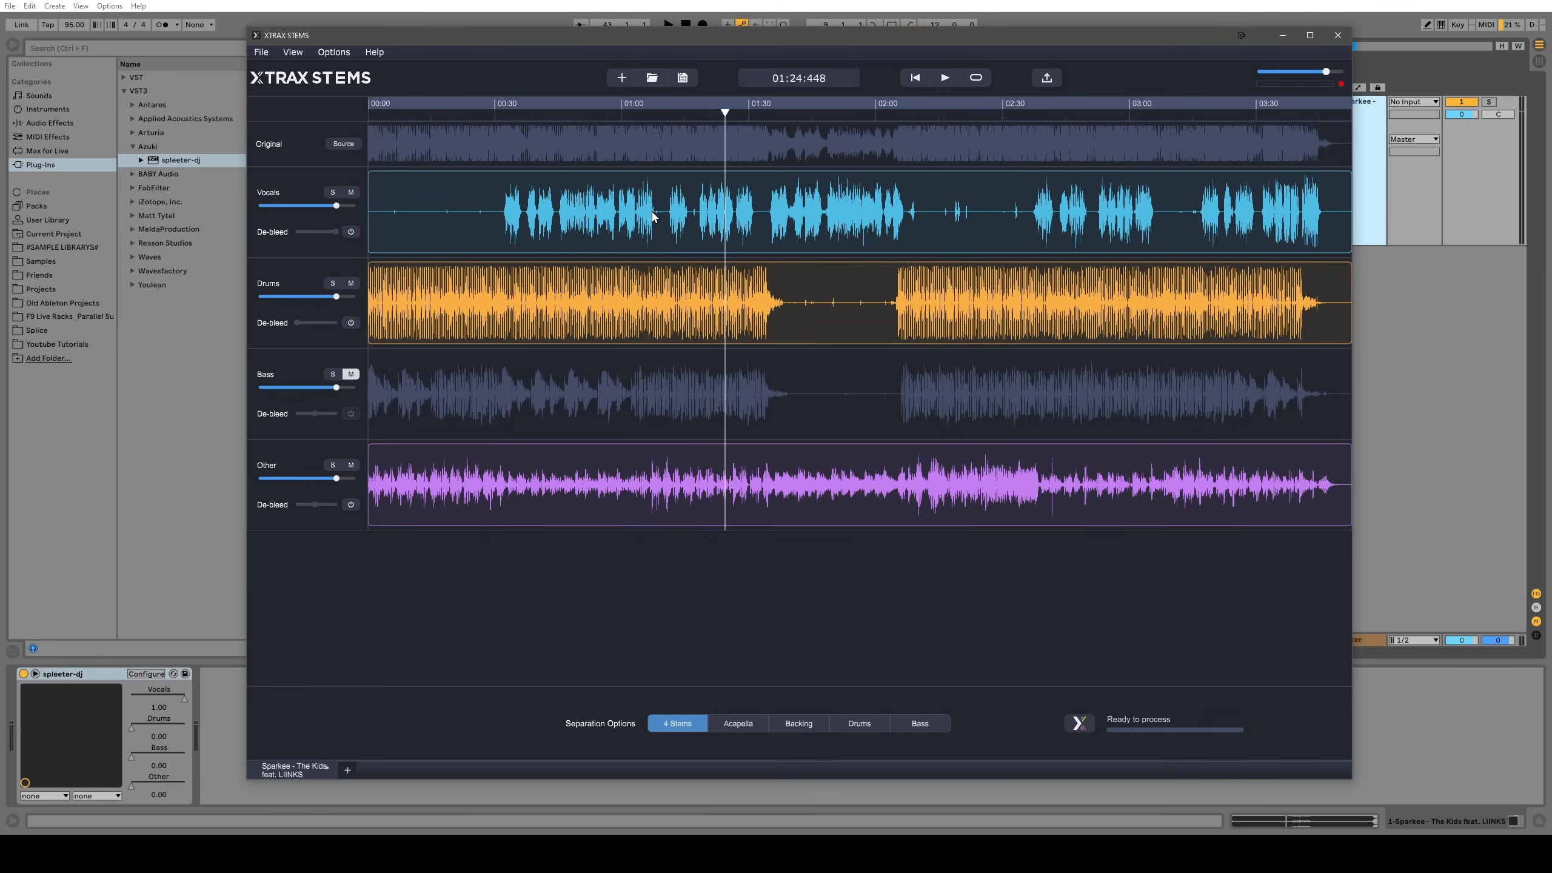
{"action": "mouse_move", "coordinate": [780, 422]}
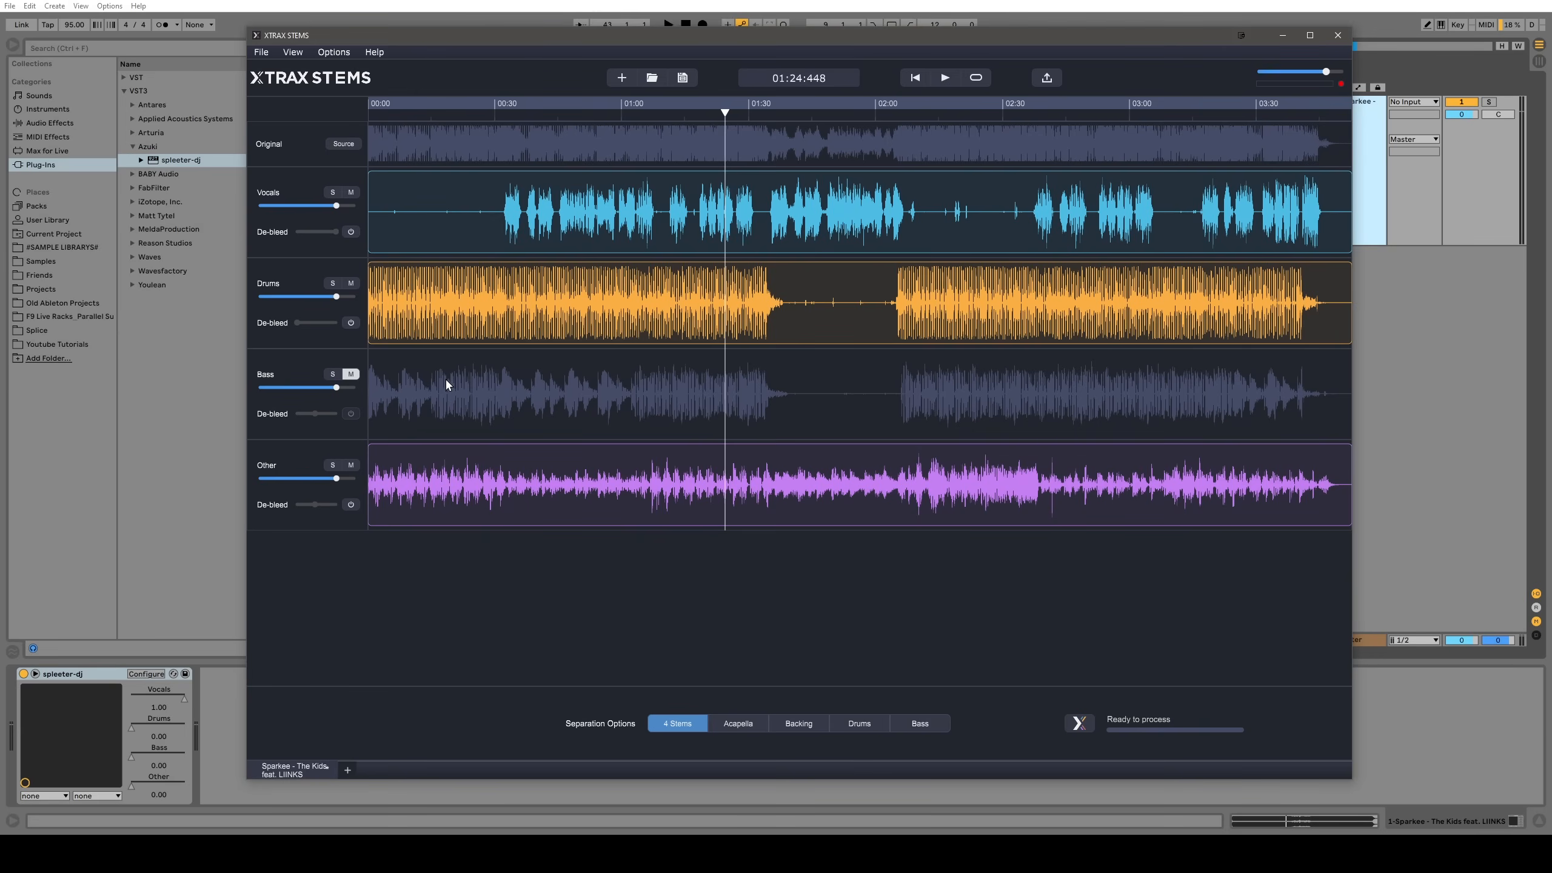
{"action": "mouse_move", "coordinate": [659, 348]}
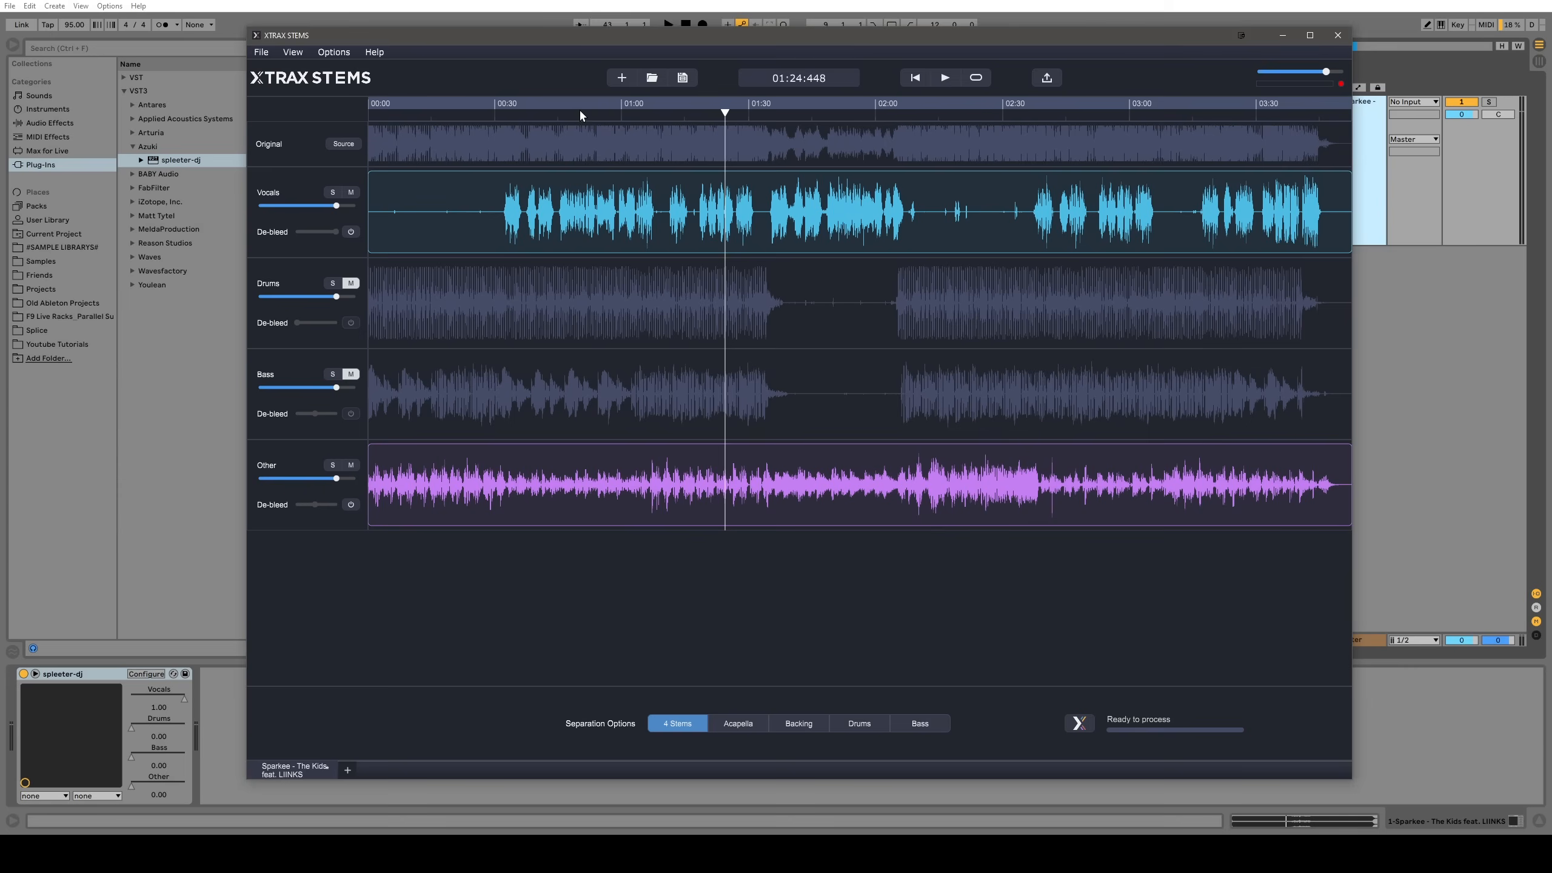
{"action": "mouse_move", "coordinate": [1153, 473]}
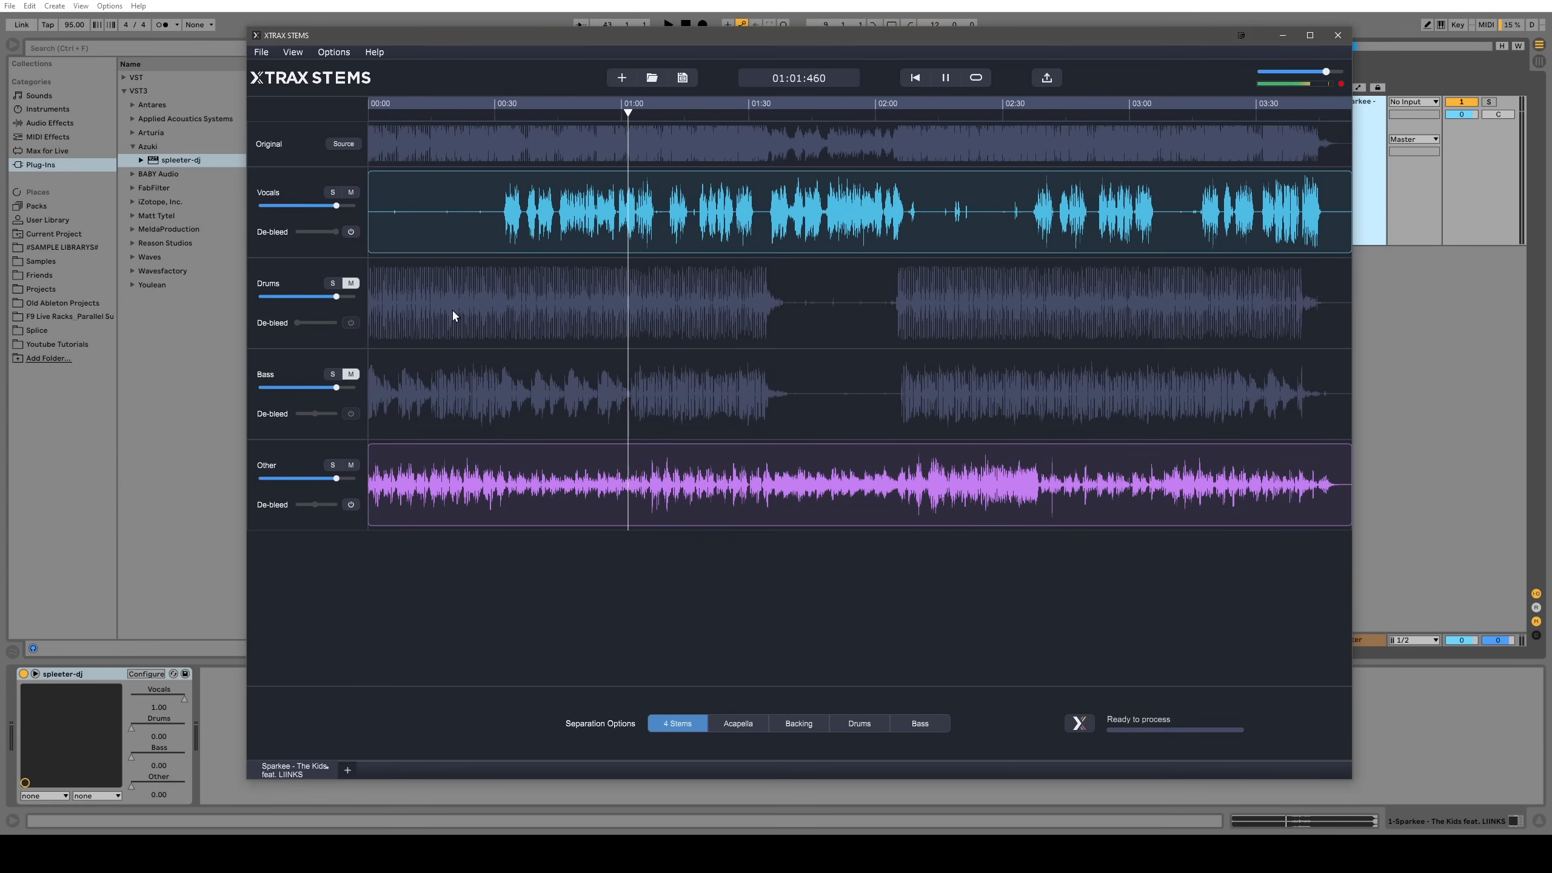
Turn on de-bleed for the Vocals and Other stems, then stop playback
{"action": "left_click", "coordinate": [349, 231]}
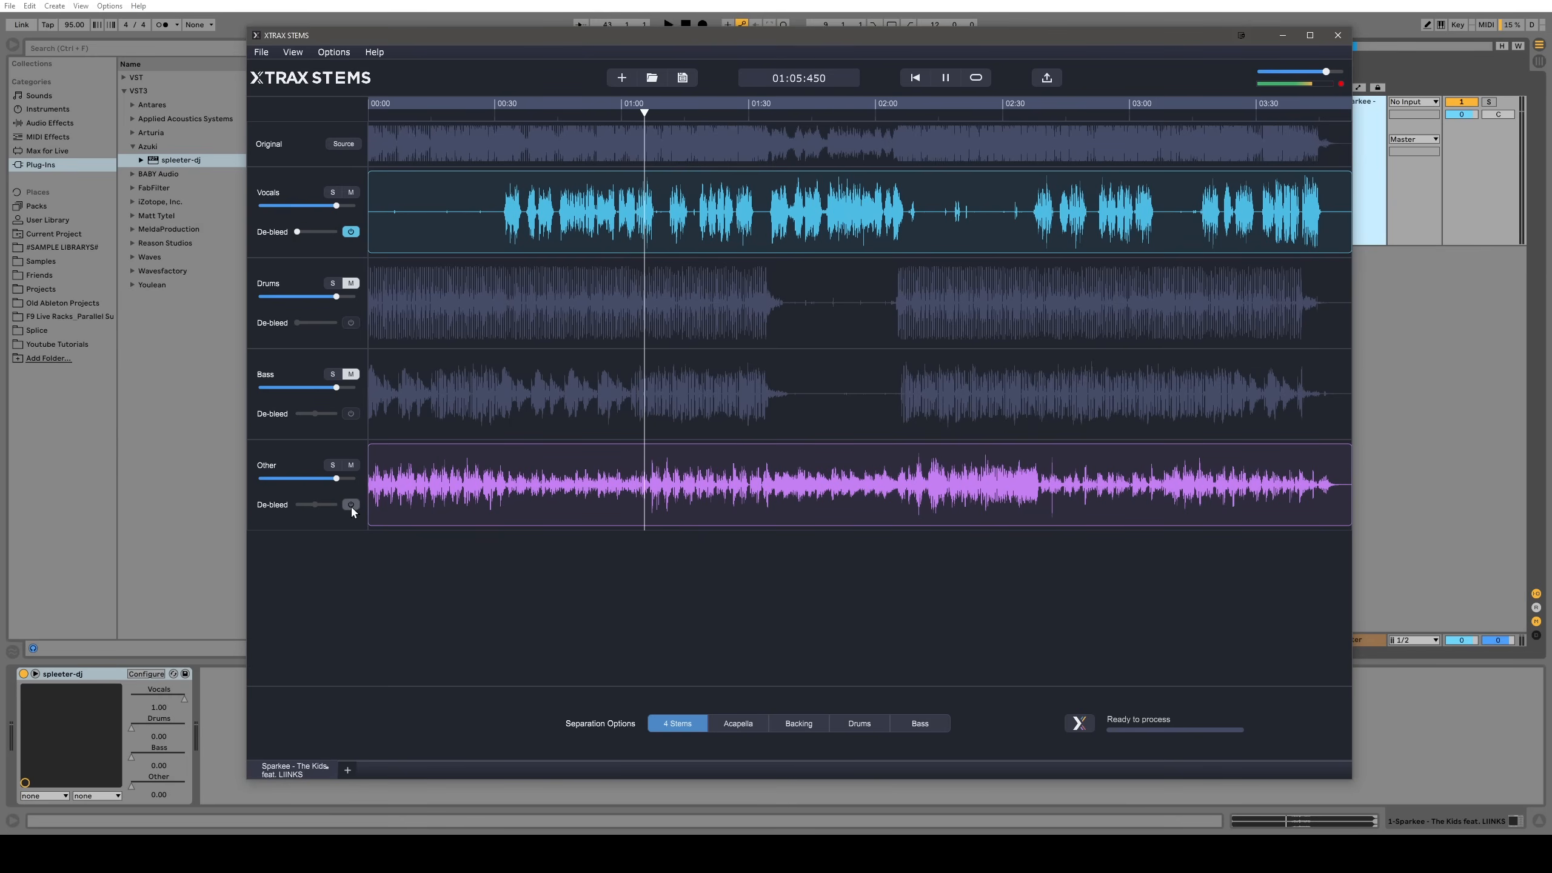
{"action": "left_click", "coordinate": [349, 504]}
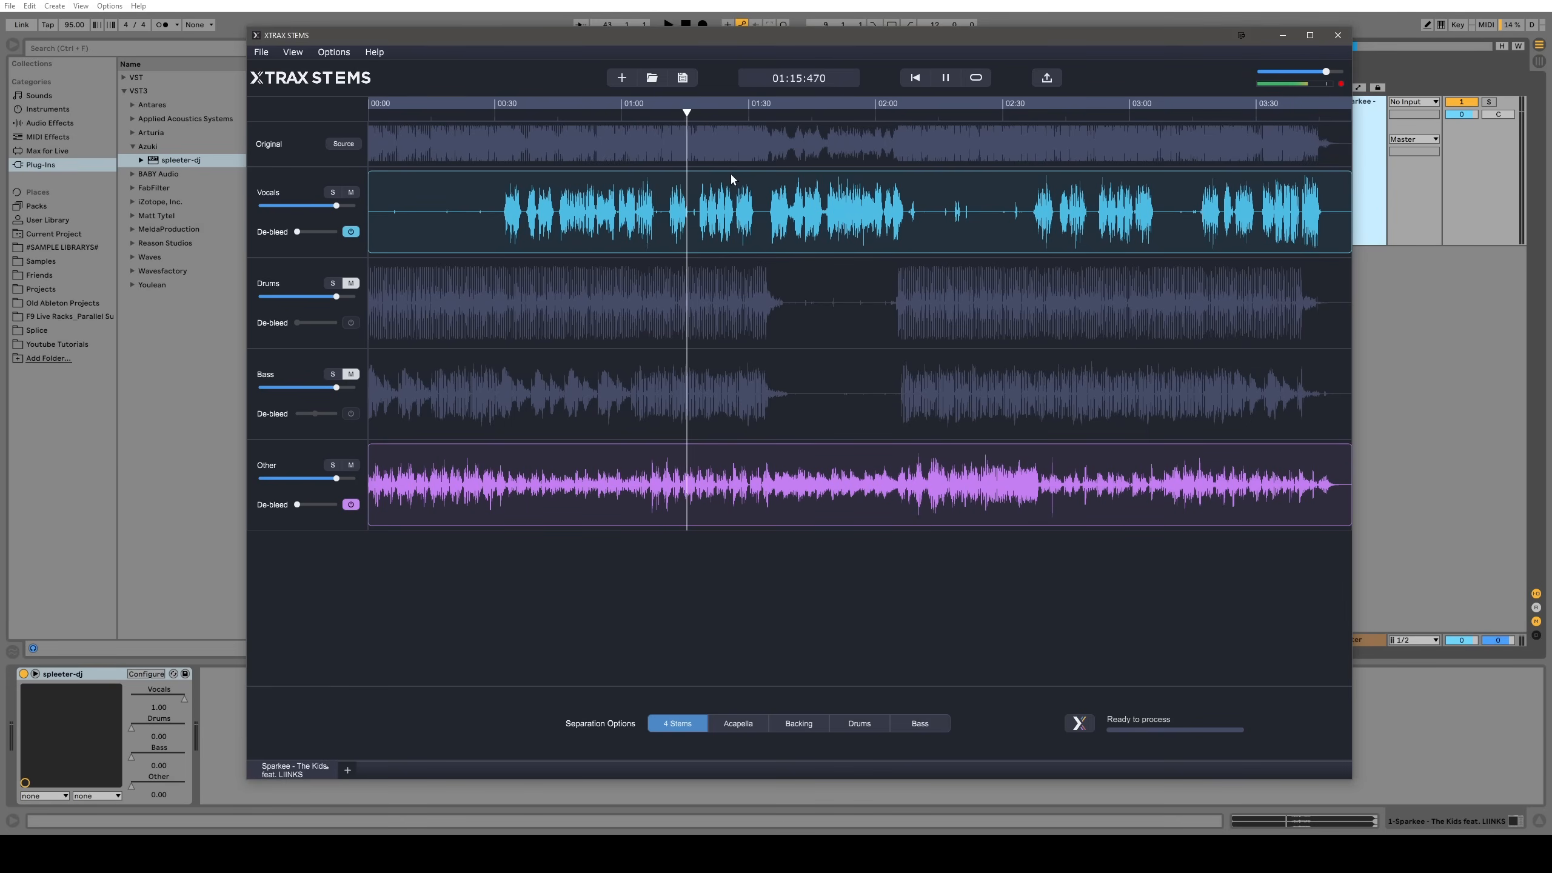
{"action": "left_click", "coordinate": [943, 77]}
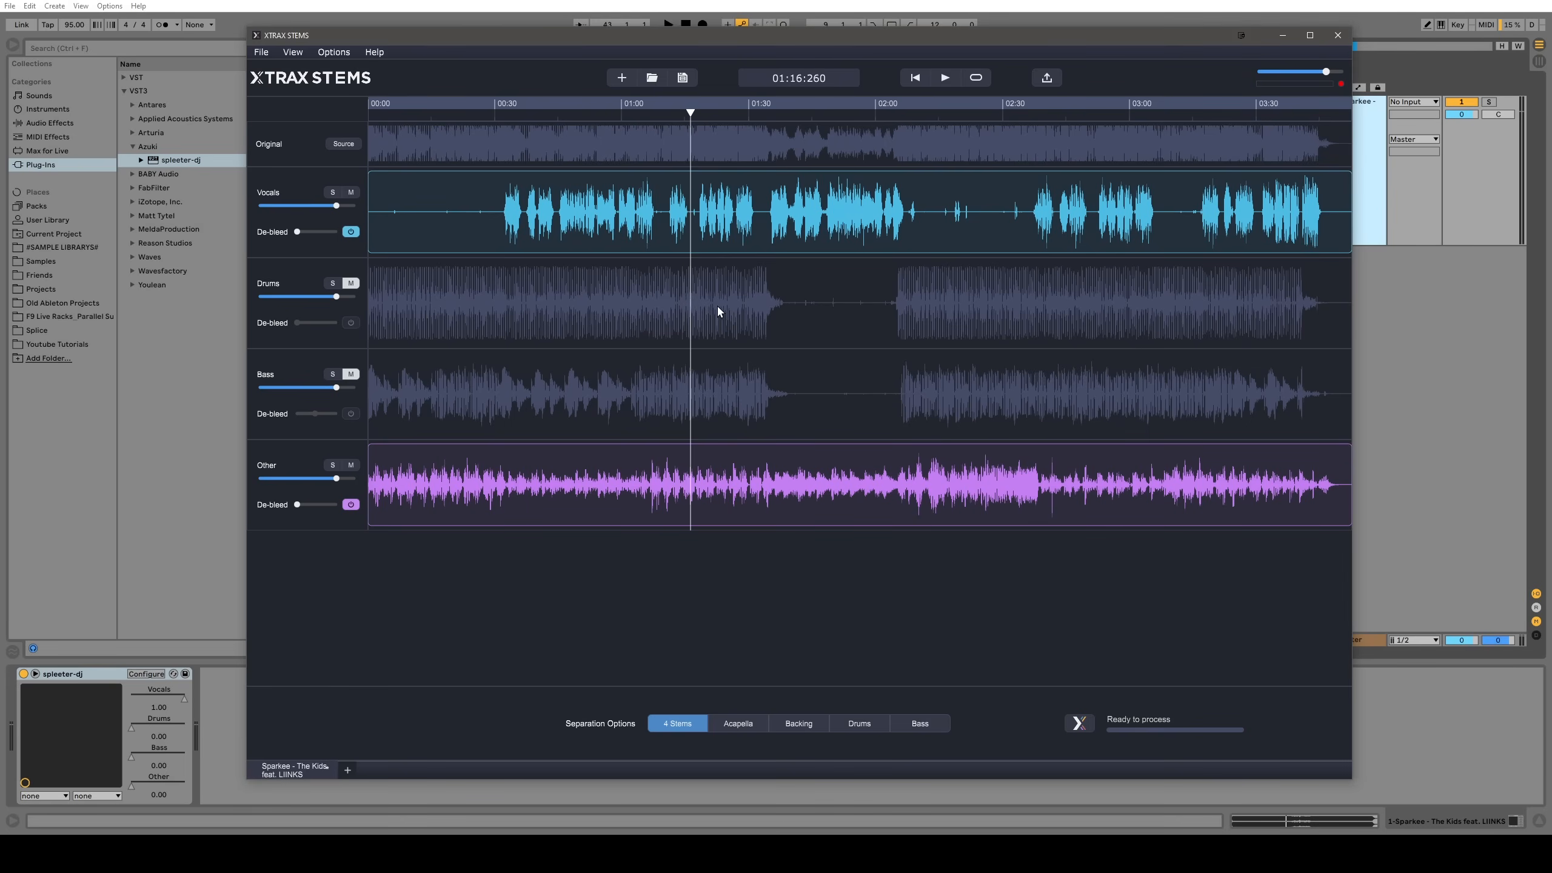
{"action": "mouse_move", "coordinate": [707, 396]}
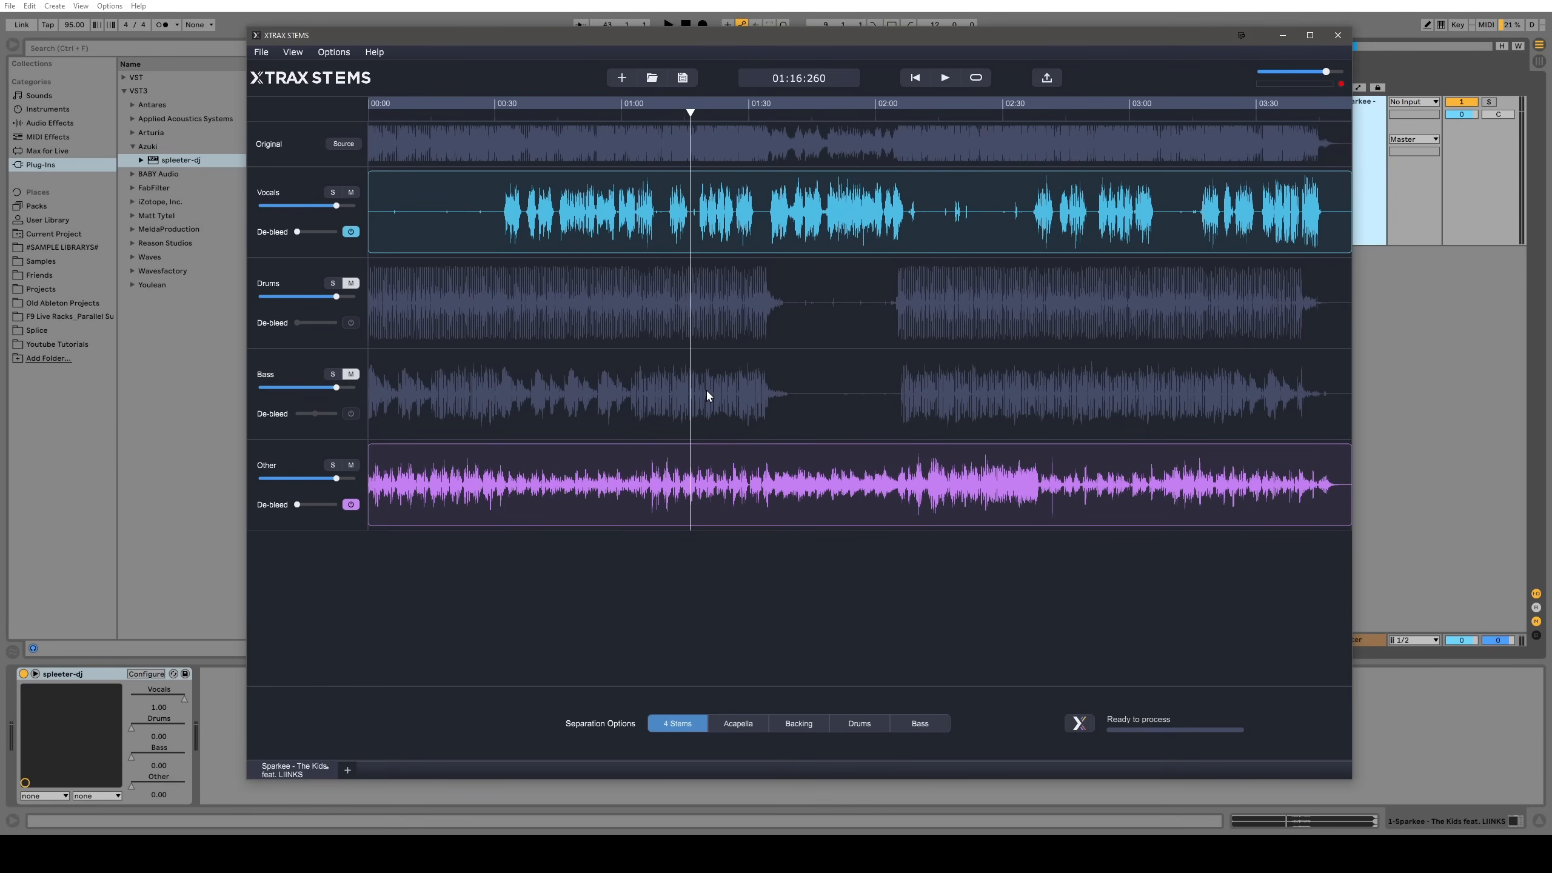